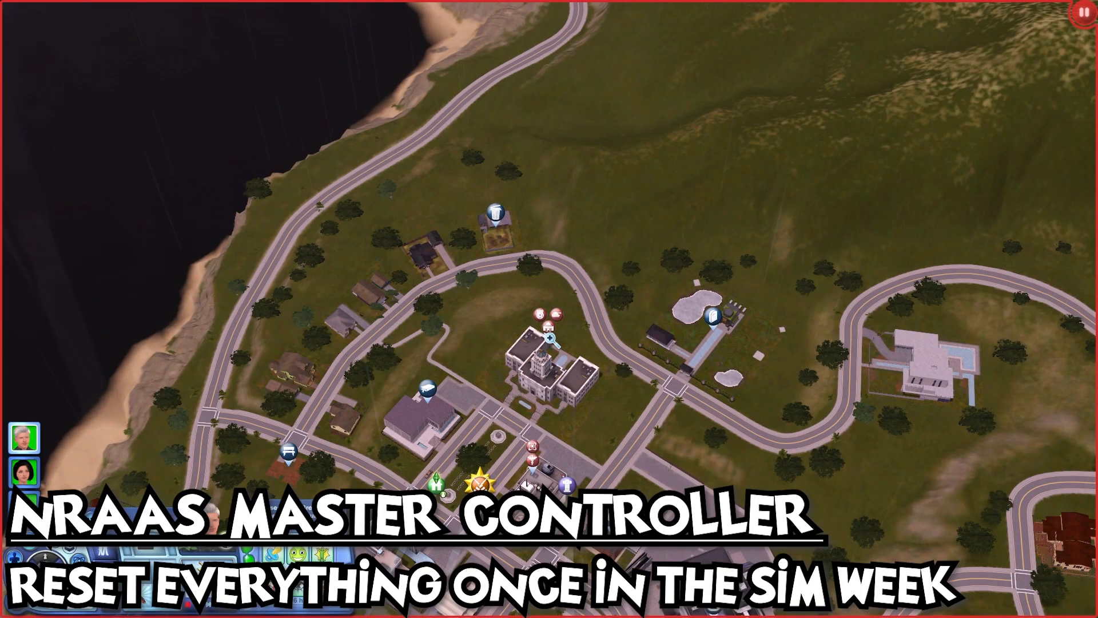
{"action": "mouse_move", "coordinate": [480, 359]}
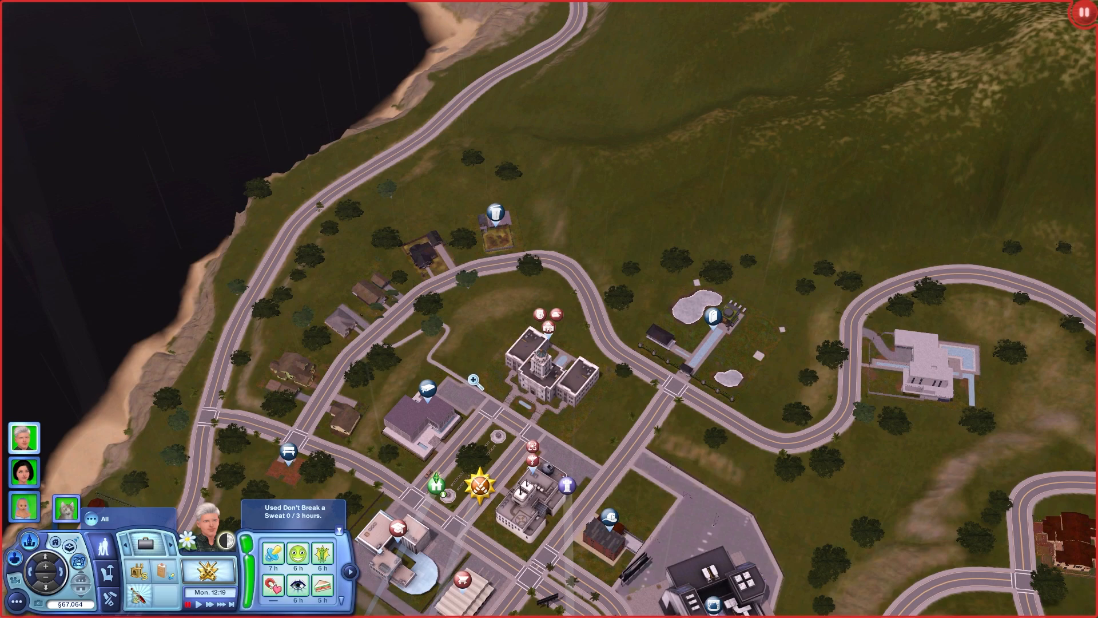
{"action": "mouse_move", "coordinate": [417, 192]}
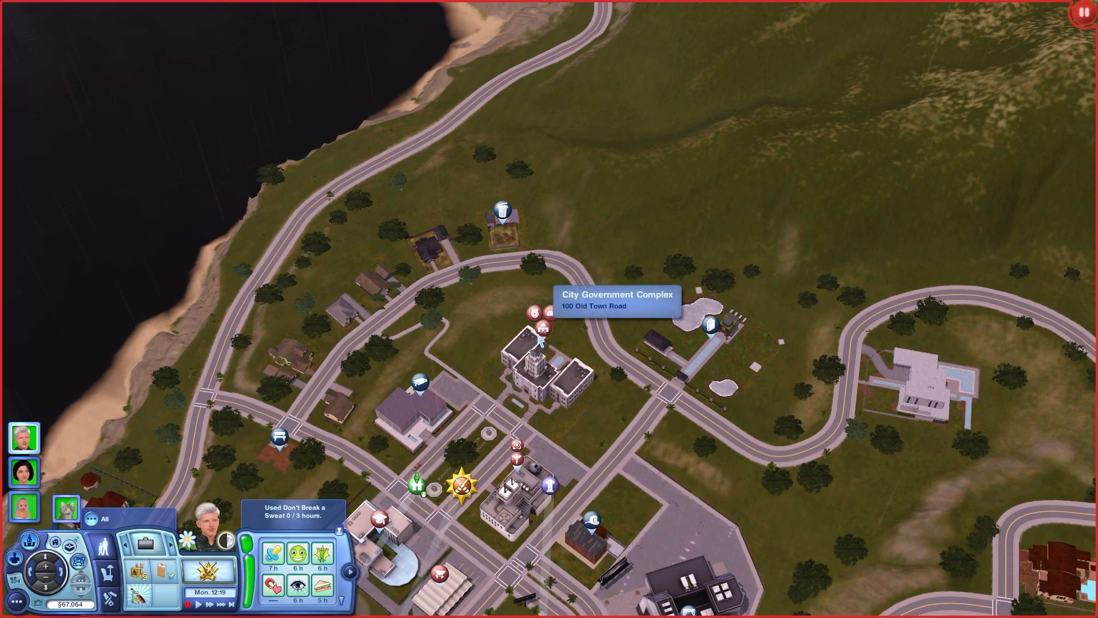
Step: From City Hall, open NRaas > Master Controller to run Reset Everything for the town
{"action": "left_click", "coordinate": [539, 354]}
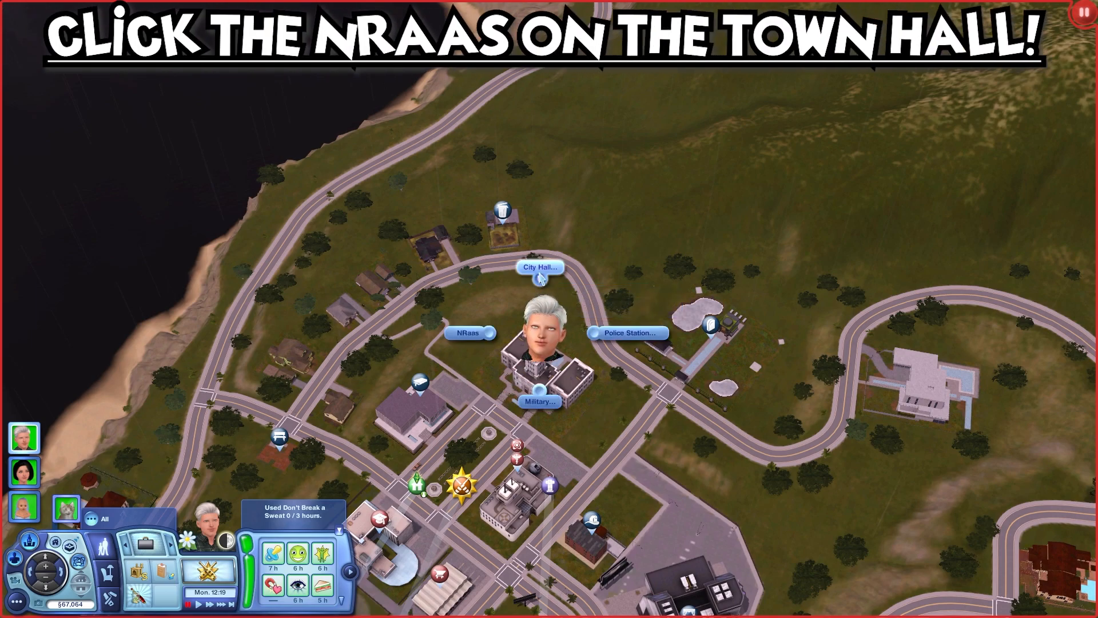
{"action": "left_click", "coordinate": [470, 331]}
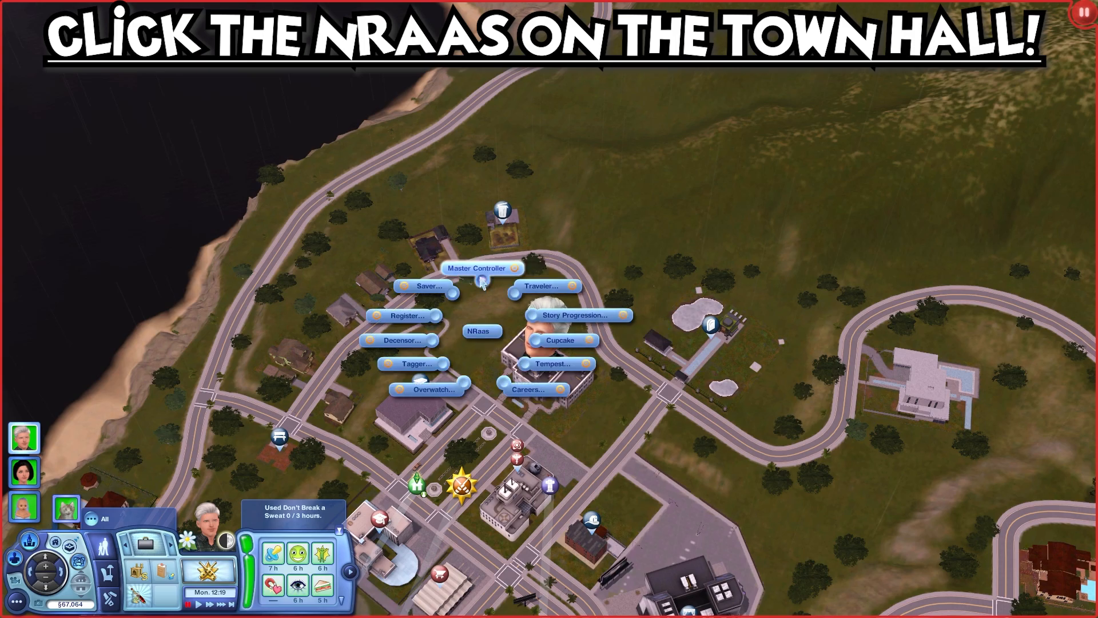
{"action": "left_click", "coordinate": [481, 268]}
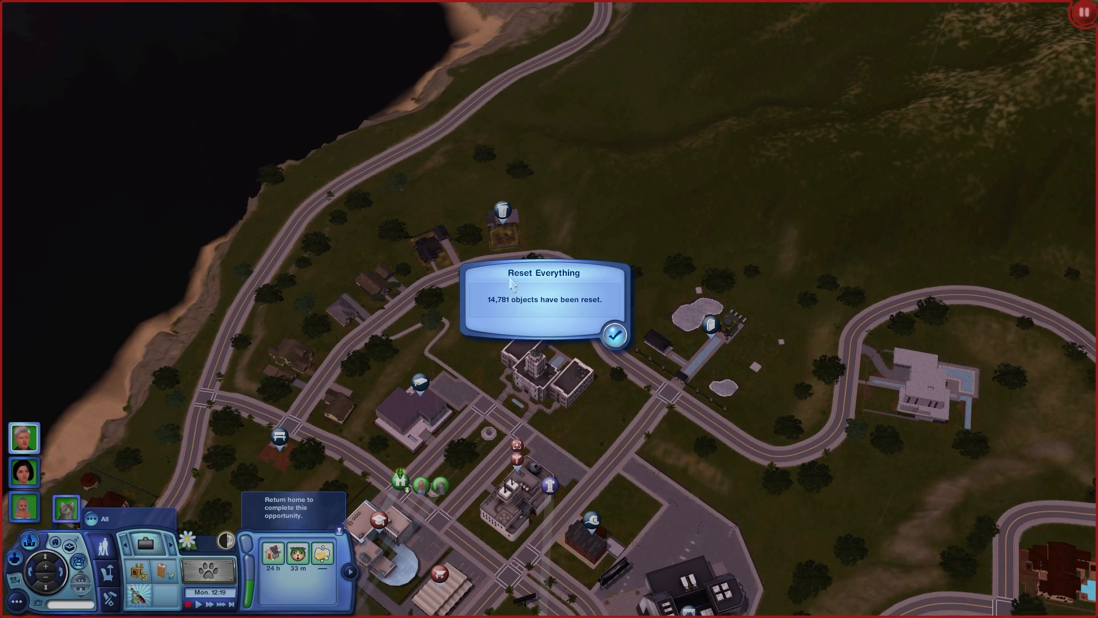
{"action": "mouse_move", "coordinate": [546, 315]}
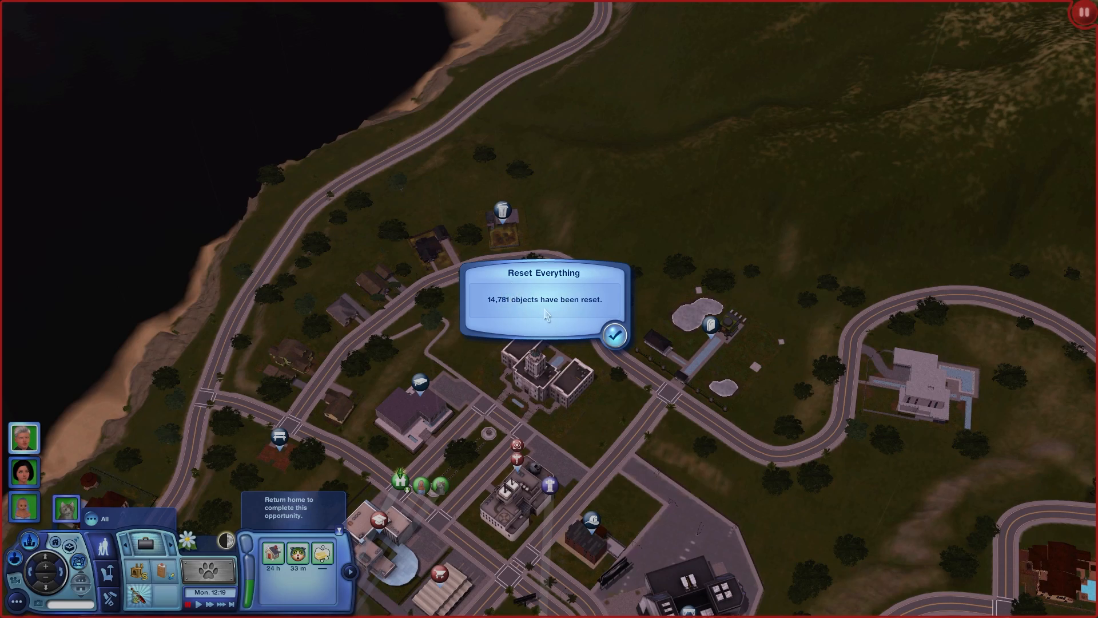
{"action": "mouse_move", "coordinate": [494, 317]}
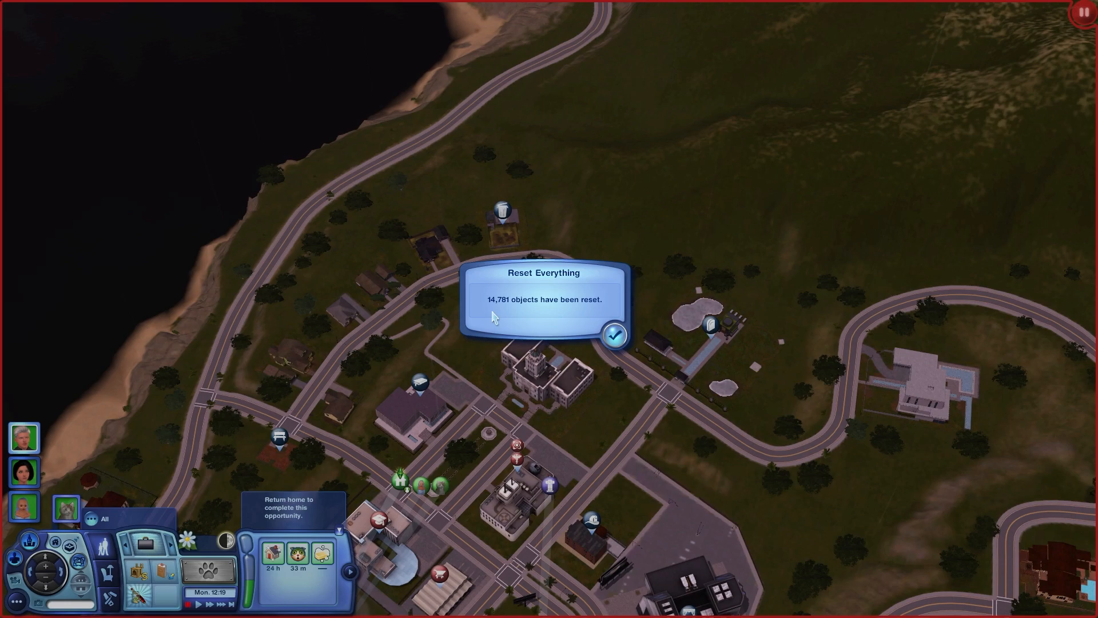
{"action": "mouse_move", "coordinate": [511, 320]}
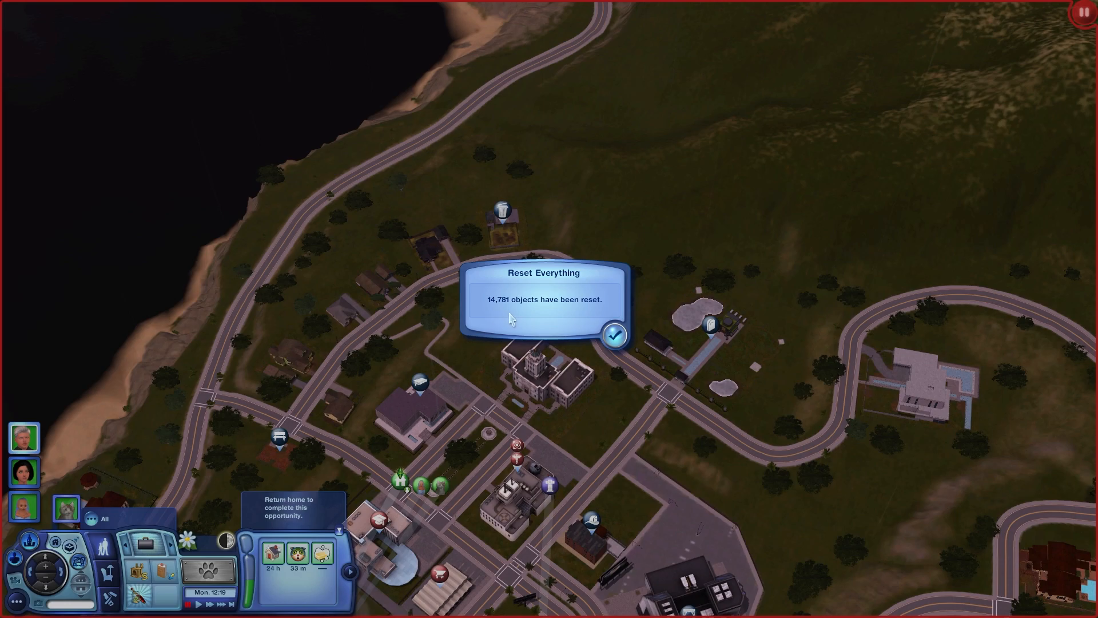
Step: Dismiss the 14,781-object reset report and return to the town map view
{"action": "left_click", "coordinate": [615, 335]}
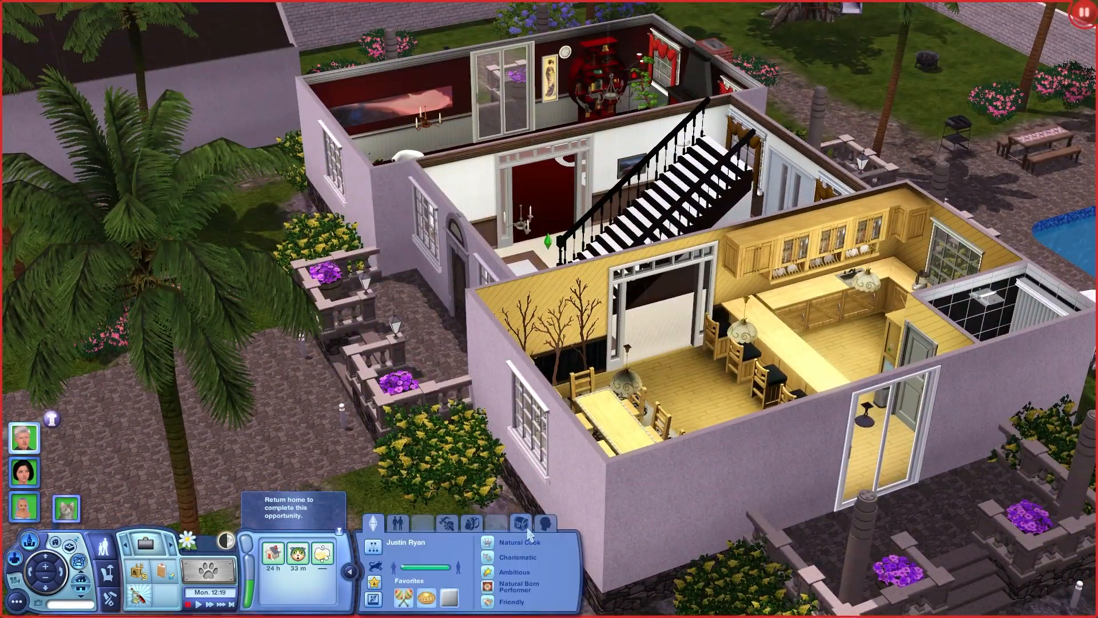
{"action": "left_click", "coordinate": [545, 523]}
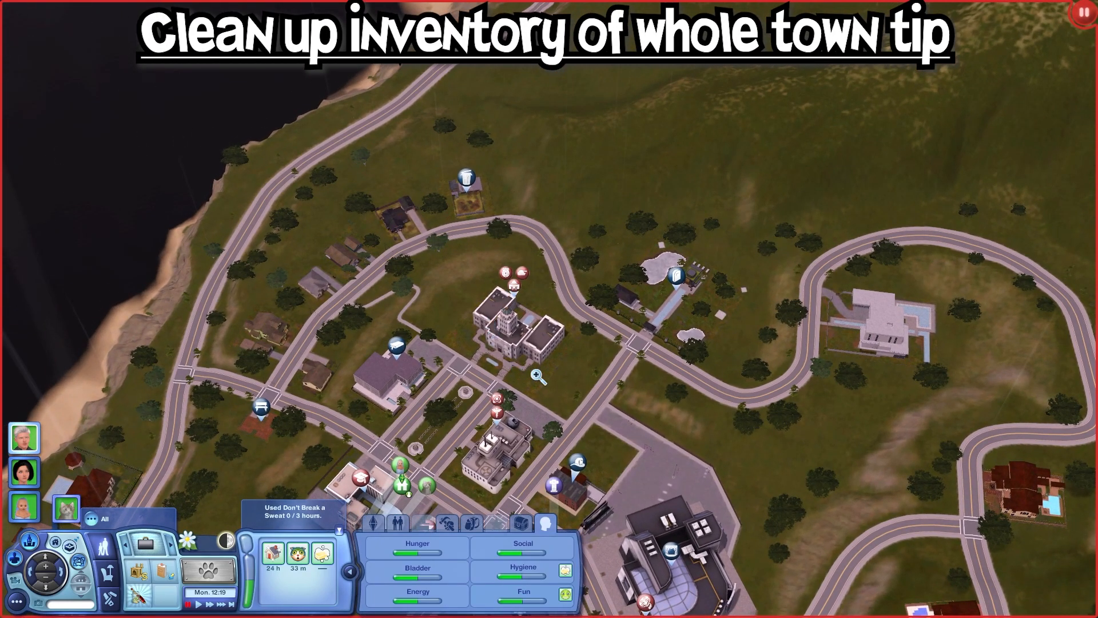
{"action": "mouse_move", "coordinate": [324, 277]}
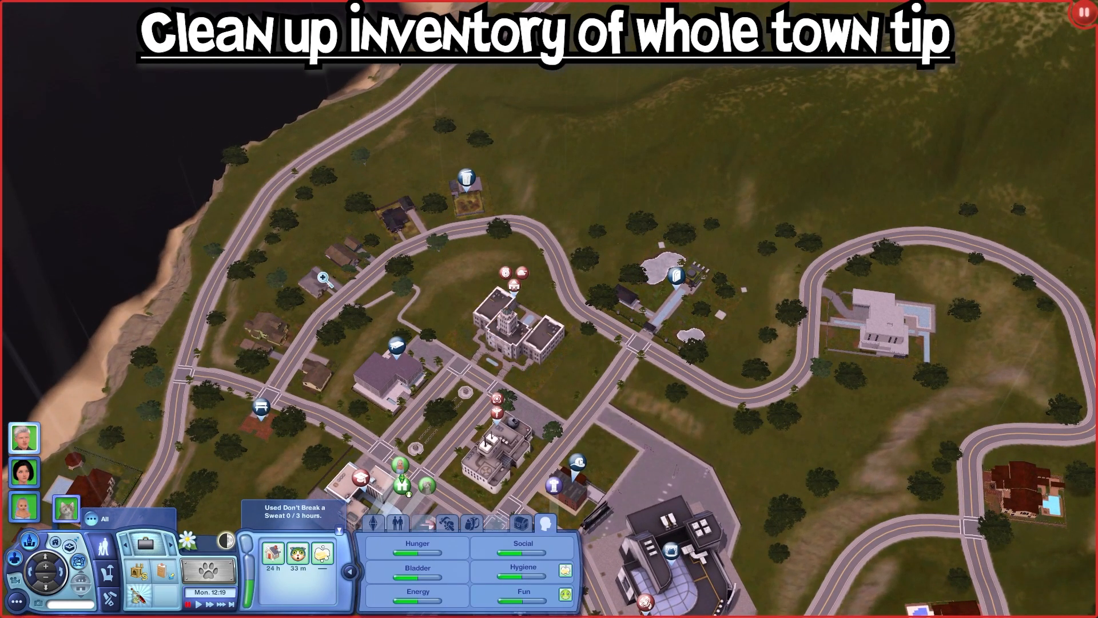
{"action": "mouse_move", "coordinate": [515, 370]}
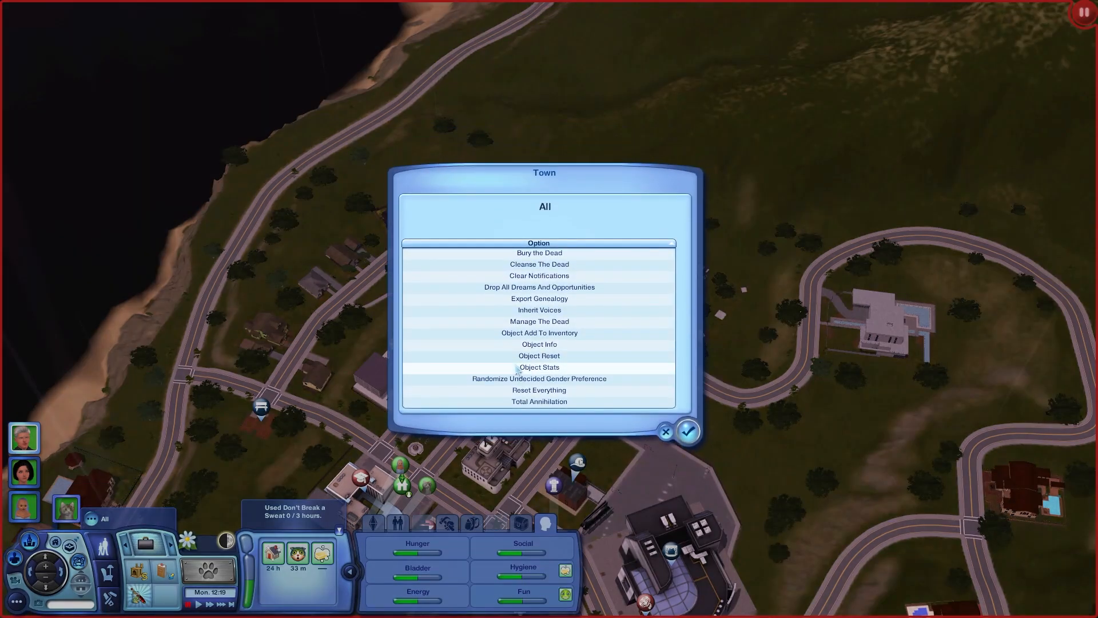
Step: Sort town object counts largest first and submit flushing all 320 Objects.BookSkill items
{"action": "left_click", "coordinate": [539, 368]}
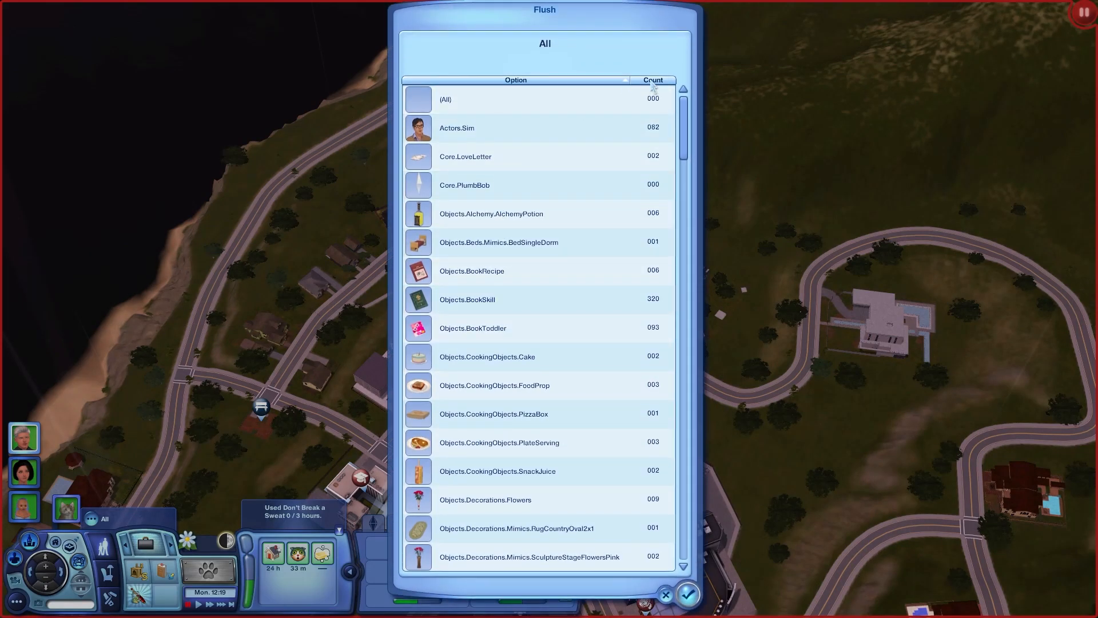
{"action": "scroll", "scroll_direction": "down", "scroll_amount": 3}
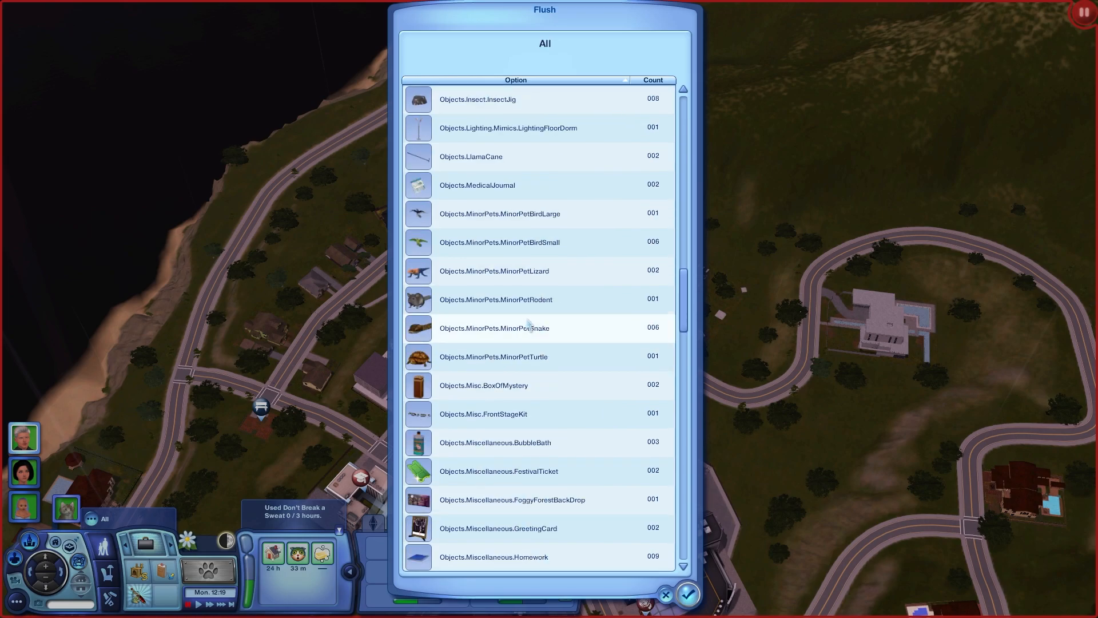
{"action": "scroll", "scroll_direction": "down", "scroll_amount": 3}
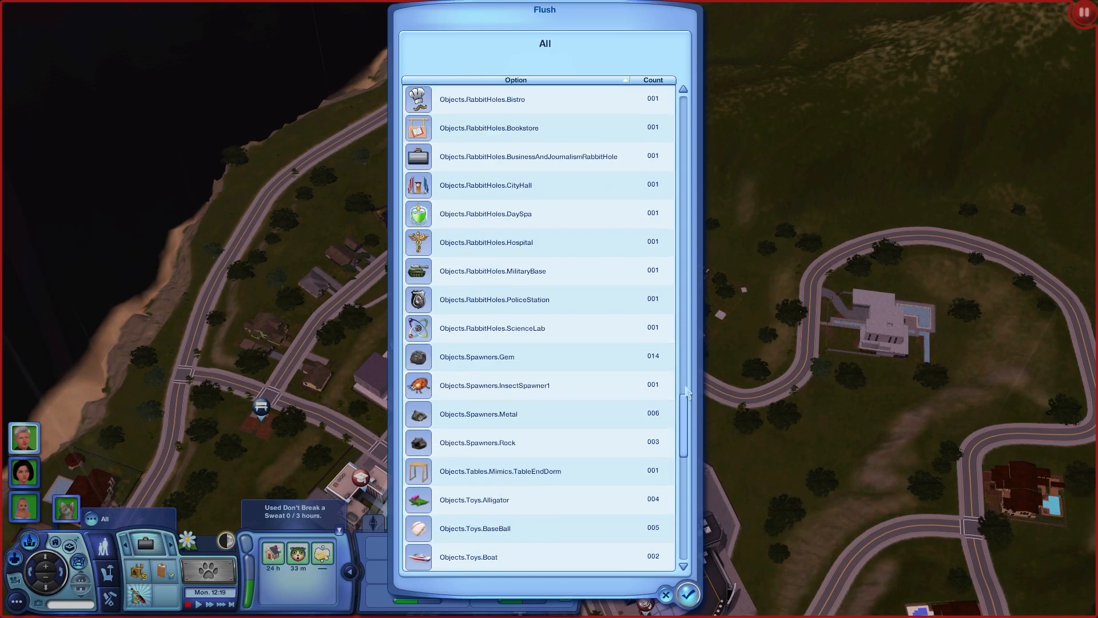
{"action": "left_click", "coordinate": [651, 79]}
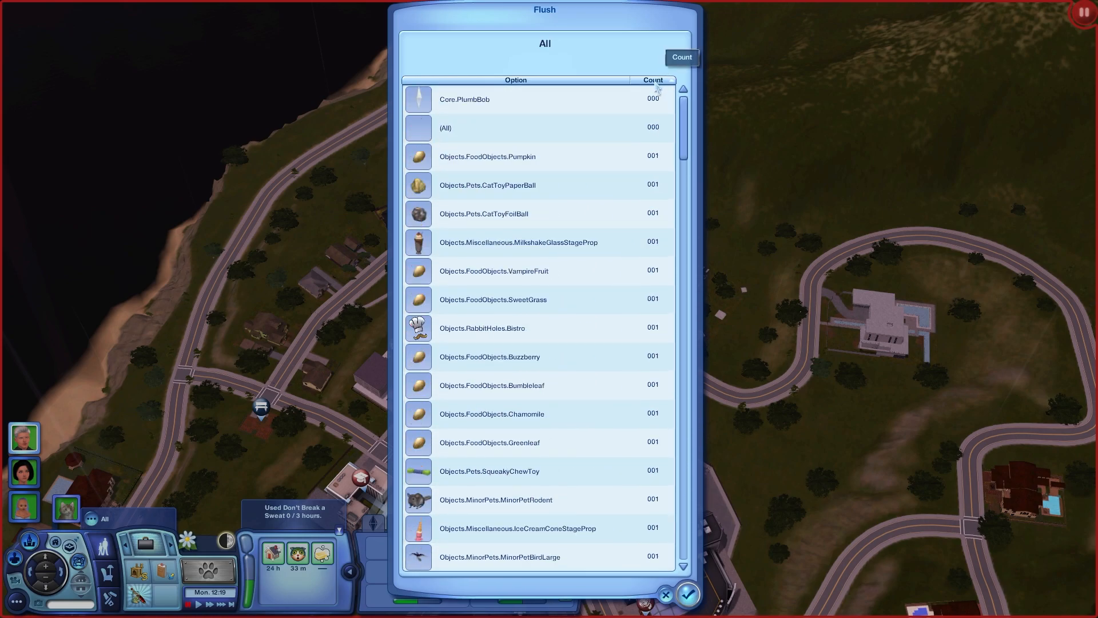
{"action": "left_click", "coordinate": [651, 79]}
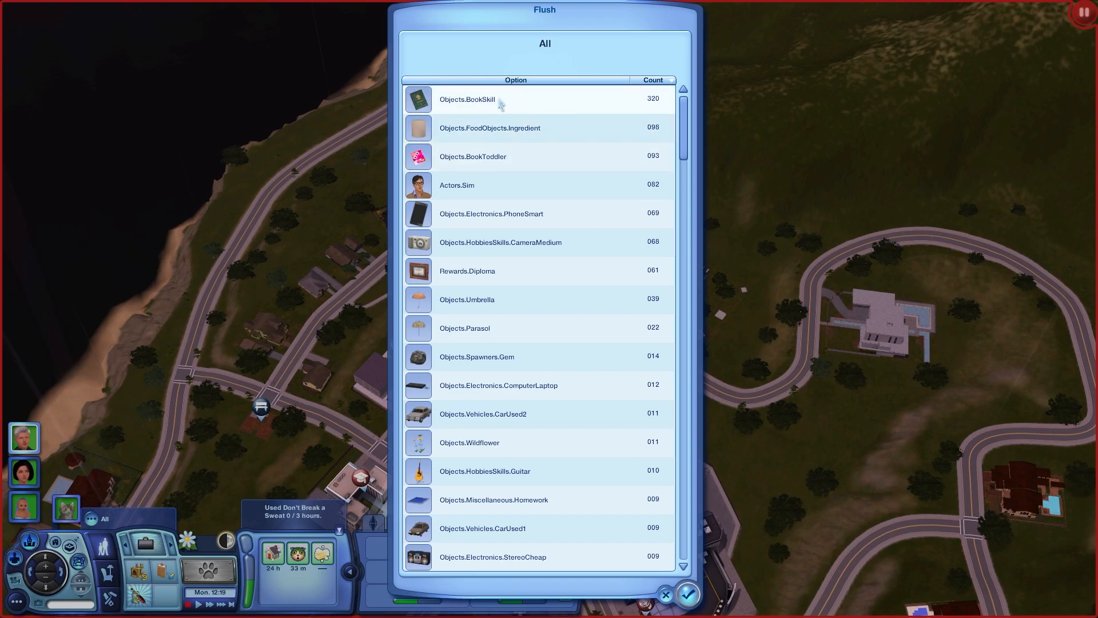
{"action": "left_click", "coordinate": [515, 99]}
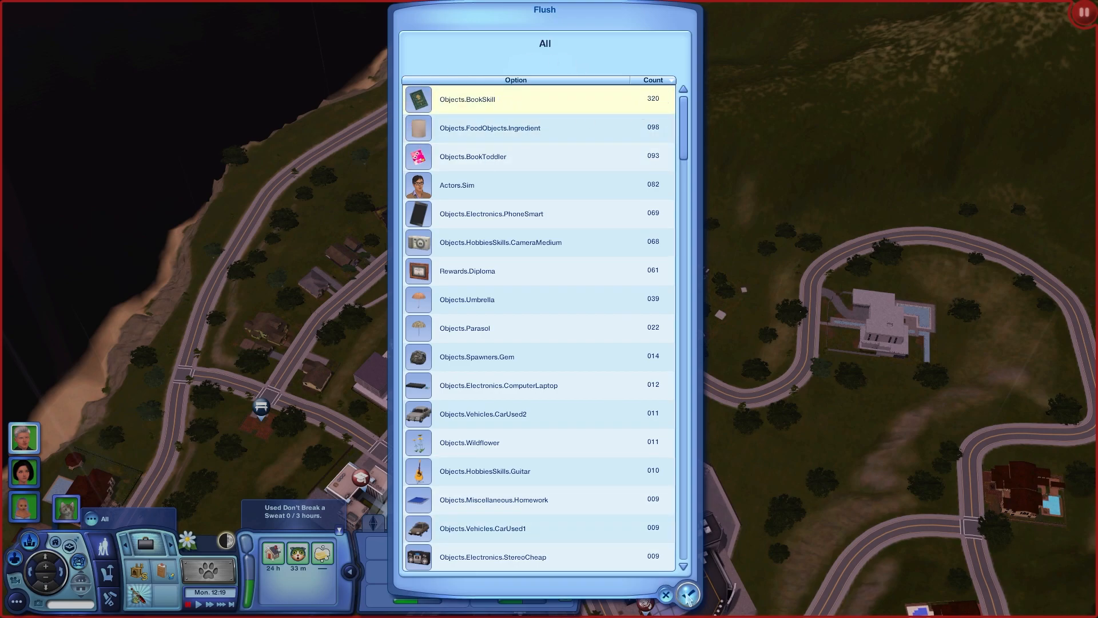
{"action": "left_click", "coordinate": [516, 79]}
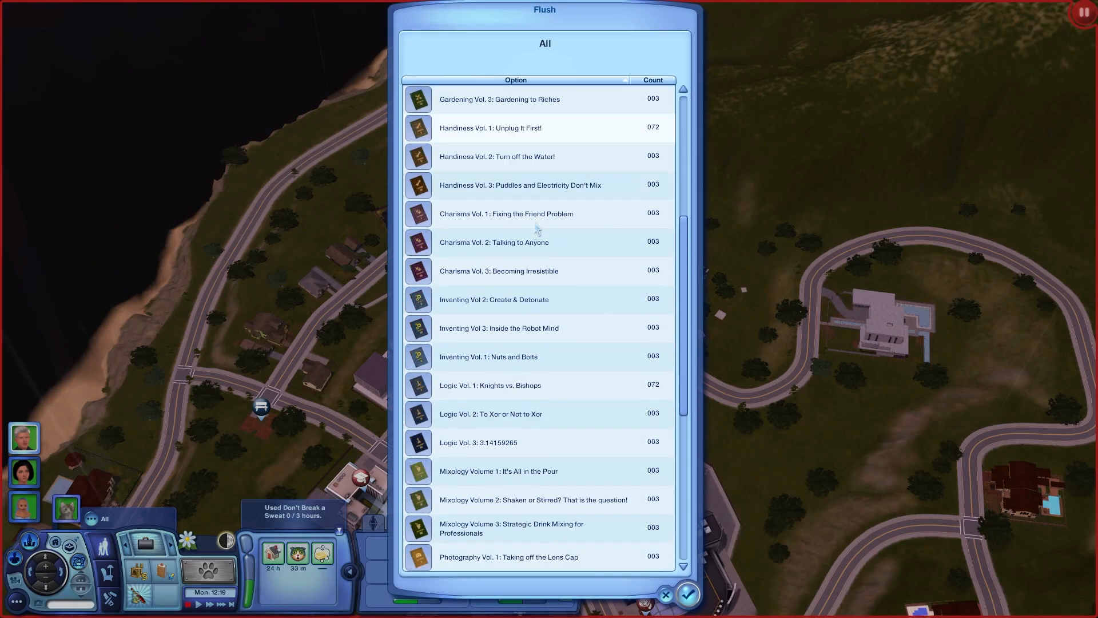
{"action": "scroll", "scroll_direction": "down", "scroll_amount": 3}
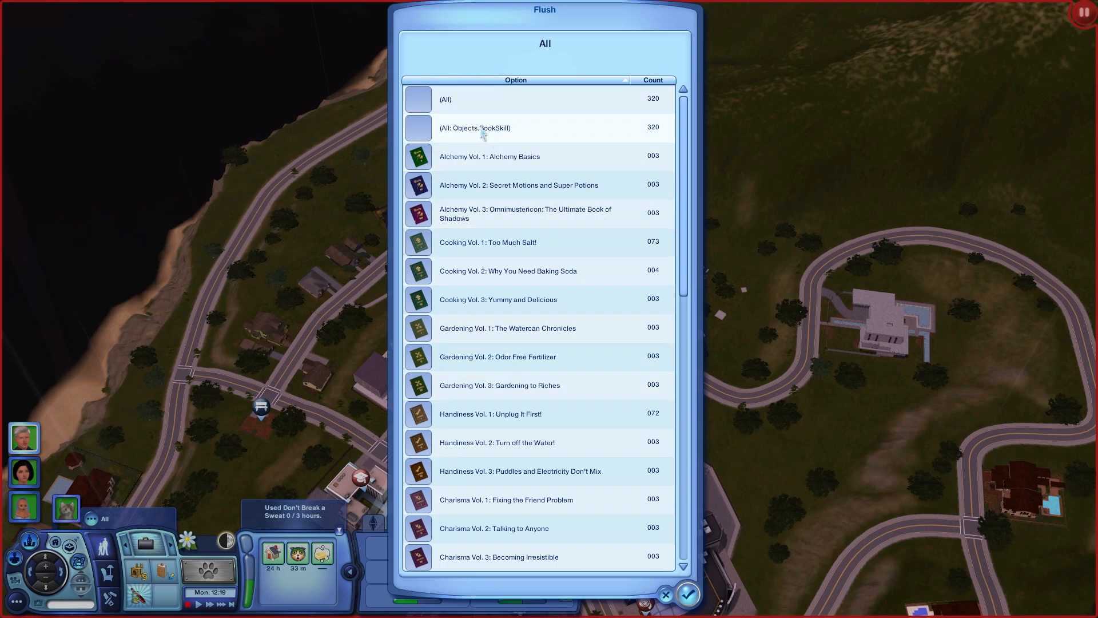
{"action": "scroll", "scroll_direction": "down", "scroll_amount": 3}
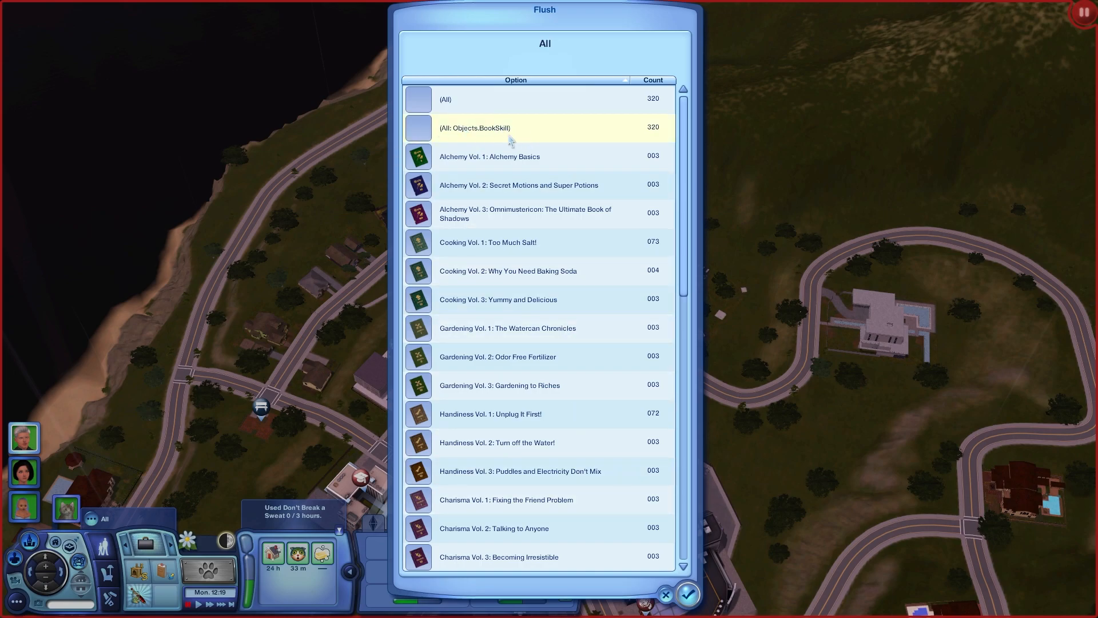
{"action": "mouse_move", "coordinate": [687, 593]}
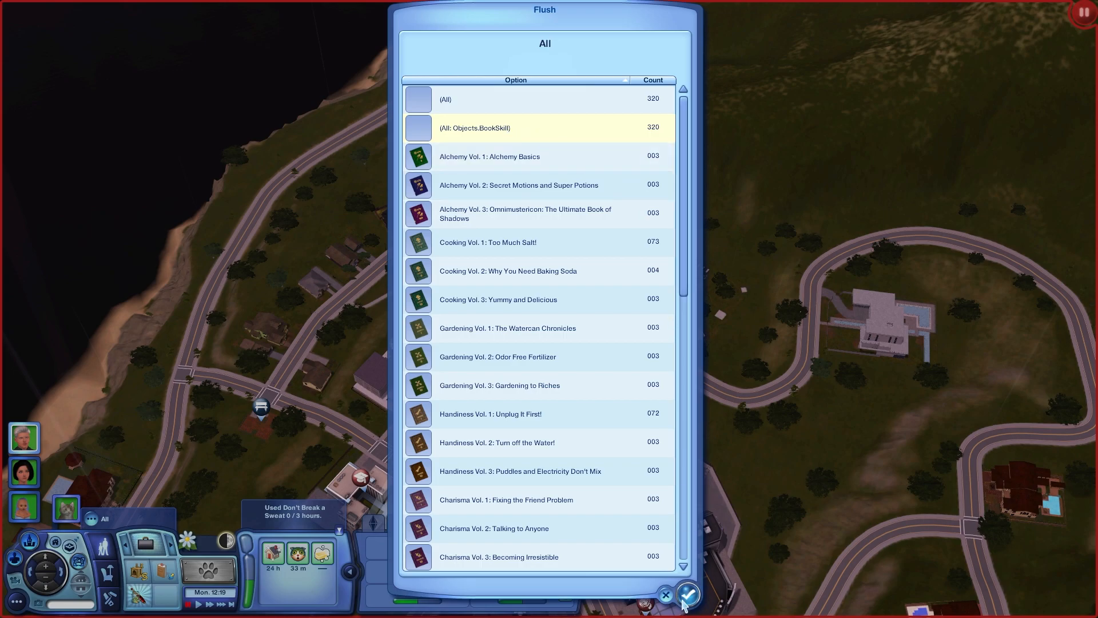
{"action": "left_click", "coordinate": [689, 595]}
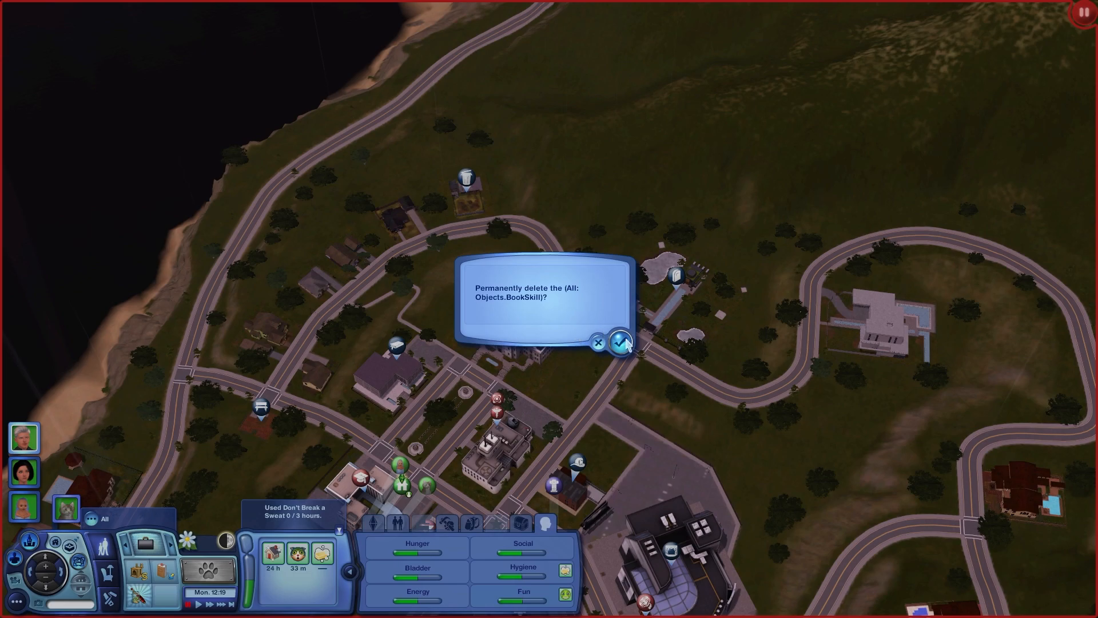
Step: Approve permanently deleting all 320 skill books
{"action": "left_click", "coordinate": [624, 342]}
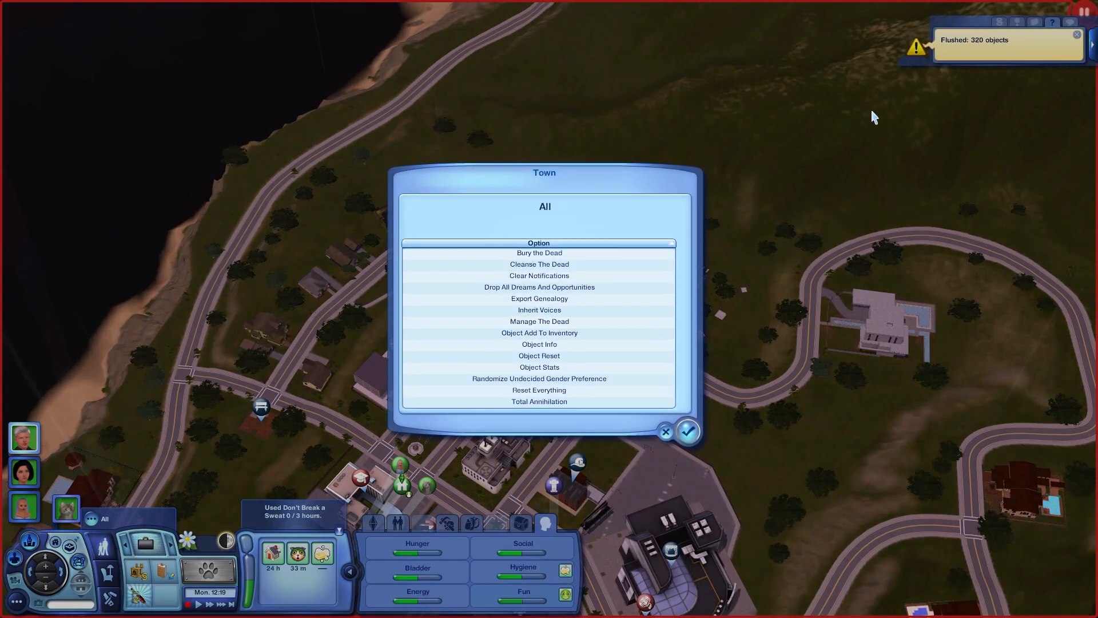
{"action": "mouse_move", "coordinate": [957, 51]}
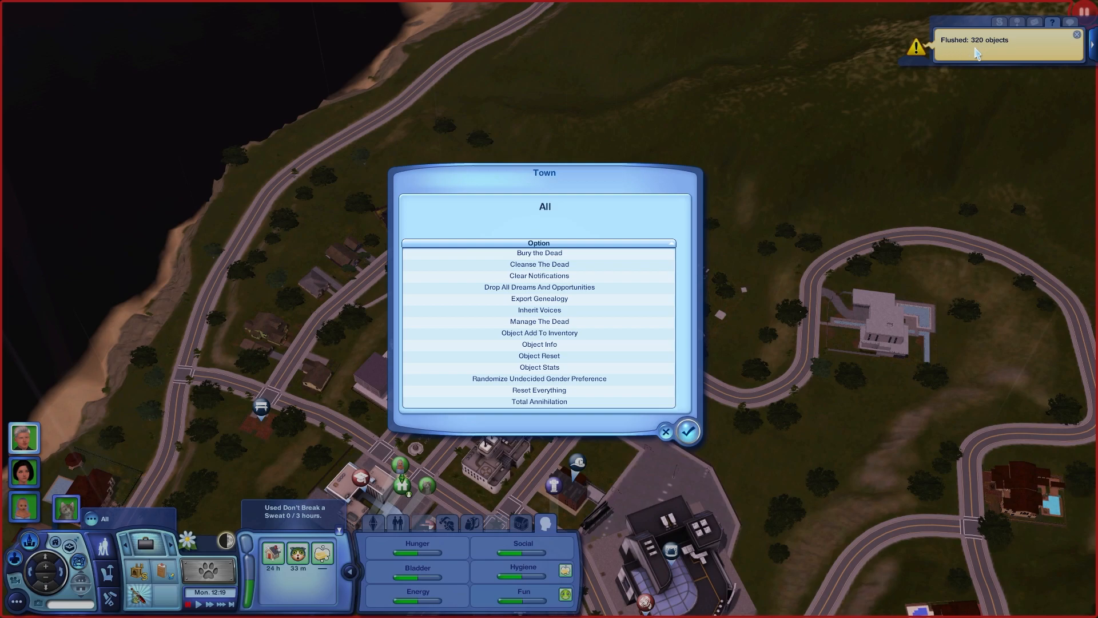
{"action": "mouse_move", "coordinate": [992, 60]}
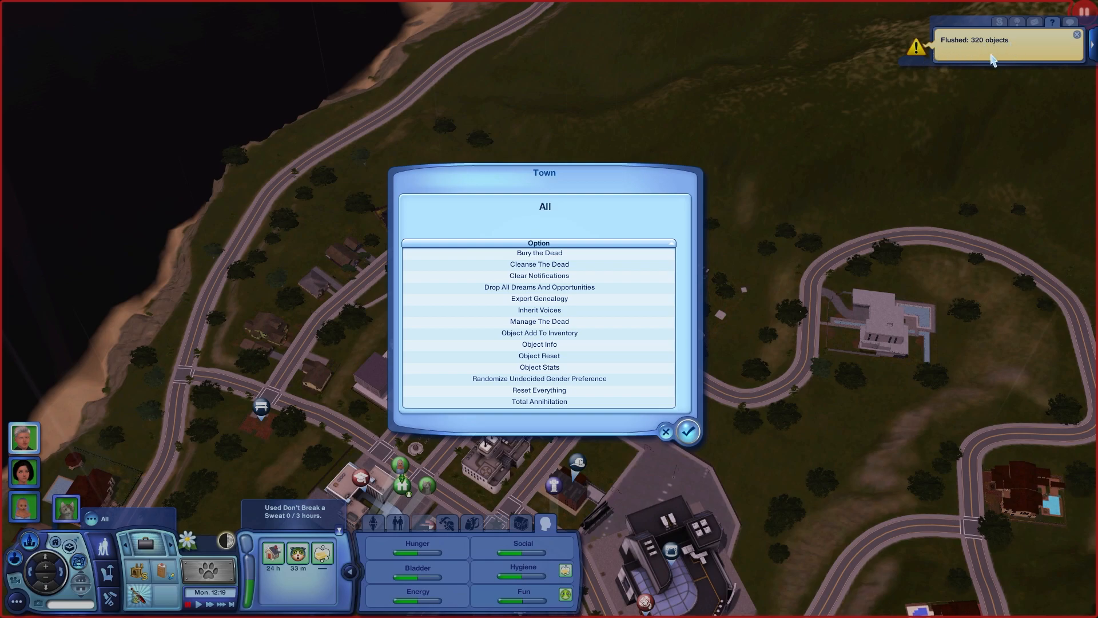
{"action": "mouse_move", "coordinate": [650, 315]}
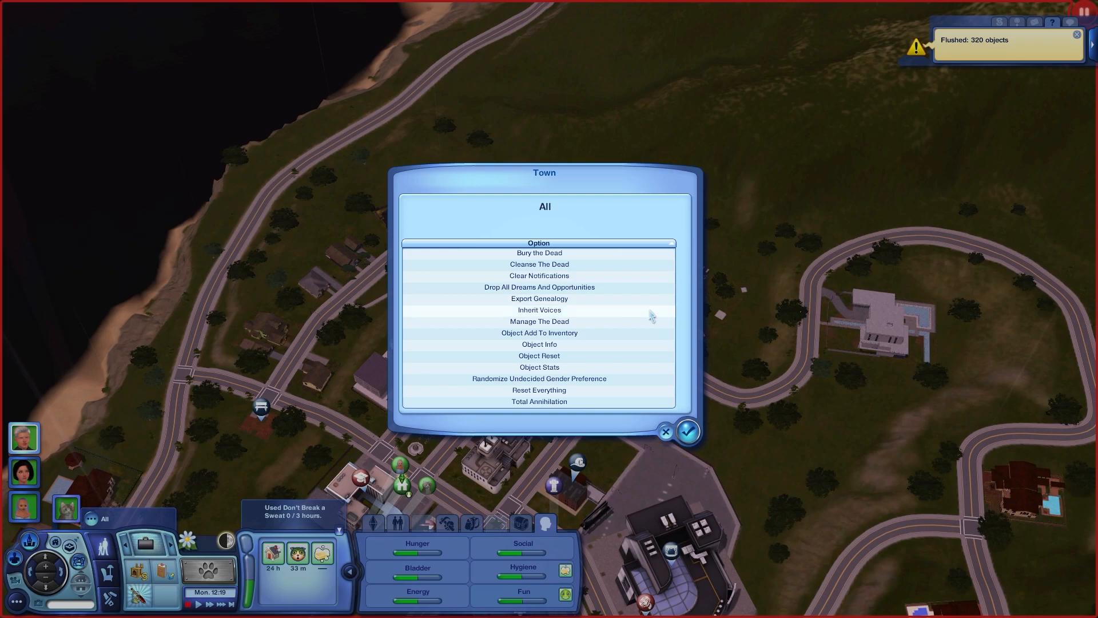
{"action": "mouse_move", "coordinate": [606, 363]}
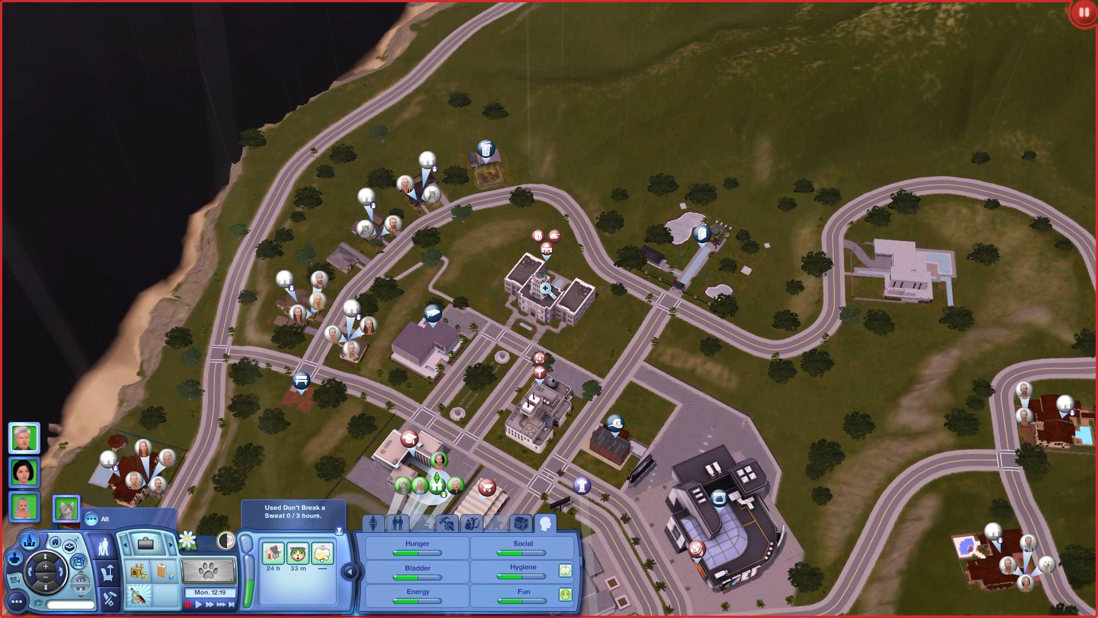
{"action": "mouse_move", "coordinate": [543, 249]}
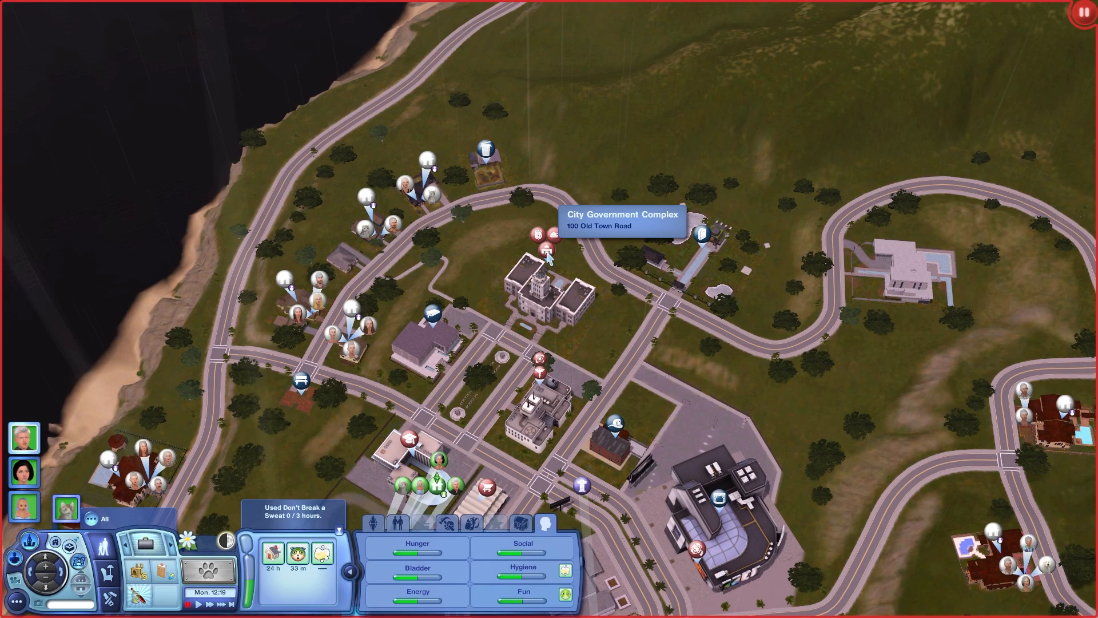
Step: Through City Hall's NRaas Story Progression Town Options, lower Maximum Size: Pet from 6 to 1
{"action": "left_click", "coordinate": [547, 249]}
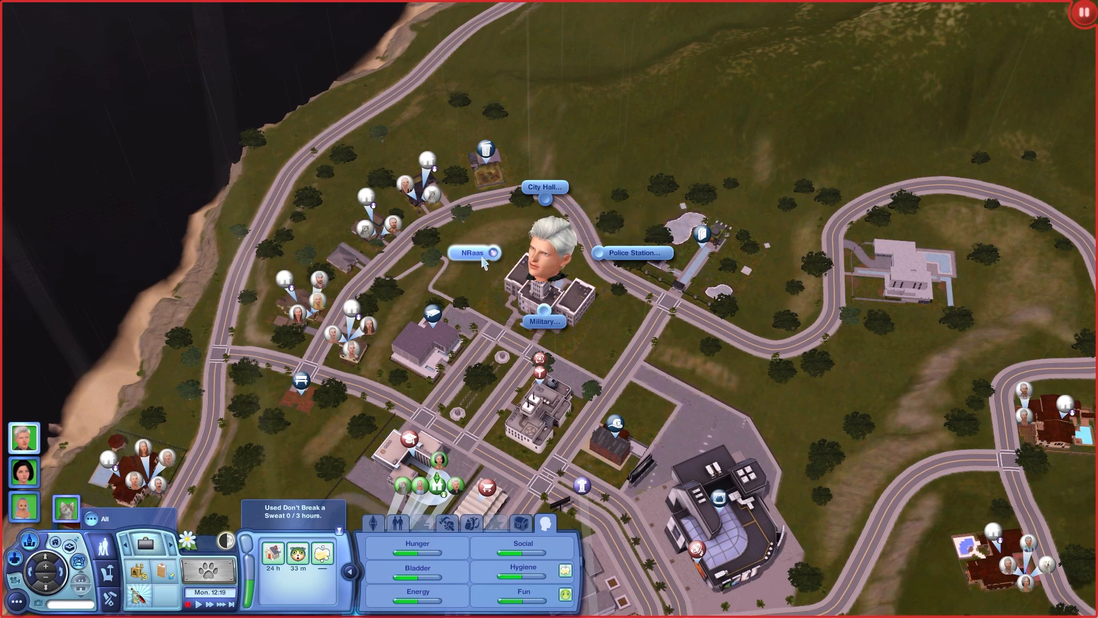
{"action": "left_click", "coordinate": [473, 252]}
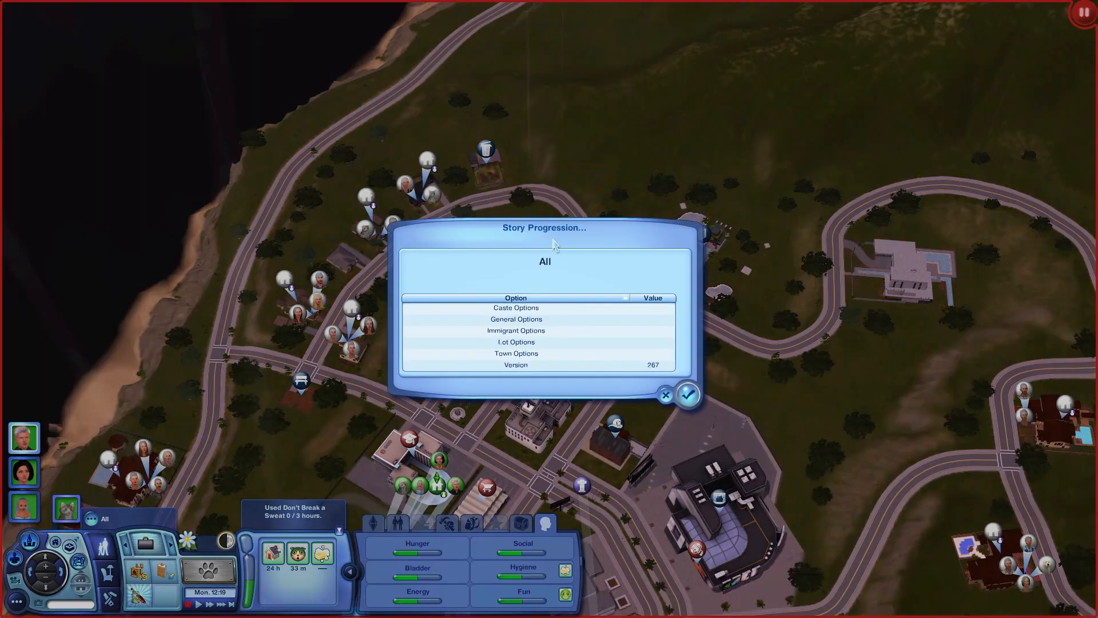
{"action": "left_click", "coordinate": [515, 353]}
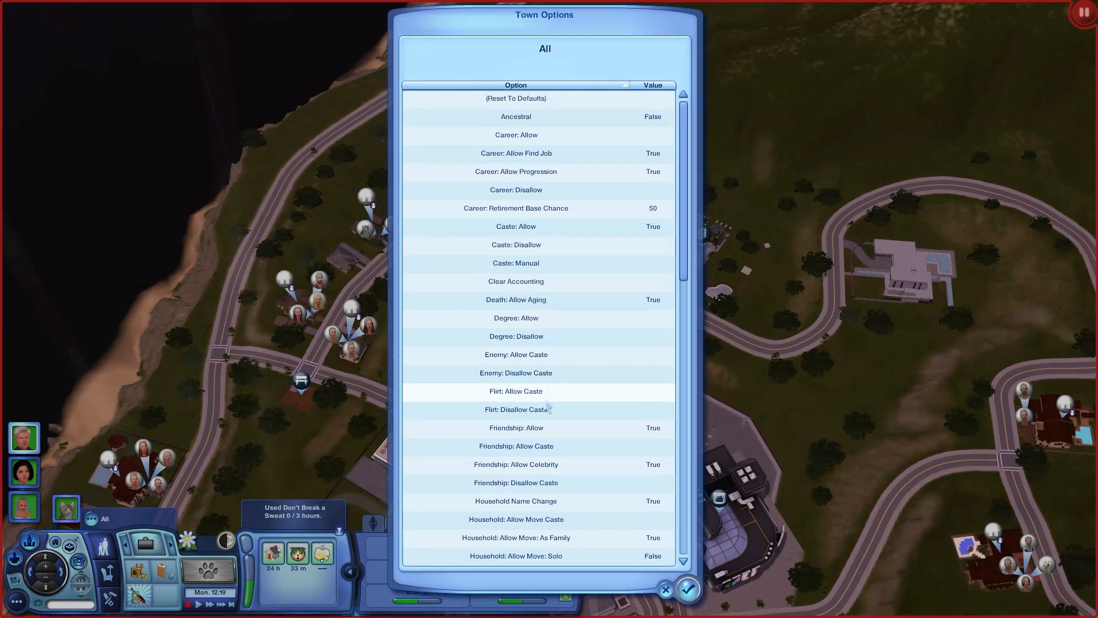
{"action": "scroll", "scroll_direction": "down", "scroll_amount": 3}
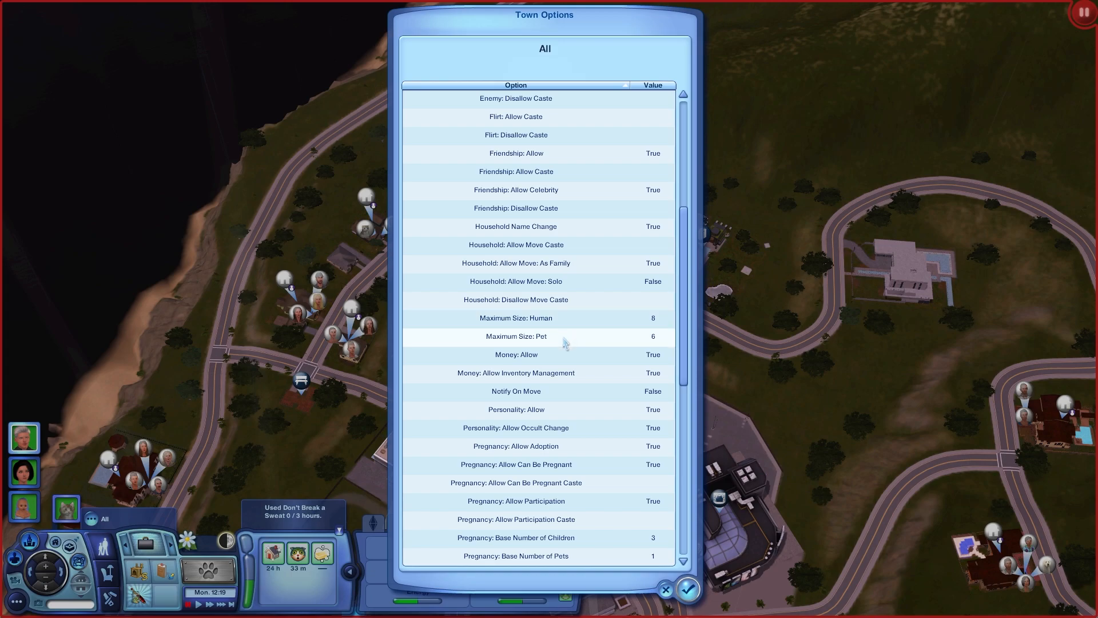
{"action": "mouse_move", "coordinate": [614, 350]}
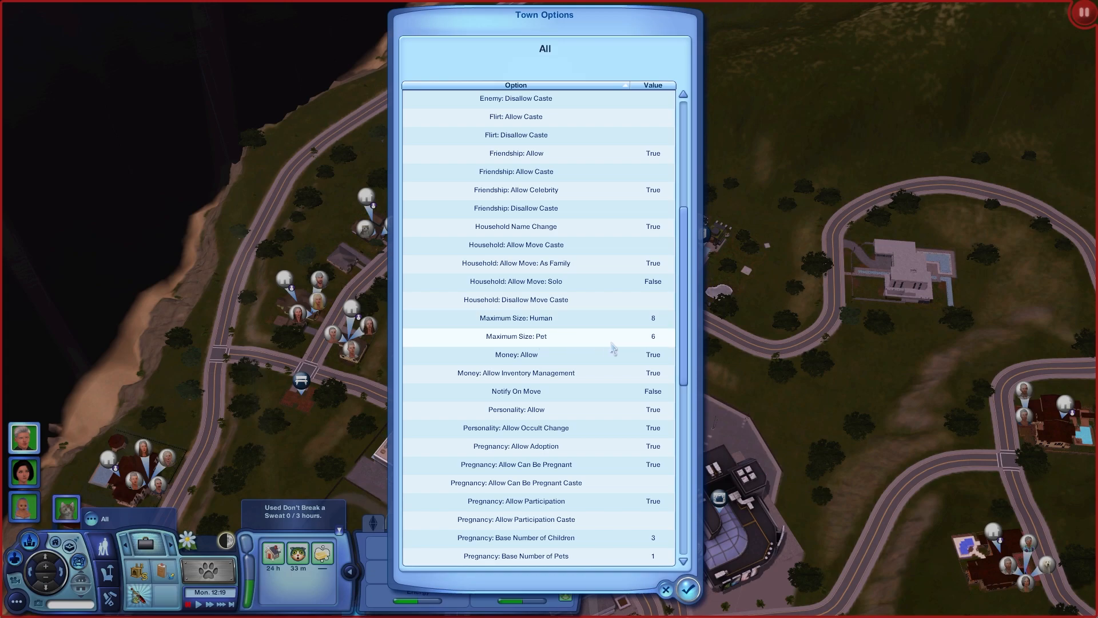
{"action": "mouse_move", "coordinate": [648, 341]}
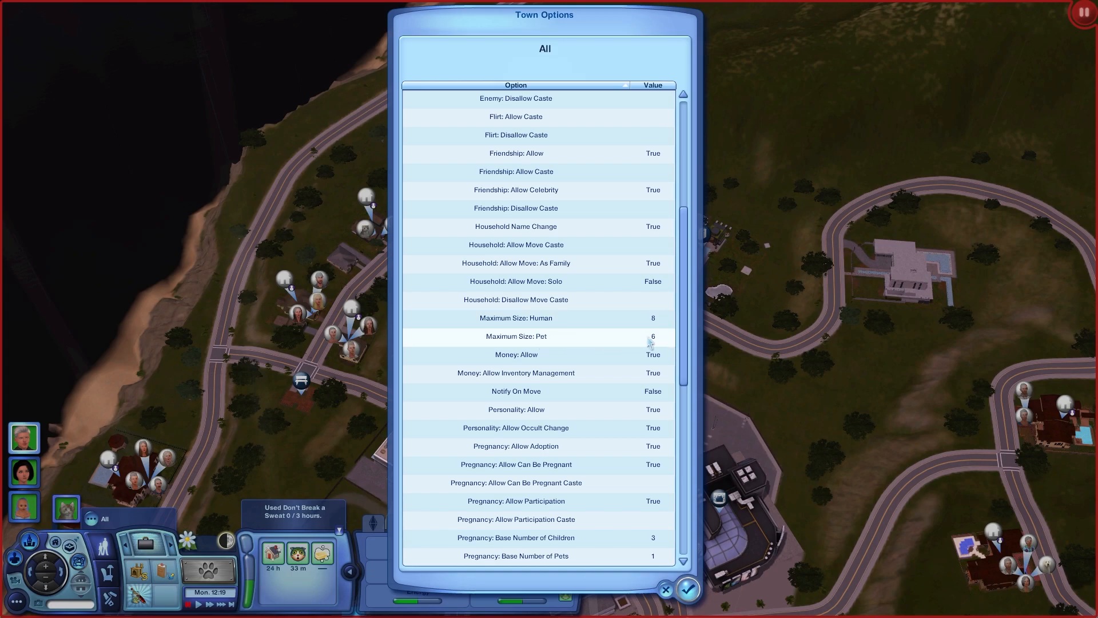
{"action": "left_click", "coordinate": [516, 336]}
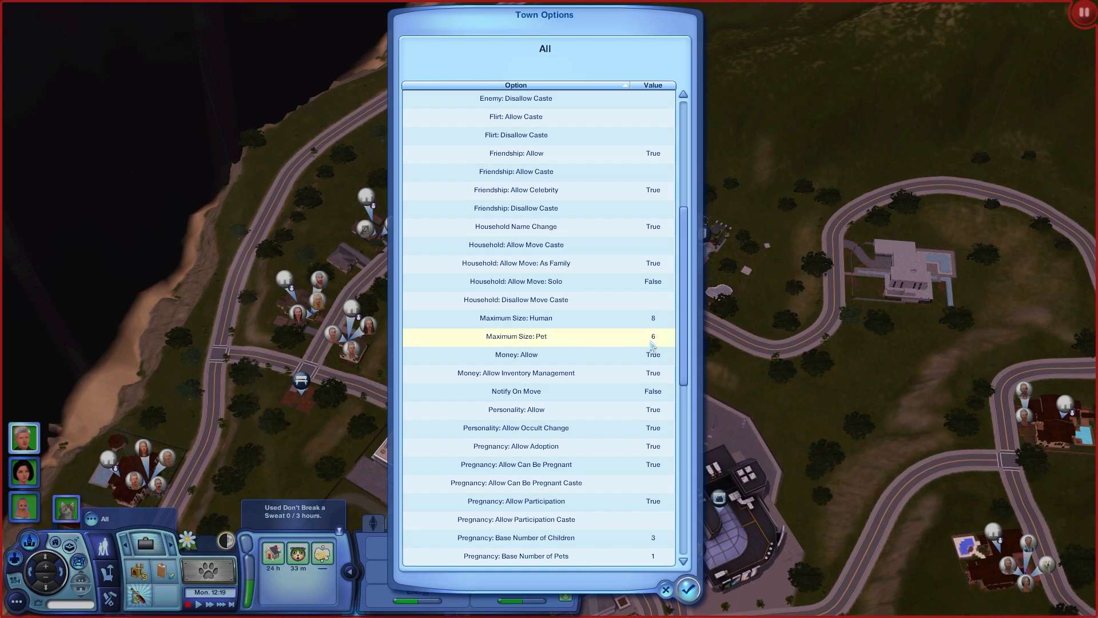
{"action": "left_click", "coordinate": [515, 336]}
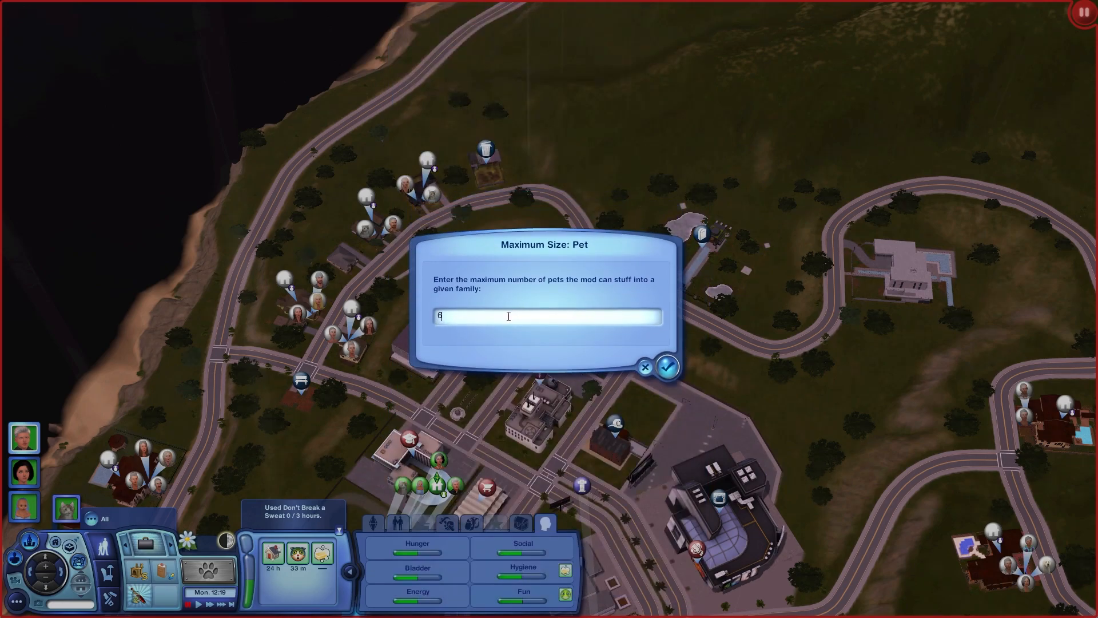
{"action": "type", "text": "1"}
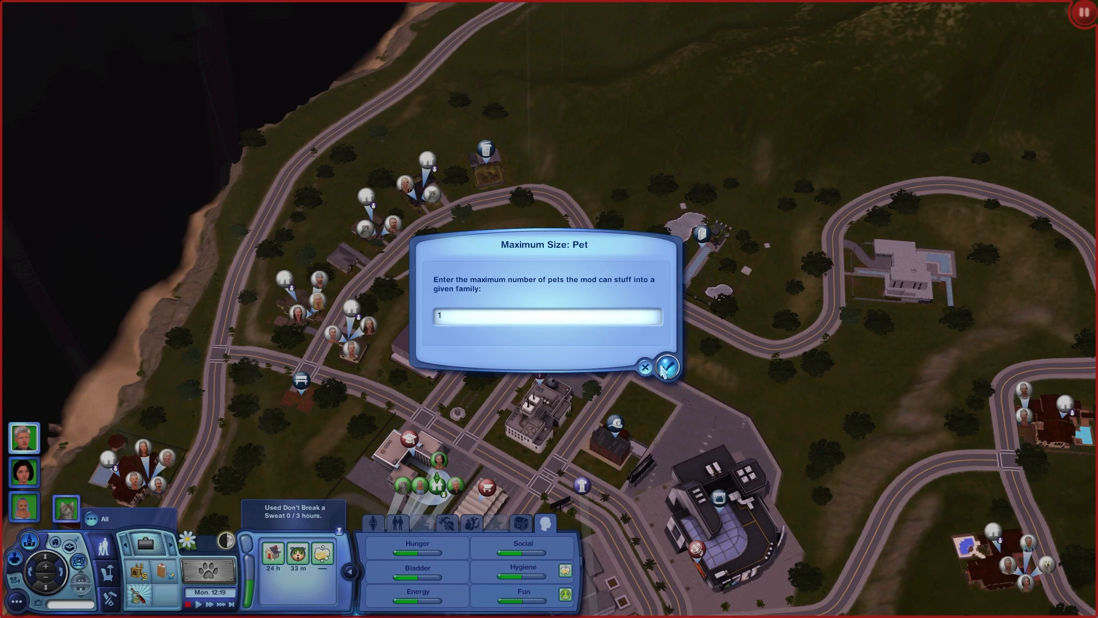
{"action": "left_click", "coordinate": [665, 367]}
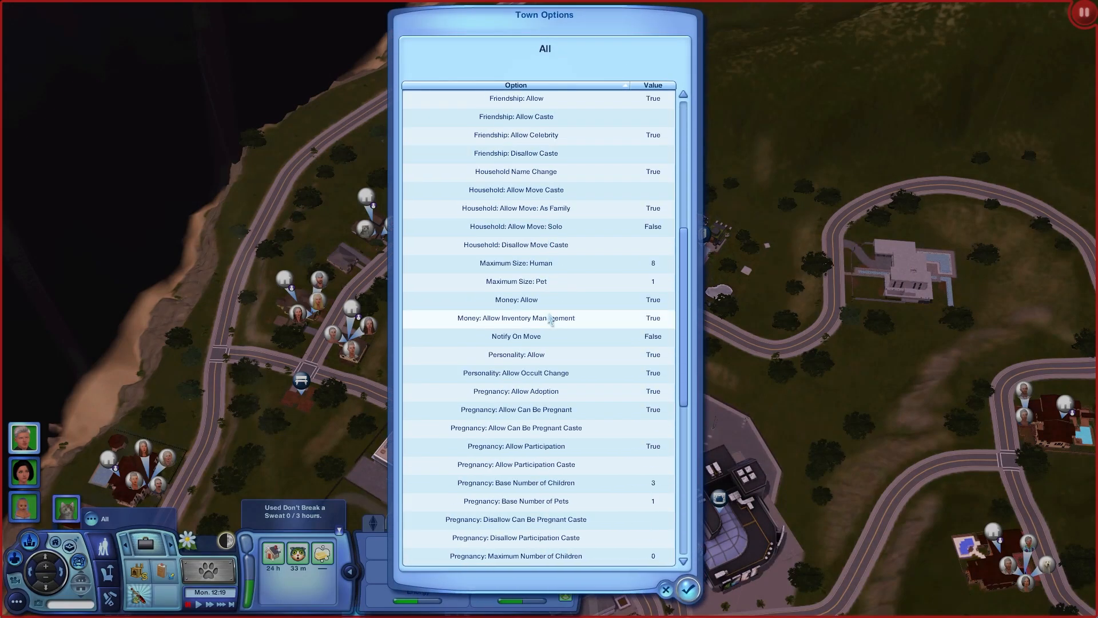
{"action": "scroll", "scroll_direction": "down", "scroll_amount": 3}
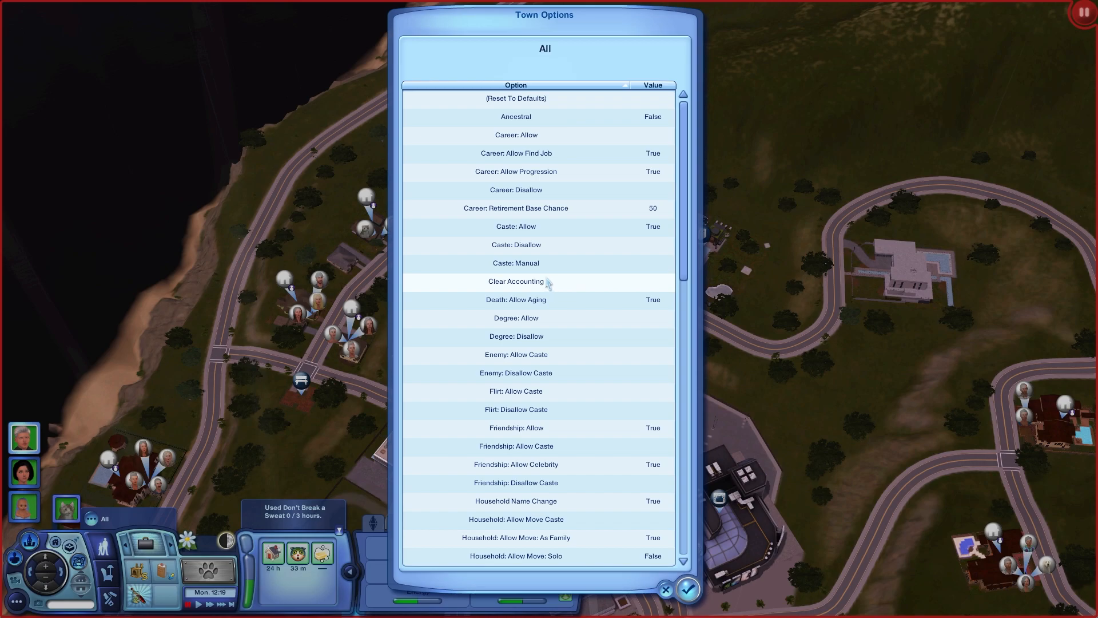
{"action": "scroll", "scroll_direction": "down", "scroll_amount": 3}
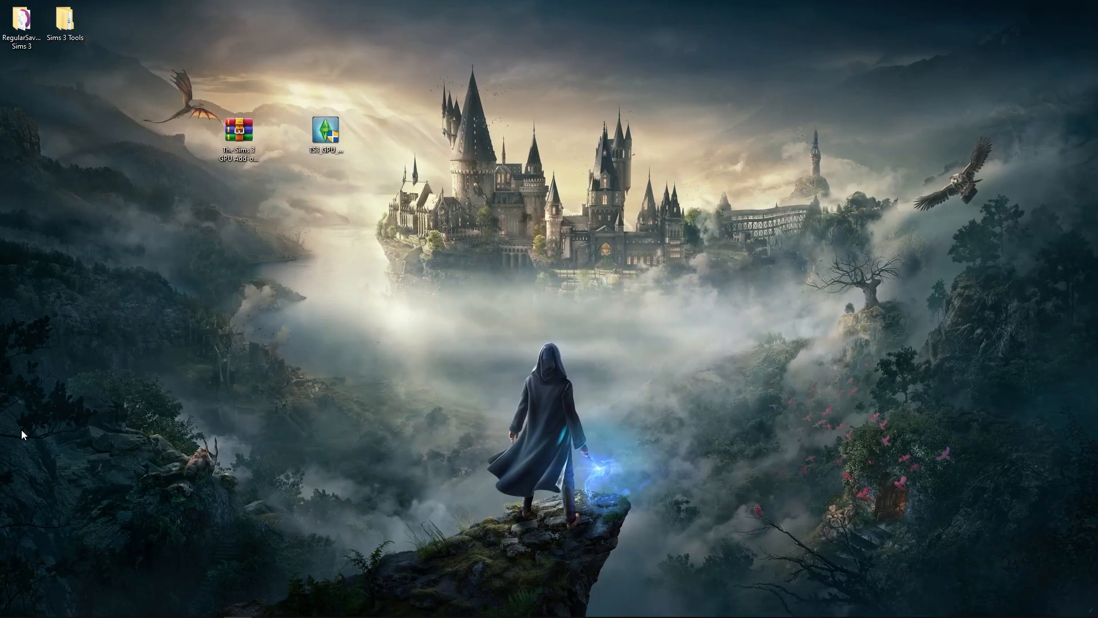
{"action": "mouse_move", "coordinate": [353, 286]}
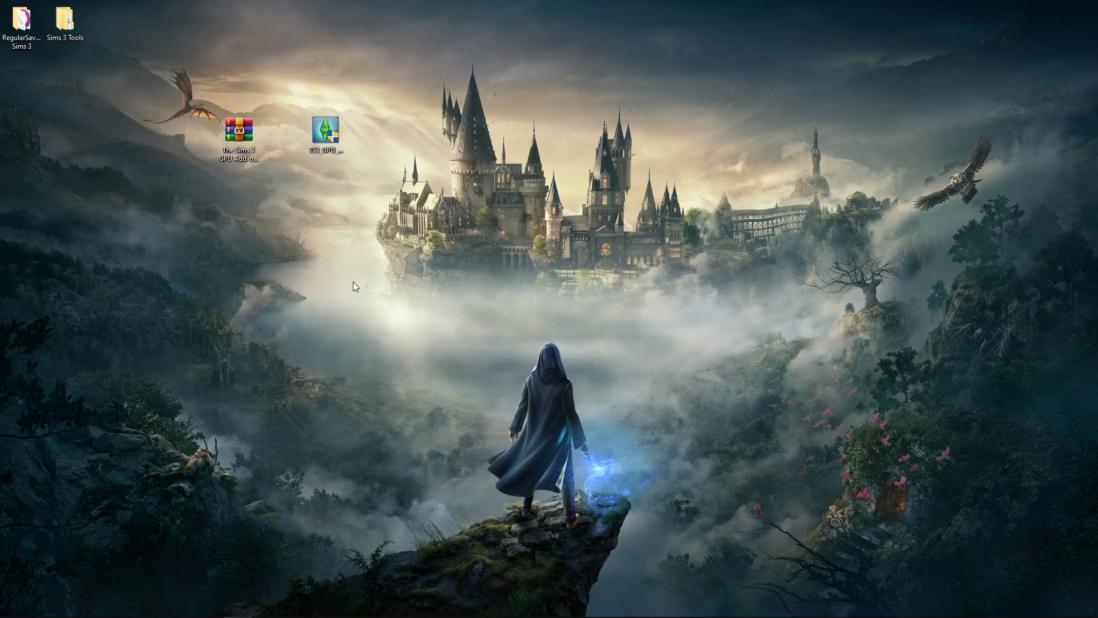
{"action": "mouse_move", "coordinate": [359, 257]}
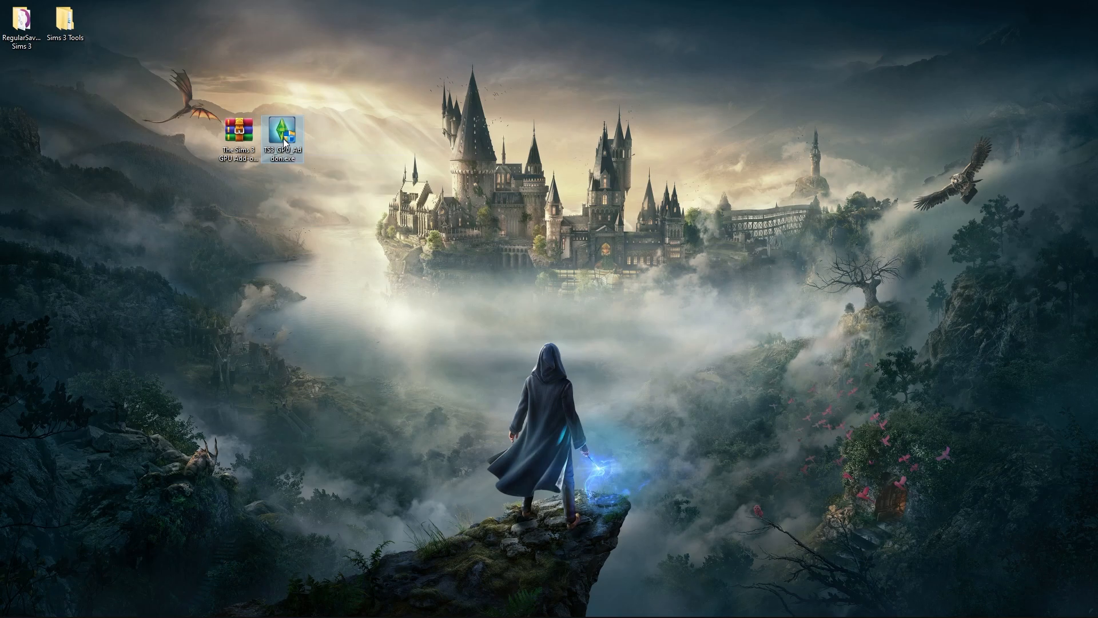
Step: Launch the TS3 GPU add-on from its desktop shortcut
{"action": "left_click", "coordinate": [375, 273]}
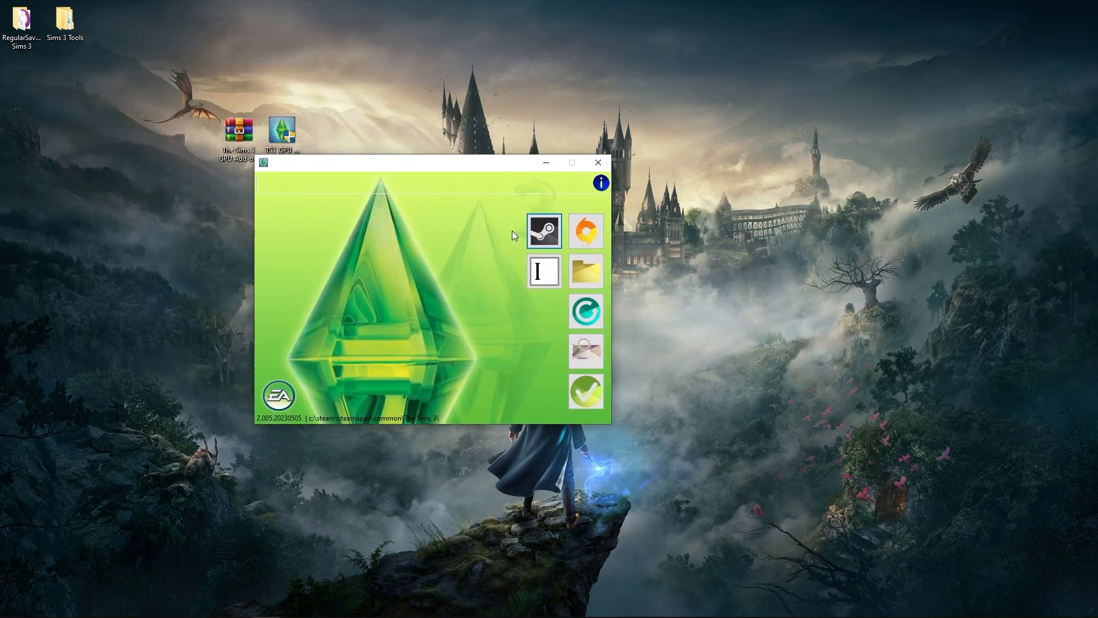
{"action": "mouse_move", "coordinate": [544, 231]}
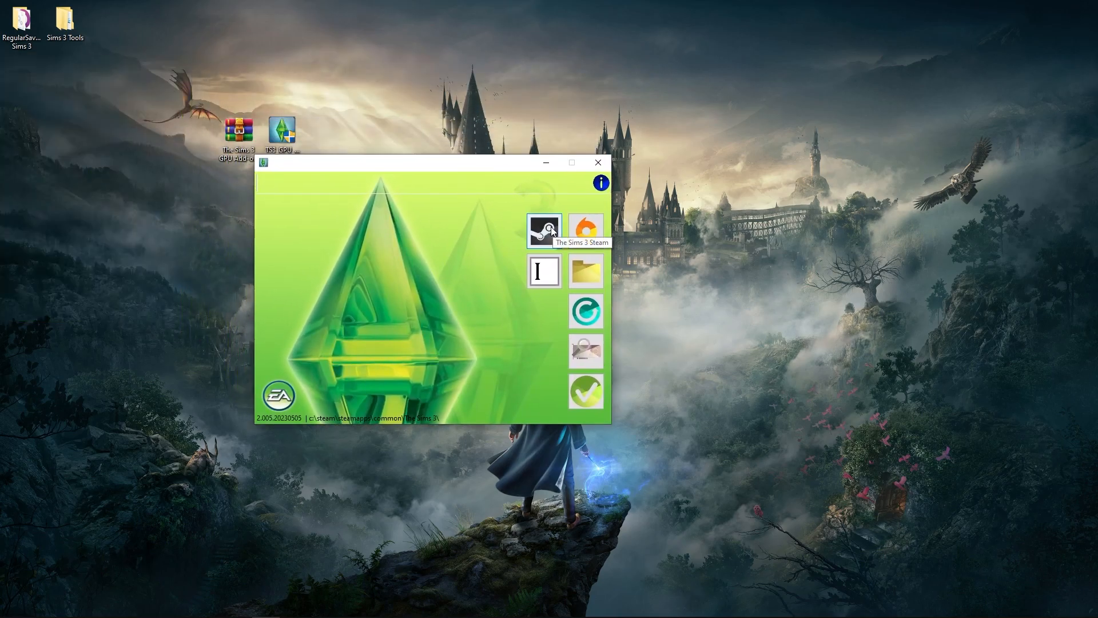
{"action": "mouse_move", "coordinate": [586, 230]}
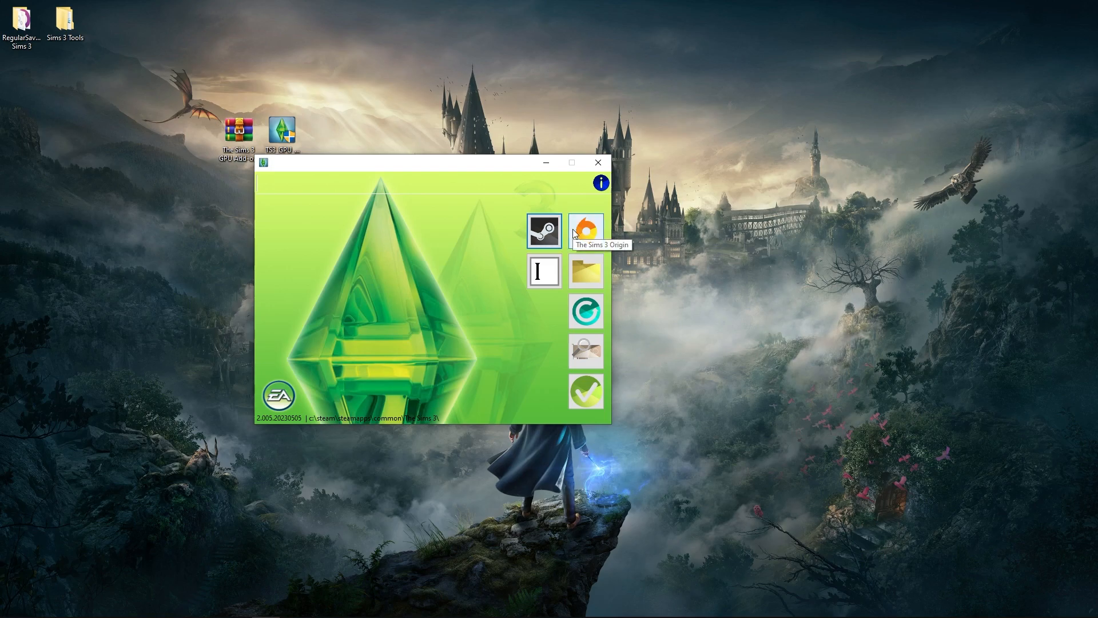
{"action": "mouse_move", "coordinate": [581, 237]}
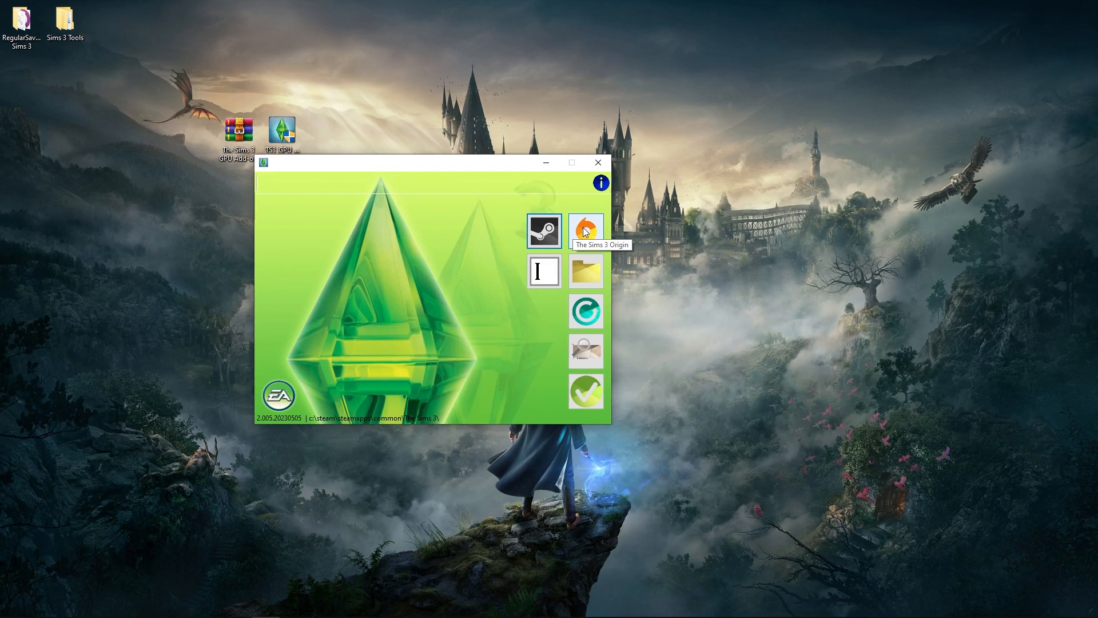
{"action": "mouse_move", "coordinate": [543, 231]}
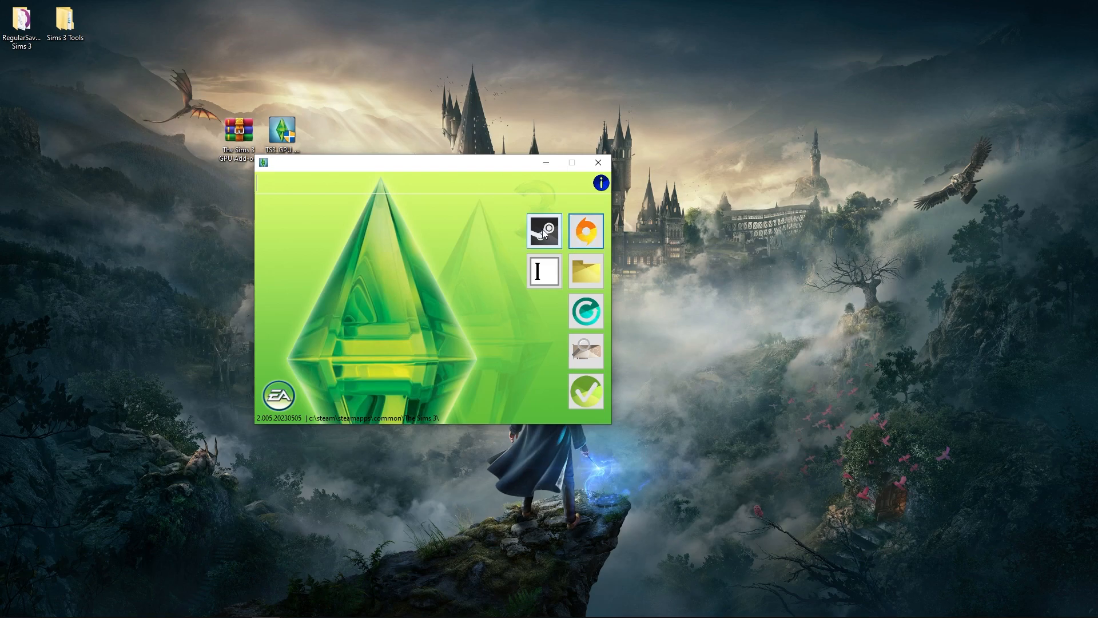
{"action": "mouse_move", "coordinate": [543, 231]}
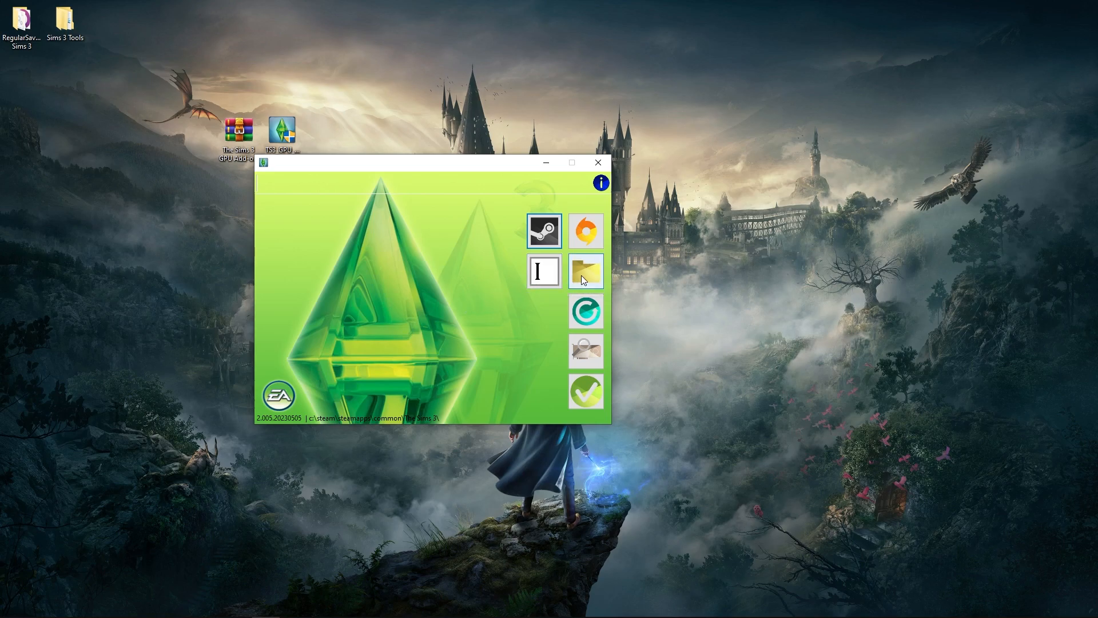
{"action": "mouse_move", "coordinate": [586, 271]}
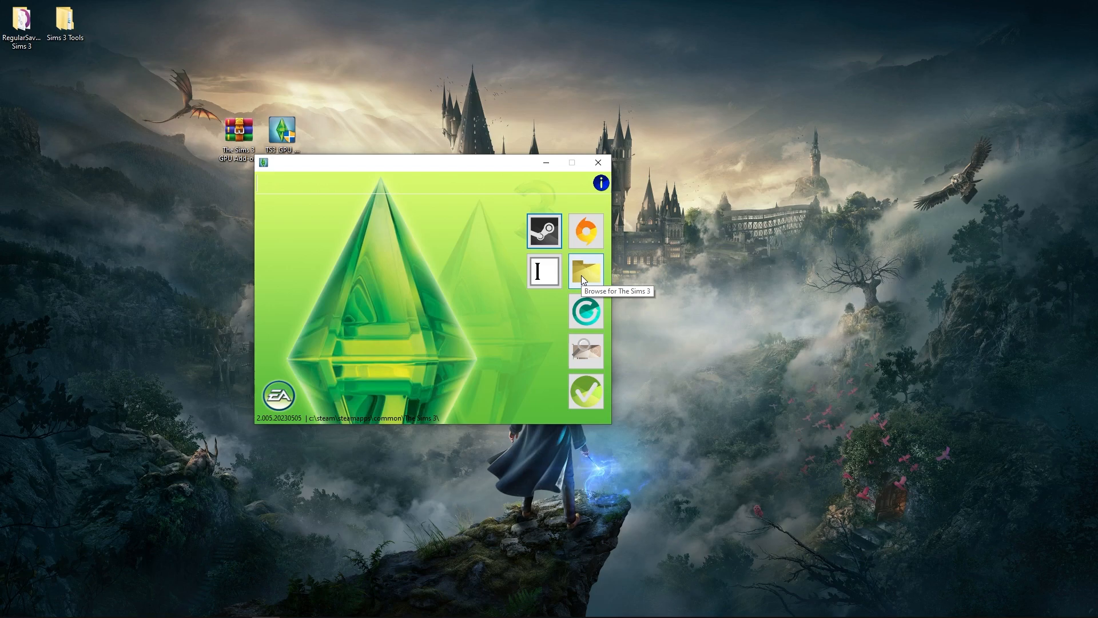
{"action": "mouse_move", "coordinate": [544, 231]}
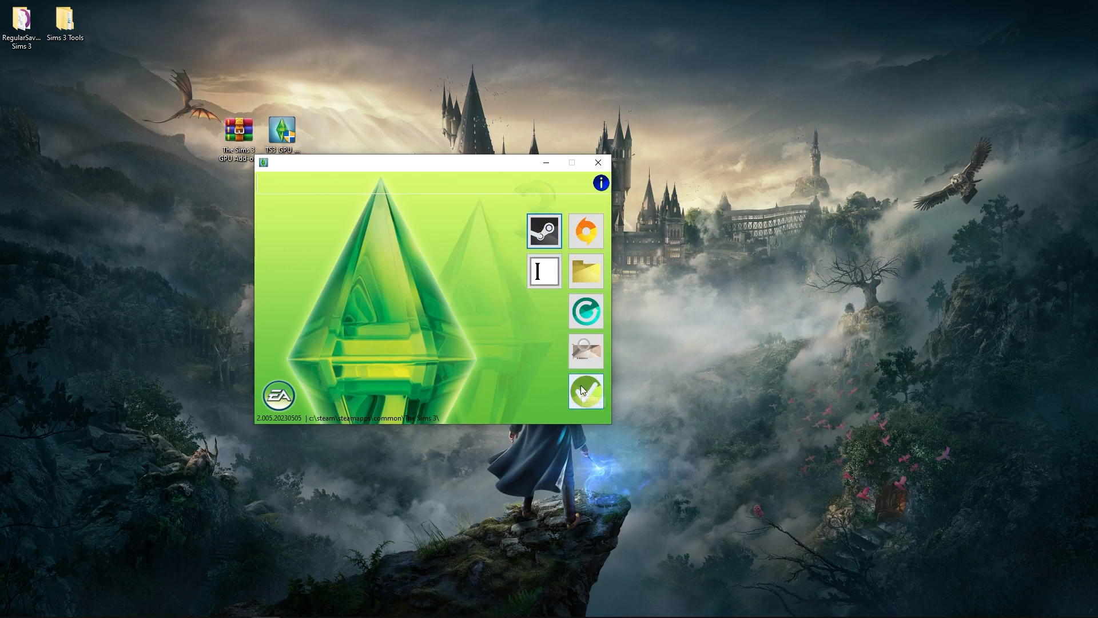
{"action": "left_click", "coordinate": [585, 390]}
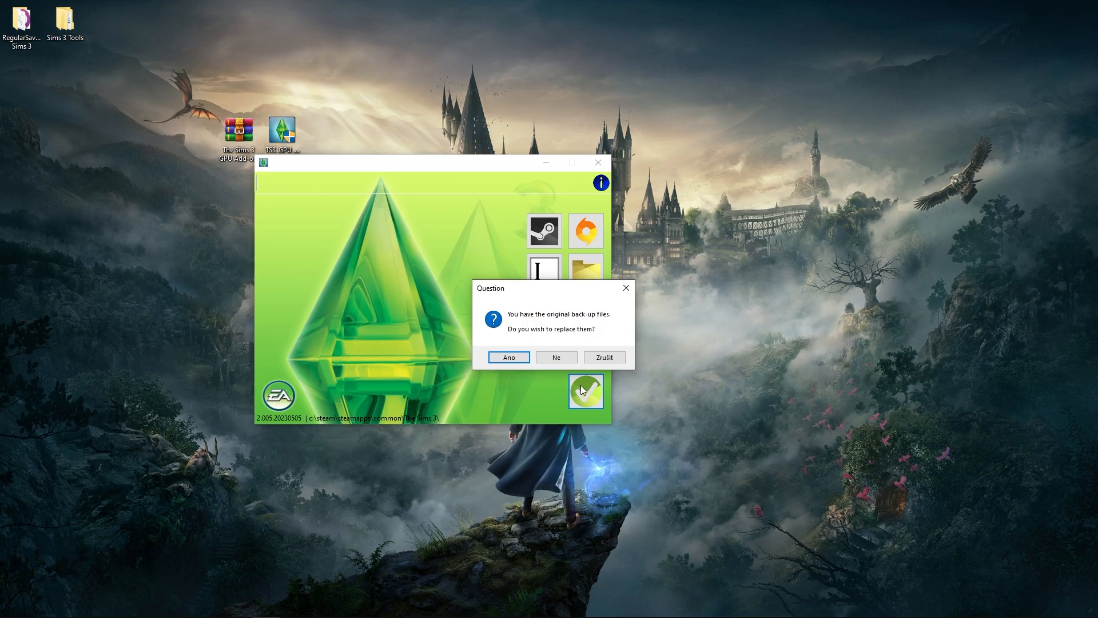
{"action": "mouse_move", "coordinate": [571, 327]}
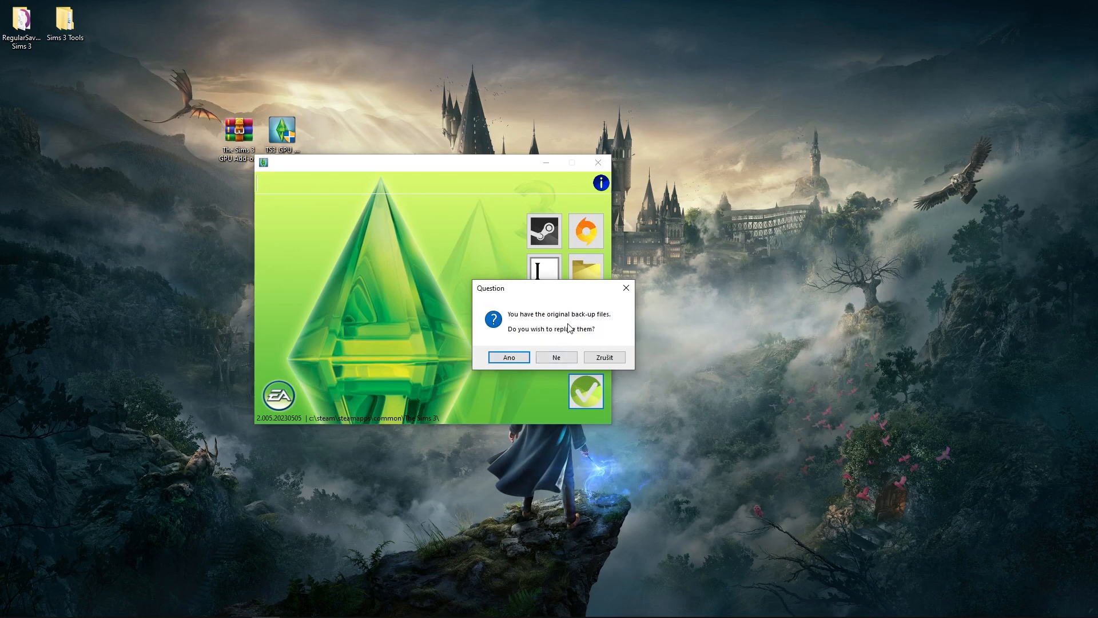
{"action": "mouse_move", "coordinate": [568, 324]}
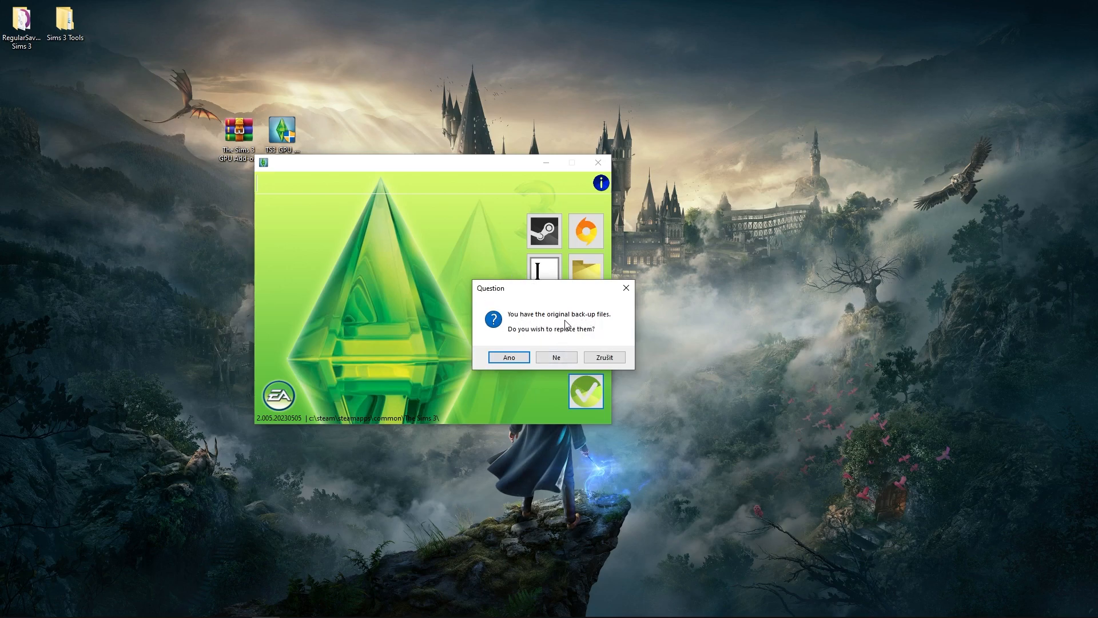
{"action": "mouse_move", "coordinate": [580, 323]}
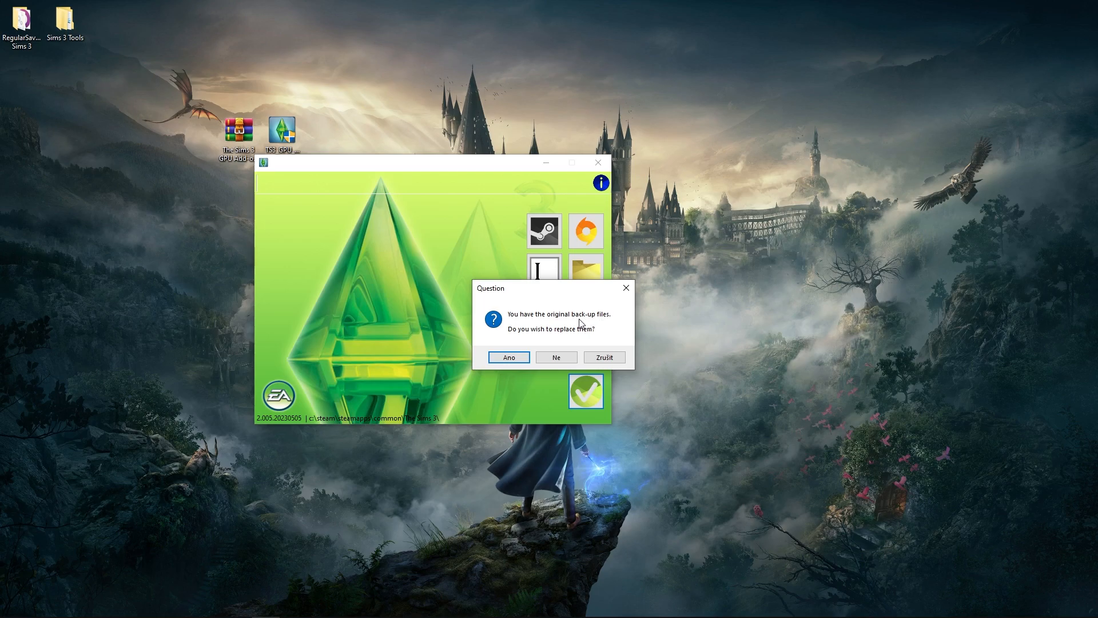
{"action": "mouse_move", "coordinate": [555, 357]}
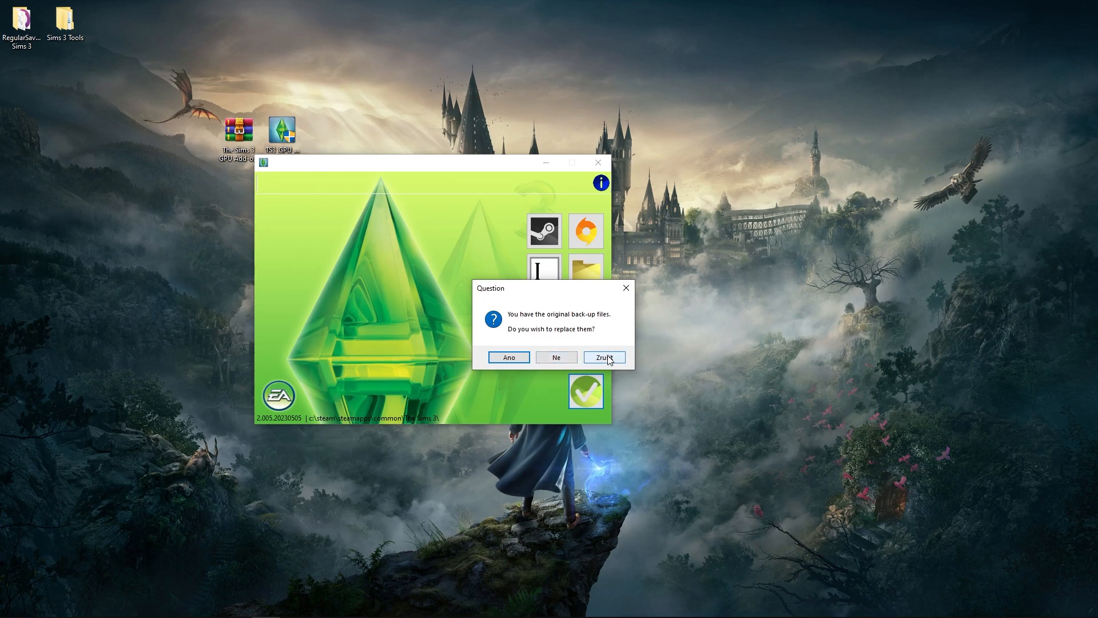
{"action": "left_click", "coordinate": [604, 356]}
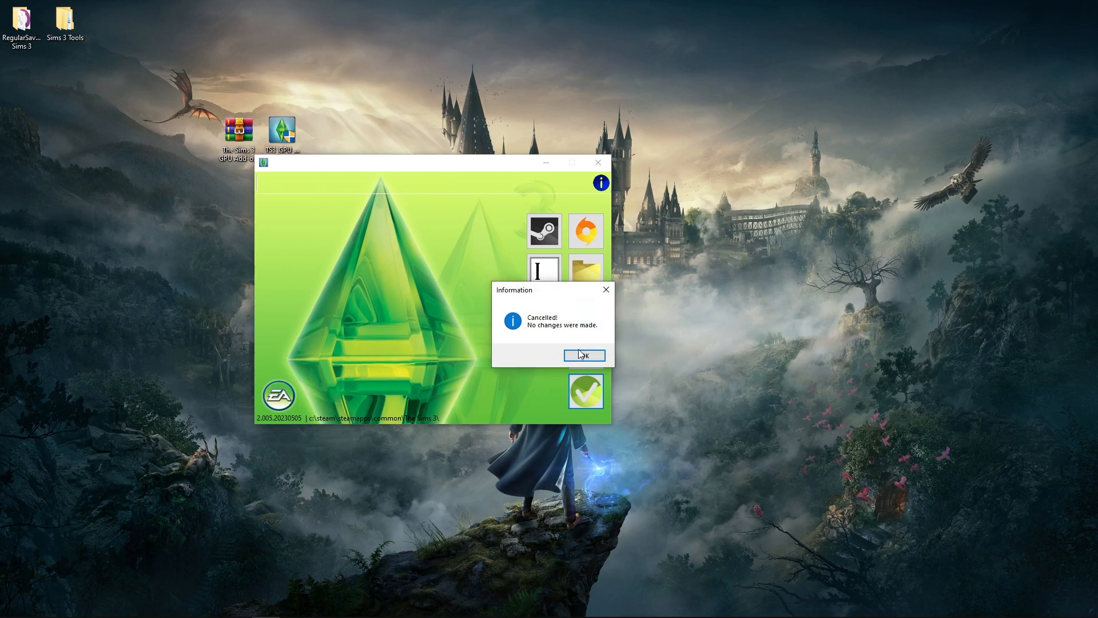
{"action": "left_click", "coordinate": [584, 356]}
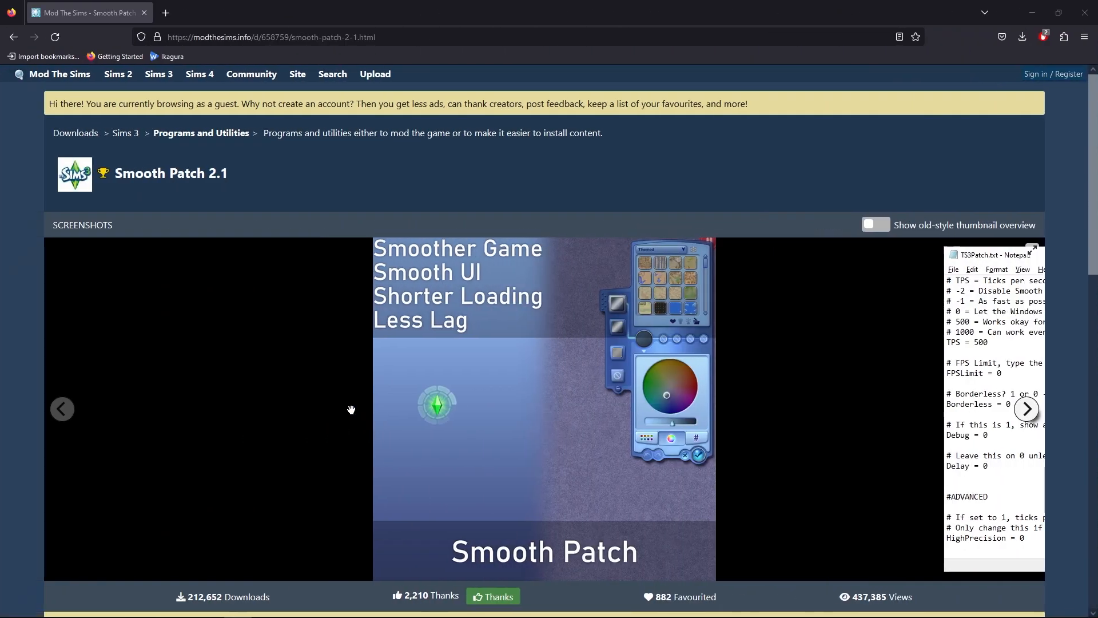
{"action": "mouse_move", "coordinate": [349, 453]}
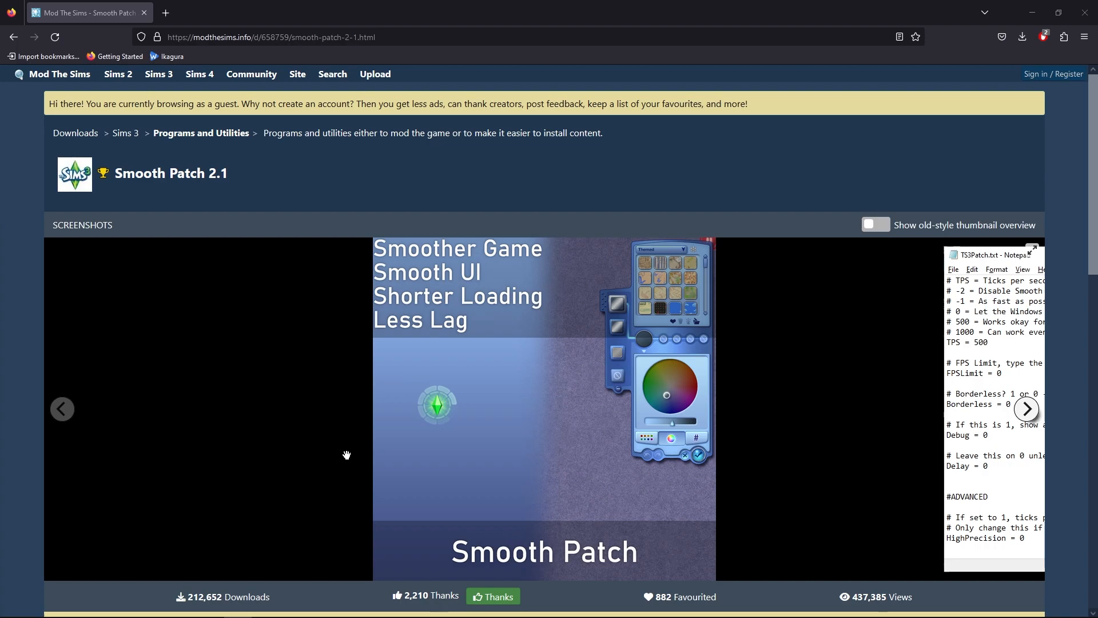
{"action": "mouse_move", "coordinate": [344, 455]}
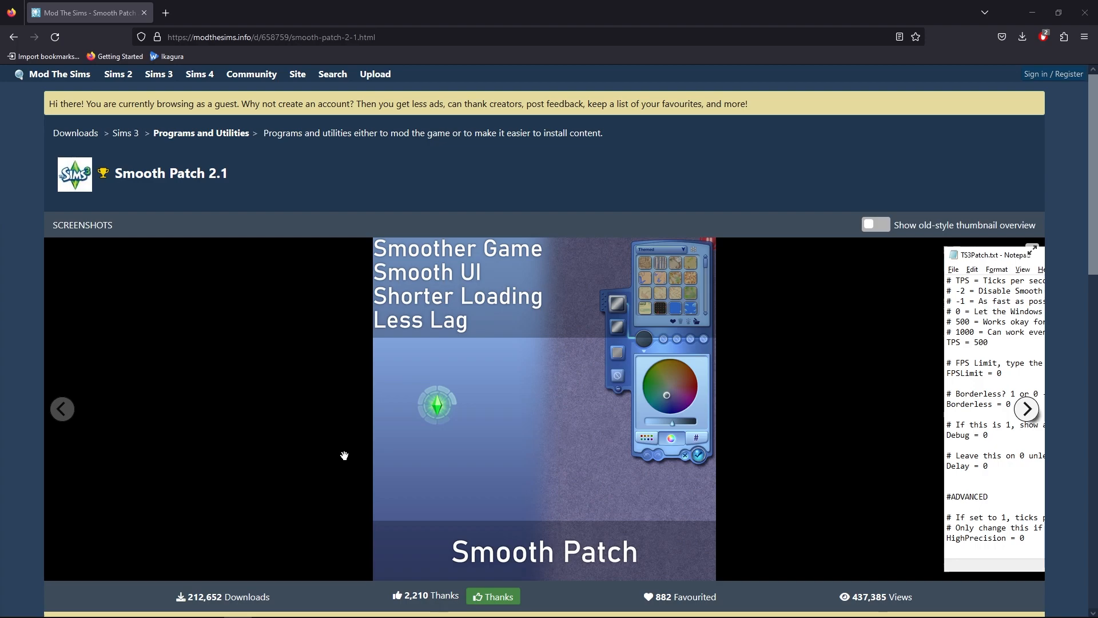
{"action": "mouse_move", "coordinate": [333, 450]}
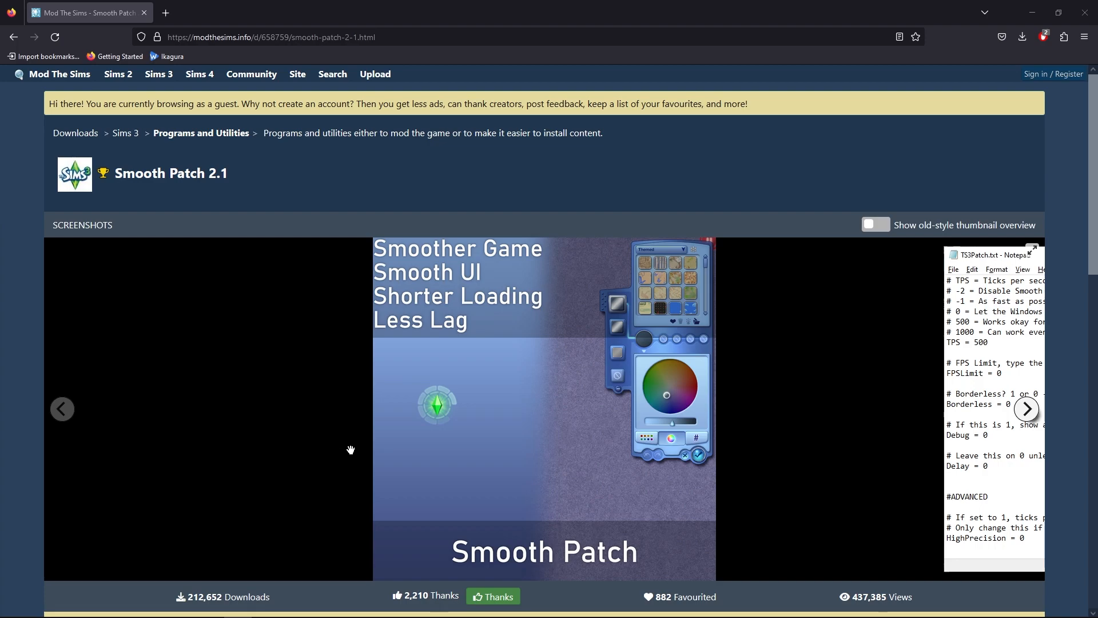
{"action": "mouse_move", "coordinate": [436, 279]}
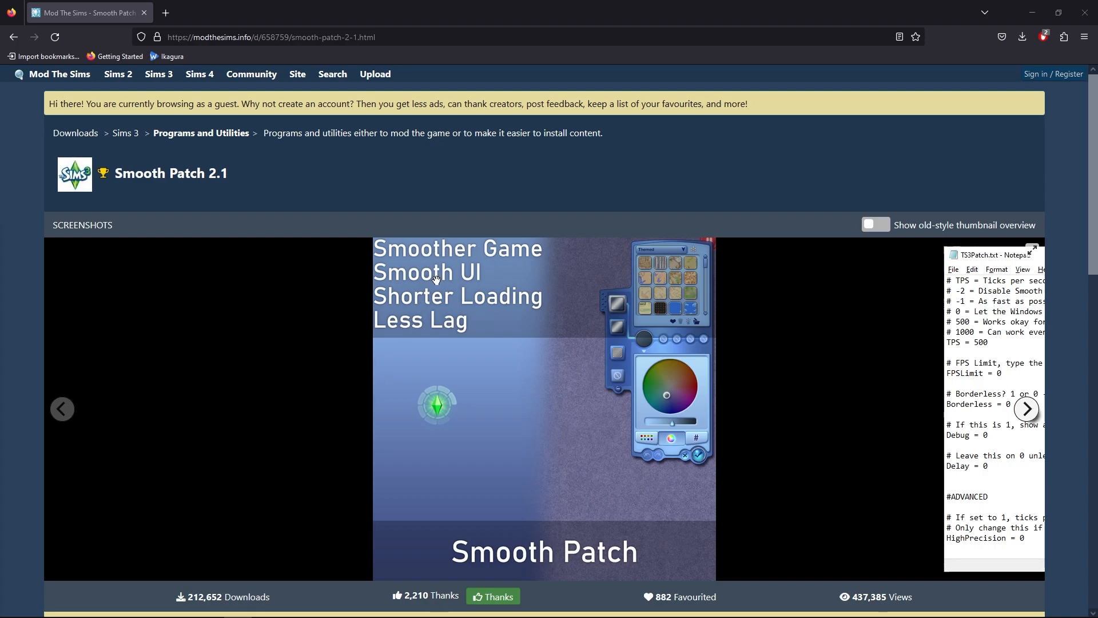
{"action": "mouse_move", "coordinate": [482, 319]}
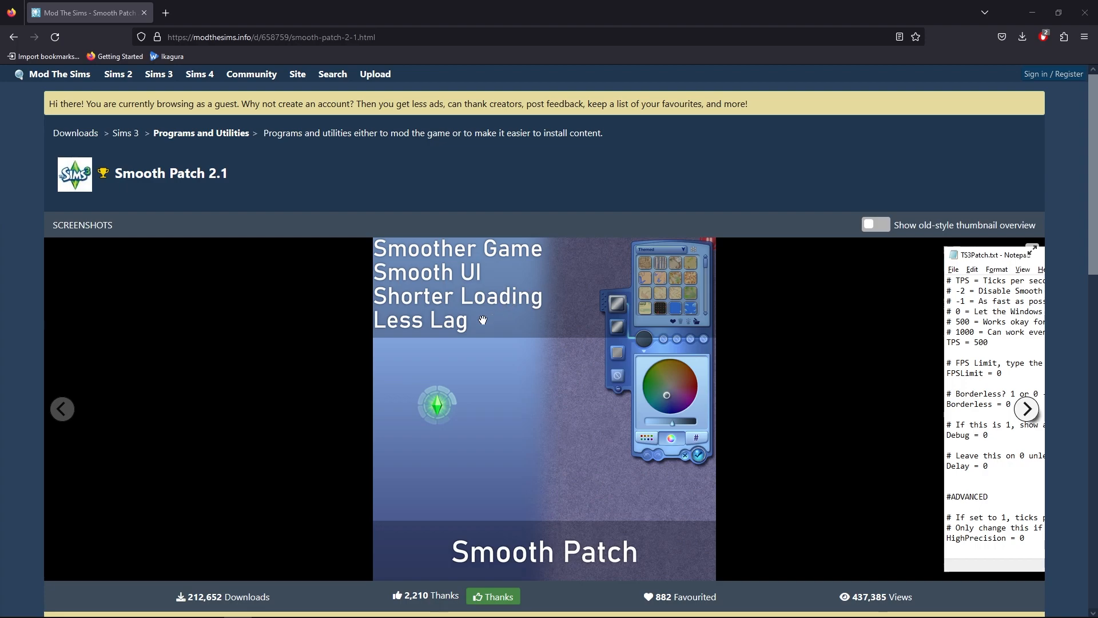
{"action": "mouse_move", "coordinate": [481, 333]}
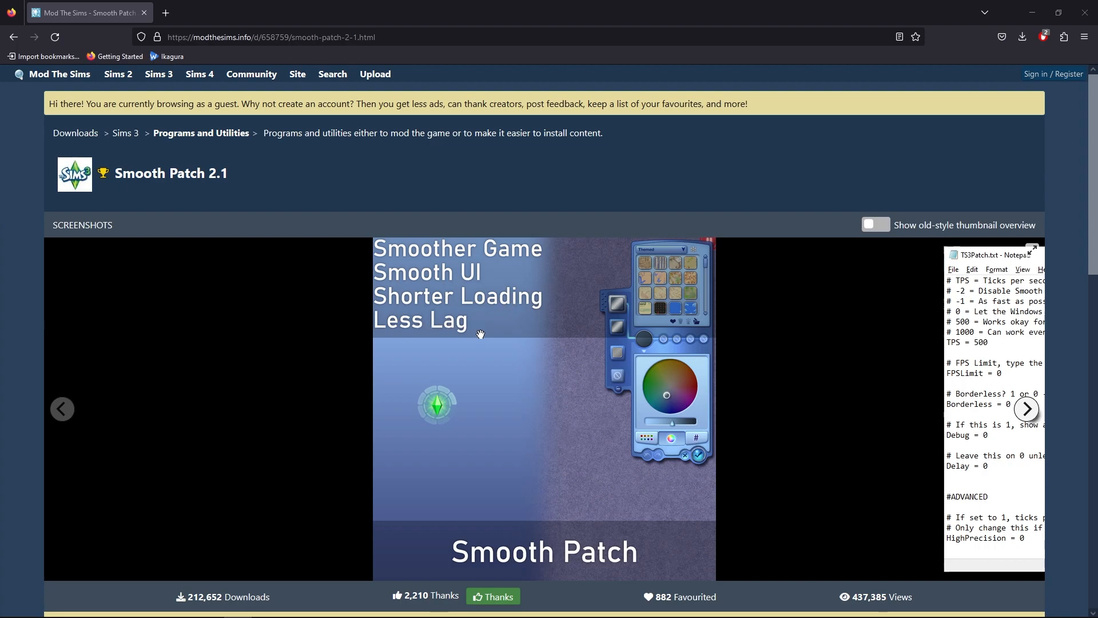
{"action": "mouse_move", "coordinate": [489, 336]}
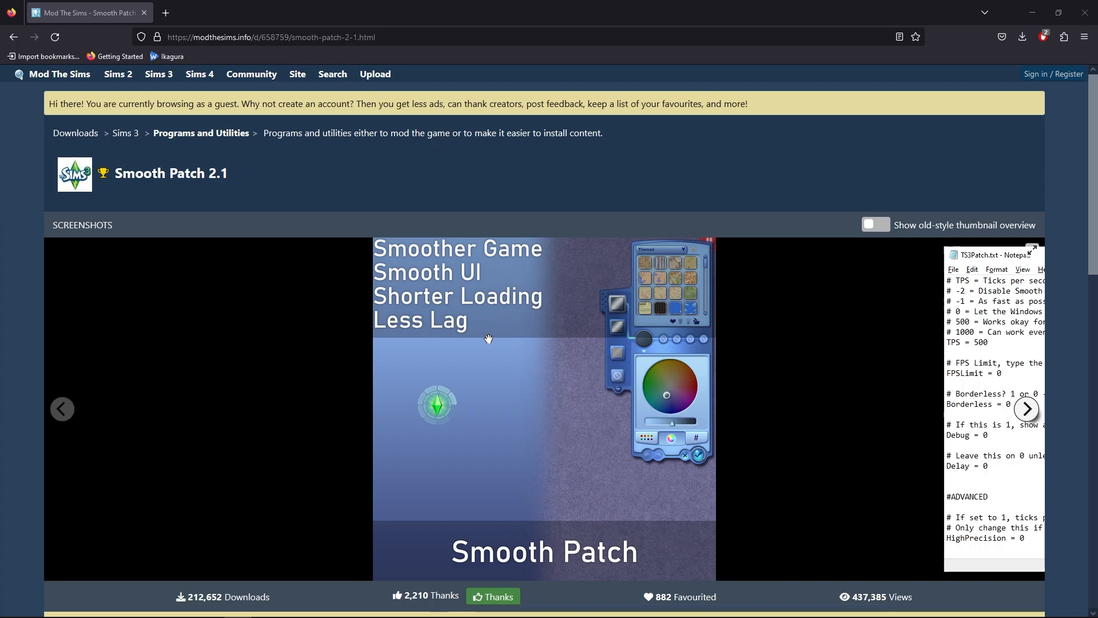
{"action": "mouse_move", "coordinate": [476, 343]}
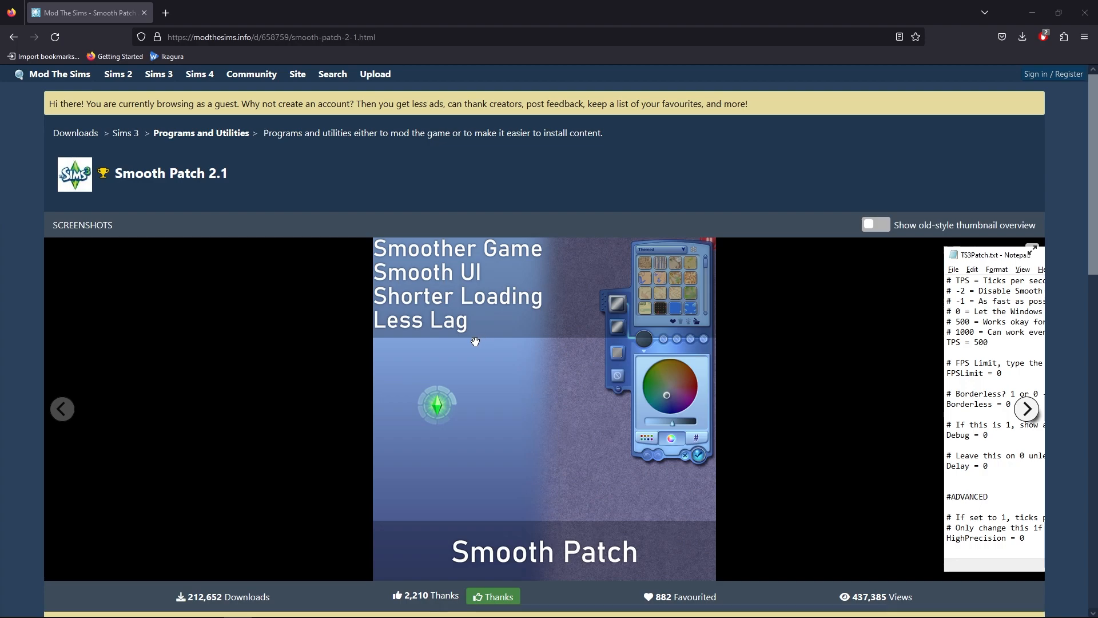
{"action": "mouse_move", "coordinate": [473, 340]}
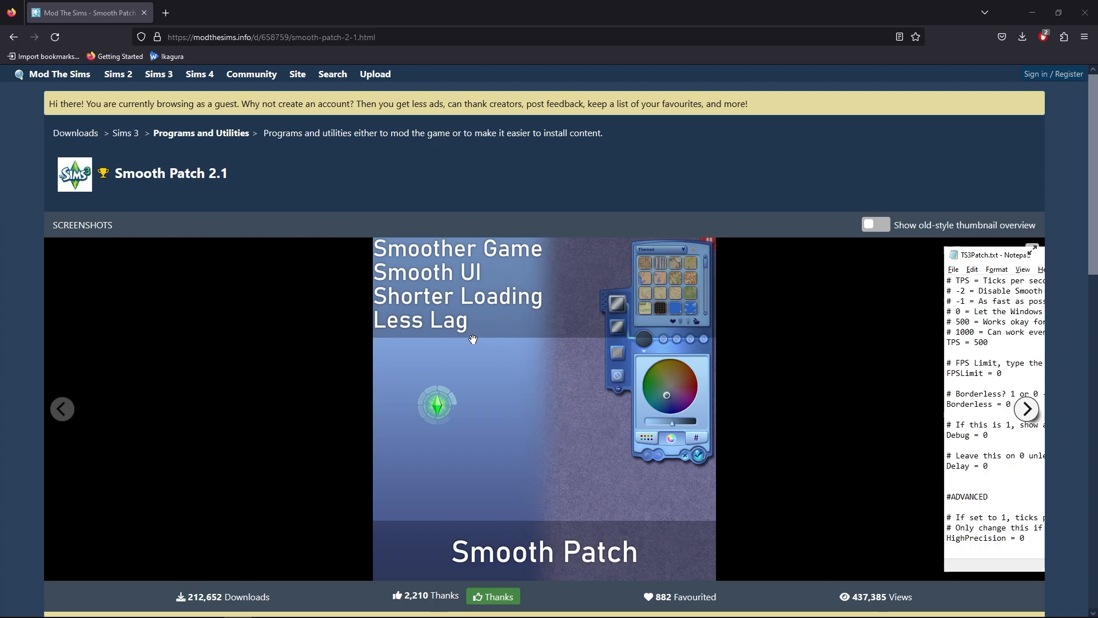
{"action": "mouse_move", "coordinate": [465, 345]}
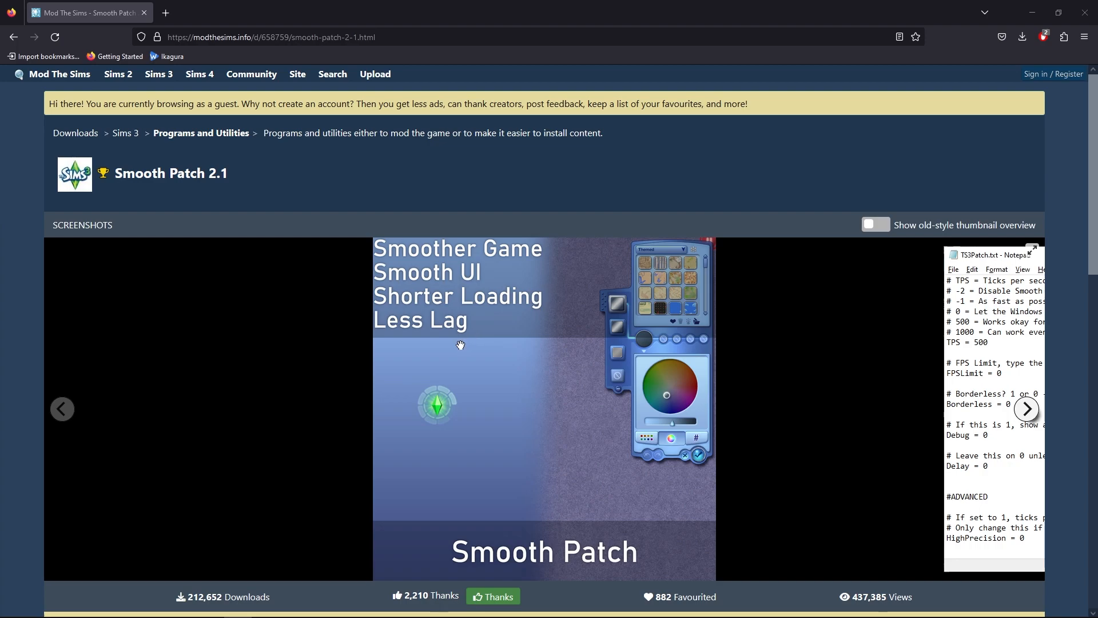
{"action": "mouse_move", "coordinate": [457, 351]}
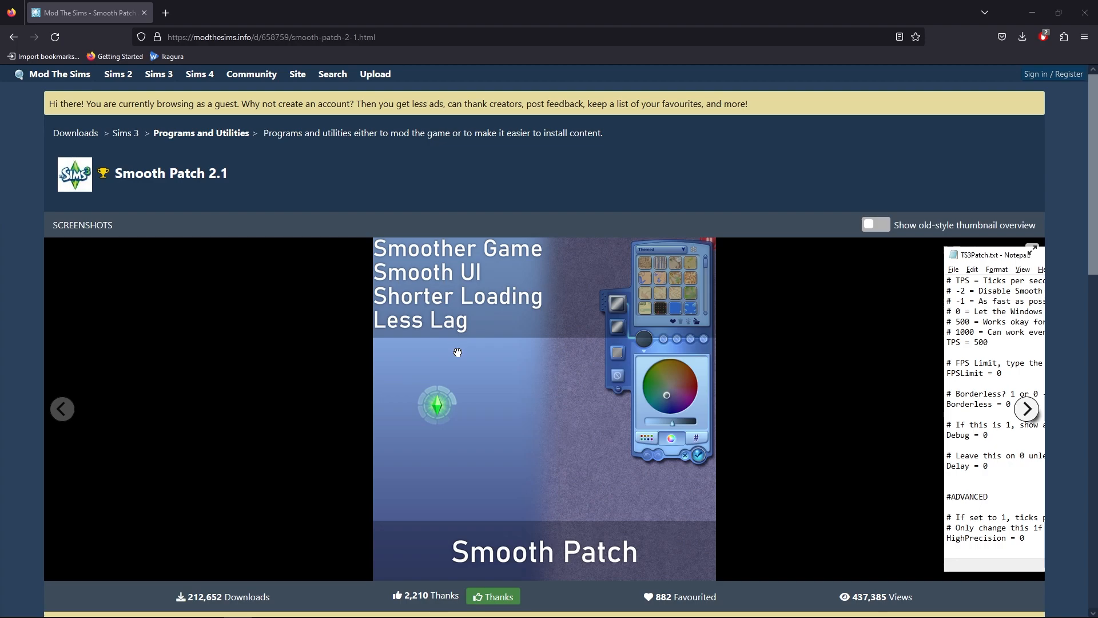
{"action": "scroll", "scroll_direction": "down", "scroll_amount": 3}
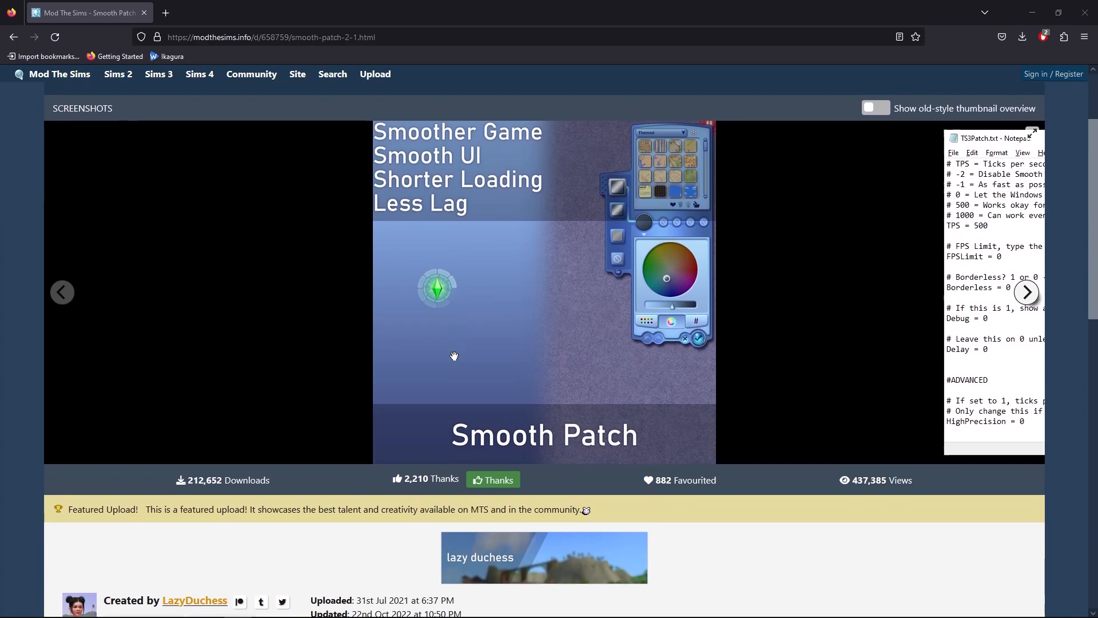
Step: Download the Steam/Retail Smooth Patch file ld_TS3Patch10.zip from the file table
{"action": "scroll", "scroll_direction": "down", "scroll_amount": 3}
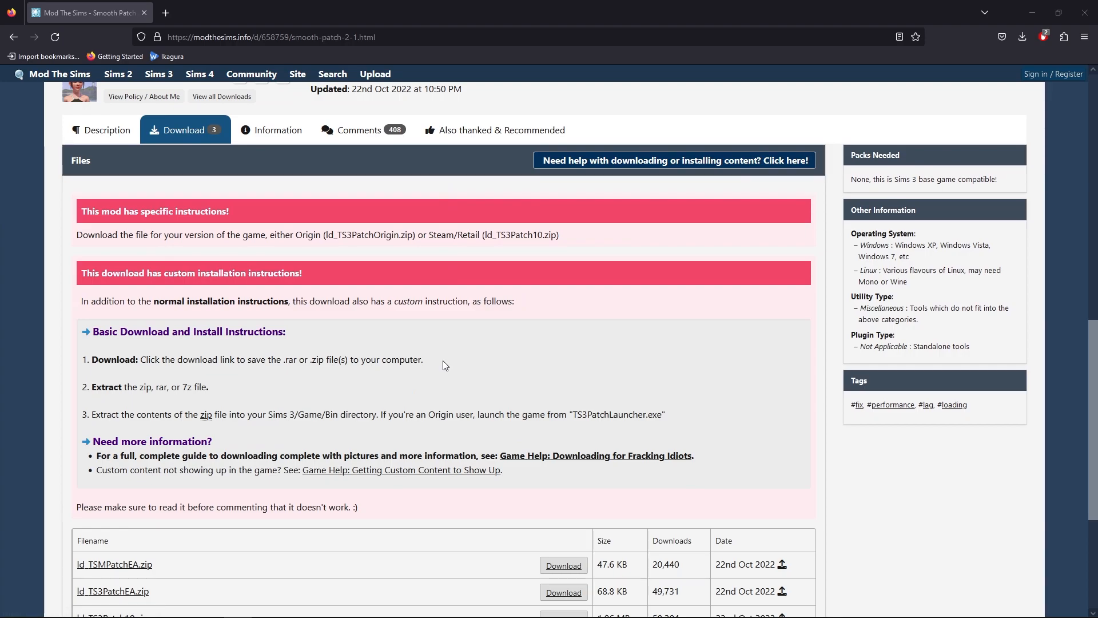
{"action": "scroll", "scroll_direction": "down", "scroll_amount": 3}
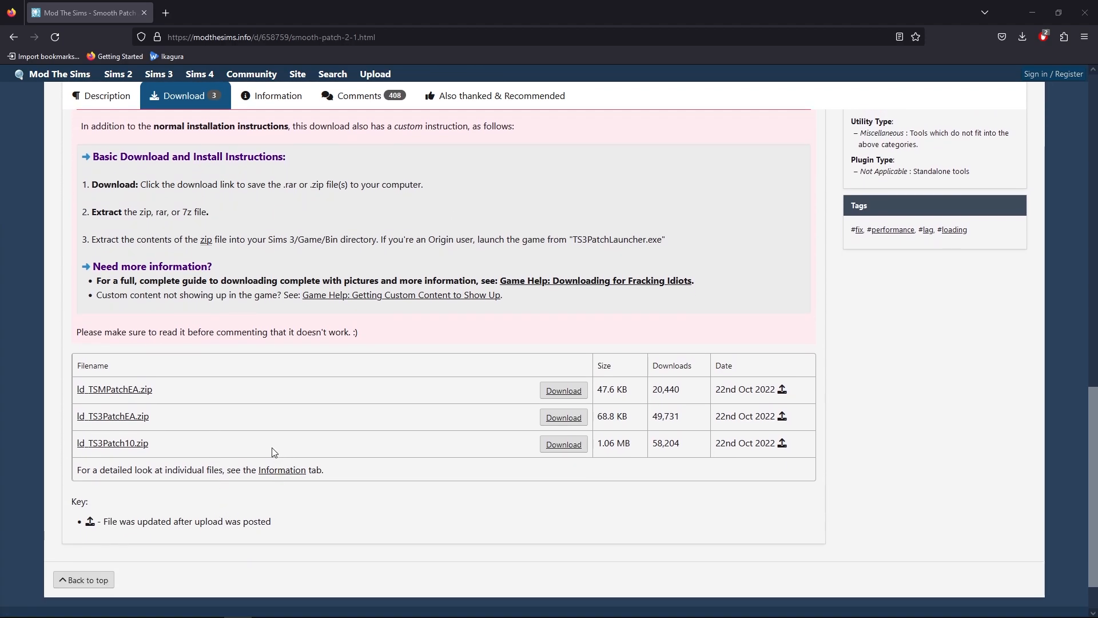
{"action": "mouse_move", "coordinate": [187, 394]}
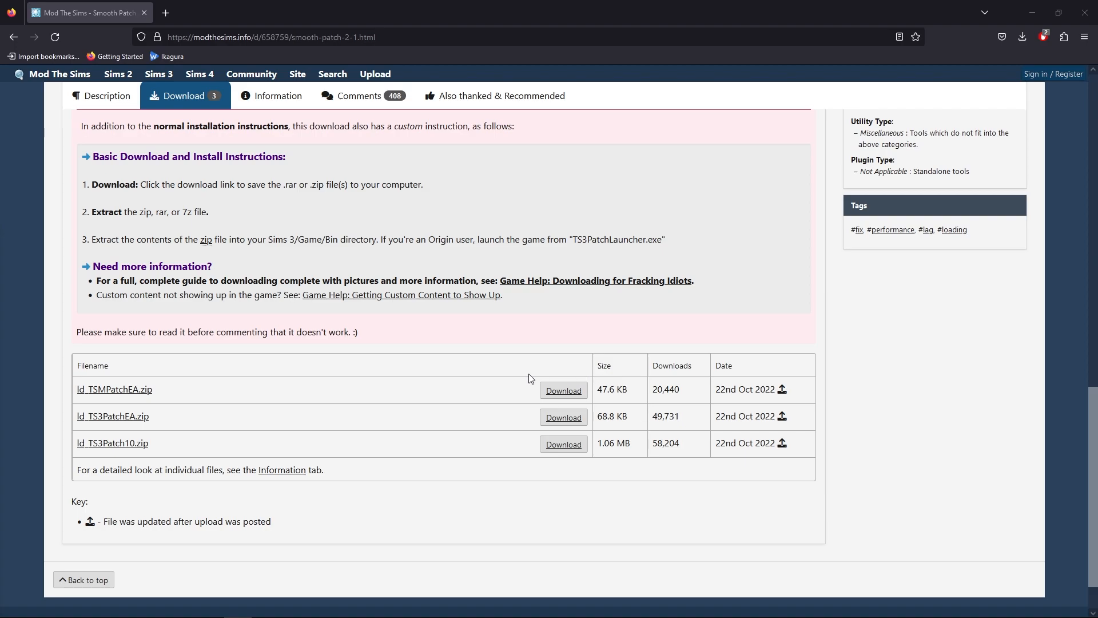
{"action": "mouse_move", "coordinate": [134, 399]}
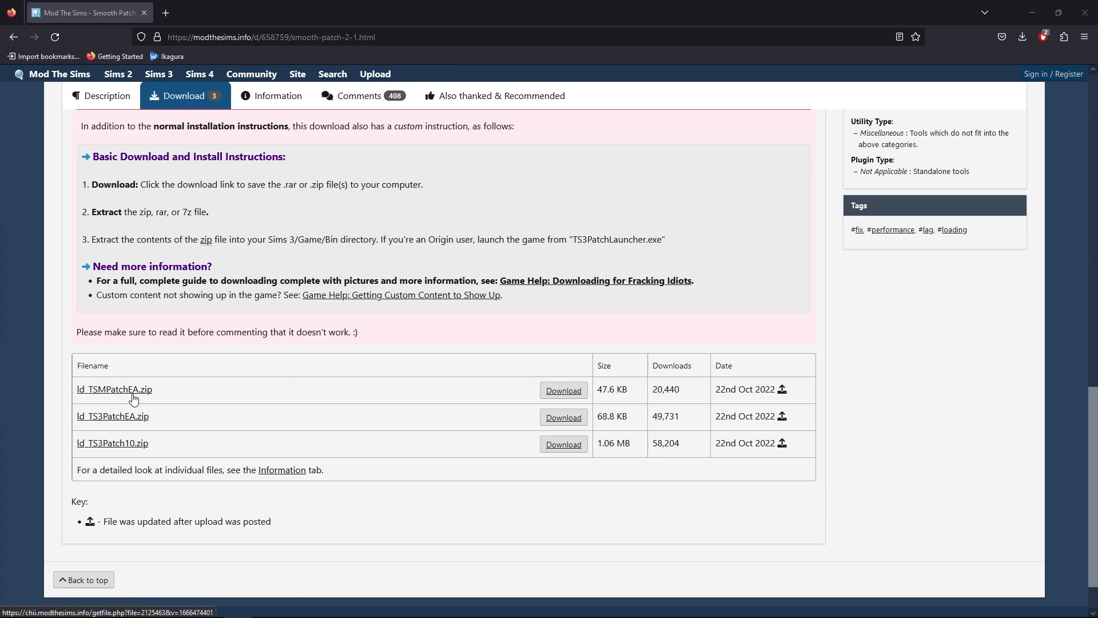
{"action": "mouse_move", "coordinate": [124, 426]}
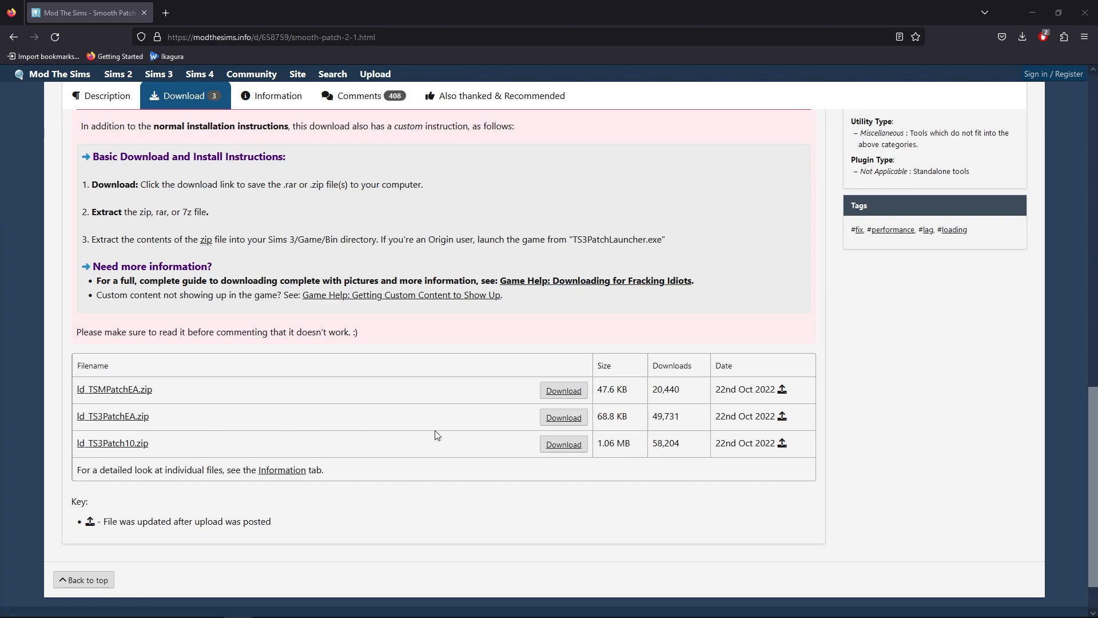
{"action": "mouse_move", "coordinate": [685, 424]}
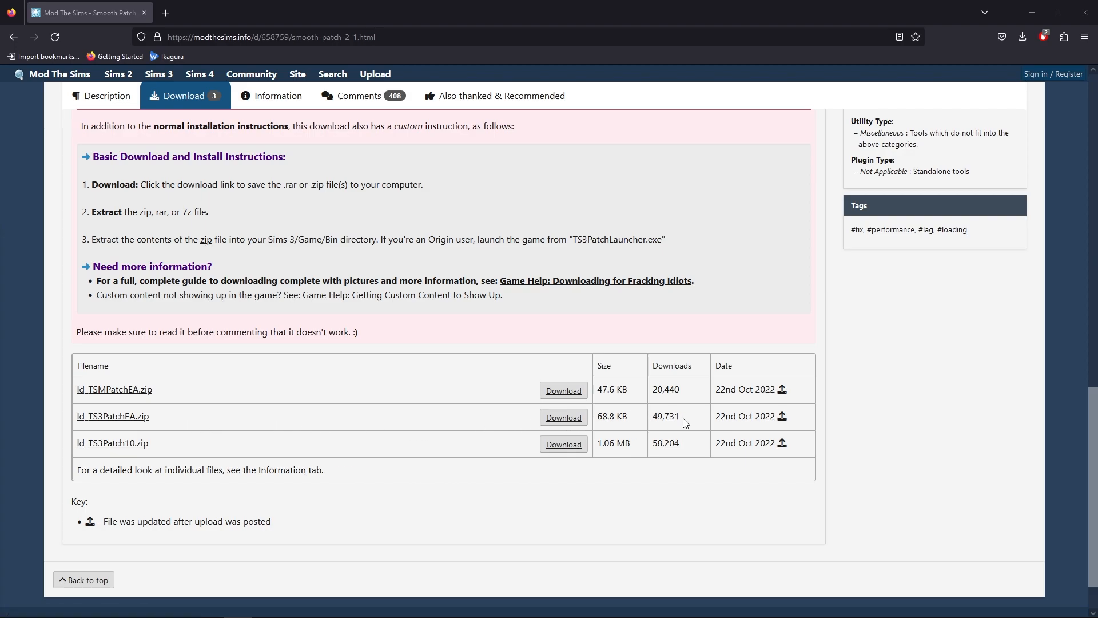
{"action": "mouse_move", "coordinate": [106, 456]}
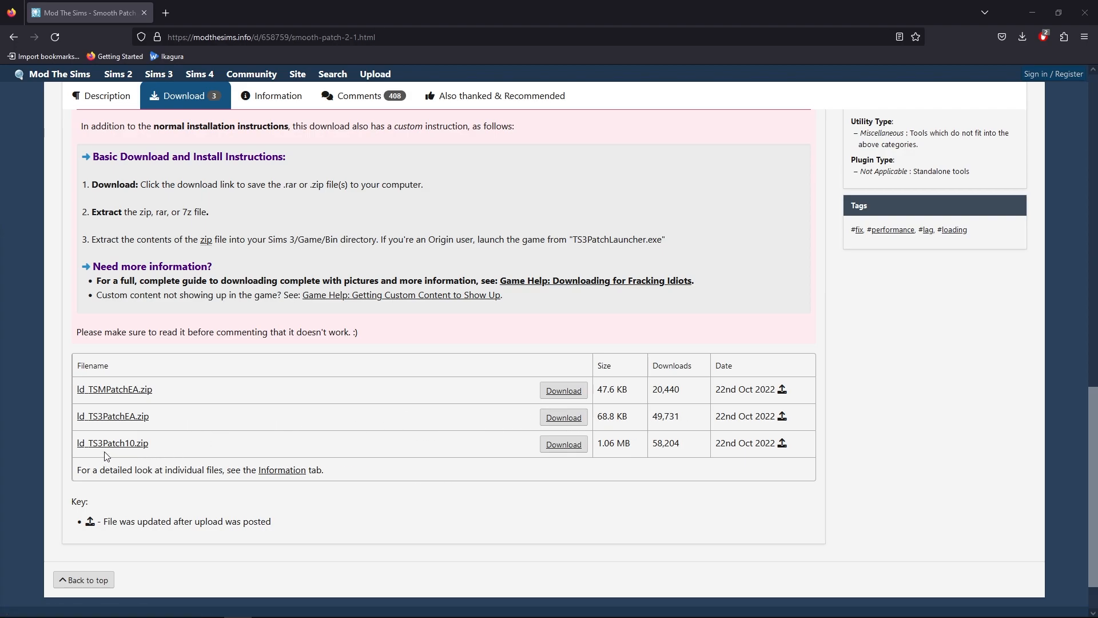
{"action": "mouse_move", "coordinate": [468, 462]}
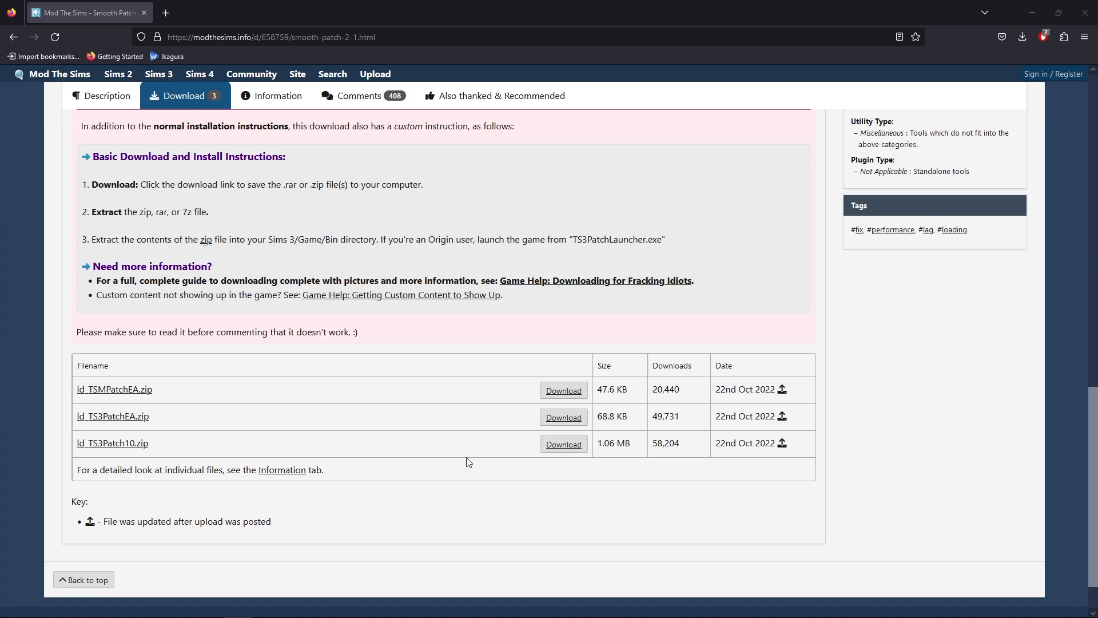
{"action": "mouse_move", "coordinate": [562, 444]}
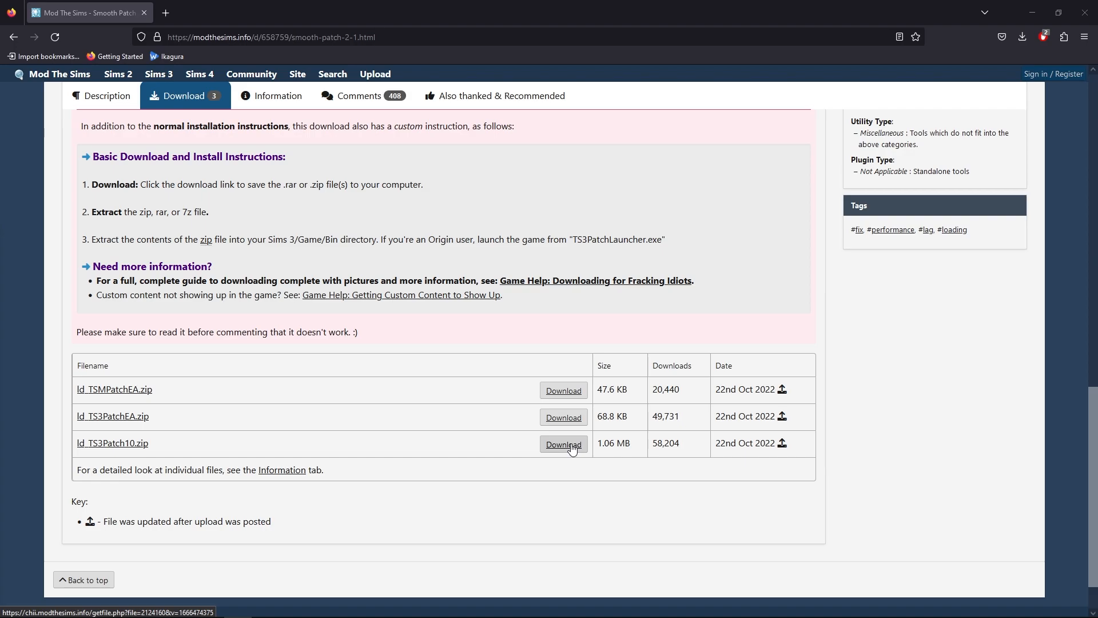
{"action": "mouse_move", "coordinate": [570, 449]}
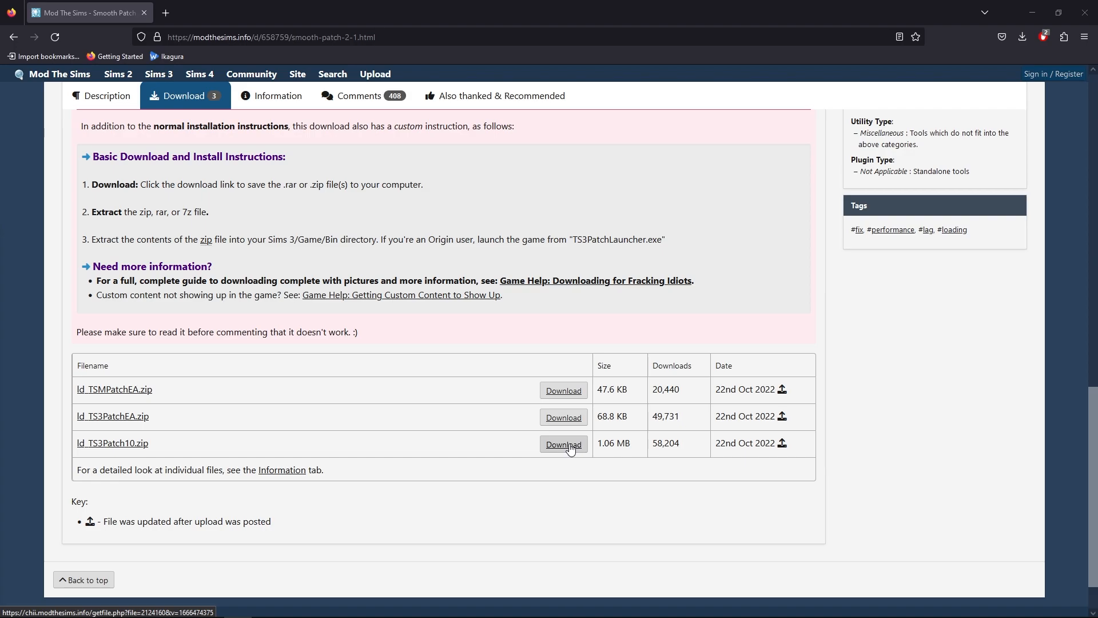
{"action": "left_click", "coordinate": [563, 444]}
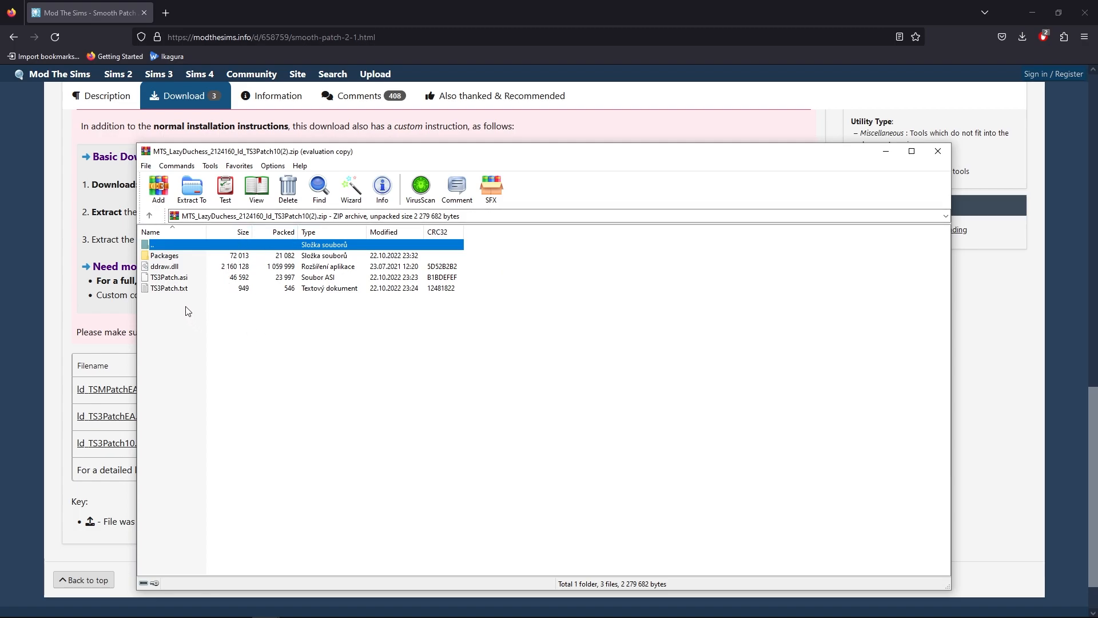
{"action": "mouse_move", "coordinate": [170, 262]}
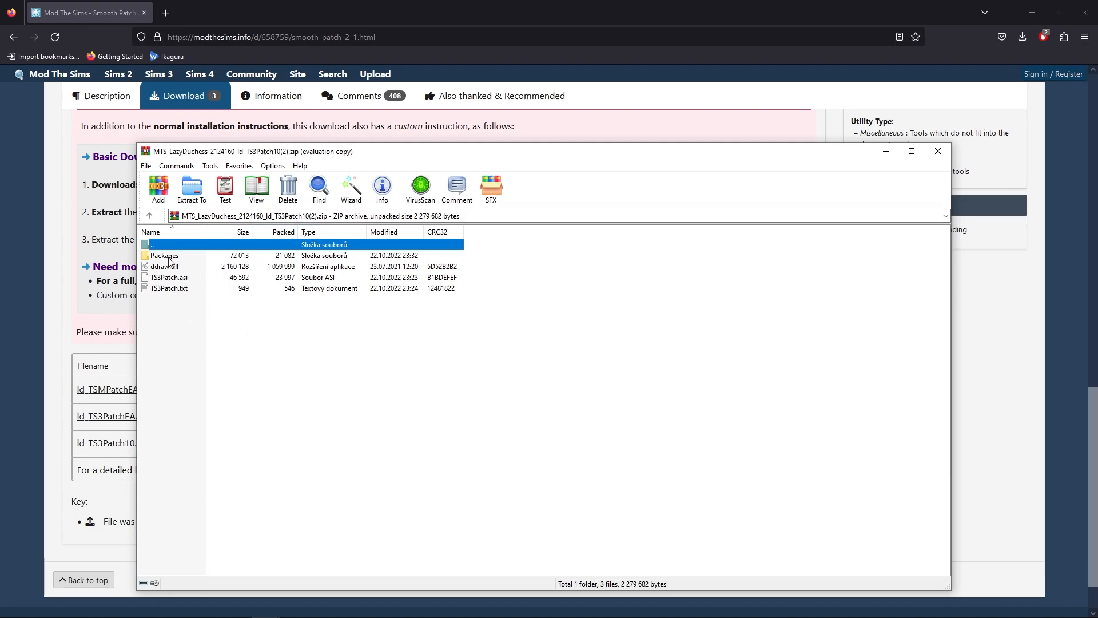
{"action": "mouse_move", "coordinate": [159, 271]}
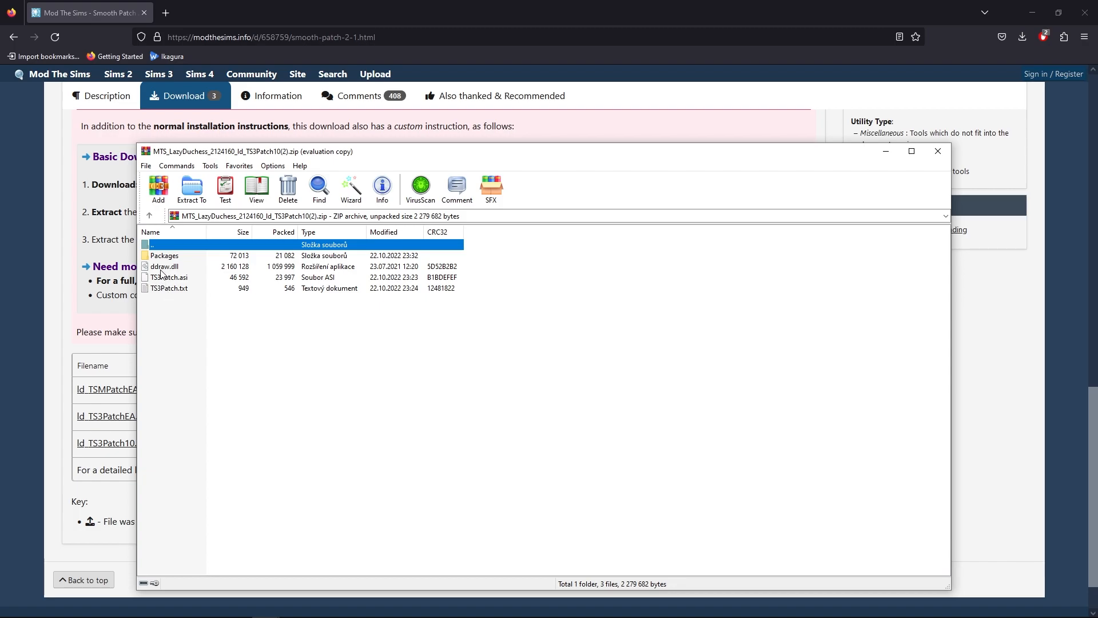
Step: Select ddraw.dll through TS3Patch.txt in the TS3Patch10 archive
{"action": "left_click", "coordinate": [164, 266]}
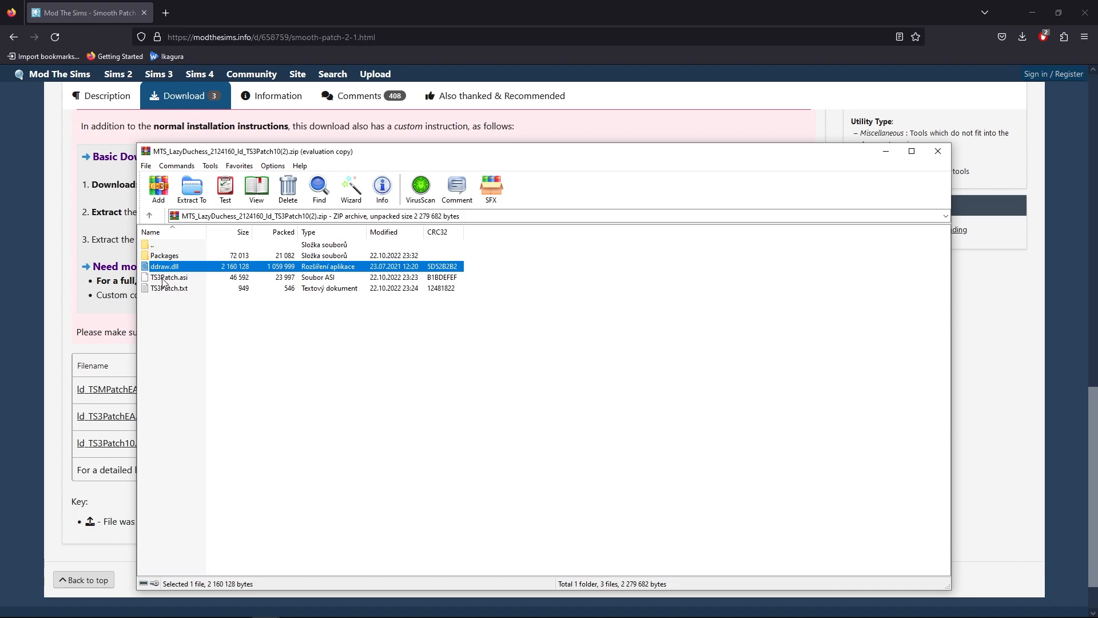
{"action": "left_click", "coordinate": [169, 288]}
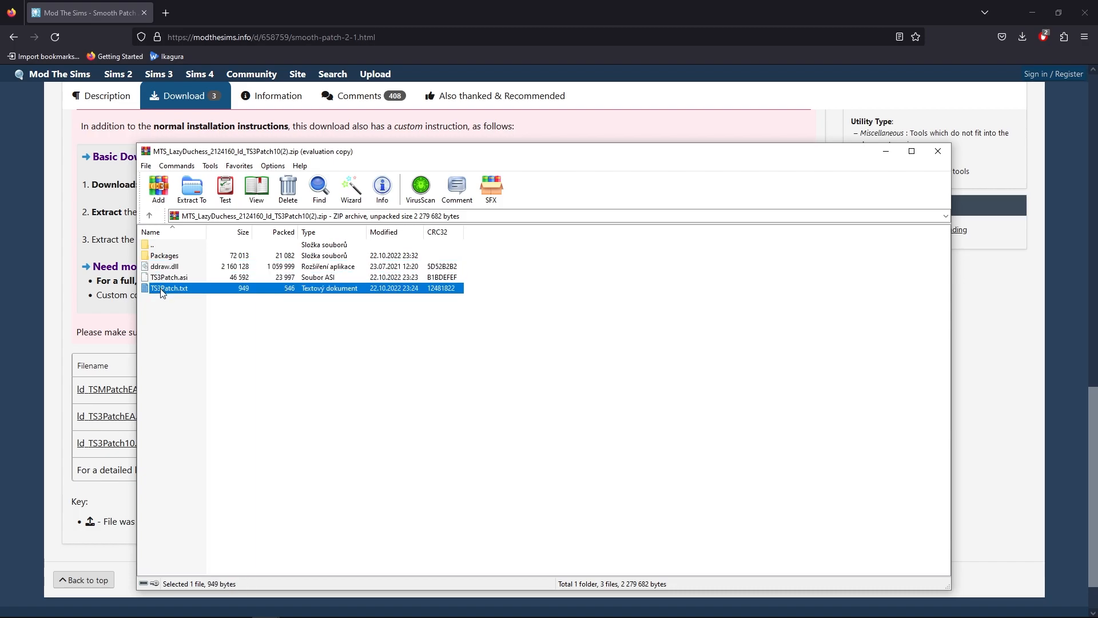
{"action": "mouse_move", "coordinate": [40, 415]}
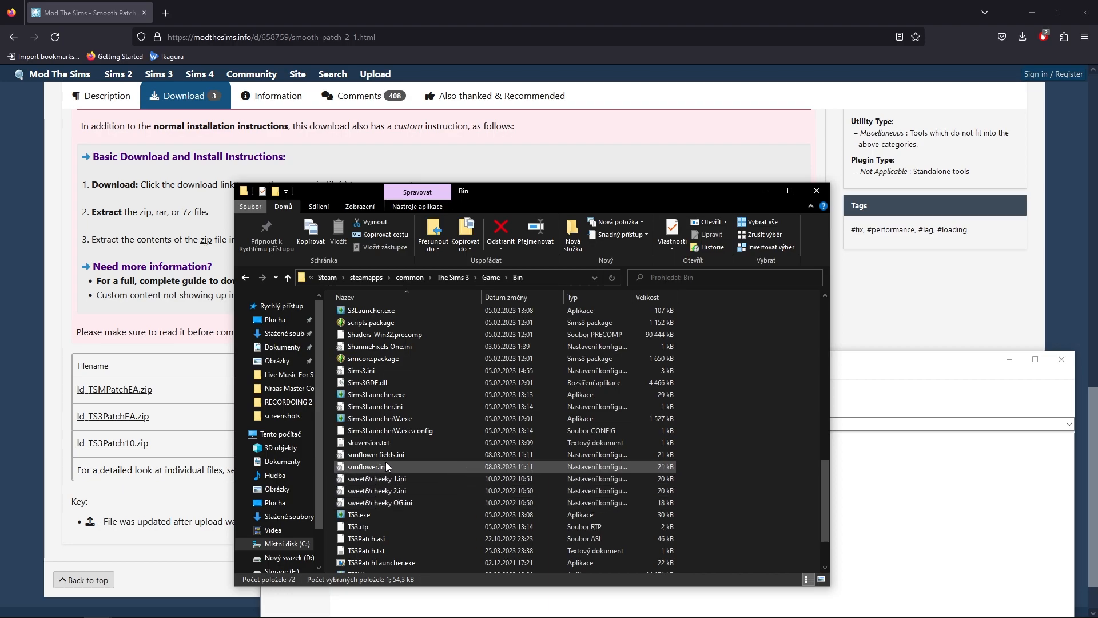
Step: Select and open the Packages folder from the archive window
{"action": "left_click", "coordinate": [376, 453]}
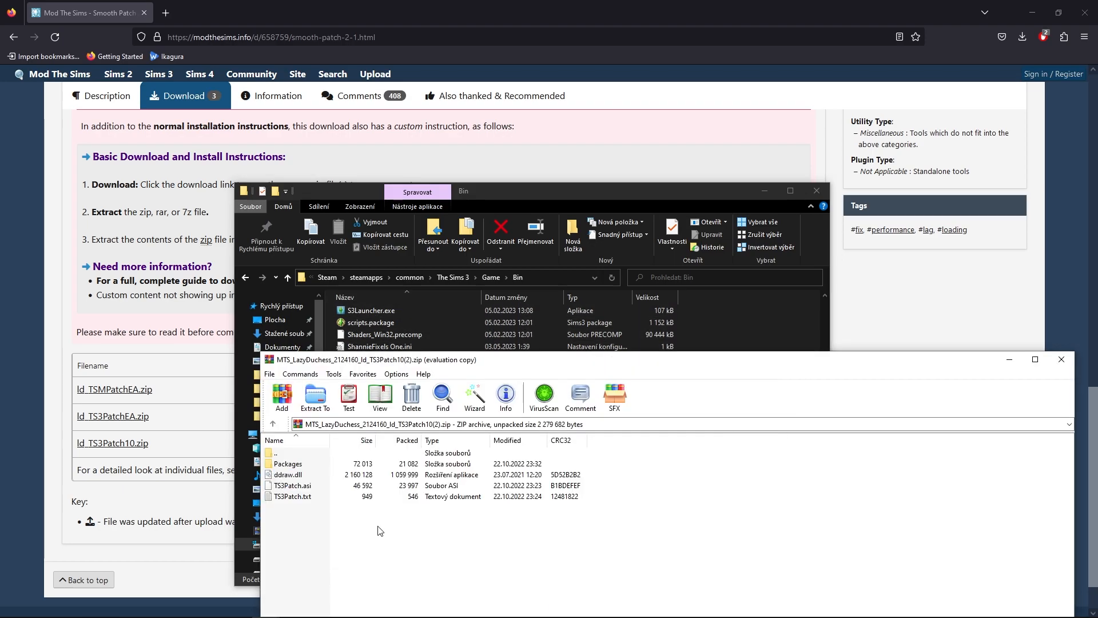
{"action": "mouse_move", "coordinate": [294, 468]}
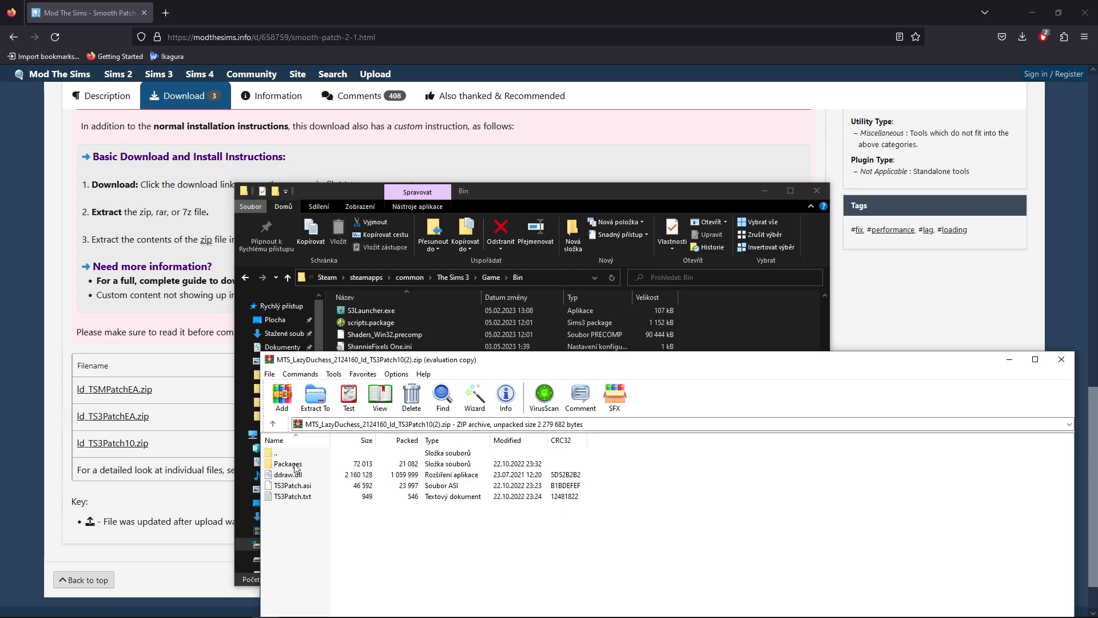
{"action": "left_click", "coordinate": [287, 464]}
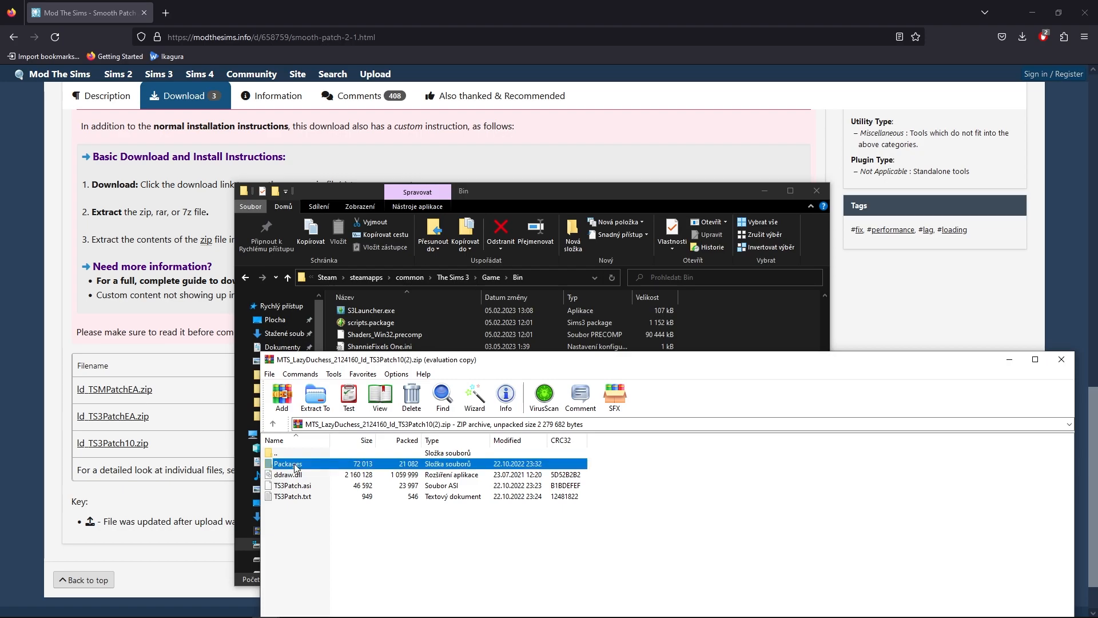
{"action": "double_click", "coordinate": [287, 463]}
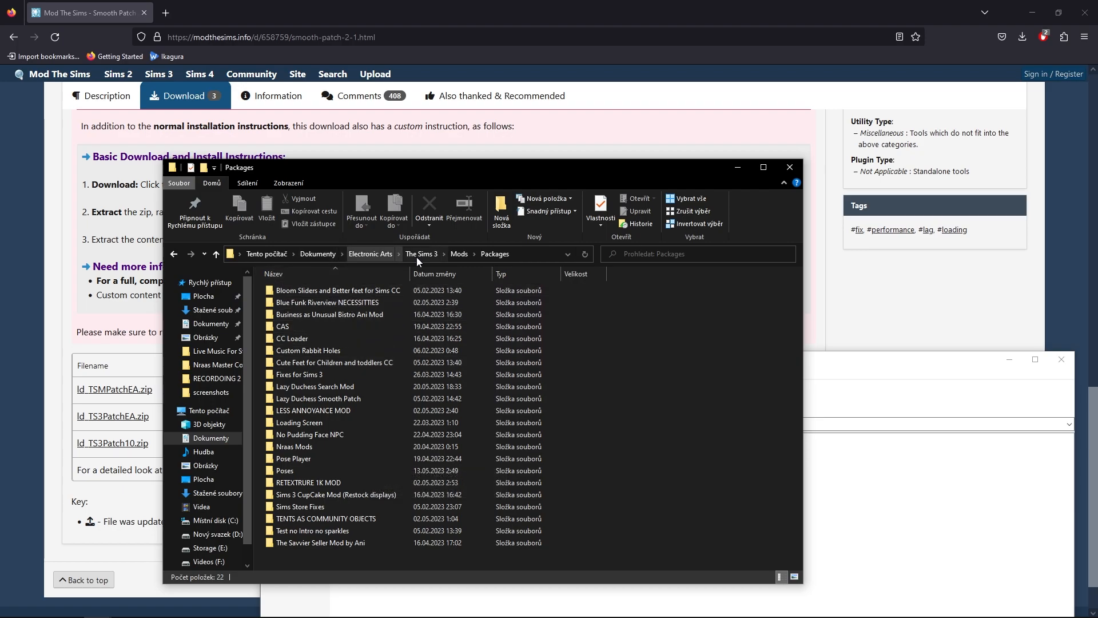
{"action": "mouse_move", "coordinate": [298, 422]}
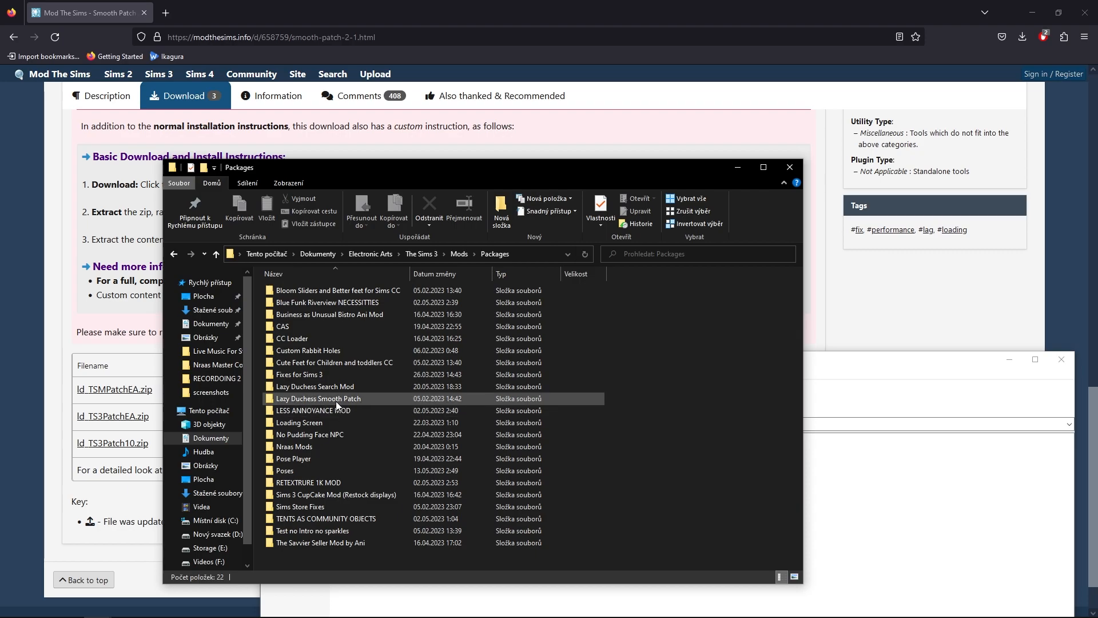
{"action": "mouse_move", "coordinate": [319, 398]}
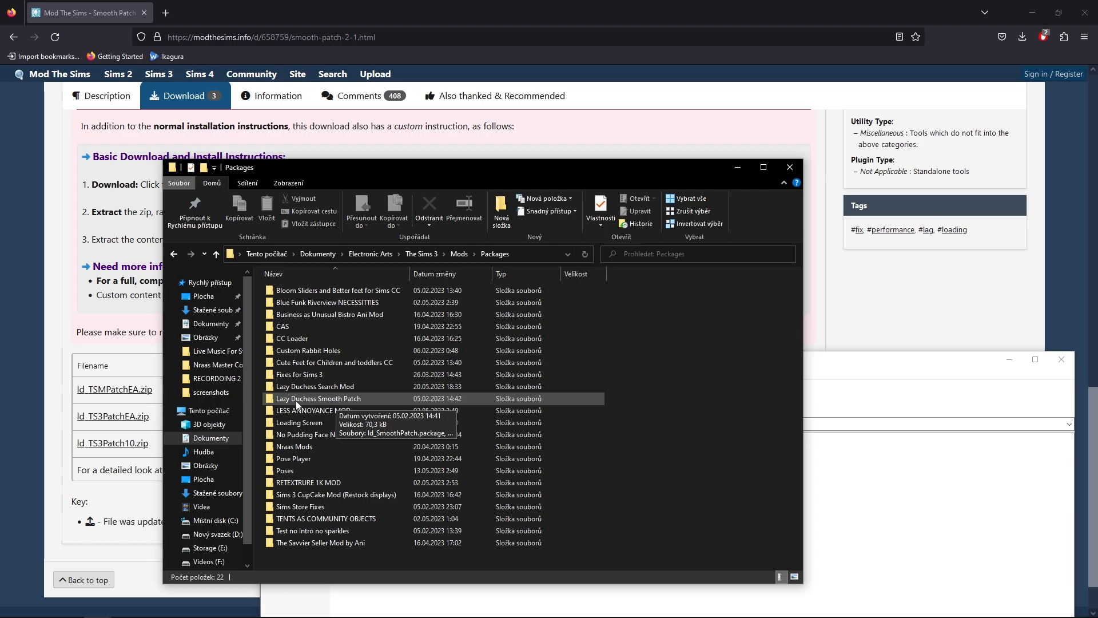
Step: Open the Lazy Duchess Smooth Patch folder and inspect ld_SmoothPatch.package
{"action": "double_click", "coordinate": [319, 399]}
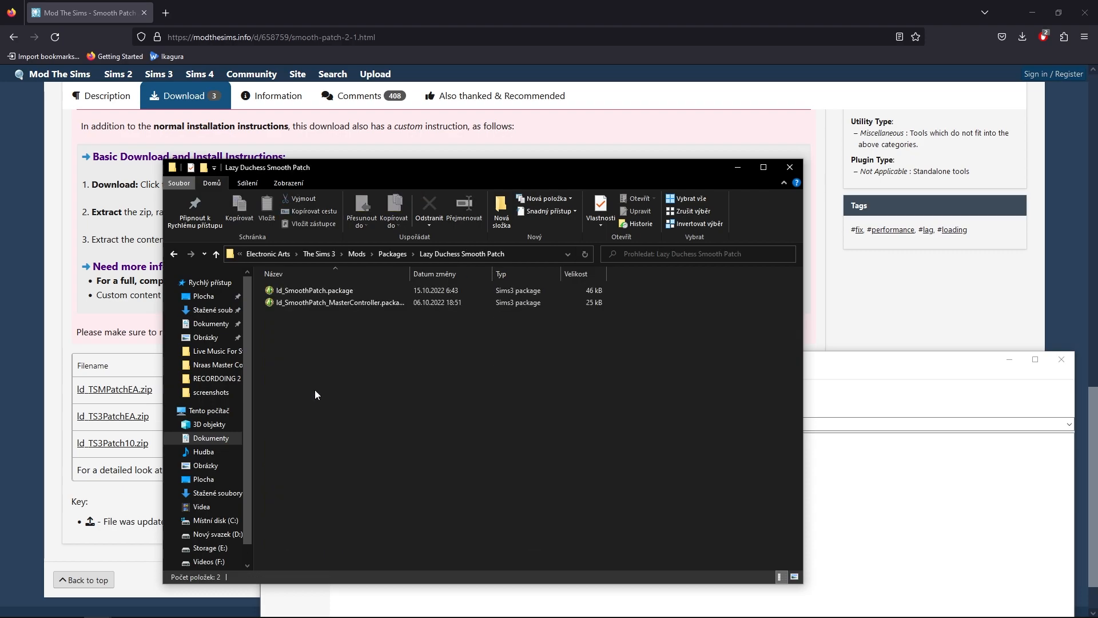
{"action": "mouse_move", "coordinate": [837, 484]}
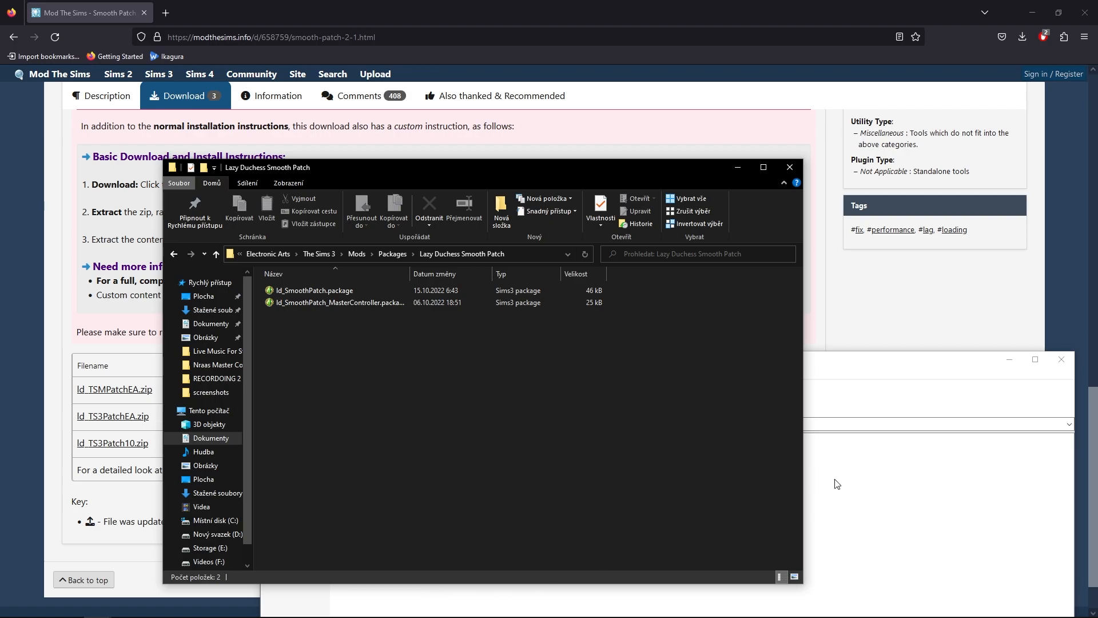
{"action": "left_click", "coordinate": [315, 290]}
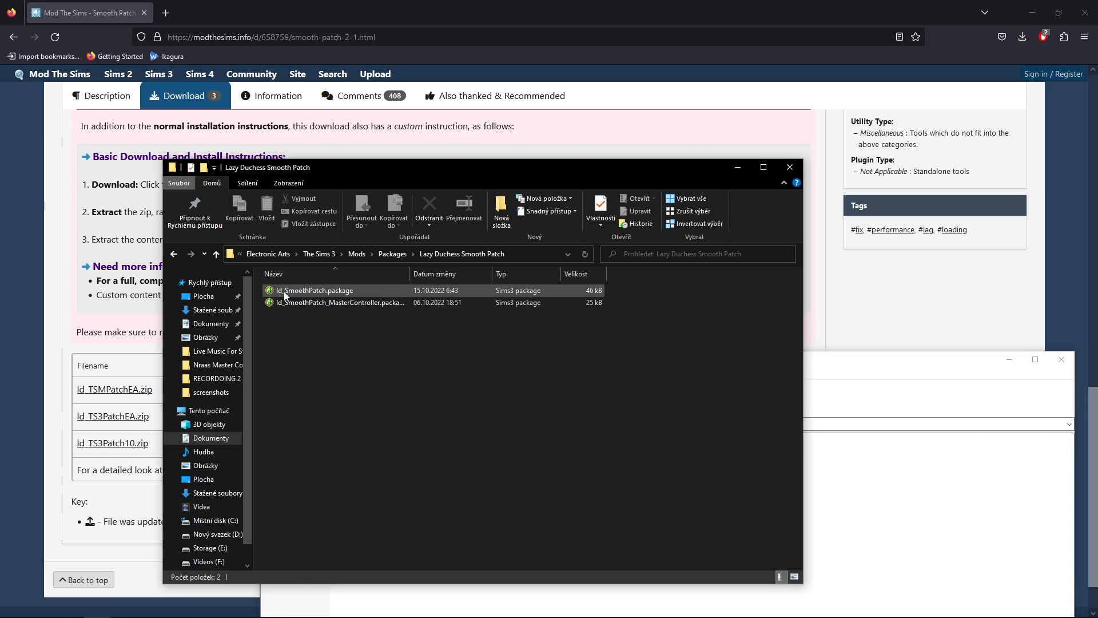
{"action": "left_click", "coordinate": [475, 353]}
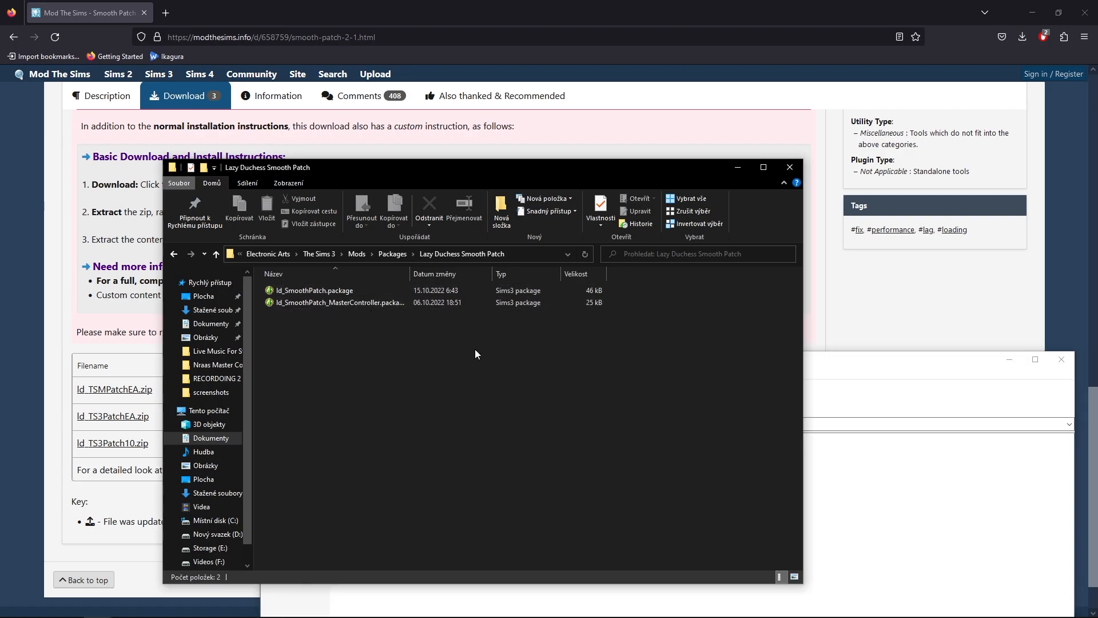
{"action": "mouse_move", "coordinate": [468, 364]}
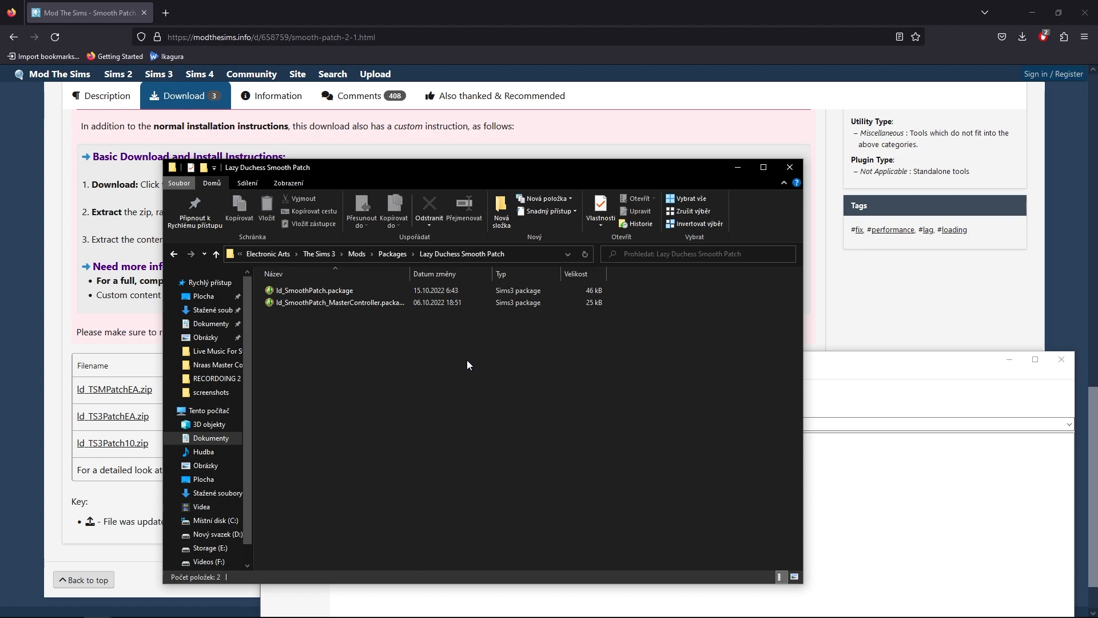
{"action": "mouse_move", "coordinate": [450, 370]}
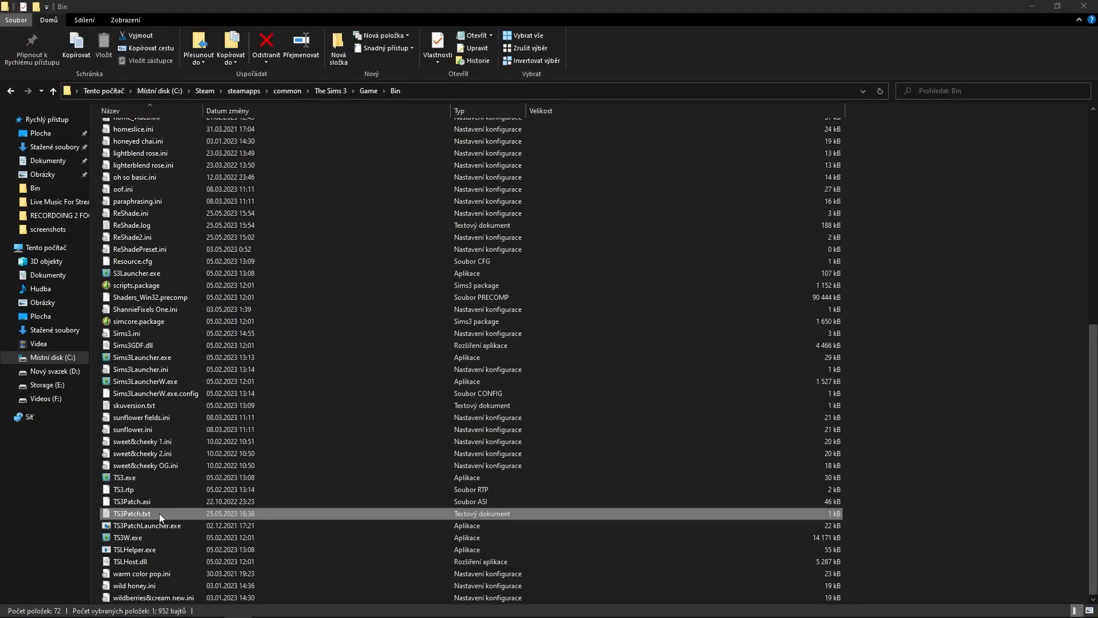
{"action": "mouse_move", "coordinate": [160, 518]}
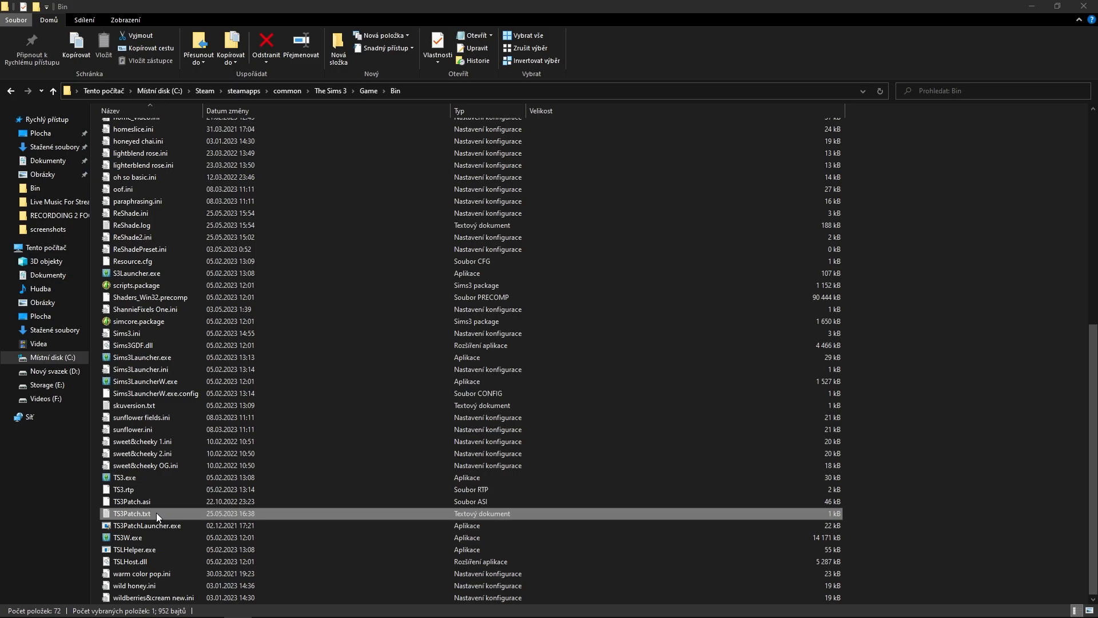
{"action": "mouse_move", "coordinate": [147, 516]}
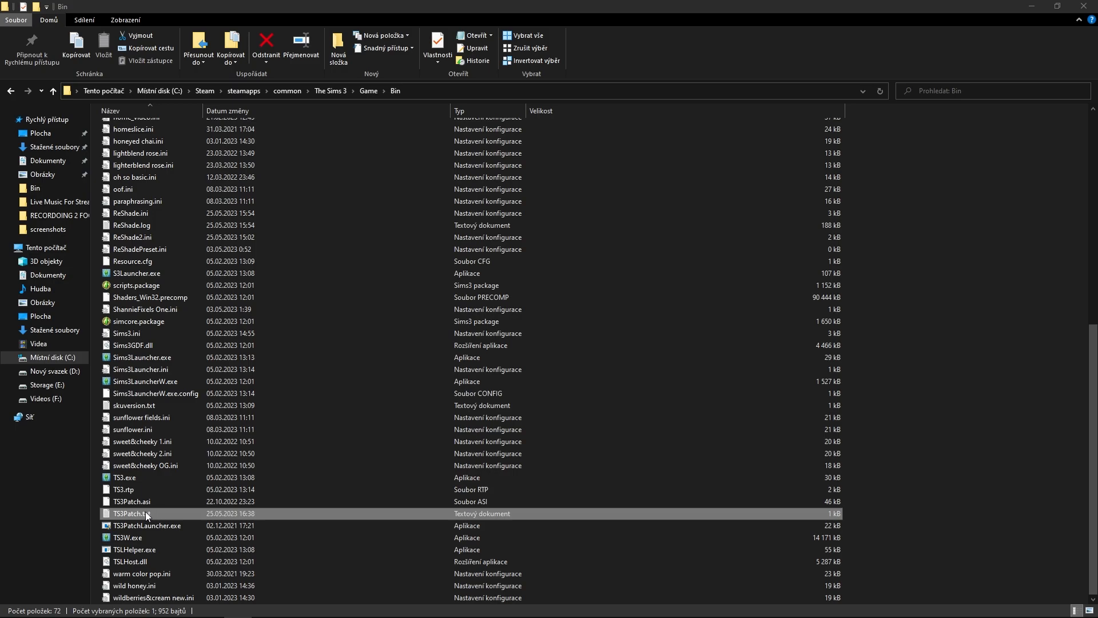
{"action": "mouse_move", "coordinate": [137, 516]}
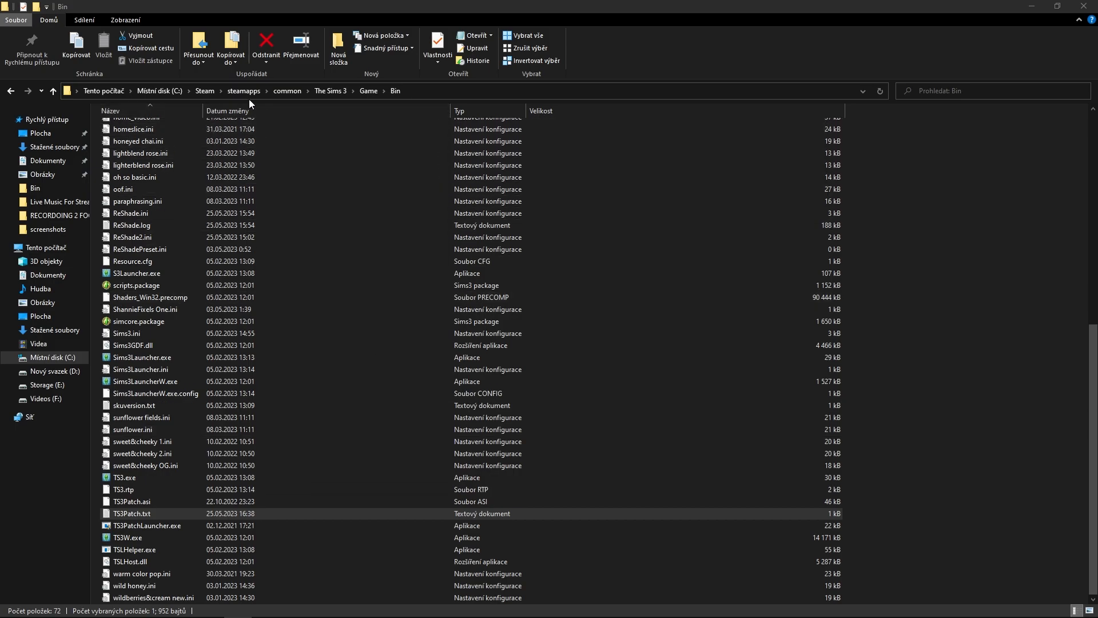
Step: Open TS3Patch.txt from the Steam The Sims 3 Game\Bin folder in Notepad
{"action": "left_click", "coordinate": [122, 489]}
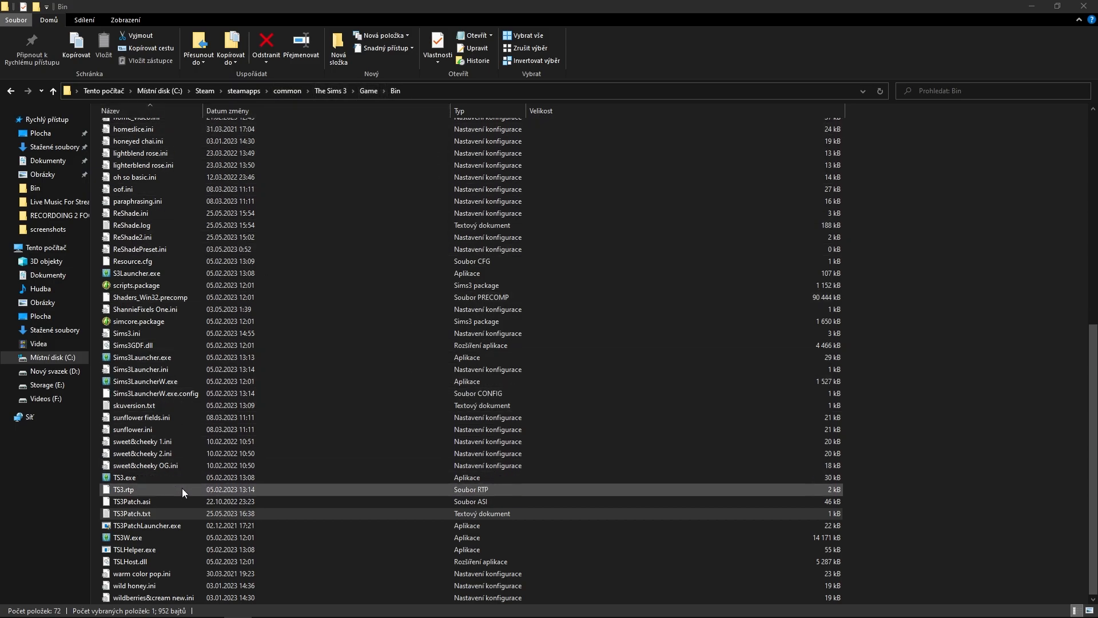
{"action": "left_click", "coordinate": [140, 514]}
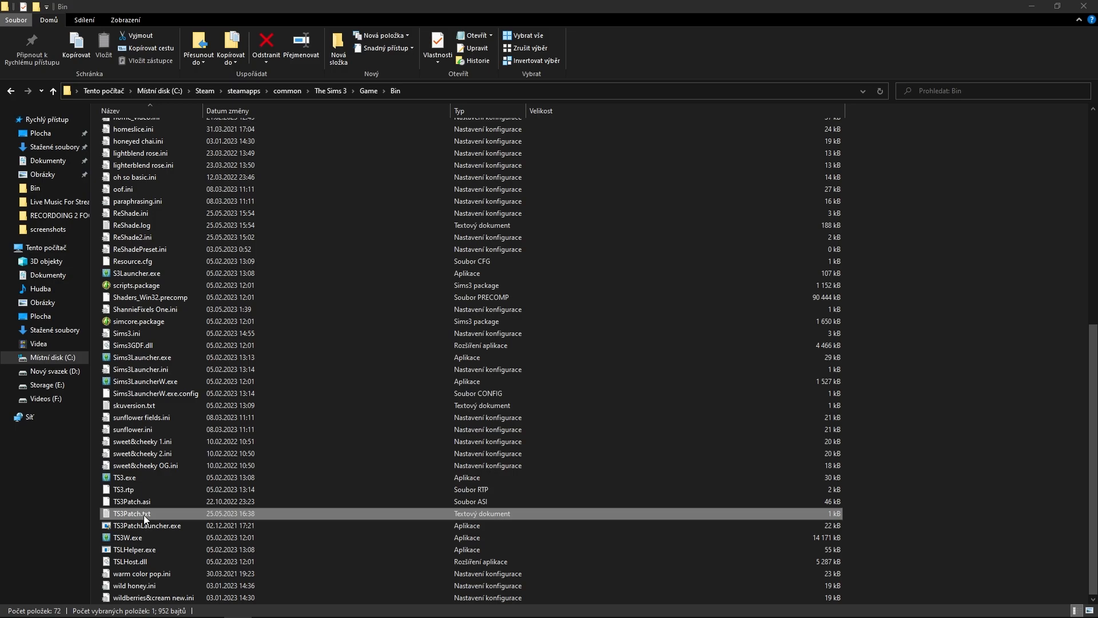
{"action": "double_click", "coordinate": [132, 513]}
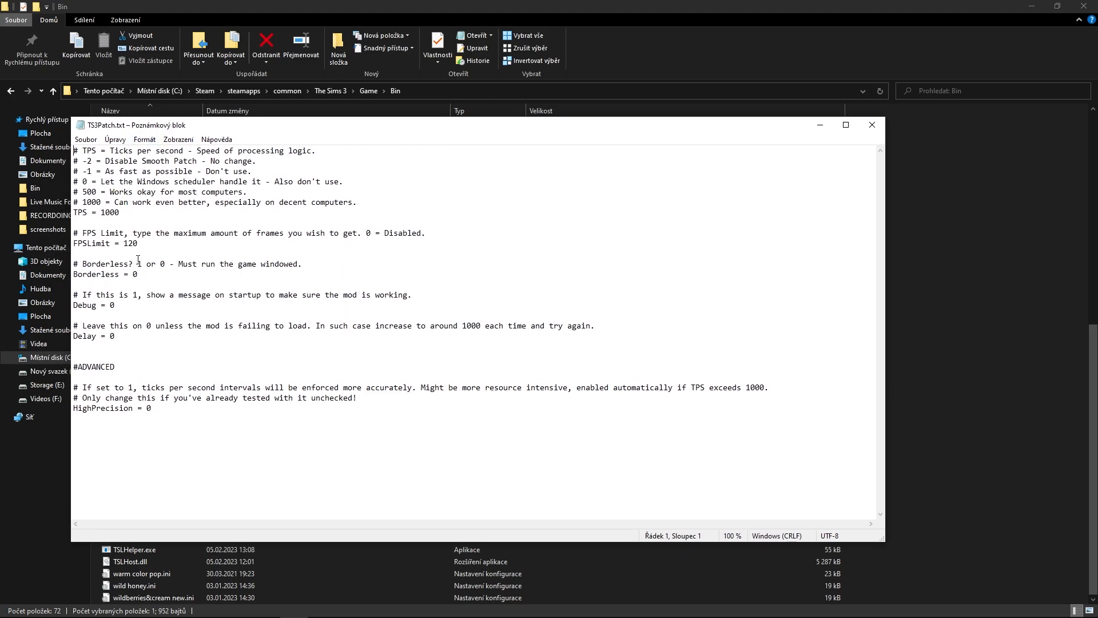
{"action": "mouse_move", "coordinate": [106, 238]}
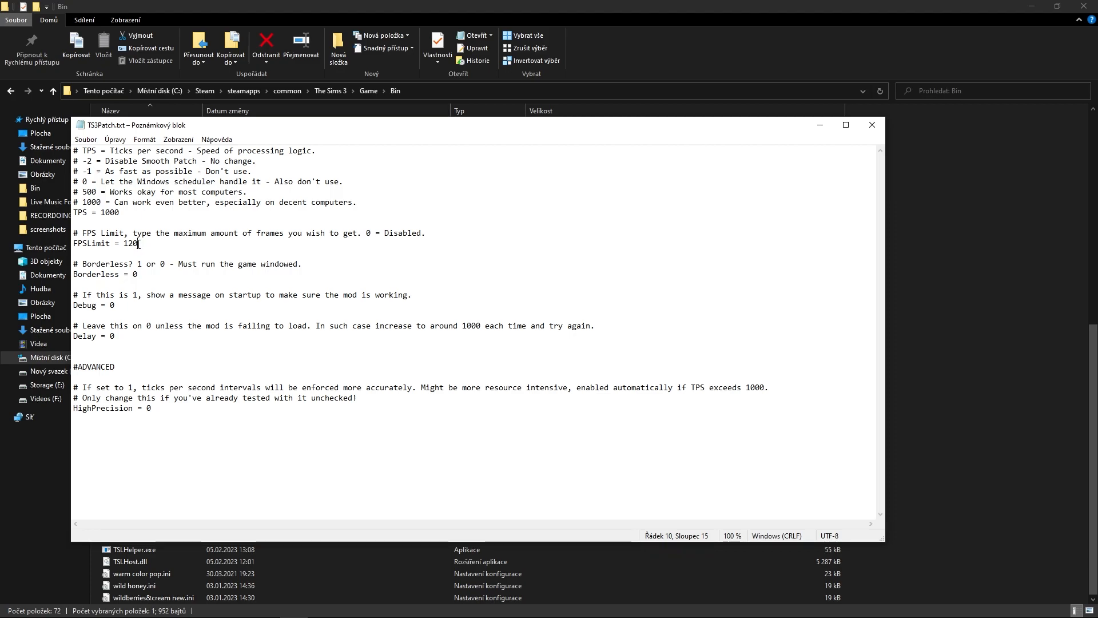
{"action": "double_click", "coordinate": [128, 243]}
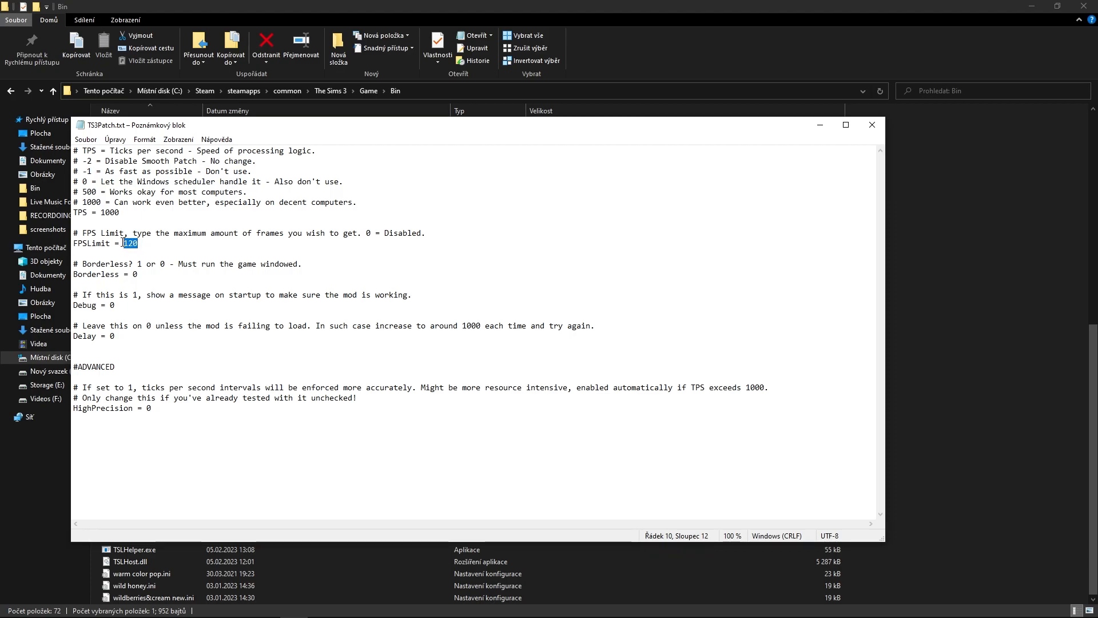
{"action": "left_click", "coordinate": [145, 243]}
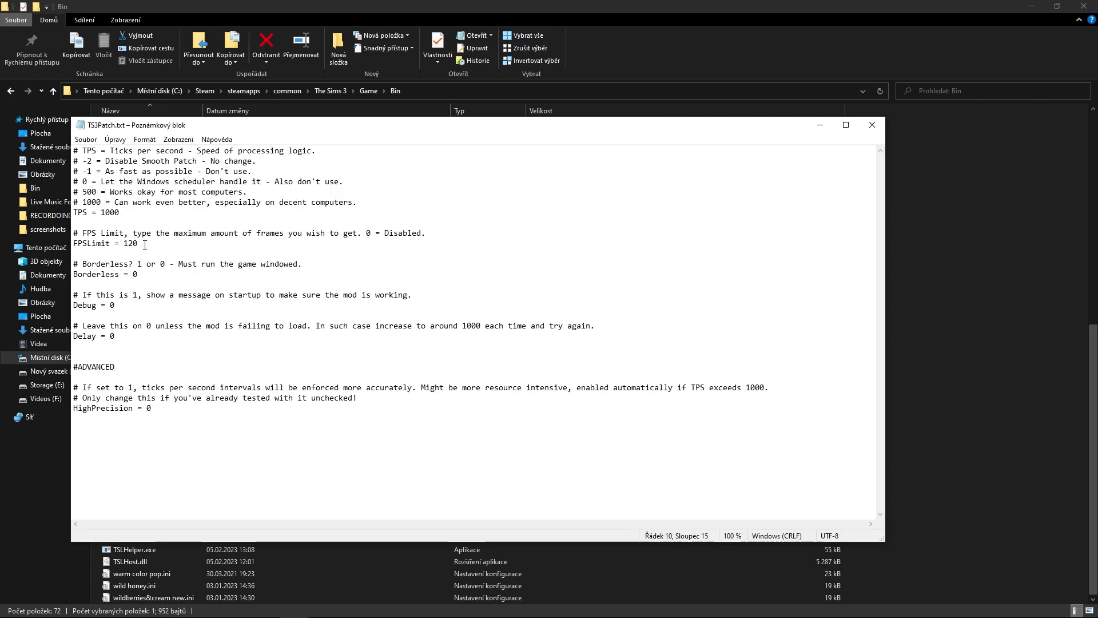
{"action": "double_click", "coordinate": [131, 243]}
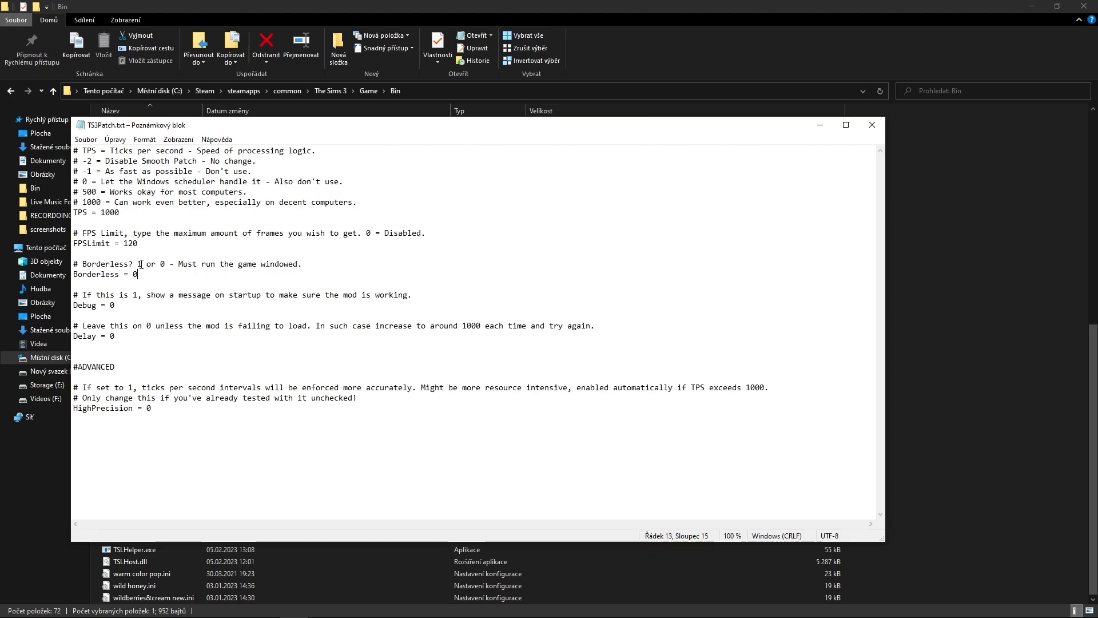
Step: Change the Borderless value to 1 and back to 0, then close TS3Patch.txt
{"action": "double_click", "coordinate": [134, 274]}
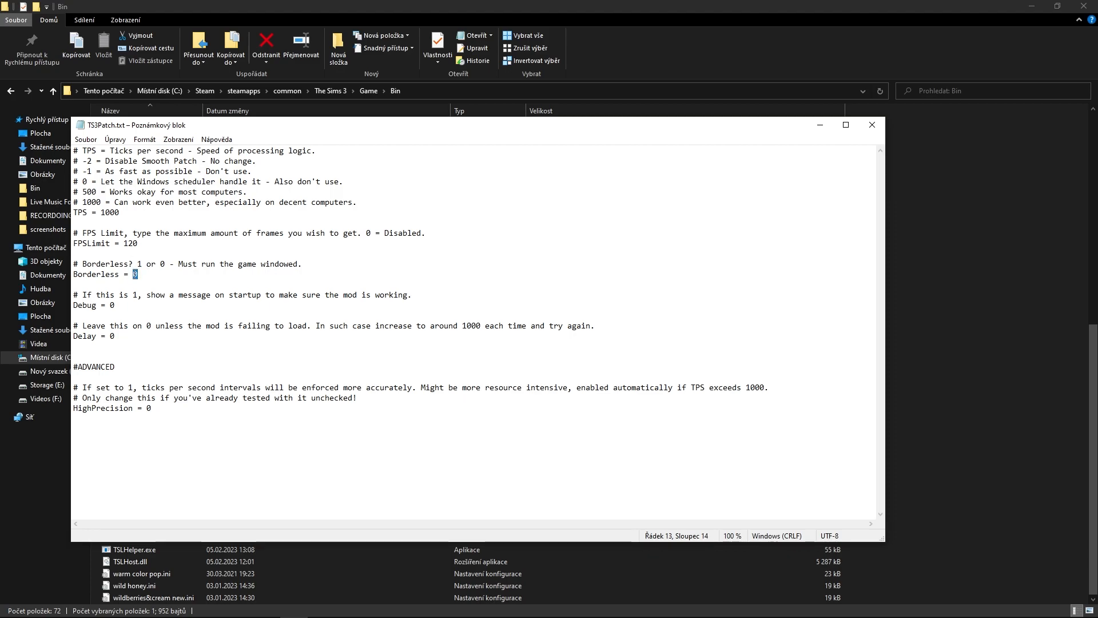
{"action": "type", "text": "1"}
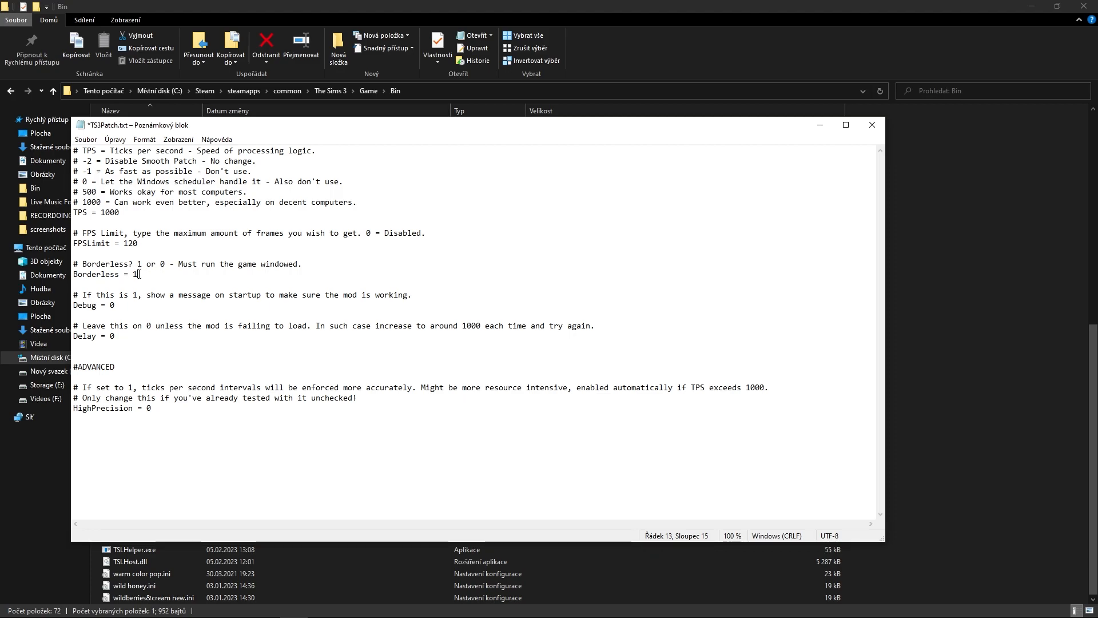
{"action": "triple_click", "coordinate": [105, 274]}
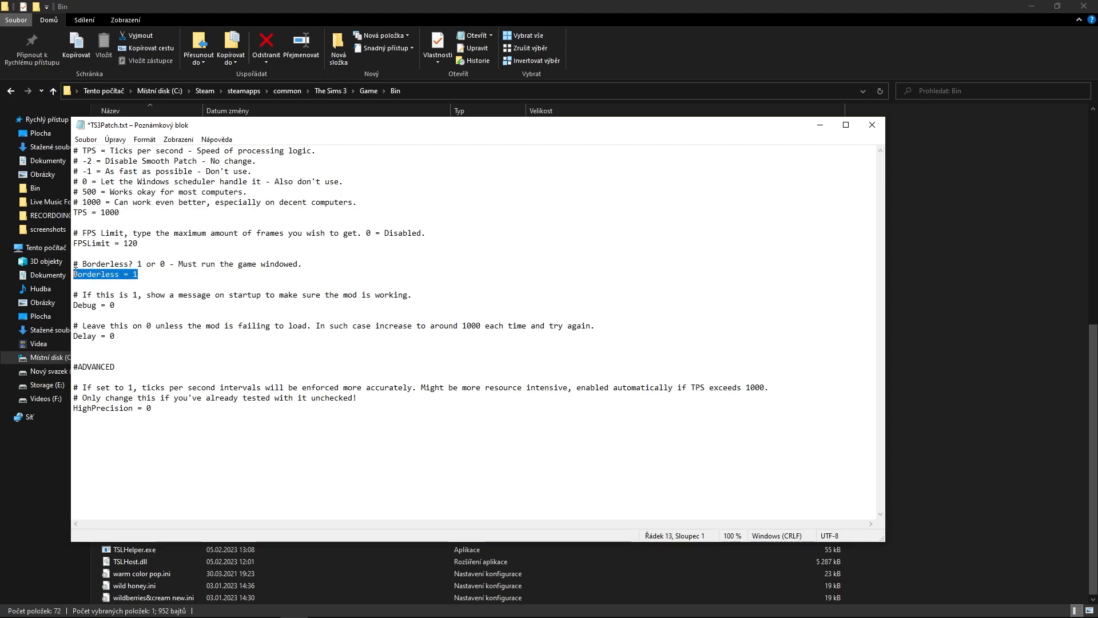
{"action": "left_click", "coordinate": [140, 274]}
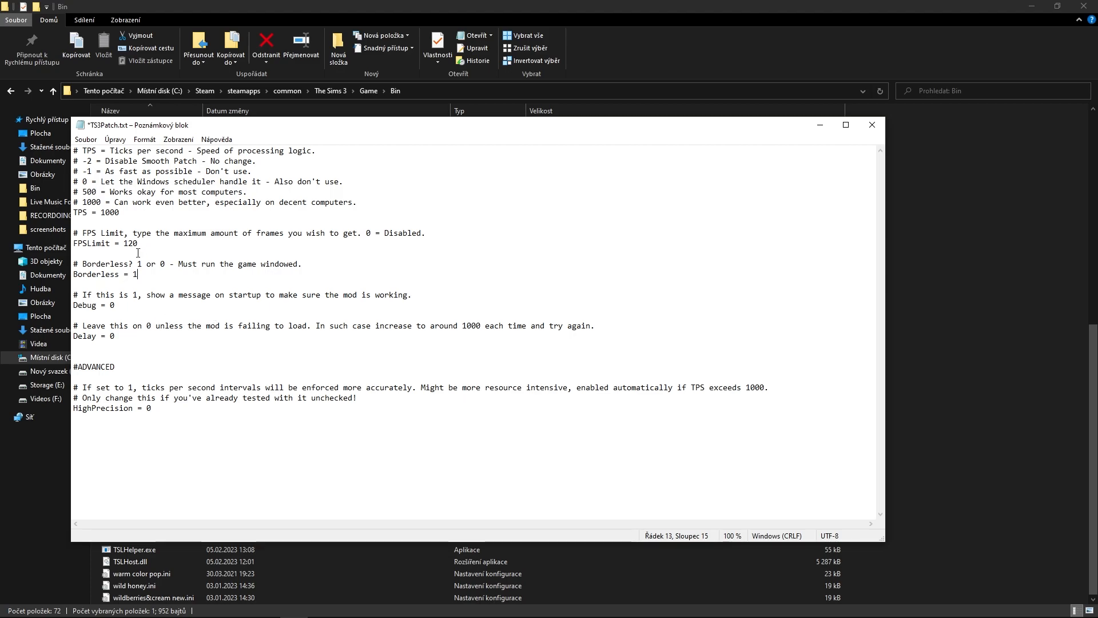
{"action": "key", "text": "Backspace"}
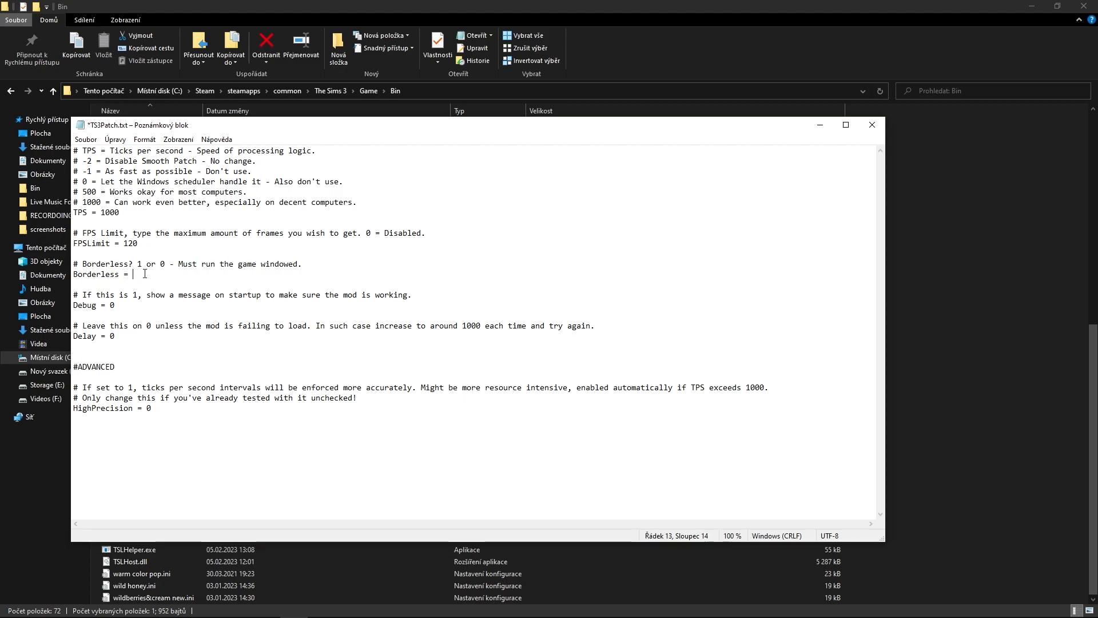
{"action": "type", "text": "0"}
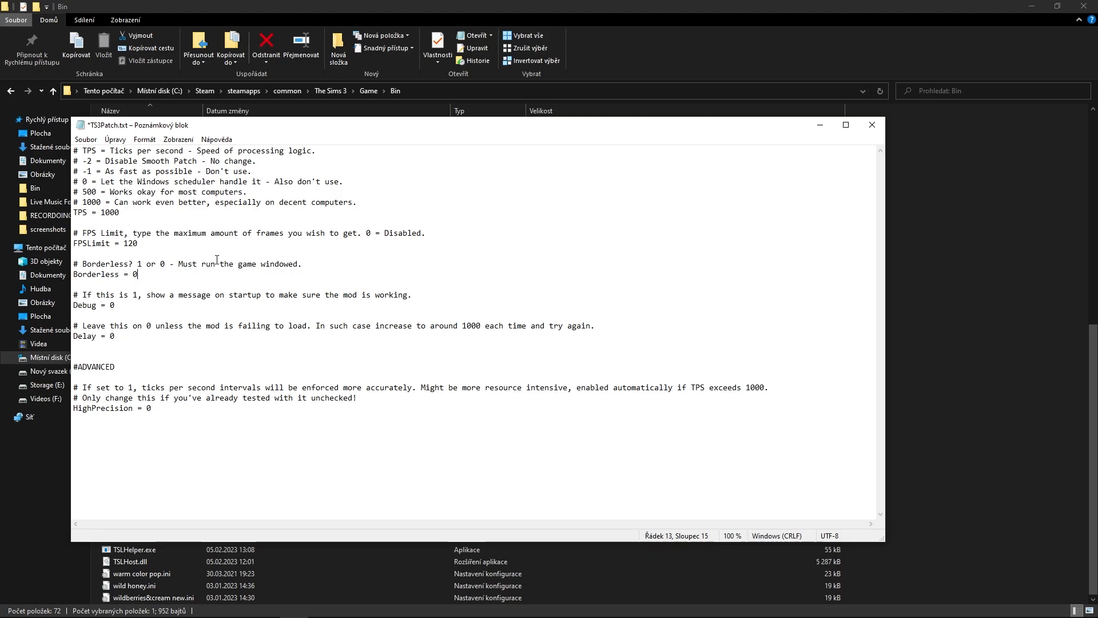
{"action": "mouse_move", "coordinate": [872, 124]}
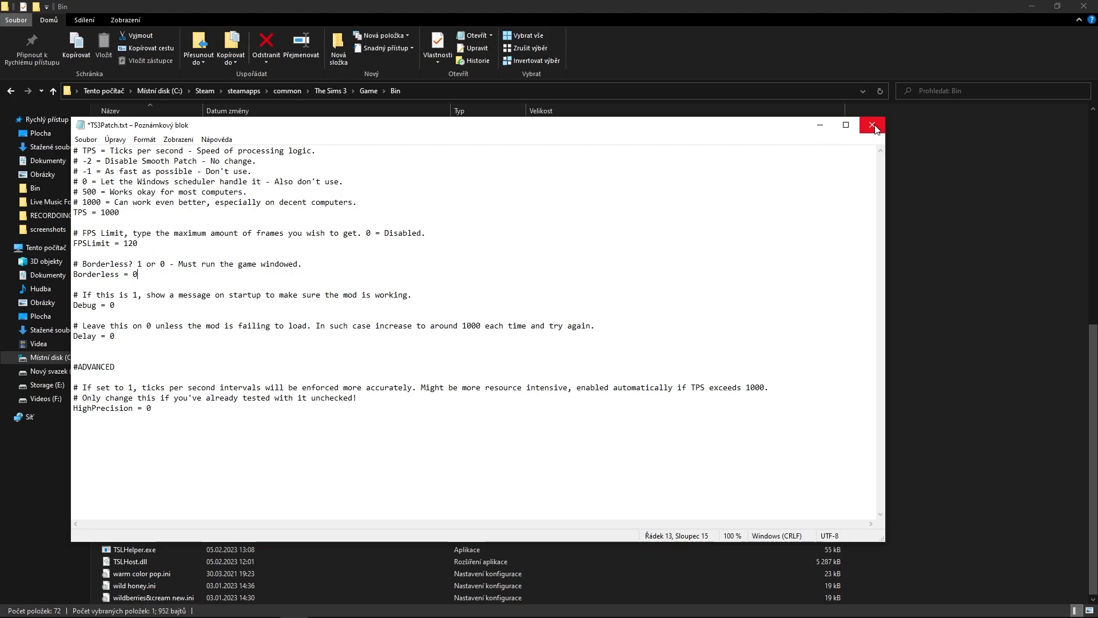
{"action": "left_click", "coordinate": [871, 125]}
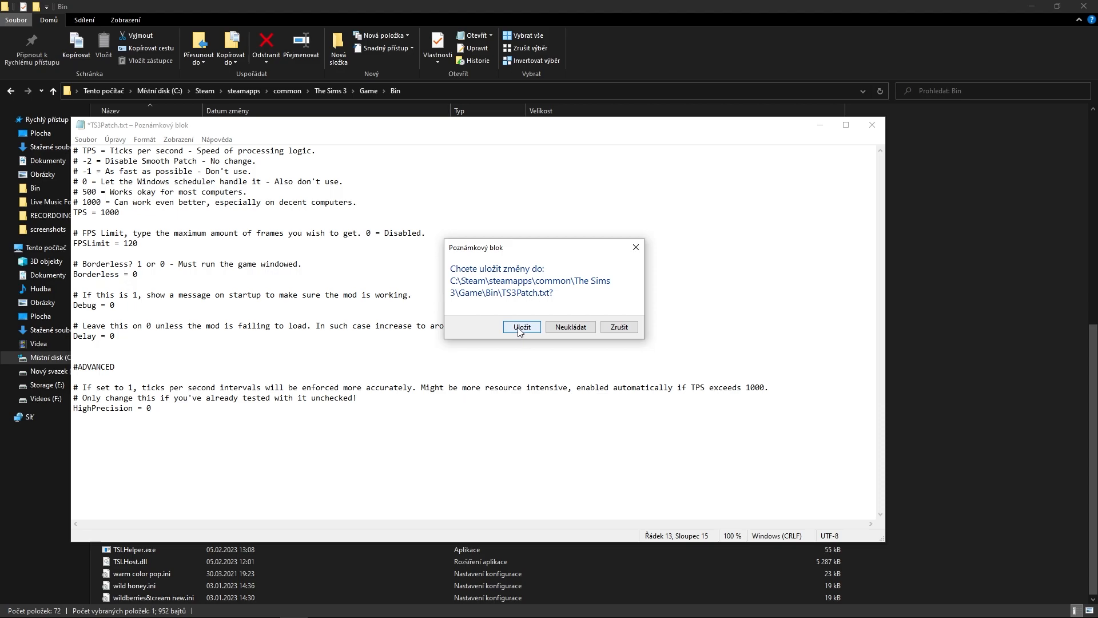
Step: Save TS3Patch.txt with Uložit, then open GraphicsRules.sgr in Notepad
{"action": "left_click", "coordinate": [521, 327]}
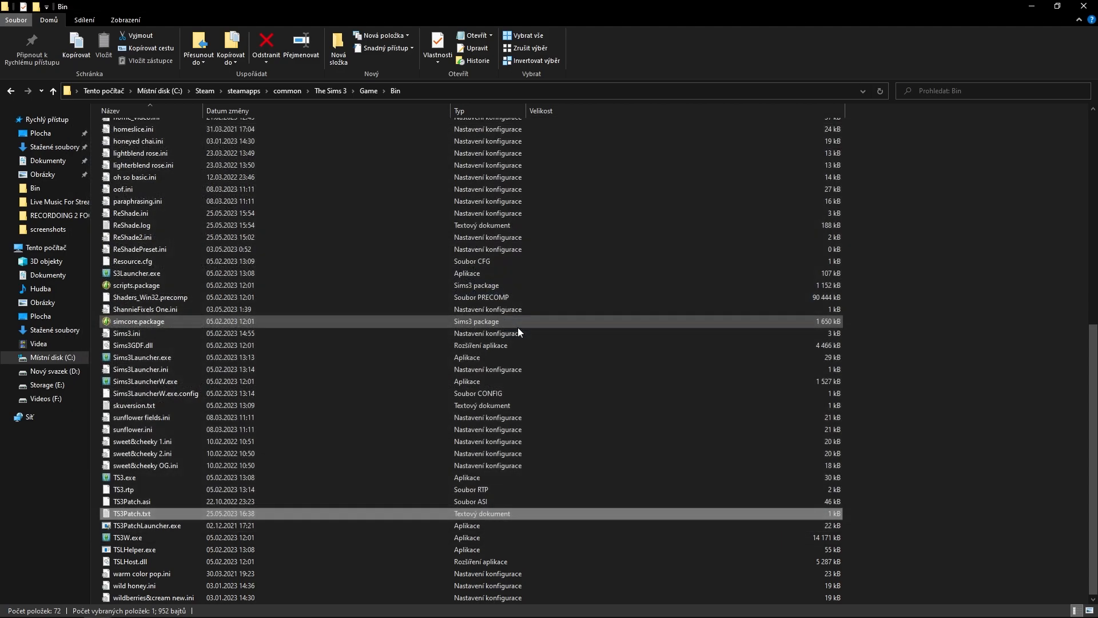
{"action": "mouse_move", "coordinate": [158, 334]}
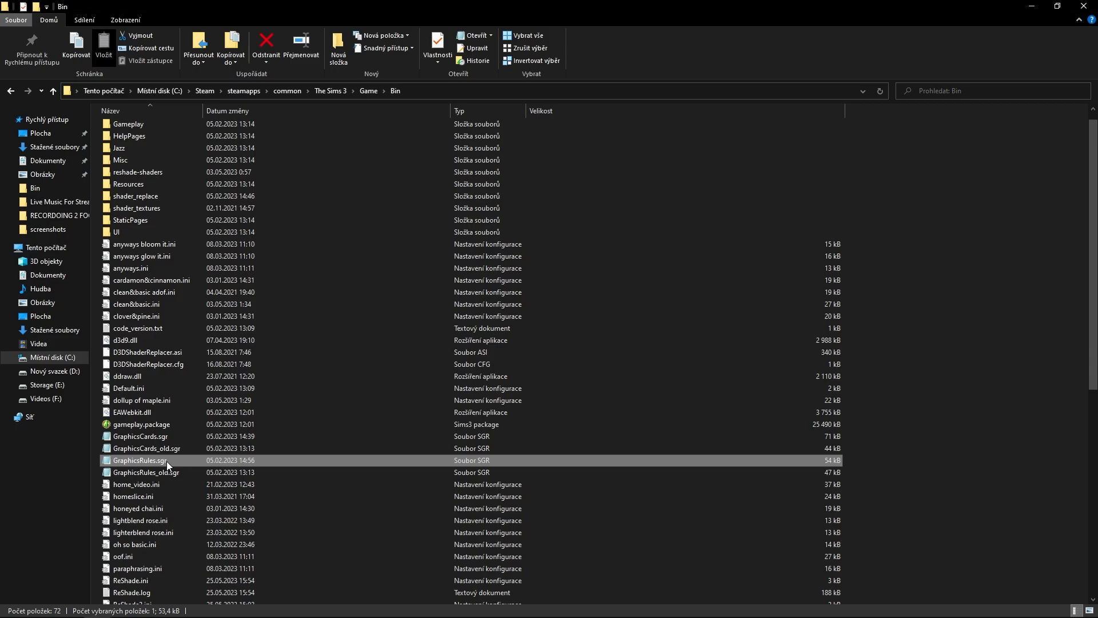
{"action": "mouse_move", "coordinate": [166, 465]}
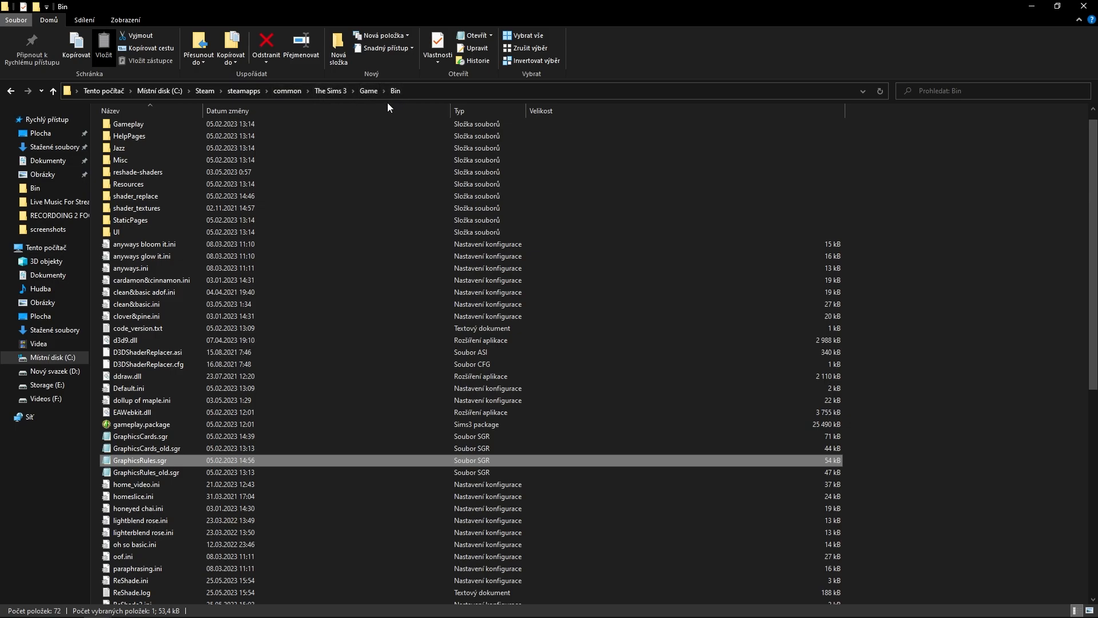
{"action": "mouse_move", "coordinate": [365, 136]}
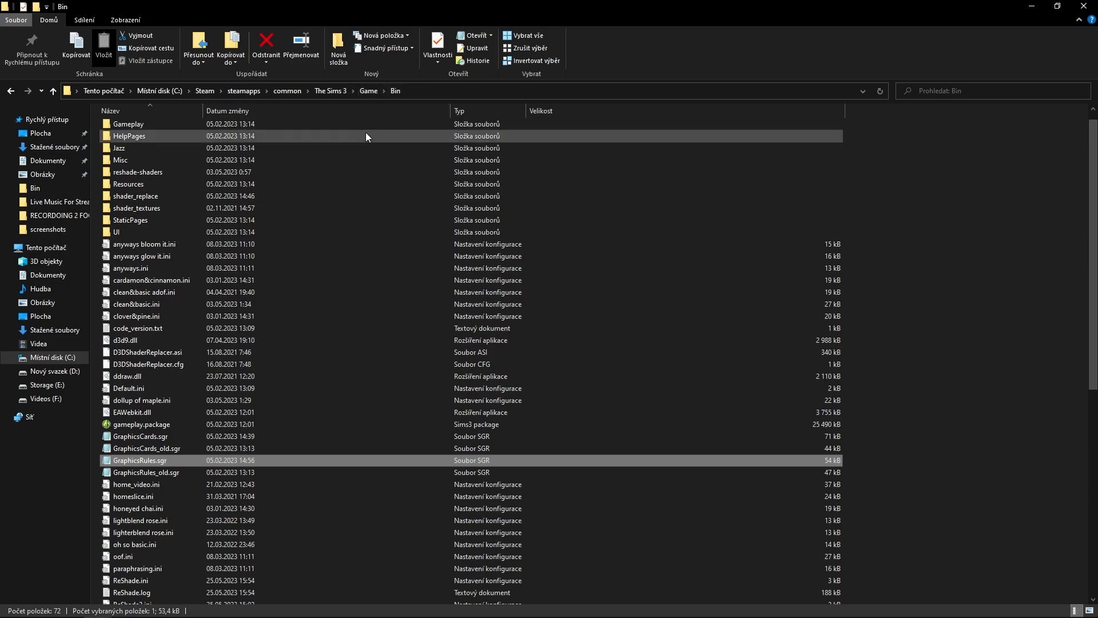
{"action": "mouse_move", "coordinate": [155, 468]}
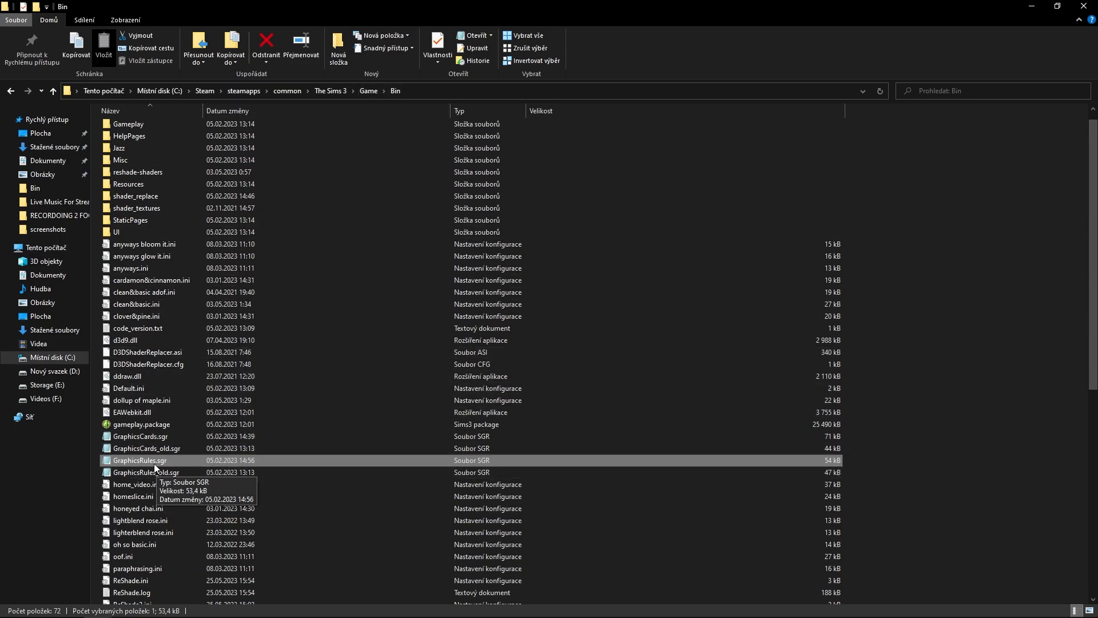
{"action": "mouse_move", "coordinate": [155, 467]}
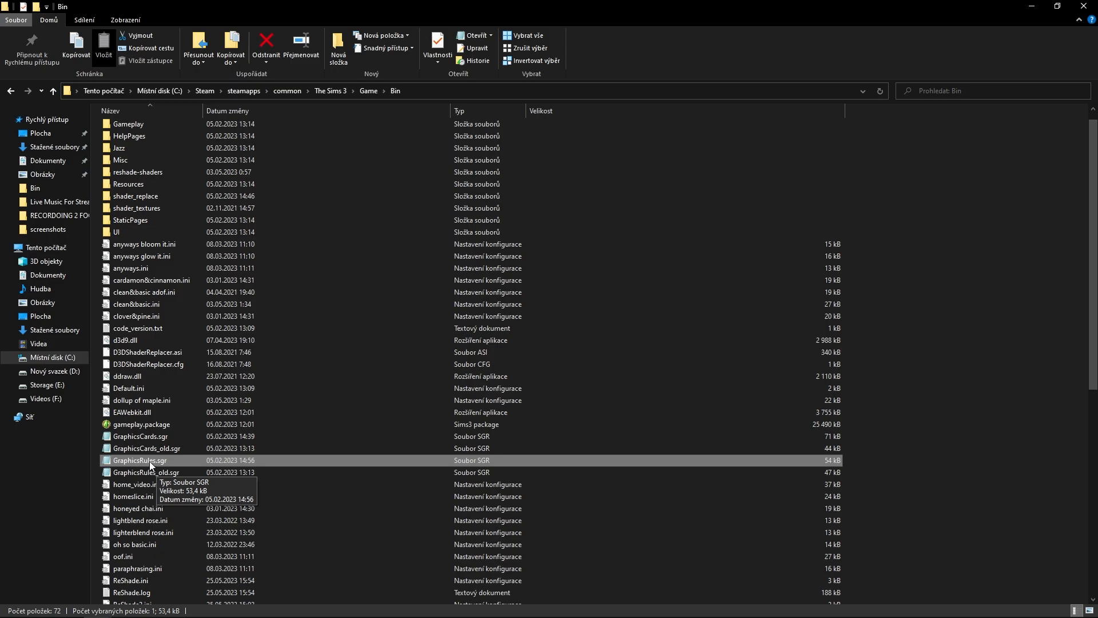
{"action": "double_click", "coordinate": [140, 460]}
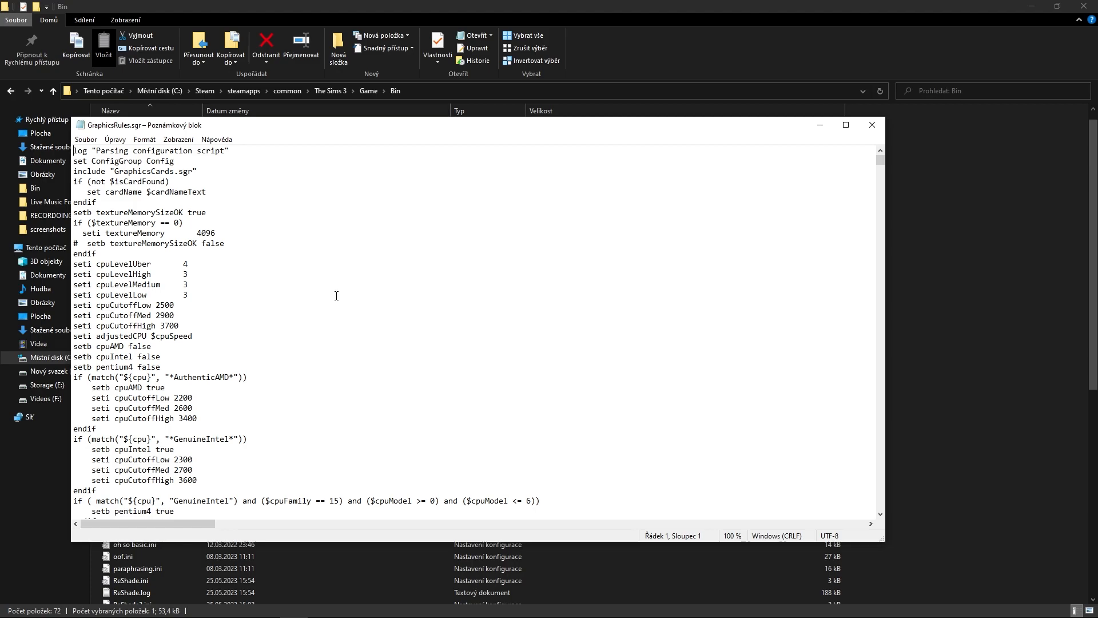
{"action": "key", "text": "Ctrl+f"}
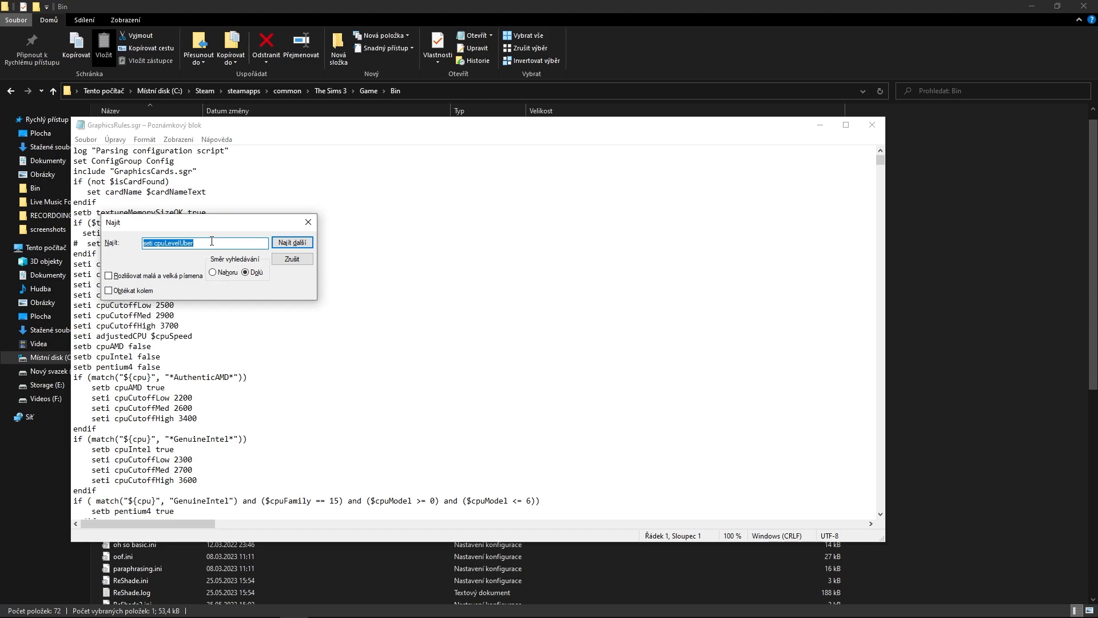
{"action": "mouse_move", "coordinate": [176, 257]}
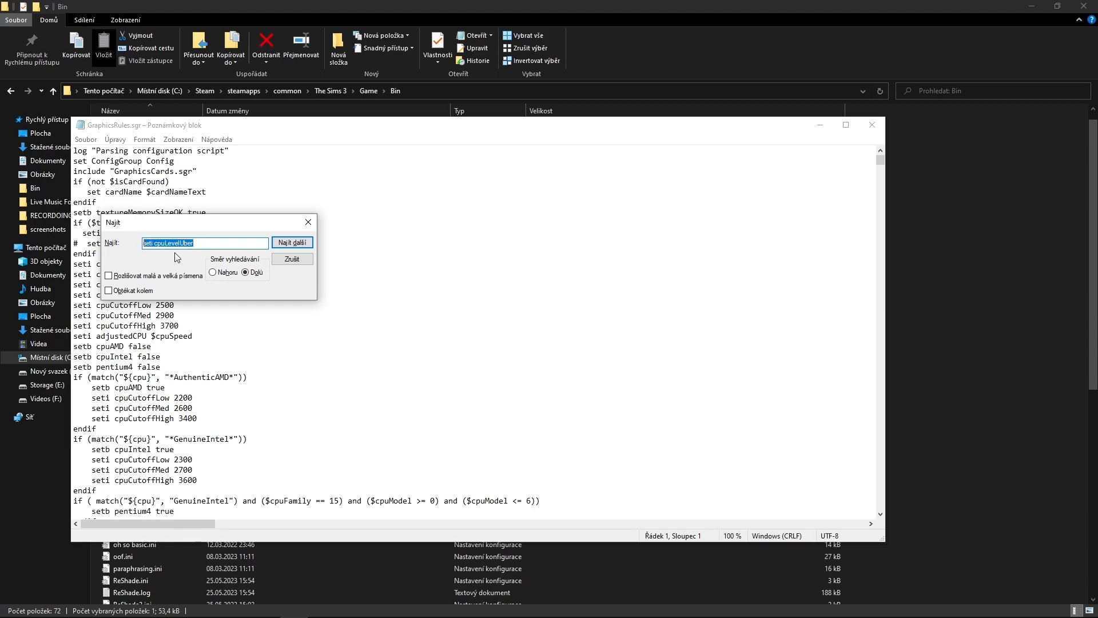
{"action": "left_click", "coordinate": [198, 243]}
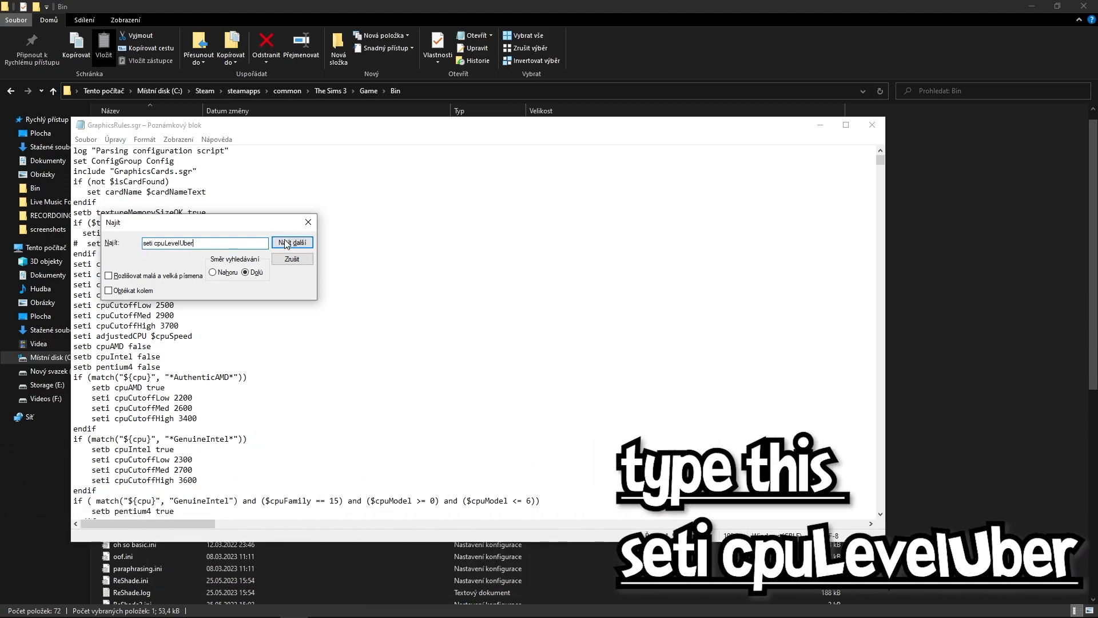
{"action": "left_click", "coordinate": [292, 242]}
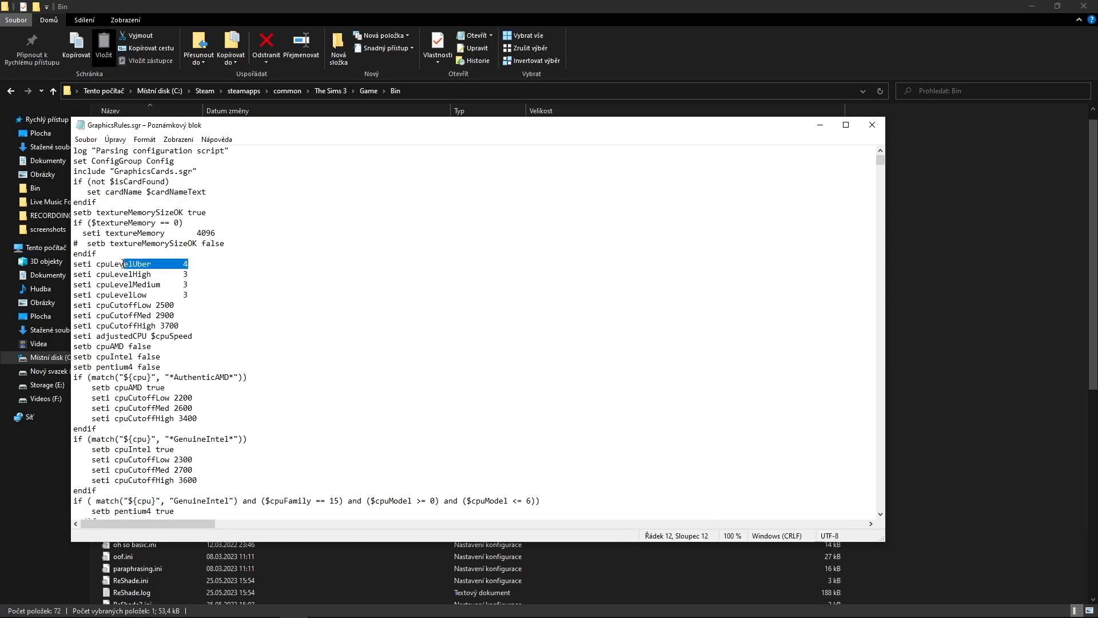
{"action": "triple_click", "coordinate": [126, 263]}
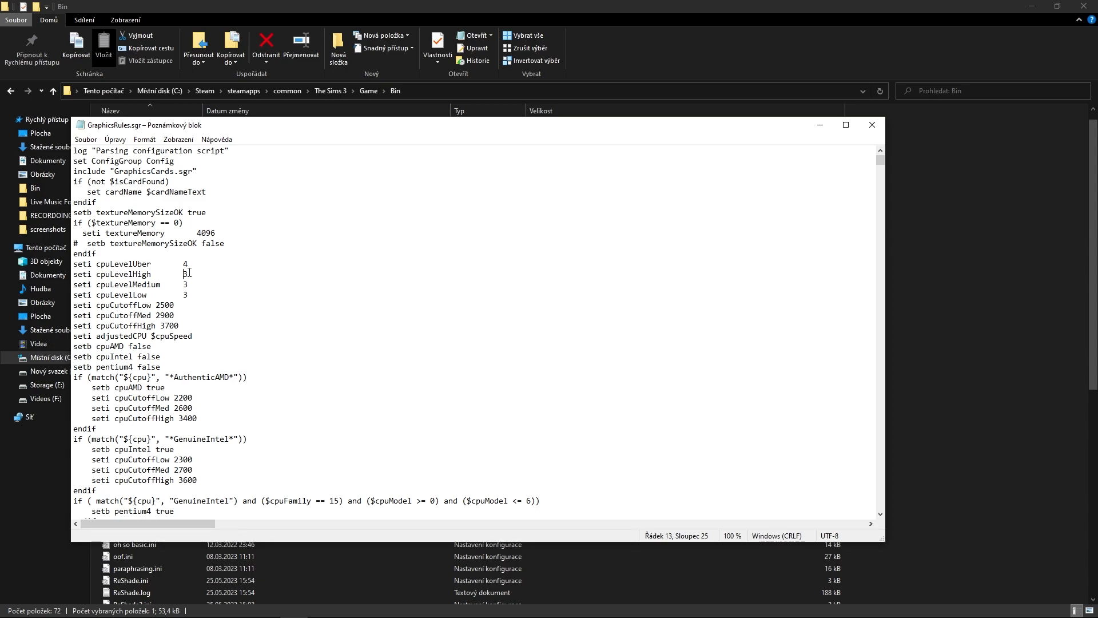
{"action": "left_click_drag", "start_coordinate": [187, 274], "coordinate": [184, 295]}
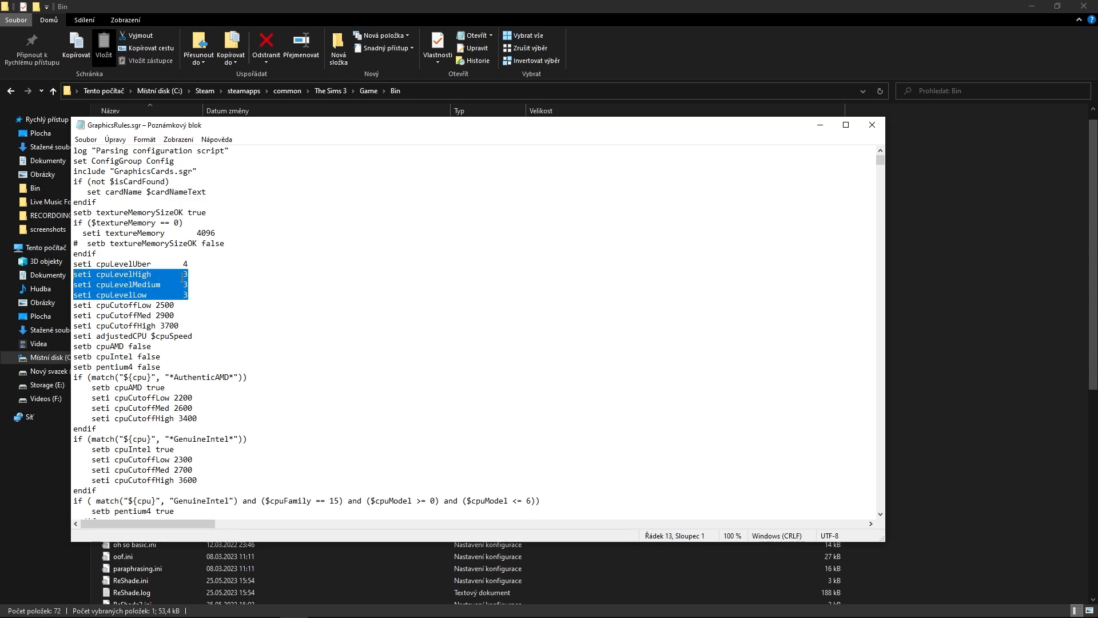
{"action": "left_click", "coordinate": [185, 274]}
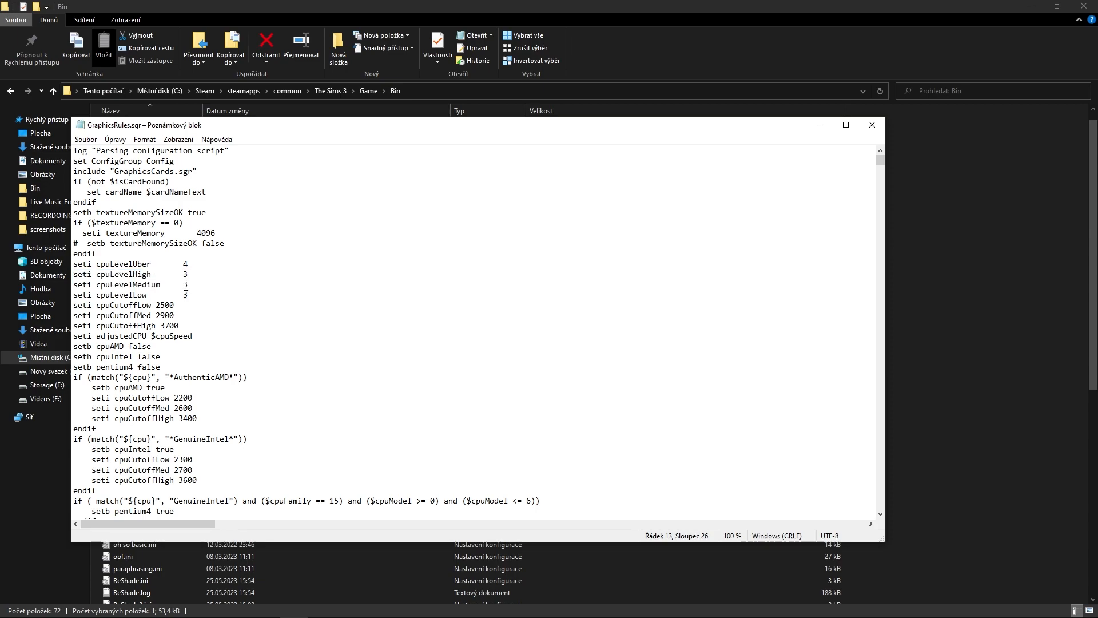
{"action": "mouse_move", "coordinate": [187, 293]}
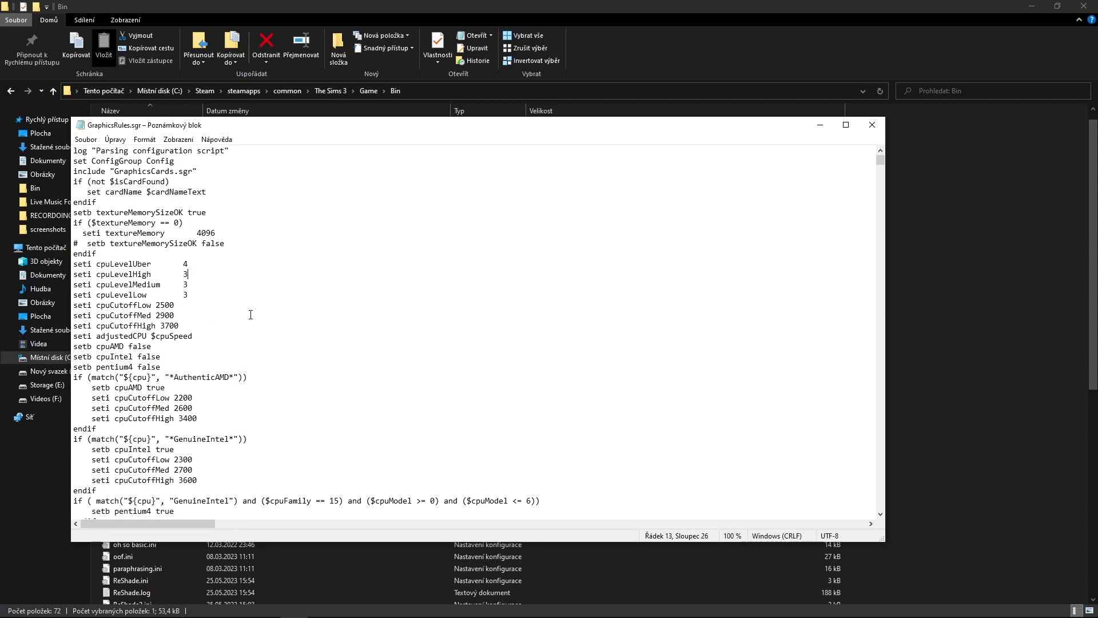
{"action": "mouse_move", "coordinate": [616, 246]}
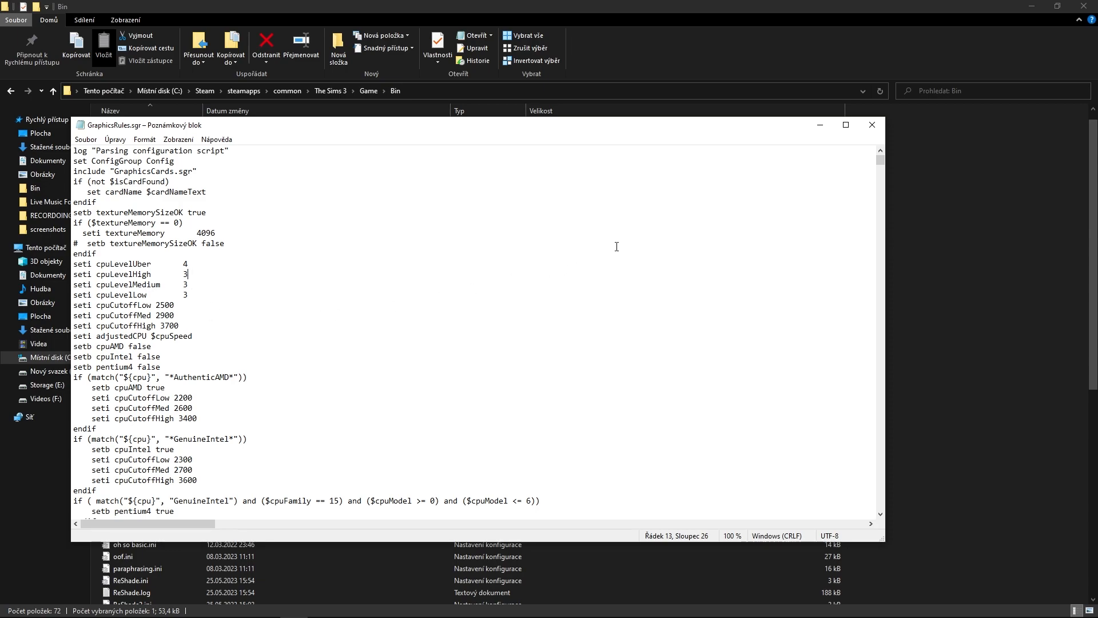
{"action": "mouse_move", "coordinate": [210, 280]}
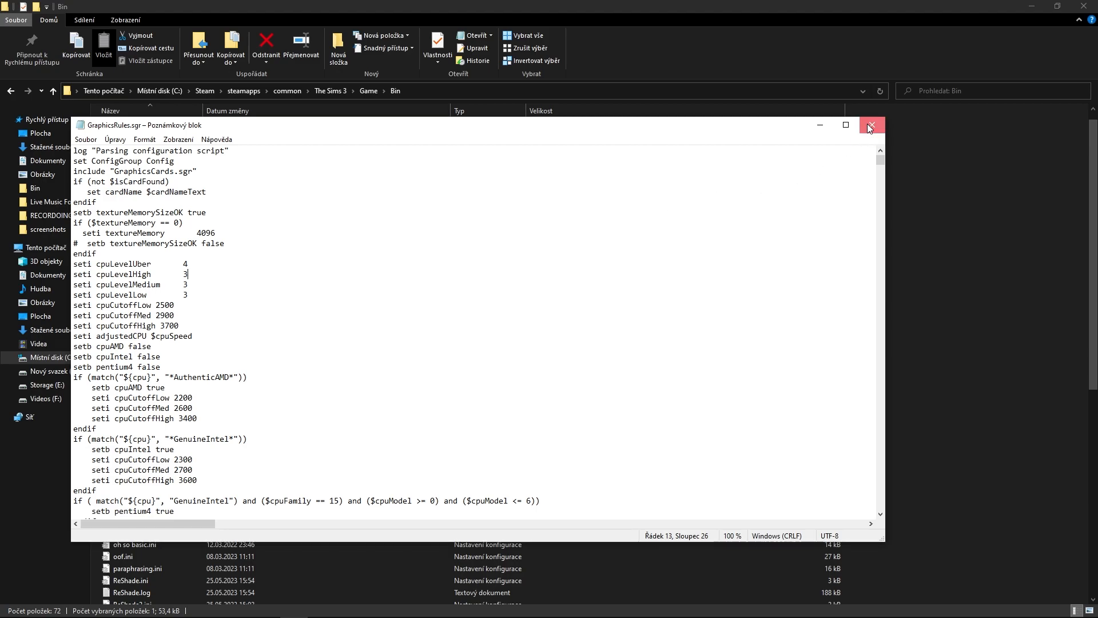
Step: Close GraphicsRules.sgr and reopen it through its right-click menu
{"action": "left_click", "coordinate": [871, 125]}
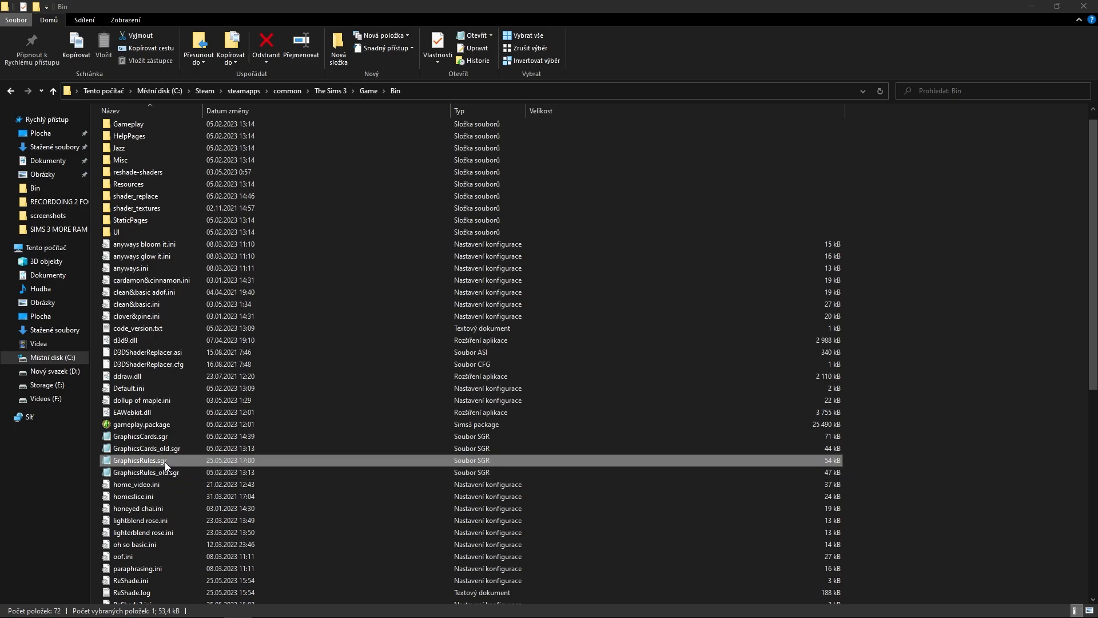
{"action": "left_click", "coordinate": [147, 472]}
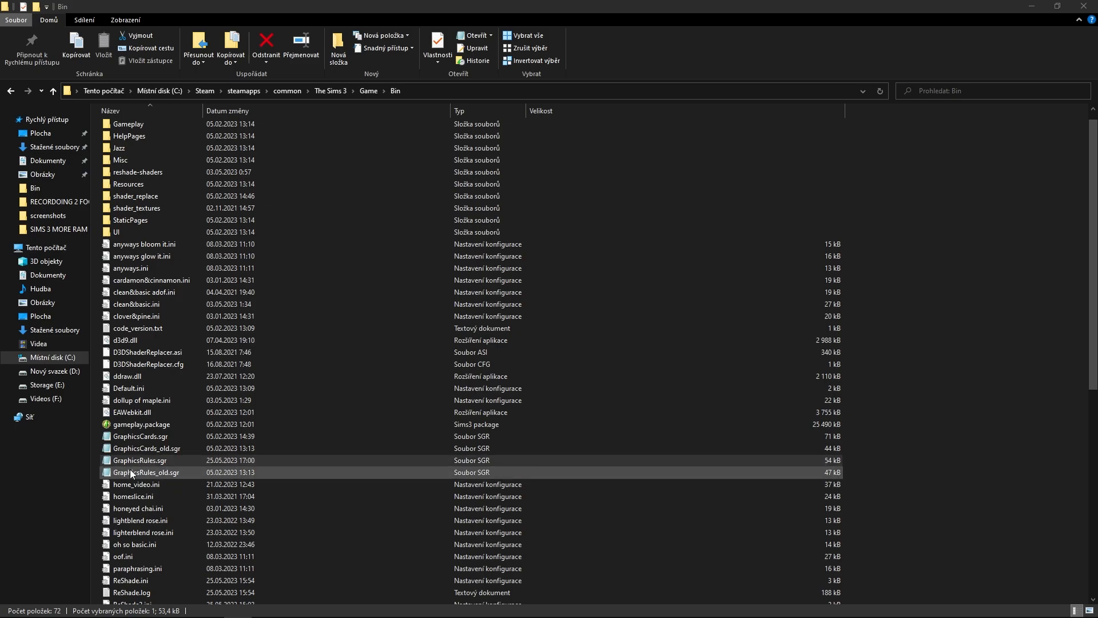
{"action": "left_click", "coordinate": [140, 460]}
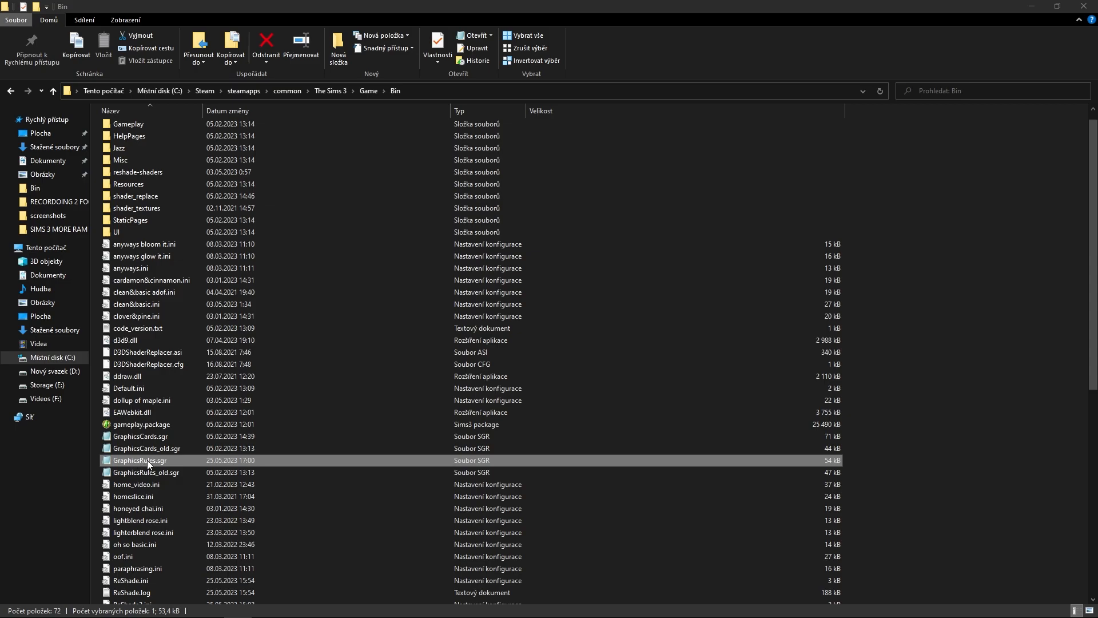
{"action": "right_click", "coordinate": [147, 460]}
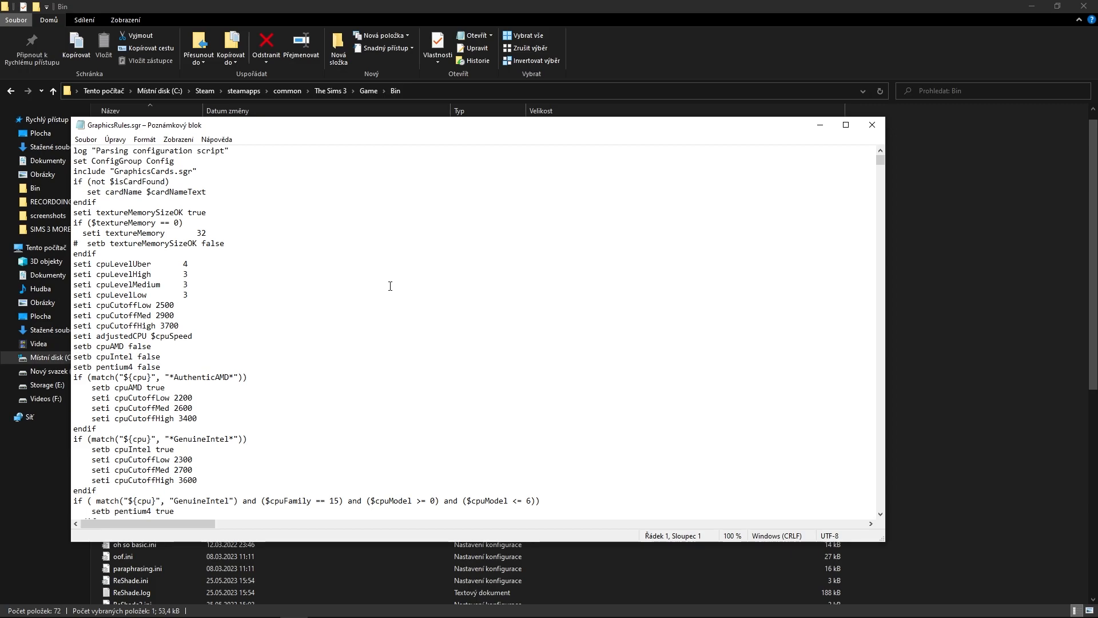
Step: Find the seti textureMemory line and replace 32 with 2048
{"action": "key", "text": "ctrl+f"}
{"action": "type", "text": "seti textureMemory"}
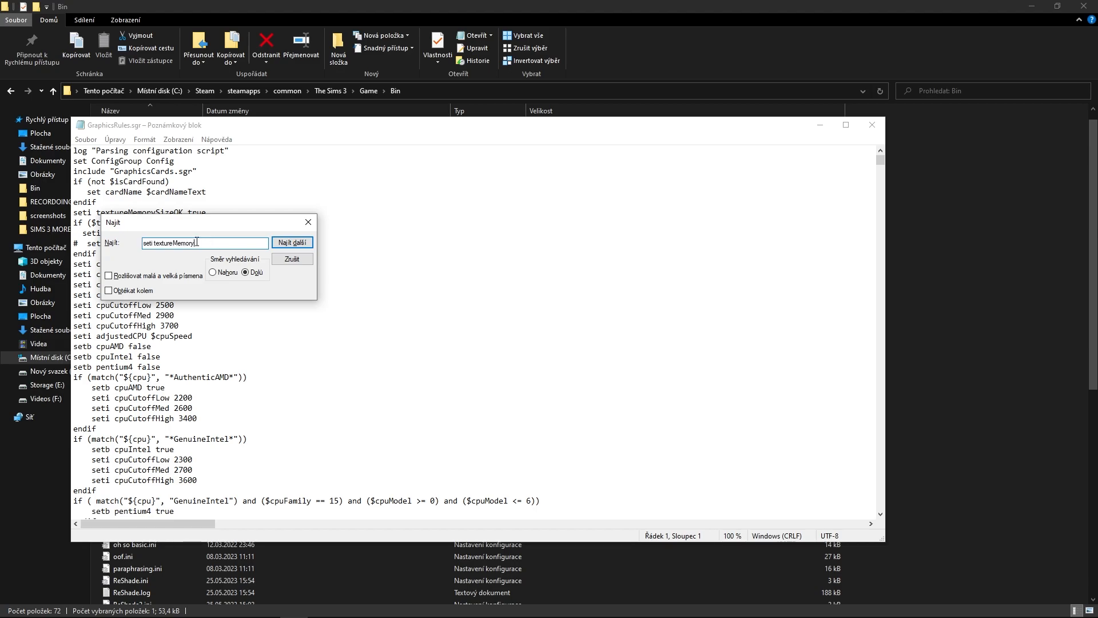
{"action": "left_click", "coordinate": [293, 242]}
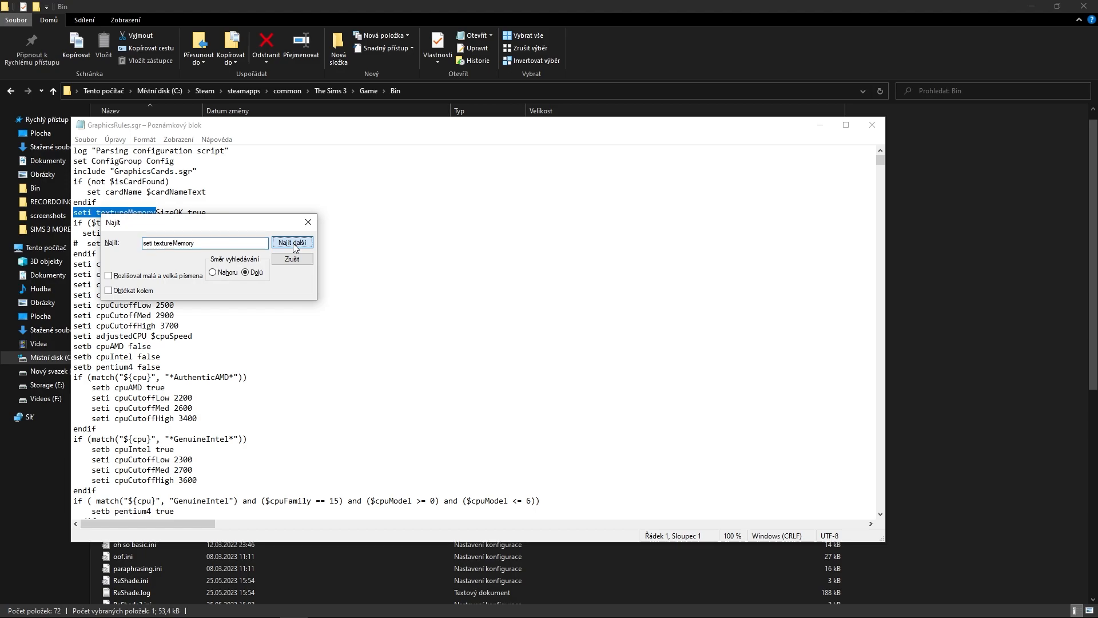
{"action": "left_click", "coordinate": [293, 243]}
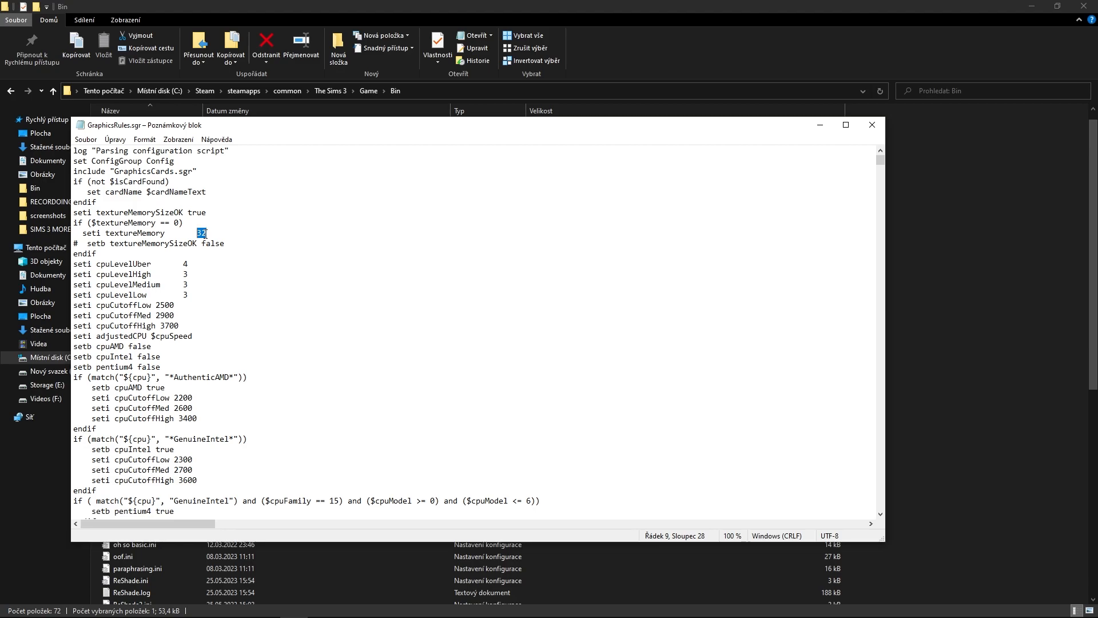
{"action": "type", "text": "2048"}
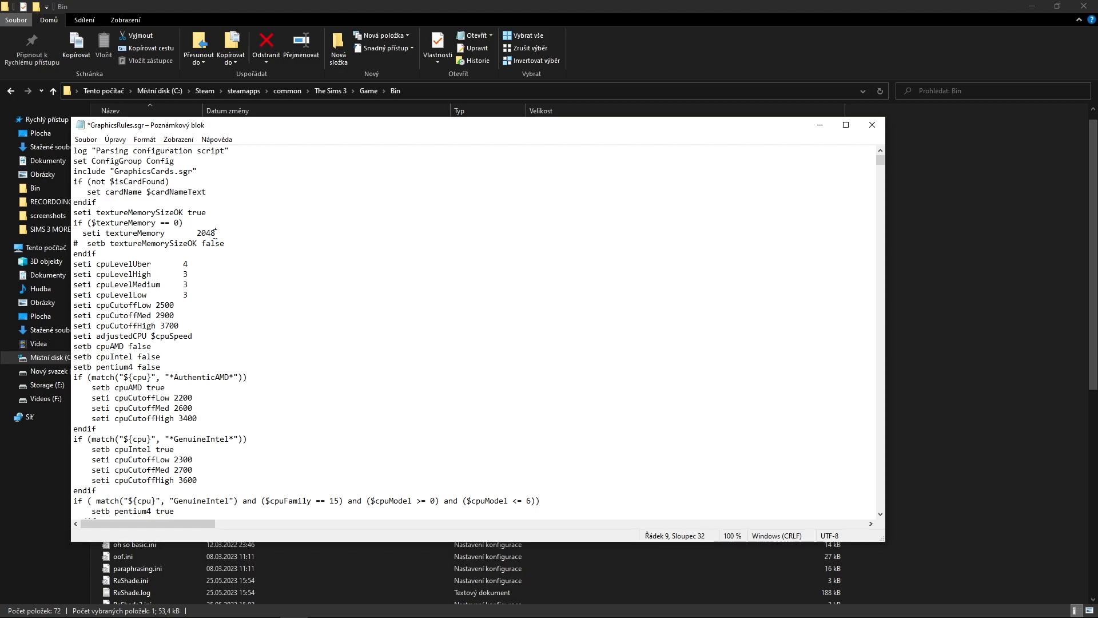
{"action": "double_click", "coordinate": [205, 233]}
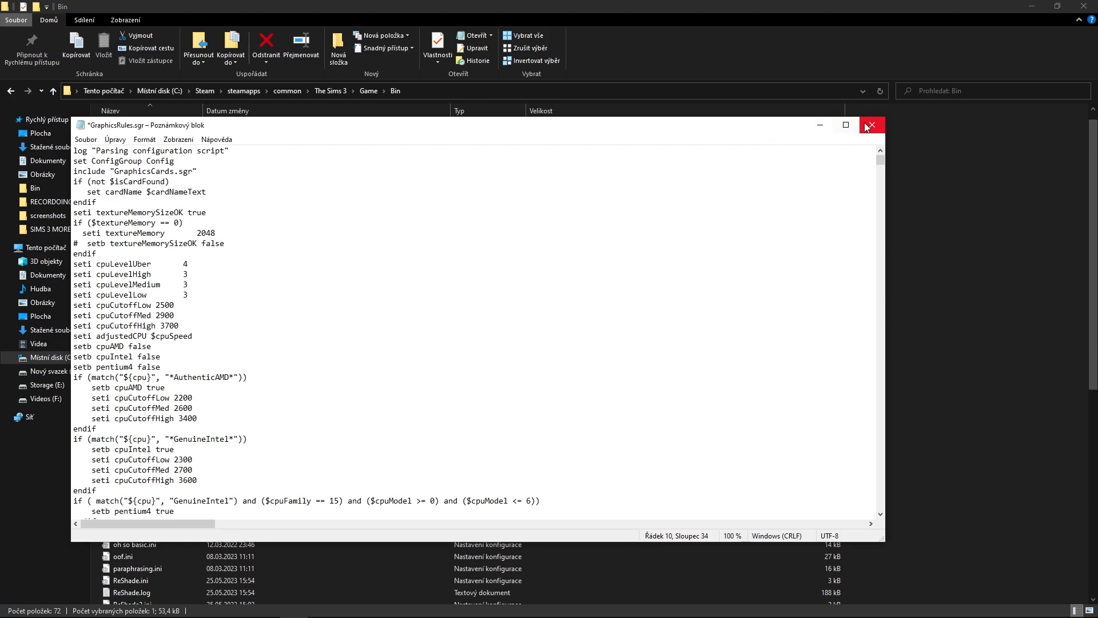
{"action": "mouse_move", "coordinate": [871, 125]}
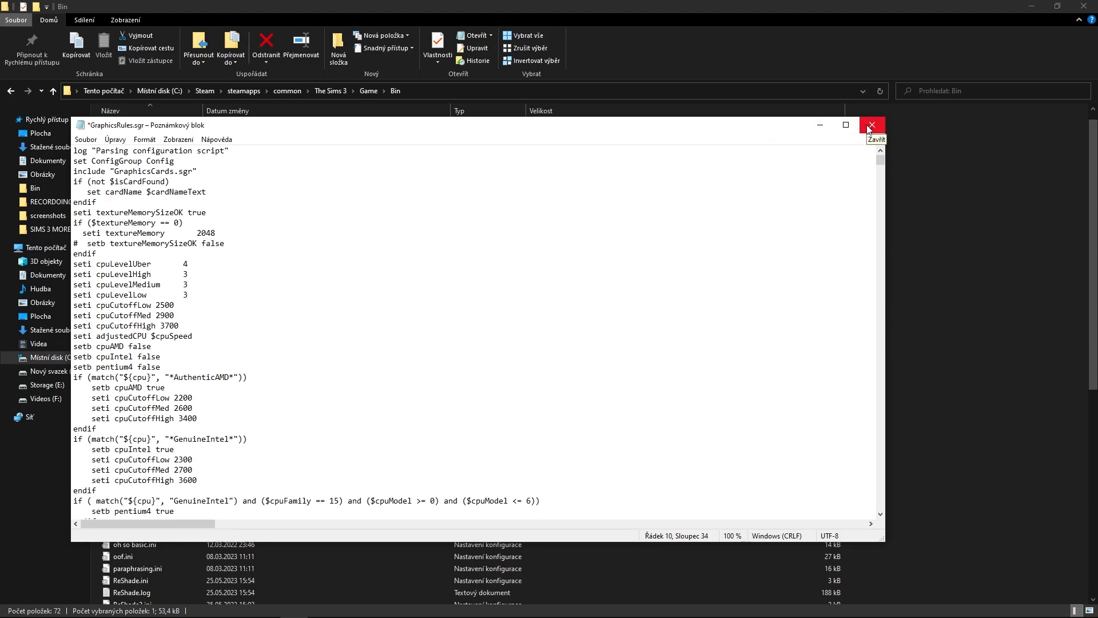
Step: Close GraphicsRules.sgr and scroll the Regul Save Cleaner page down to its Download tab
{"action": "left_click", "coordinate": [871, 126]}
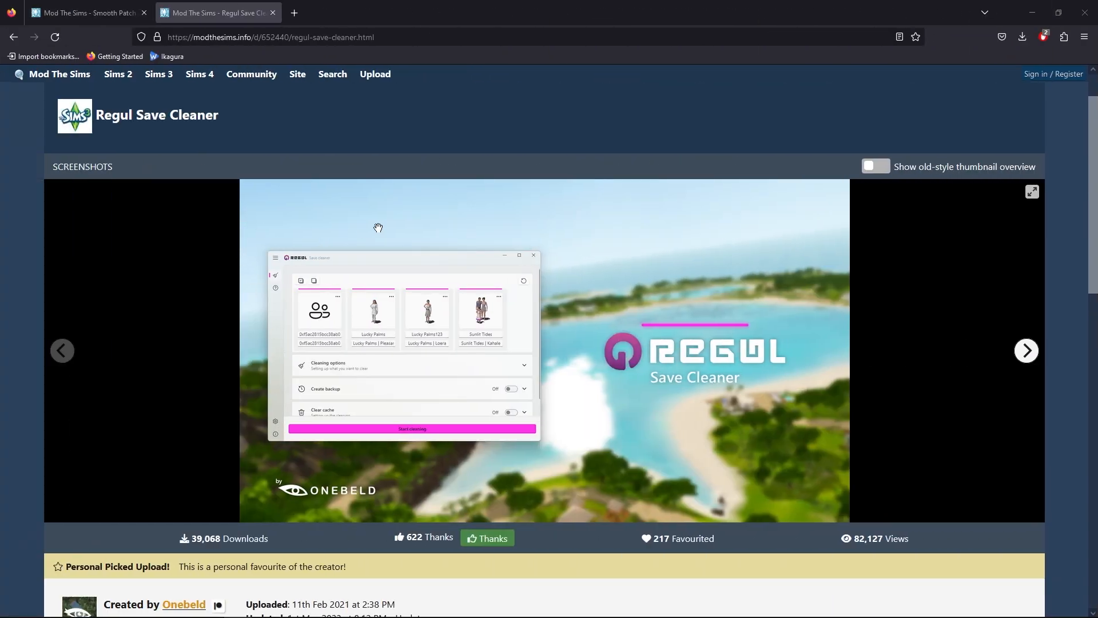
{"action": "mouse_move", "coordinate": [359, 411]}
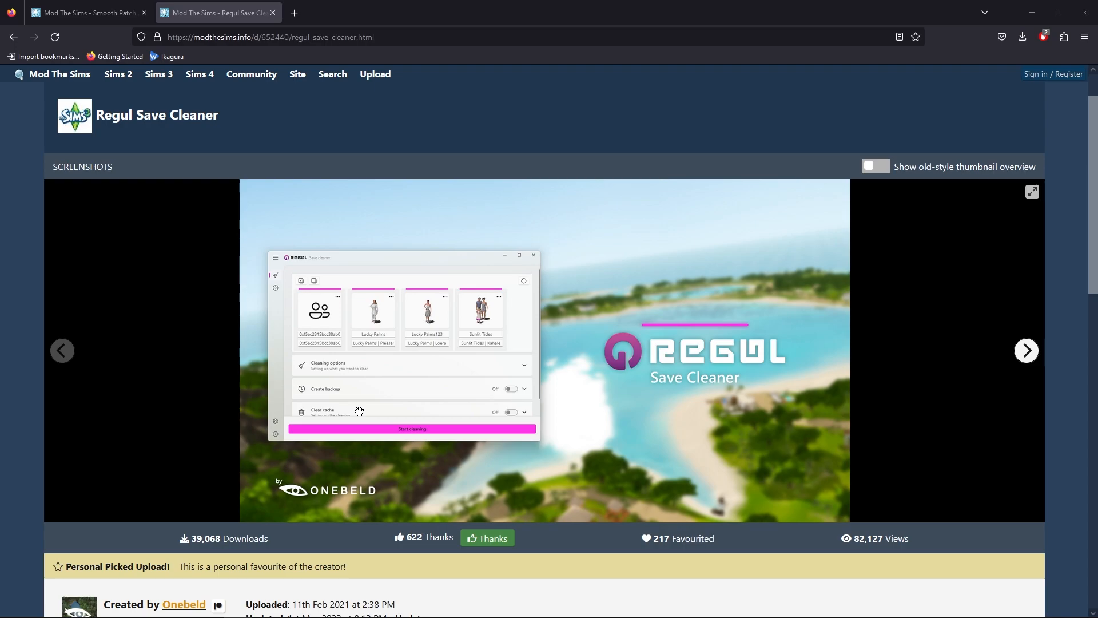
{"action": "mouse_move", "coordinate": [375, 409]}
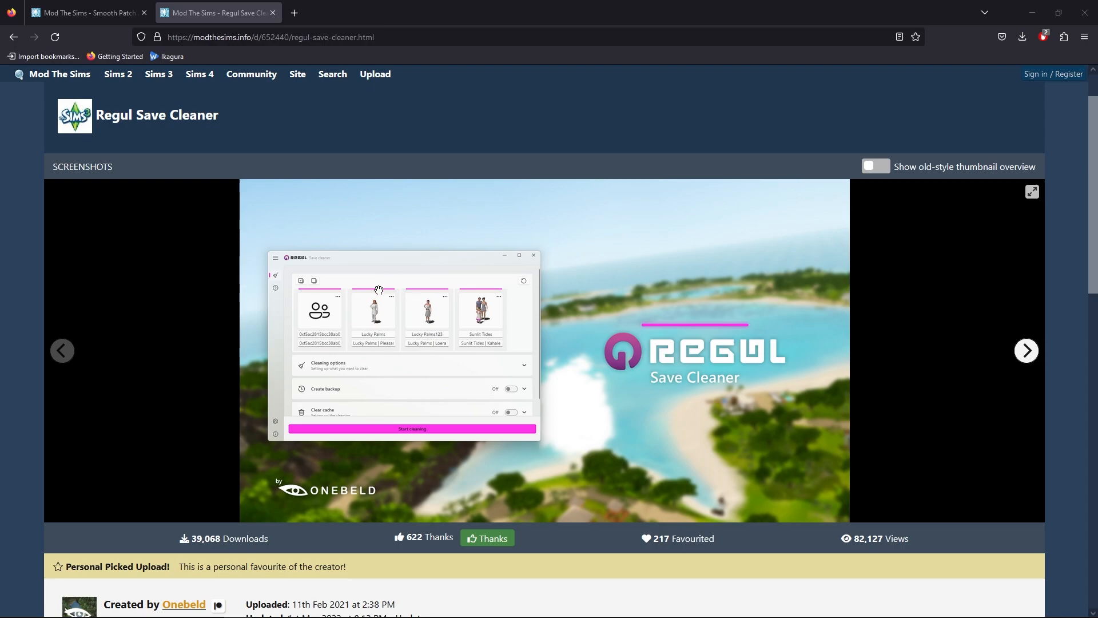
{"action": "mouse_move", "coordinate": [295, 282]}
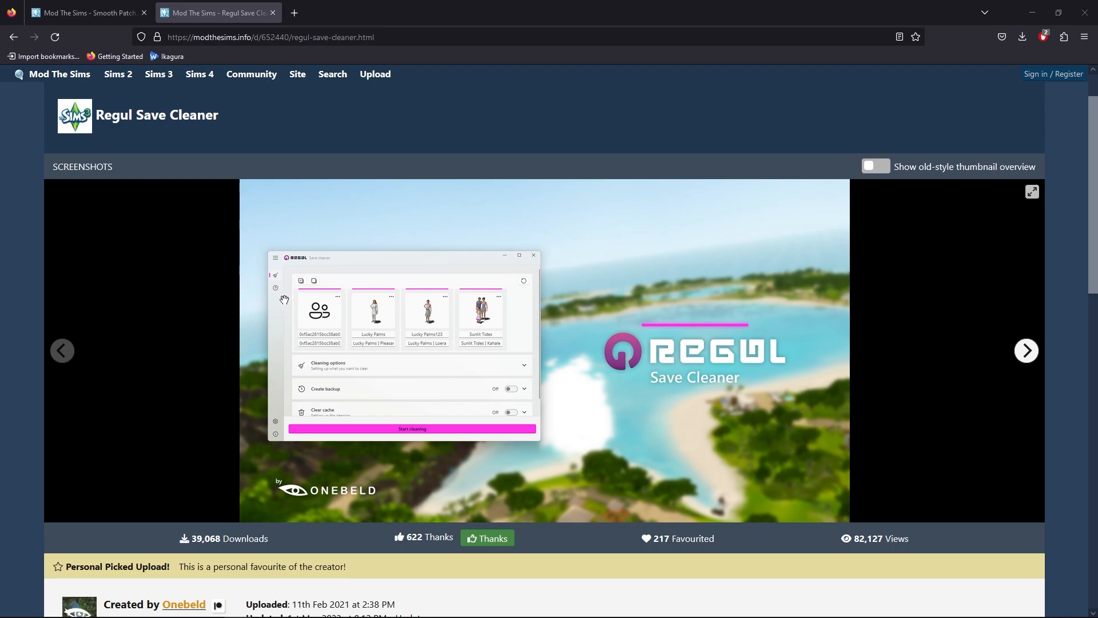
{"action": "mouse_move", "coordinate": [559, 309]}
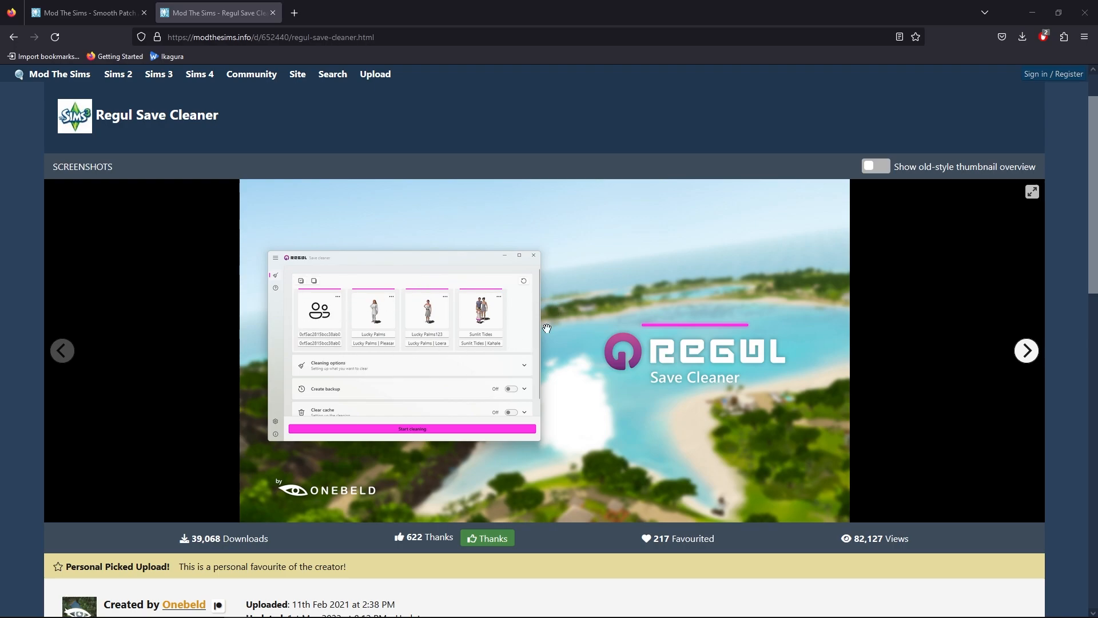
{"action": "mouse_move", "coordinate": [563, 279]}
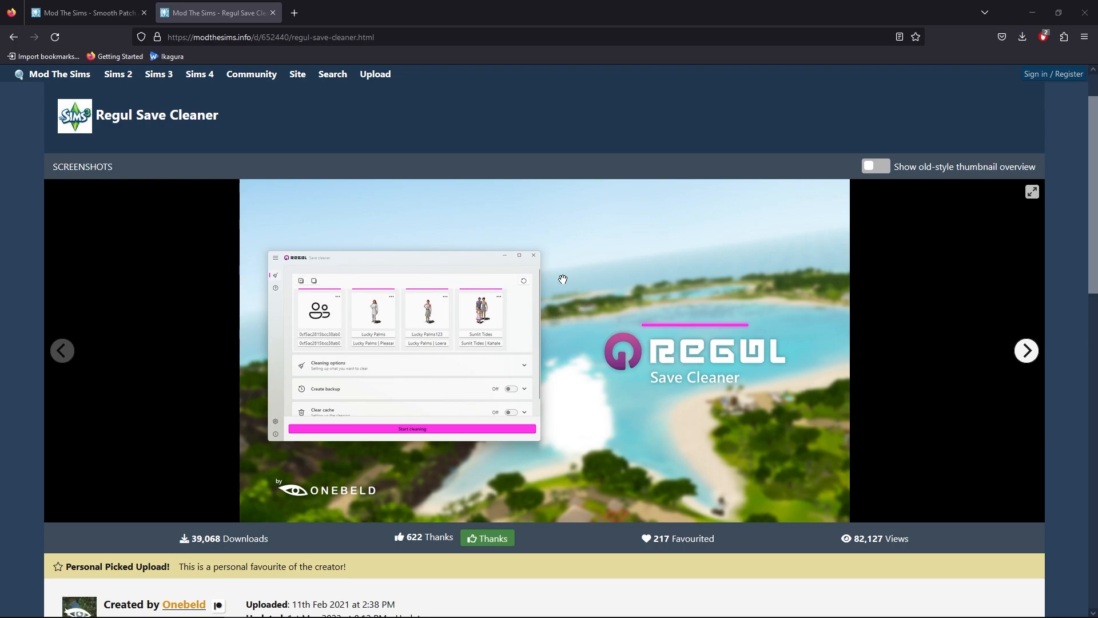
{"action": "mouse_move", "coordinate": [301, 339]}
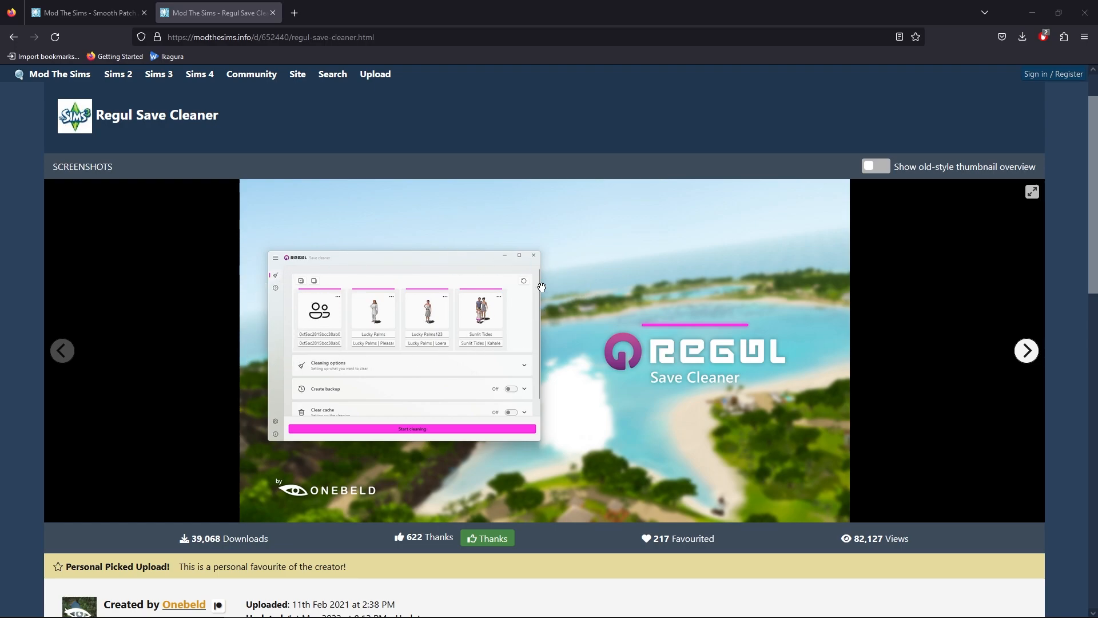
{"action": "mouse_move", "coordinate": [320, 316]}
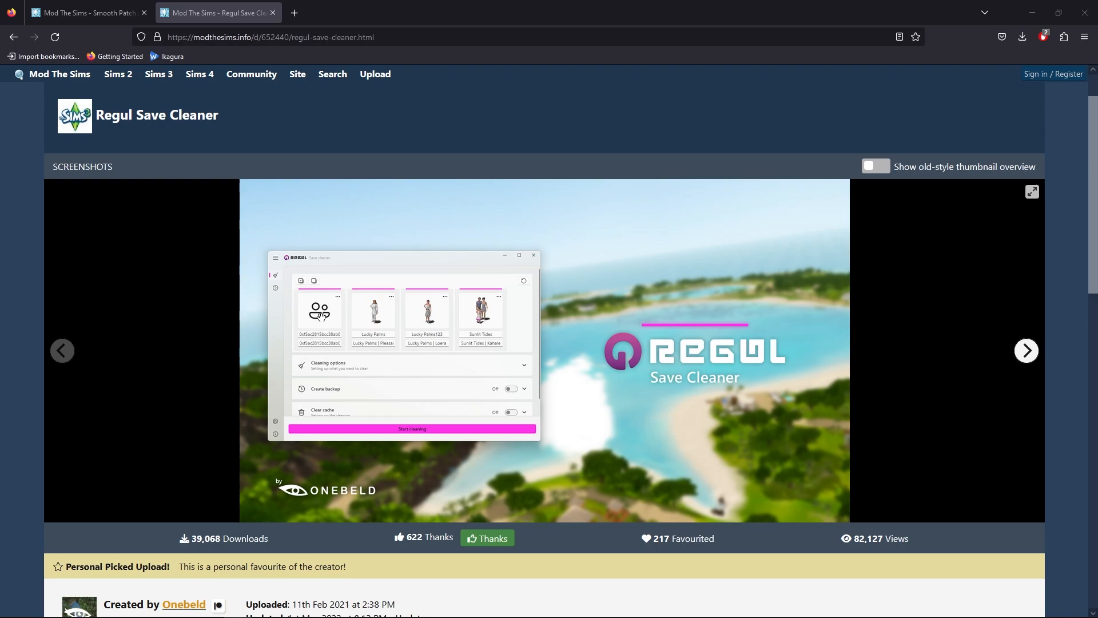
{"action": "mouse_move", "coordinate": [324, 327]}
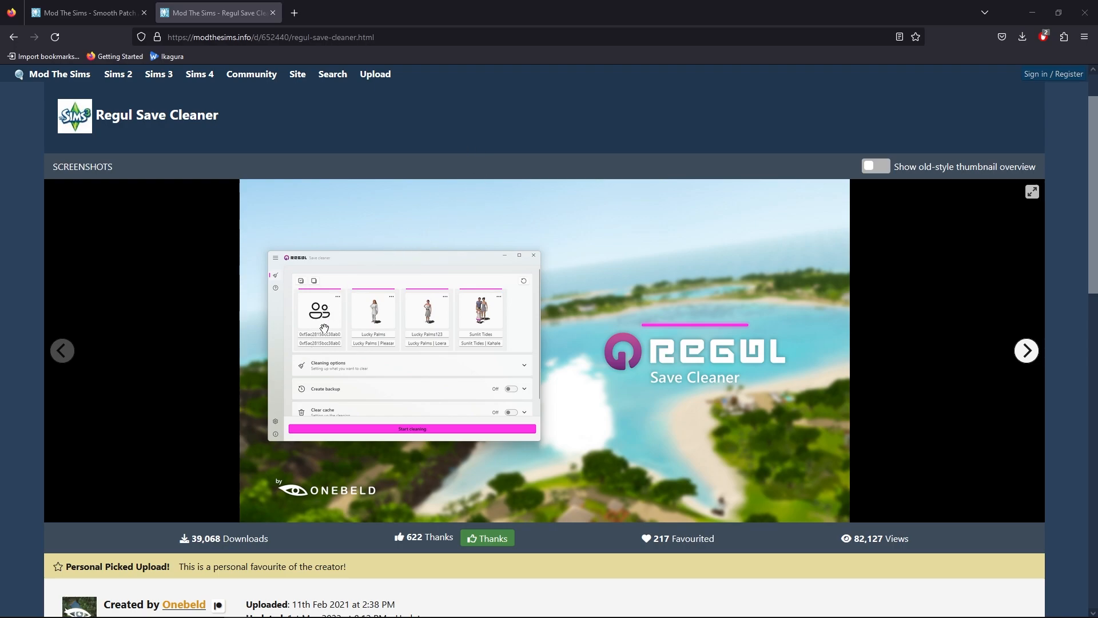
{"action": "mouse_move", "coordinate": [302, 359]}
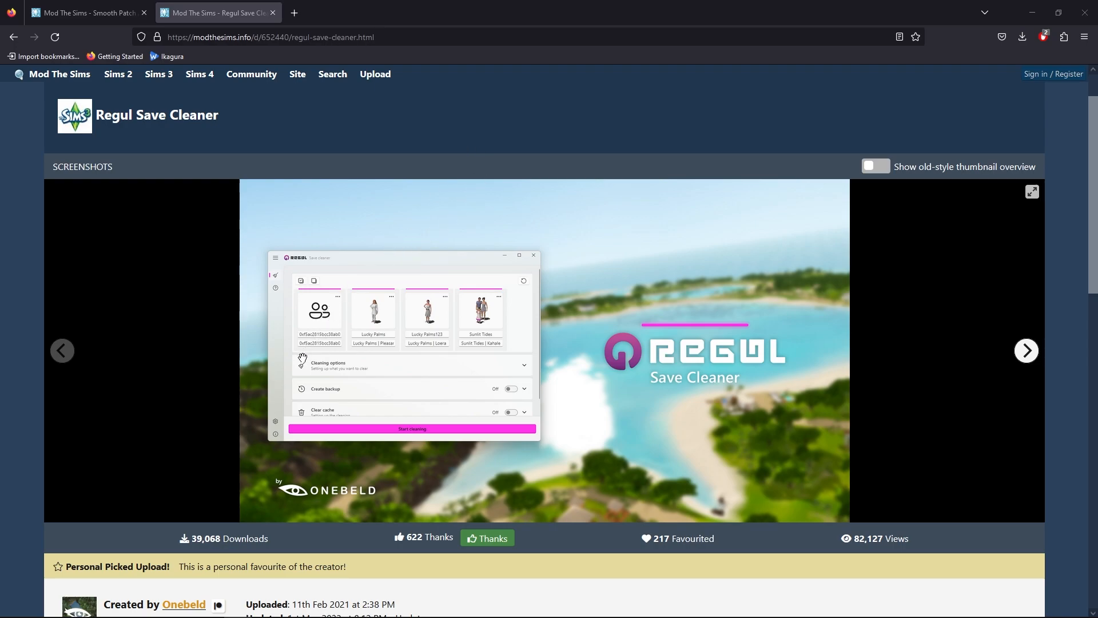
{"action": "mouse_move", "coordinate": [303, 413]}
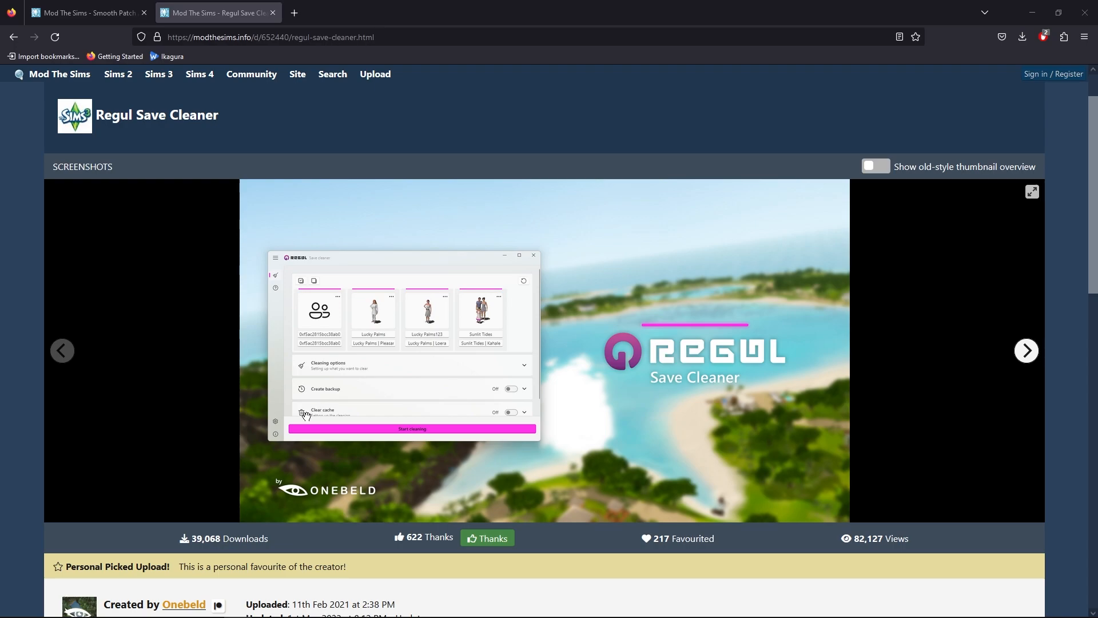
{"action": "mouse_move", "coordinate": [354, 413]}
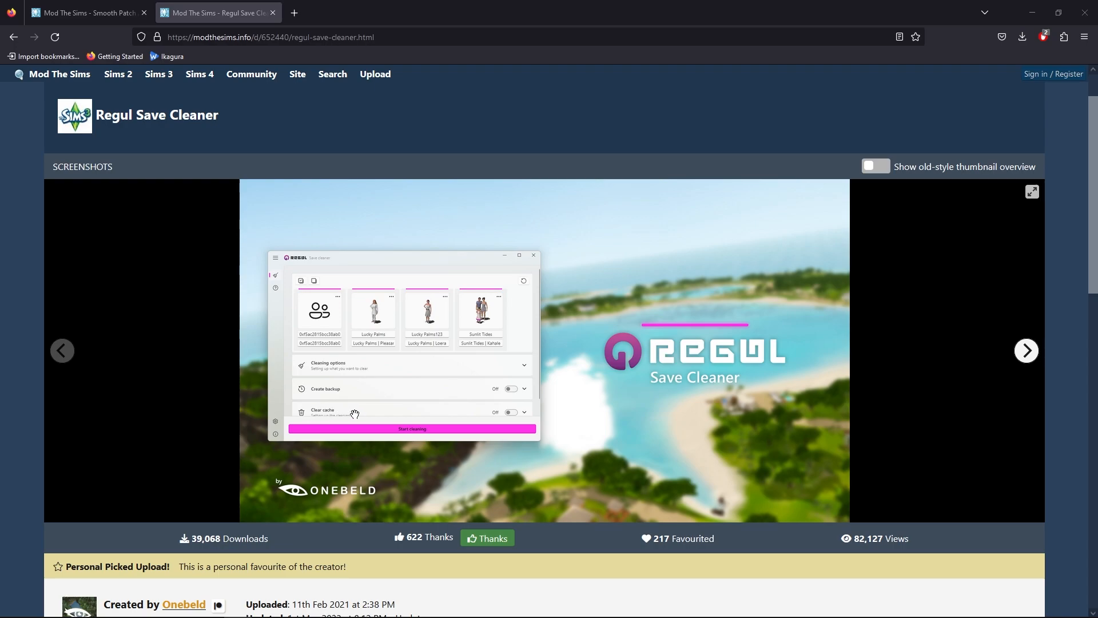
{"action": "mouse_move", "coordinate": [388, 401]}
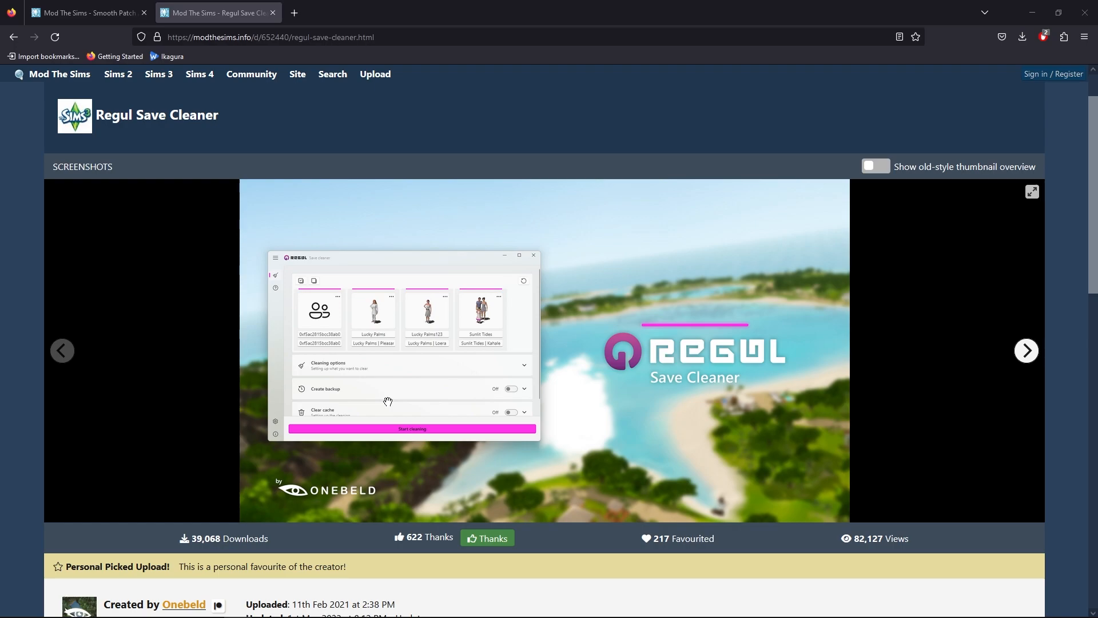
{"action": "scroll", "scroll_direction": "down", "scroll_amount": 3}
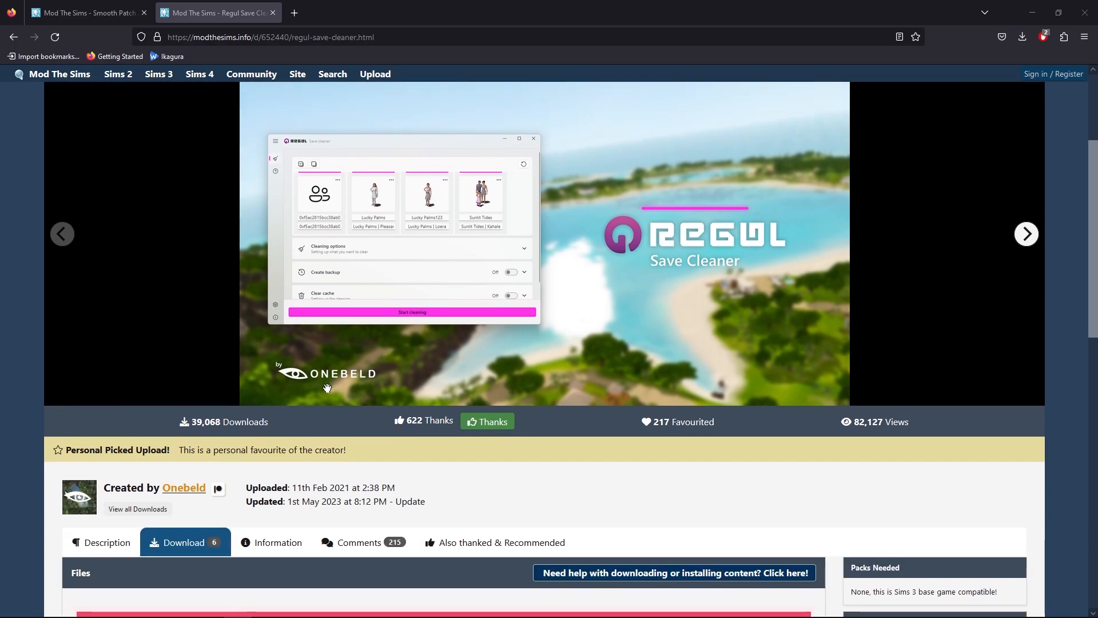
{"action": "scroll", "scroll_direction": "down", "scroll_amount": 3}
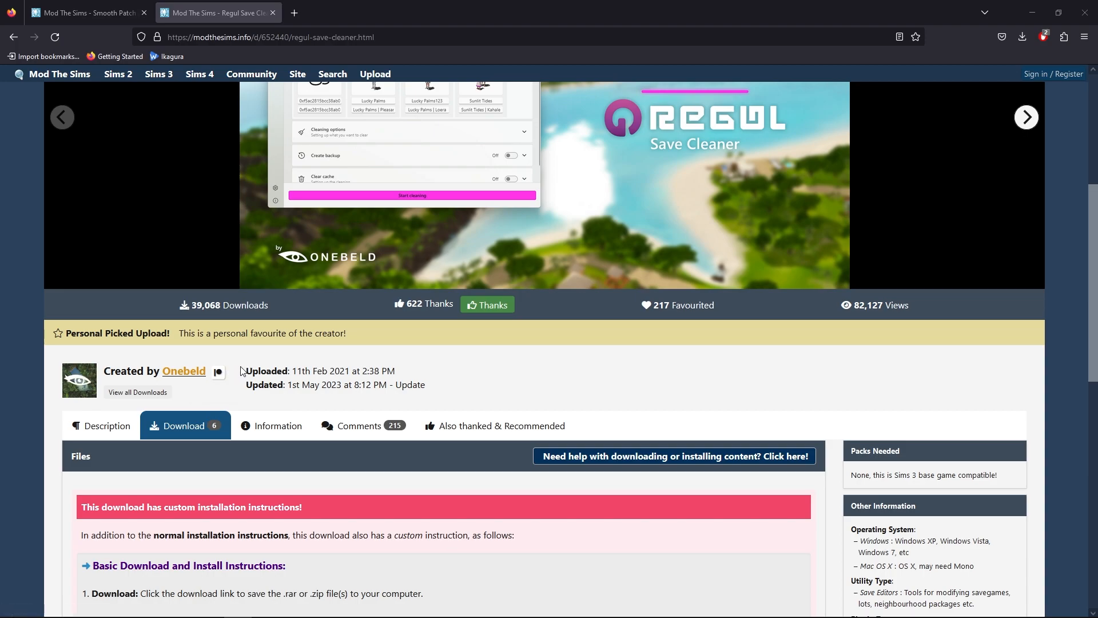
{"action": "mouse_move", "coordinate": [243, 371]}
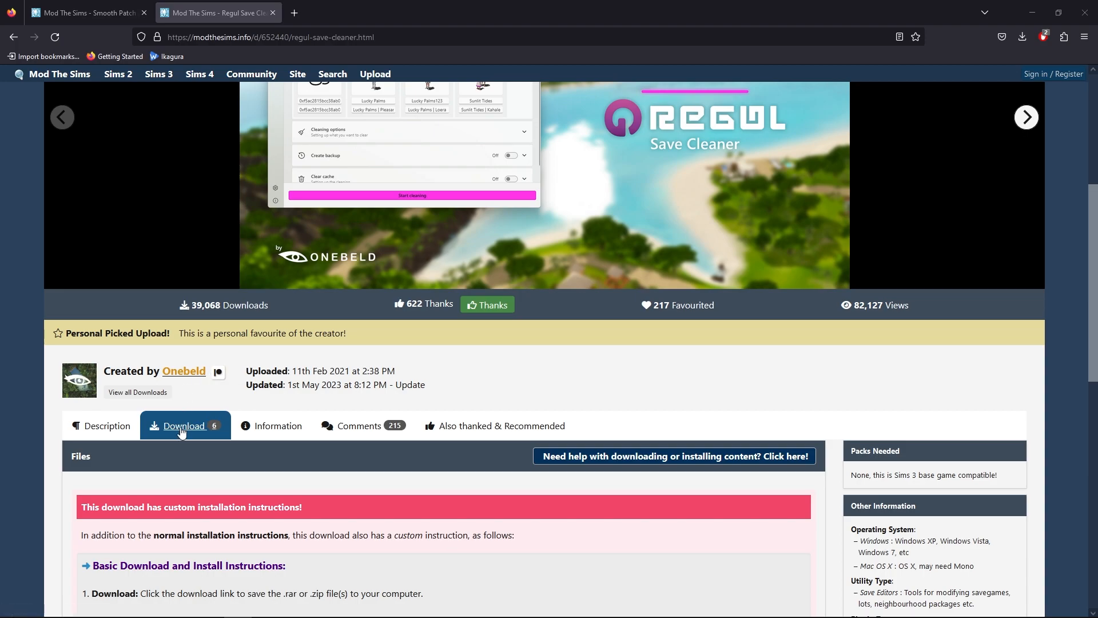
Step: Download RegulSaveCleaner-v3.0.3-win-net6.zip and open it from Firefox's downloads panel
{"action": "scroll", "scroll_direction": "down", "scroll_amount": 3}
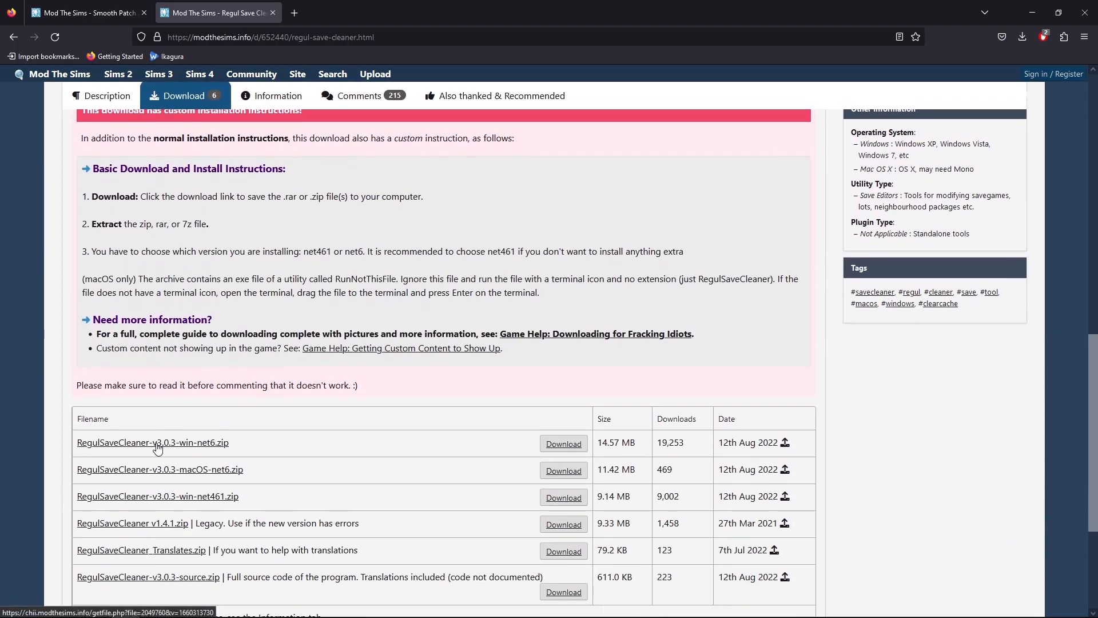
{"action": "mouse_move", "coordinate": [156, 450]}
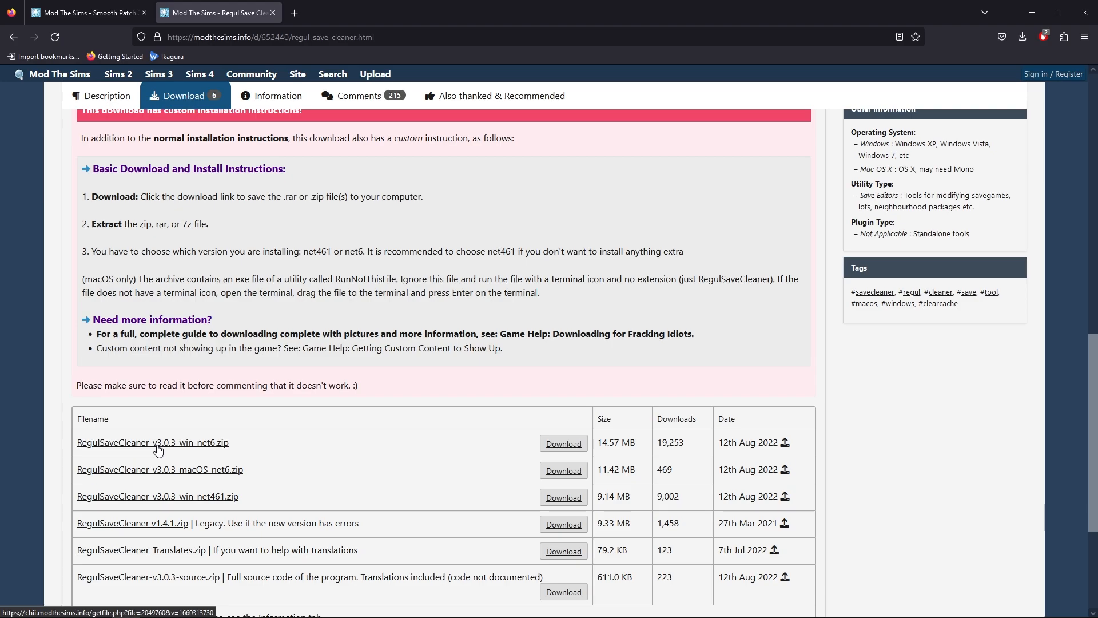
{"action": "mouse_move", "coordinate": [192, 450]}
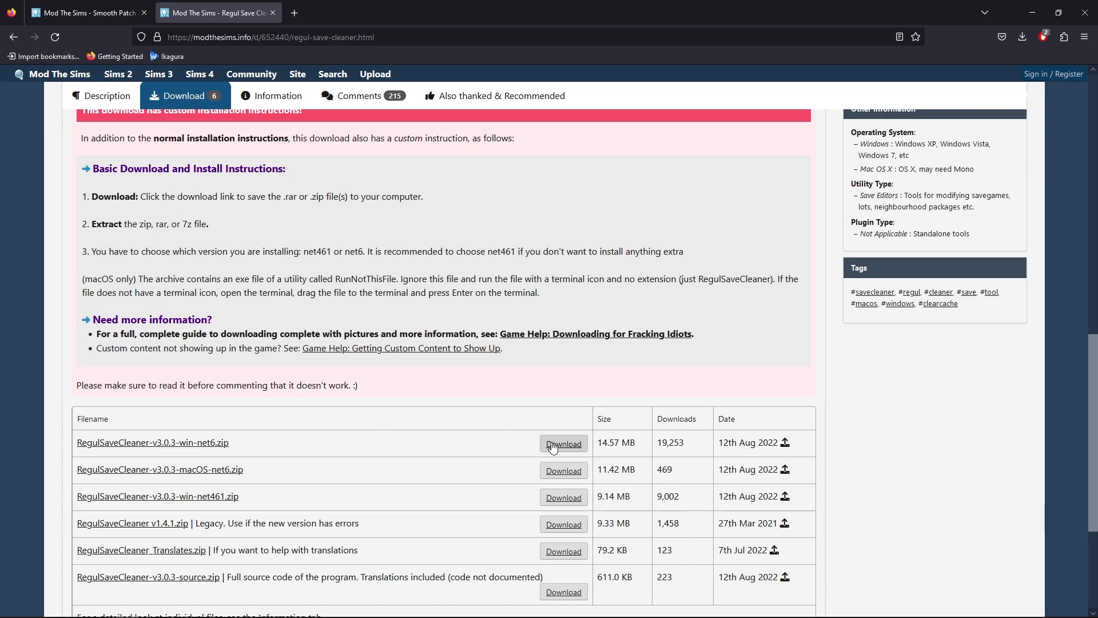
{"action": "left_click", "coordinate": [562, 443]}
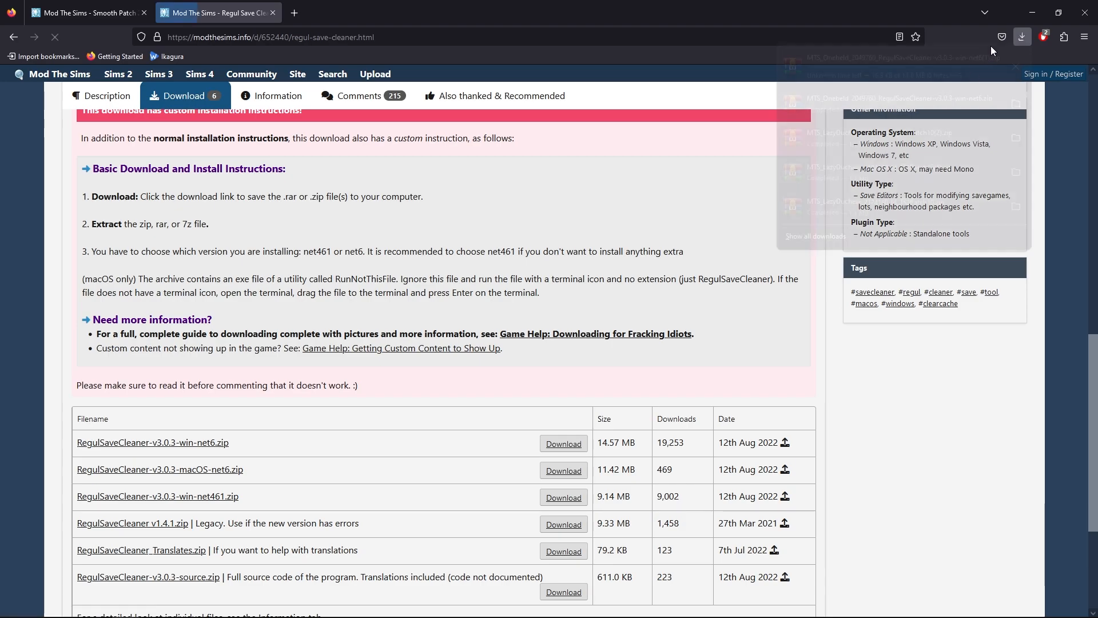
{"action": "left_click", "coordinate": [1022, 37]}
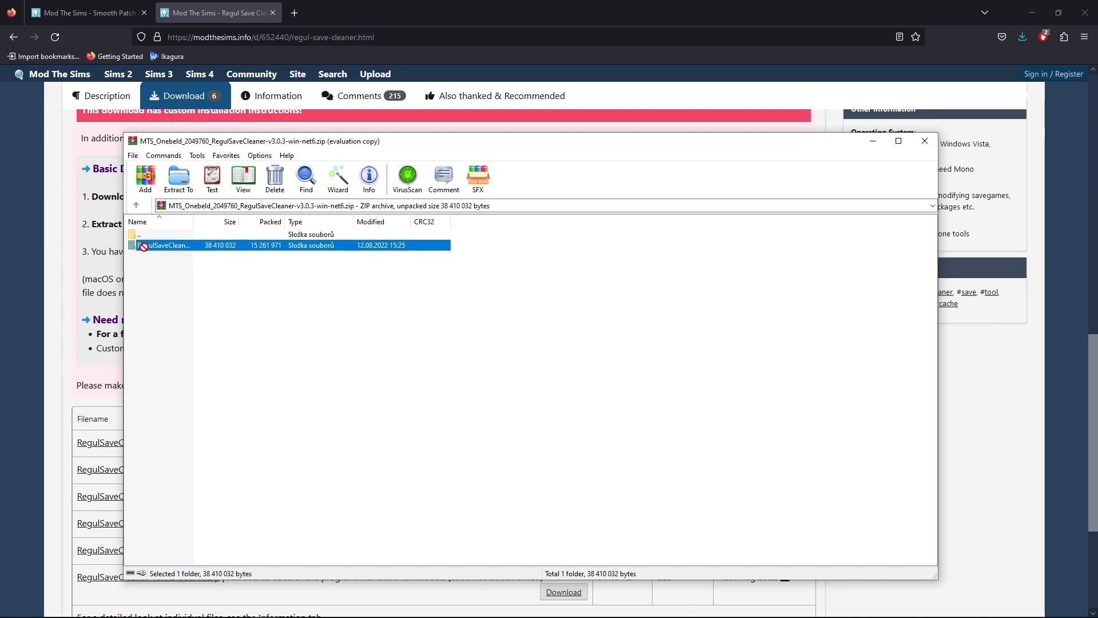
{"action": "mouse_move", "coordinate": [890, 155]}
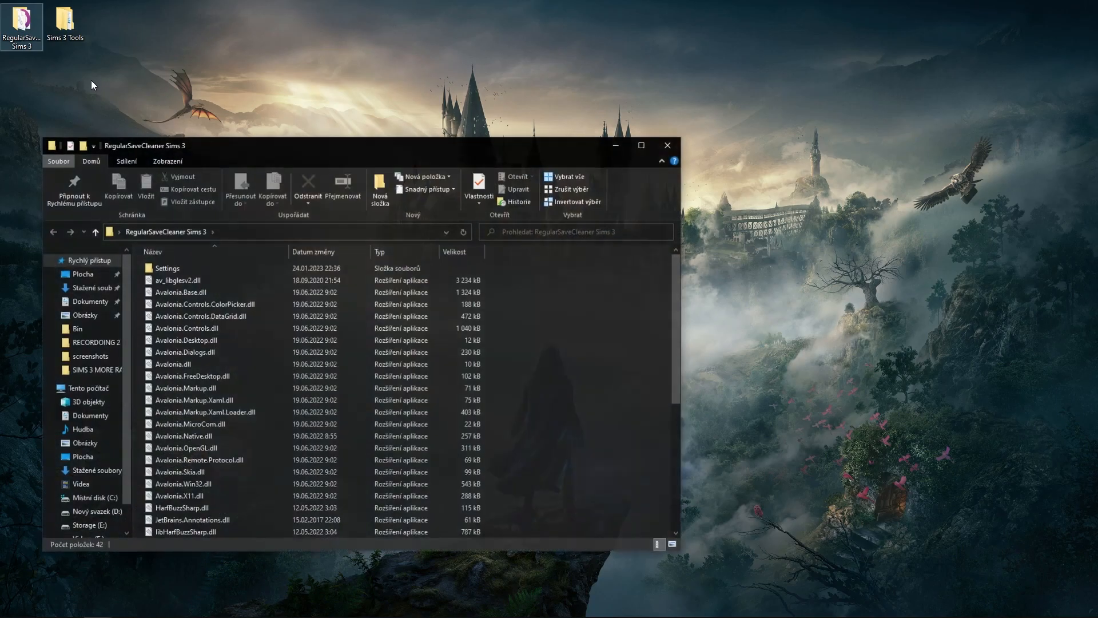
Step: Launch RegulSaveCleaner.exe from the RegularSaveCleaner Sims 3 folder
{"action": "left_click", "coordinate": [189, 267]}
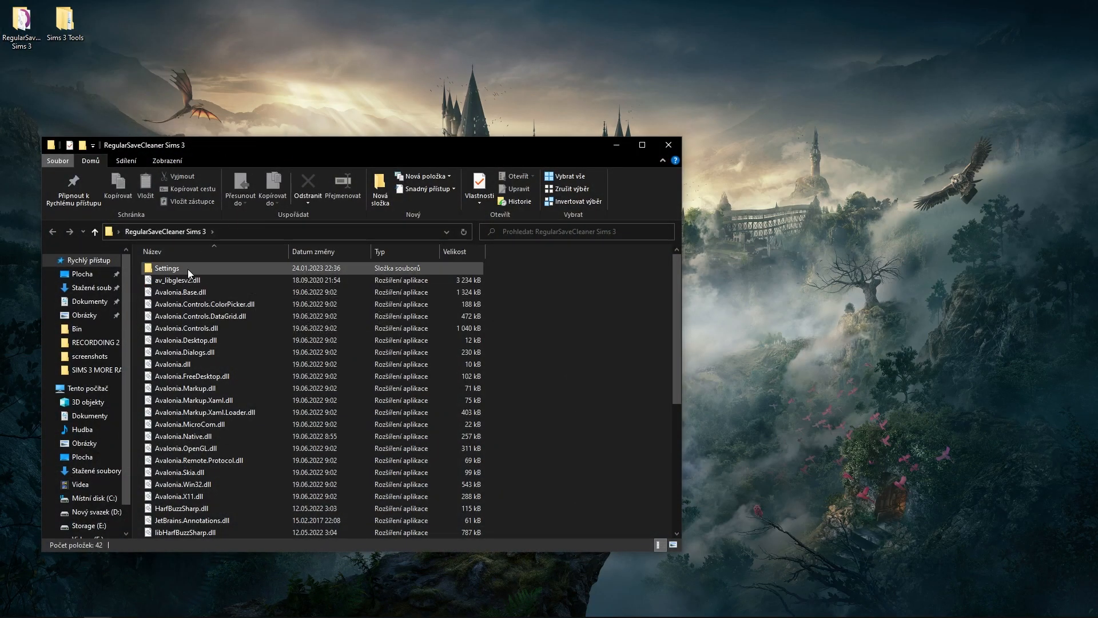
{"action": "left_click", "coordinate": [187, 434]}
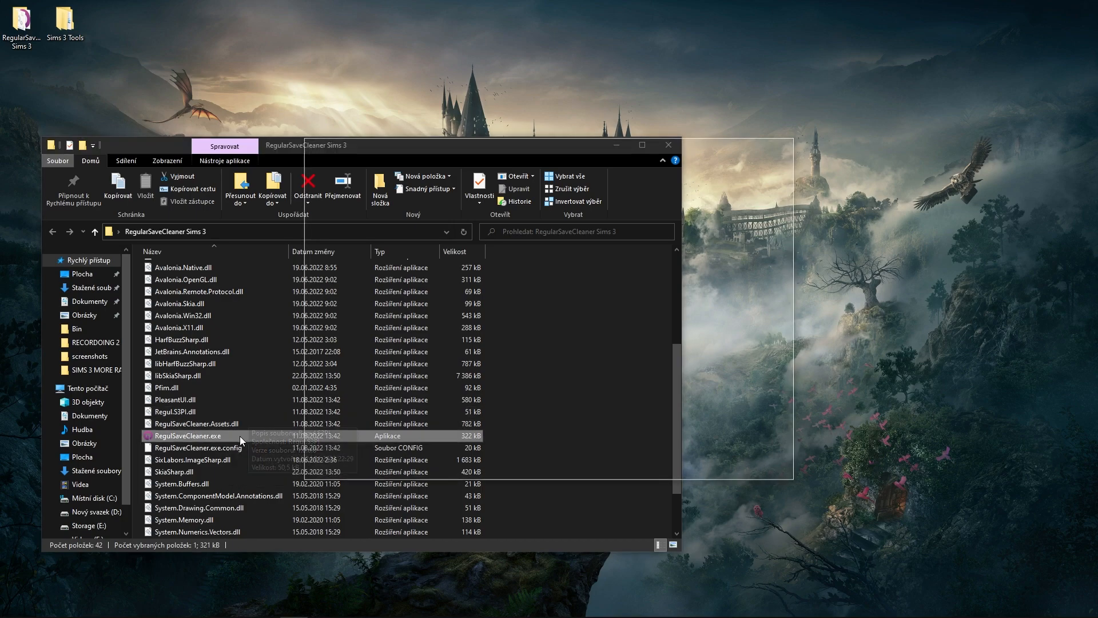
{"action": "double_click", "coordinate": [187, 435]}
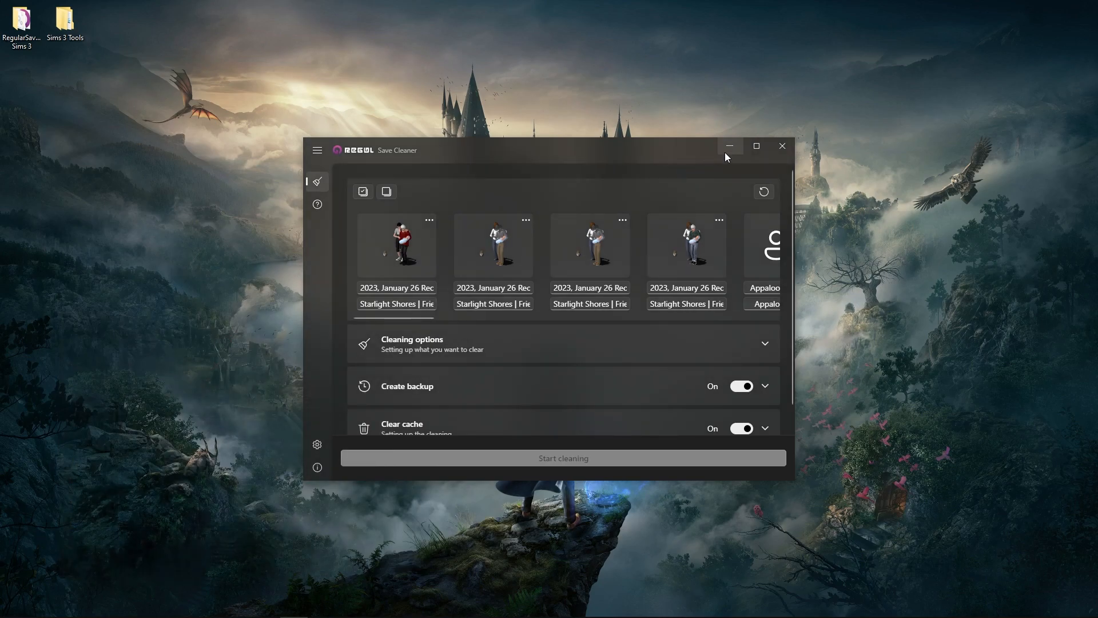
Step: Maximize the Regul Save Cleaner window to reveal more saves like Appaloosa Plains 1
{"action": "left_click", "coordinate": [756, 146]}
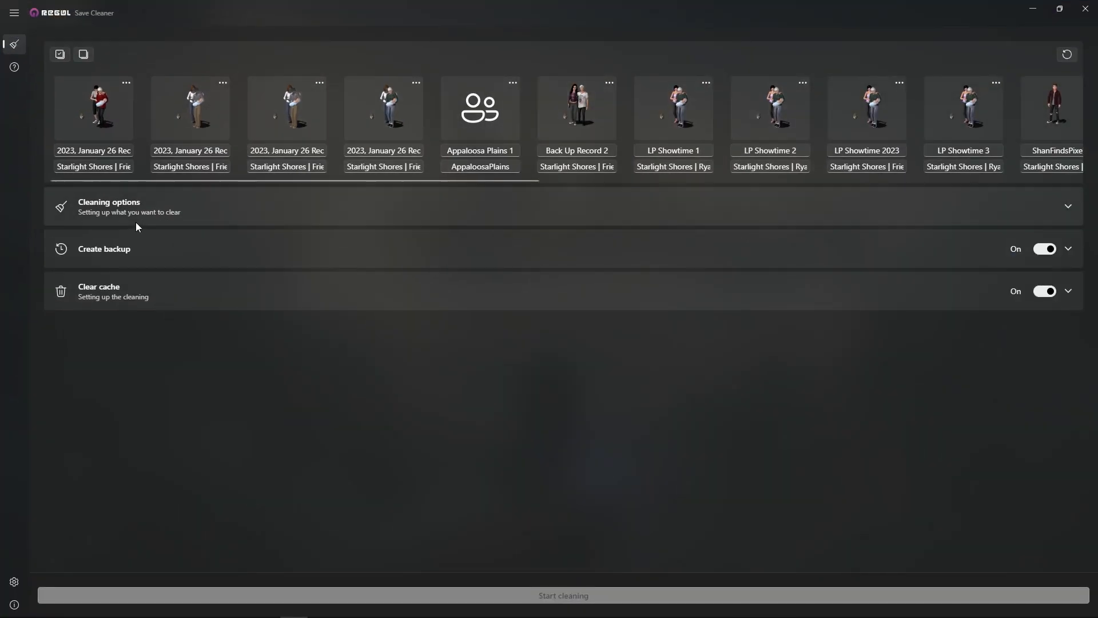
{"action": "mouse_move", "coordinate": [560, 227]}
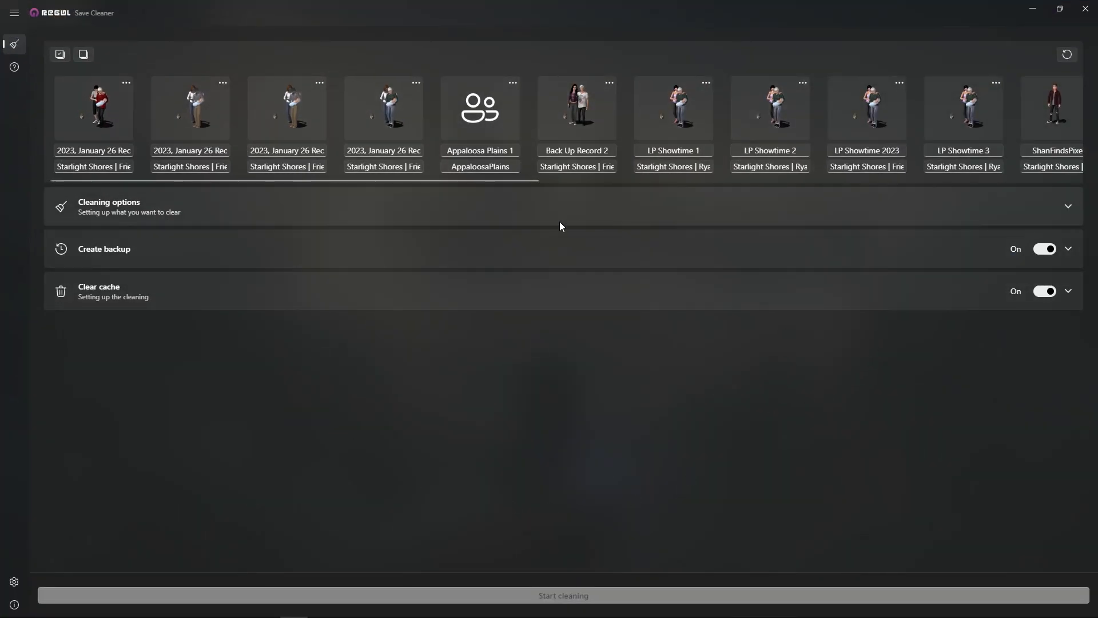
{"action": "mouse_move", "coordinate": [275, 343]}
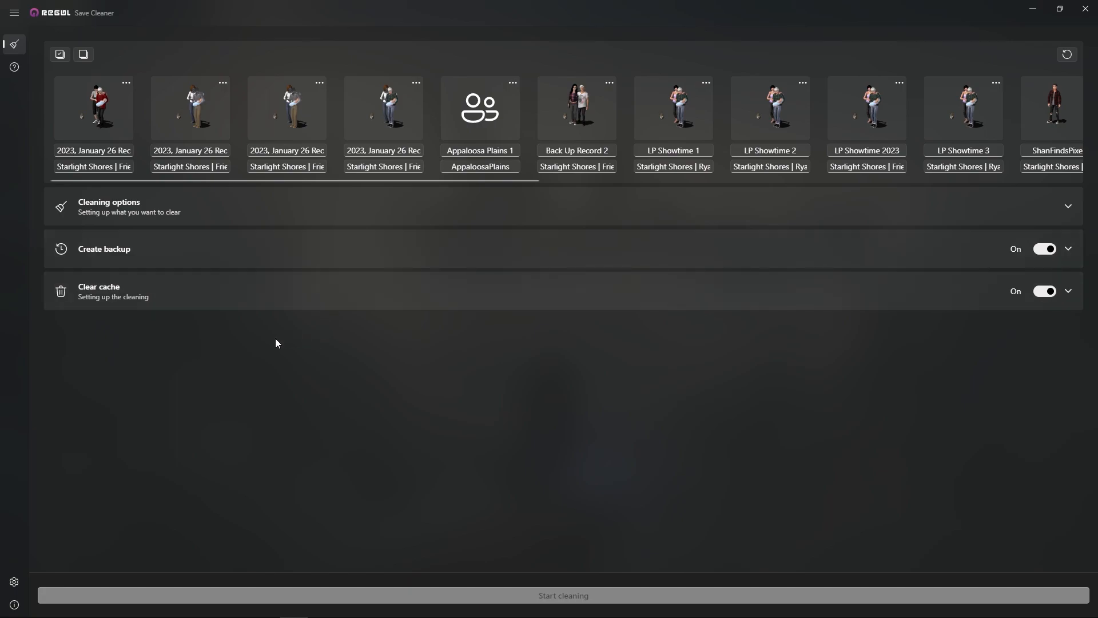
{"action": "mouse_move", "coordinate": [355, 321]}
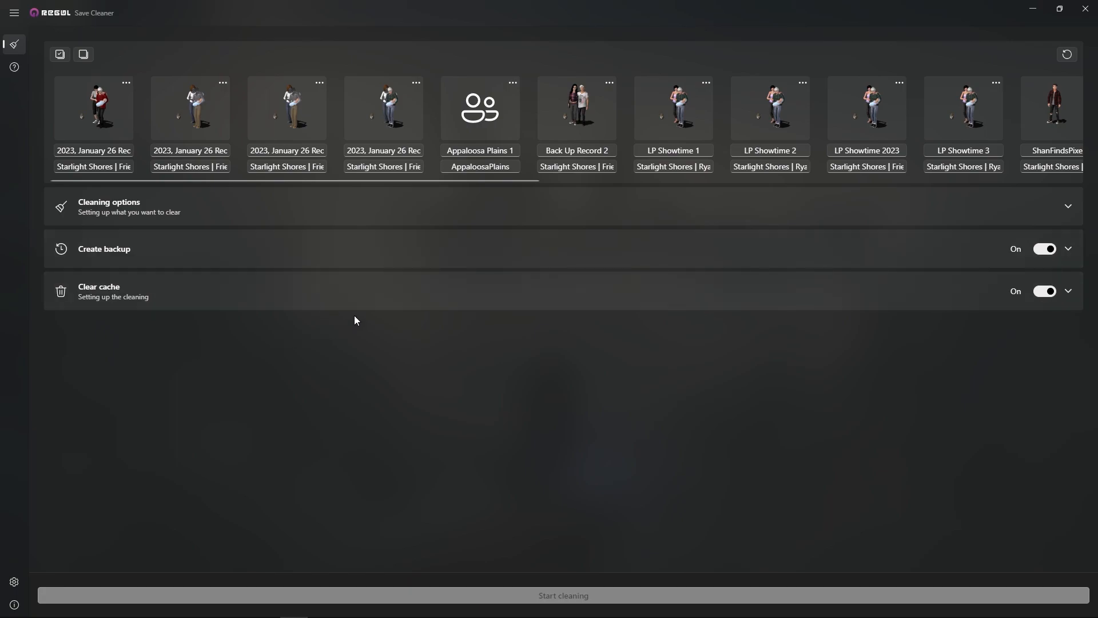
{"action": "mouse_move", "coordinate": [288, 198]}
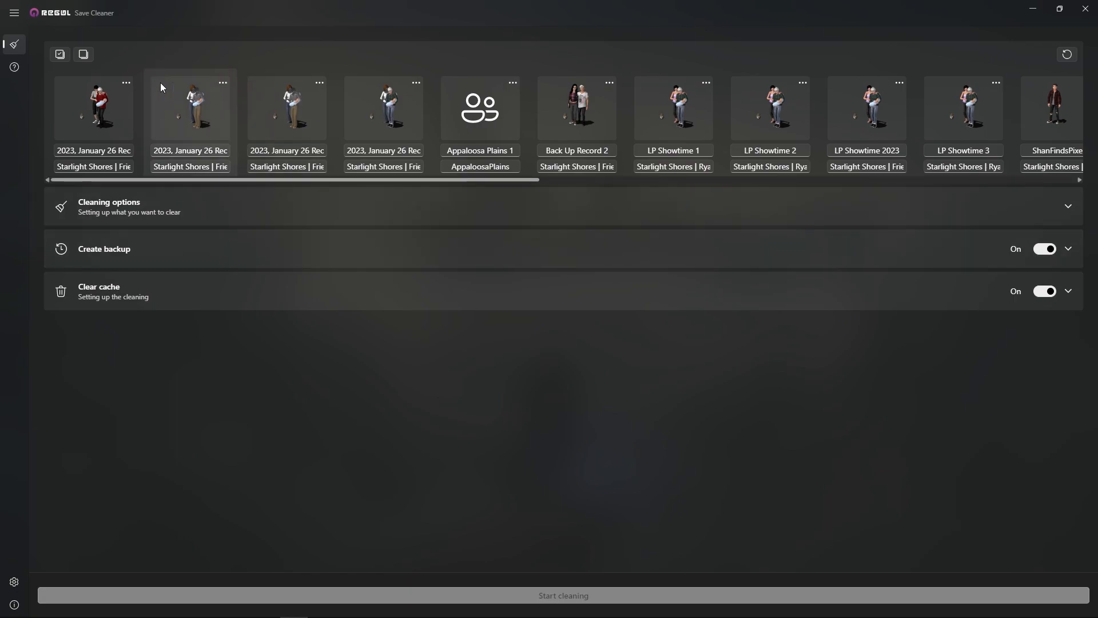
{"action": "mouse_move", "coordinate": [387, 184]}
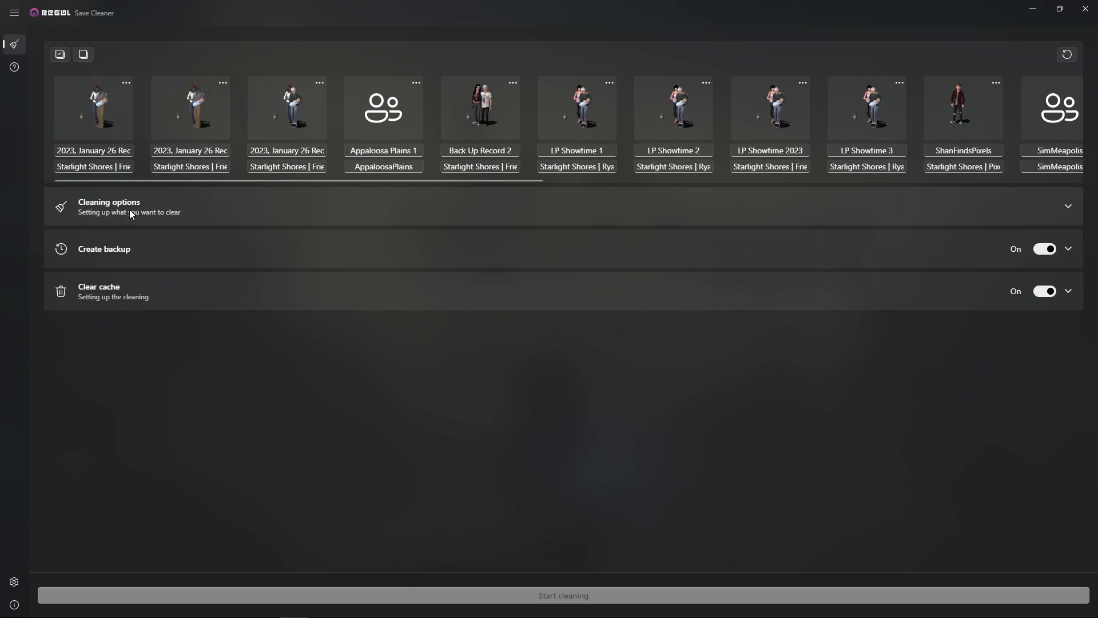
{"action": "left_click", "coordinate": [1068, 206]}
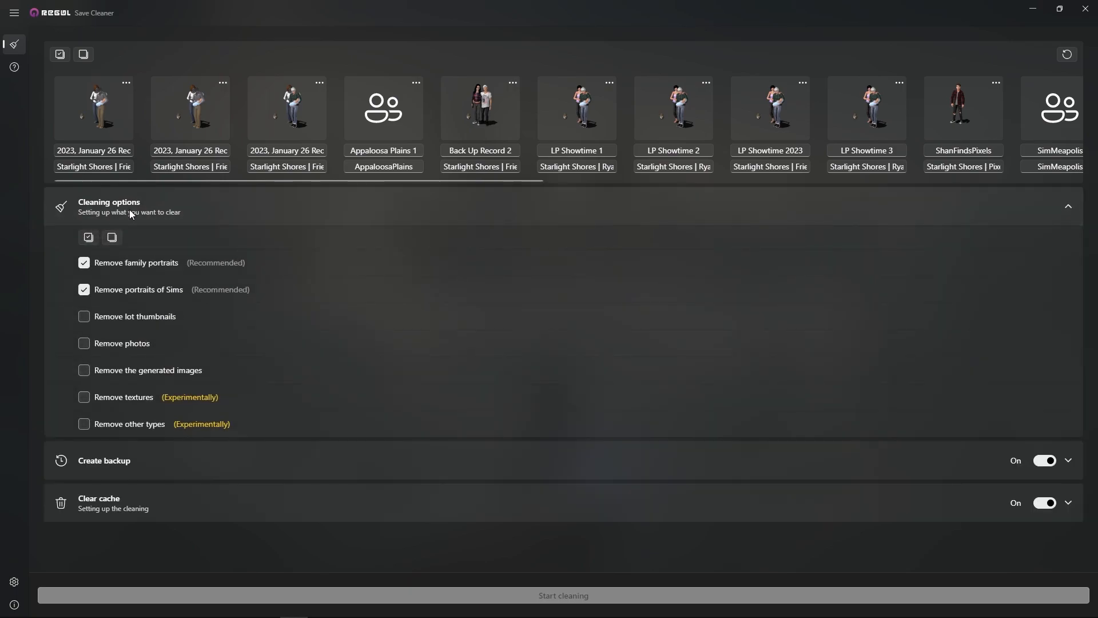
{"action": "mouse_move", "coordinate": [138, 259]}
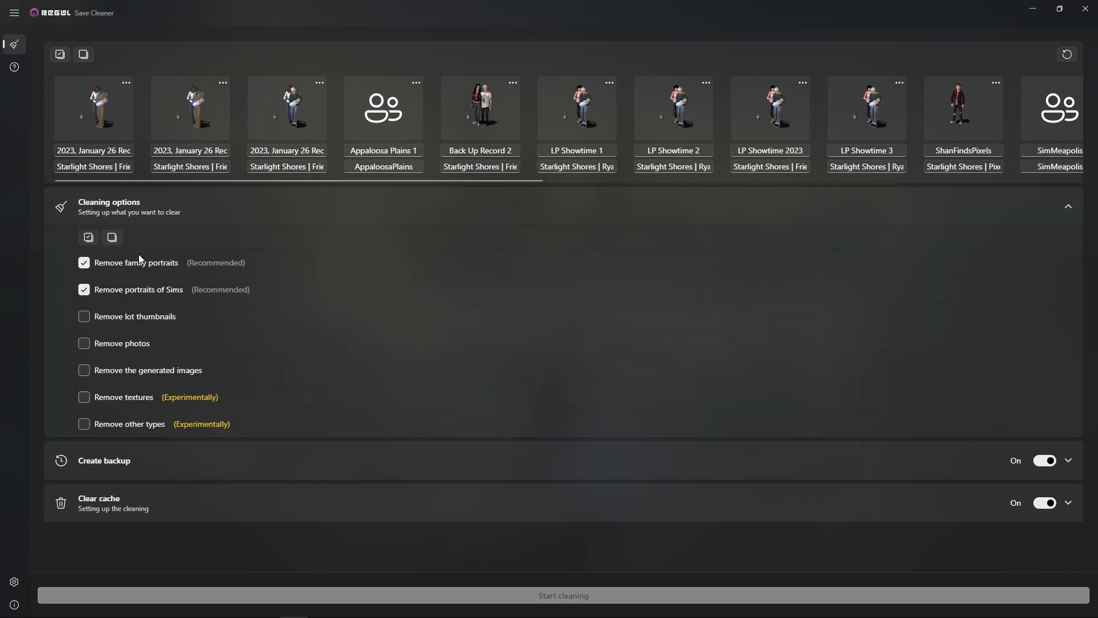
{"action": "mouse_move", "coordinate": [137, 262]}
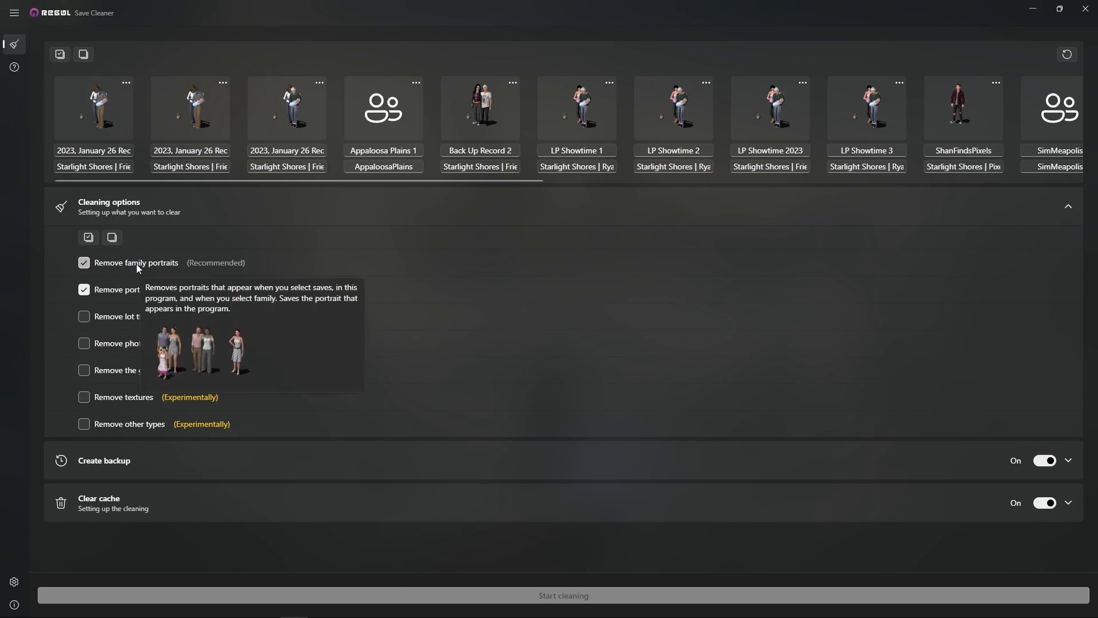
{"action": "mouse_move", "coordinate": [134, 272]}
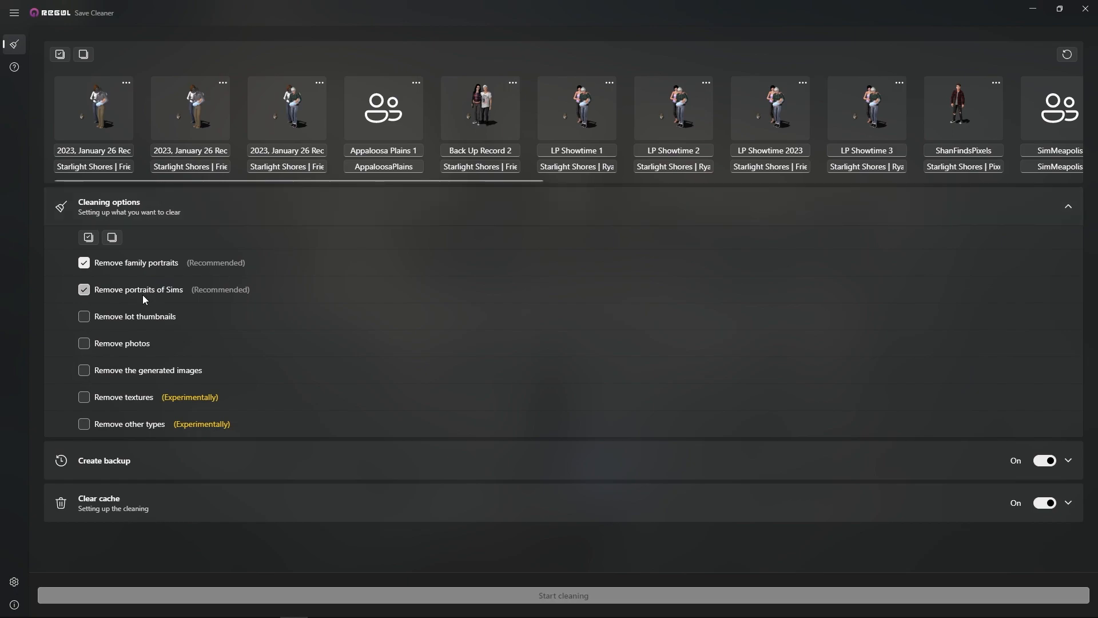
{"action": "mouse_move", "coordinate": [140, 289]}
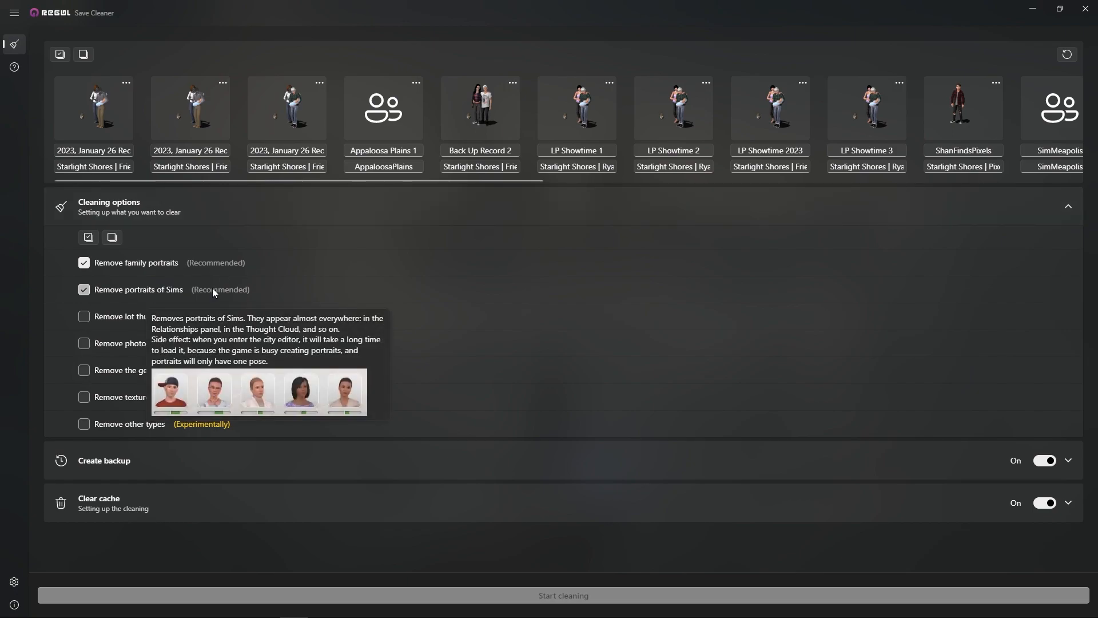
{"action": "mouse_move", "coordinate": [222, 269]}
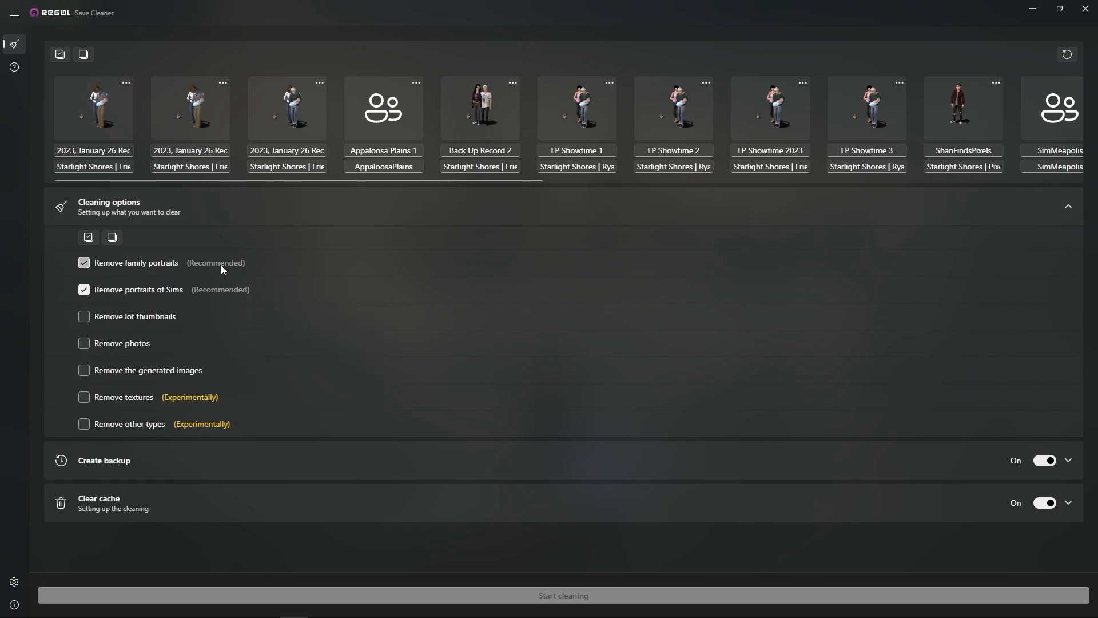
{"action": "left_click", "coordinate": [1068, 205]}
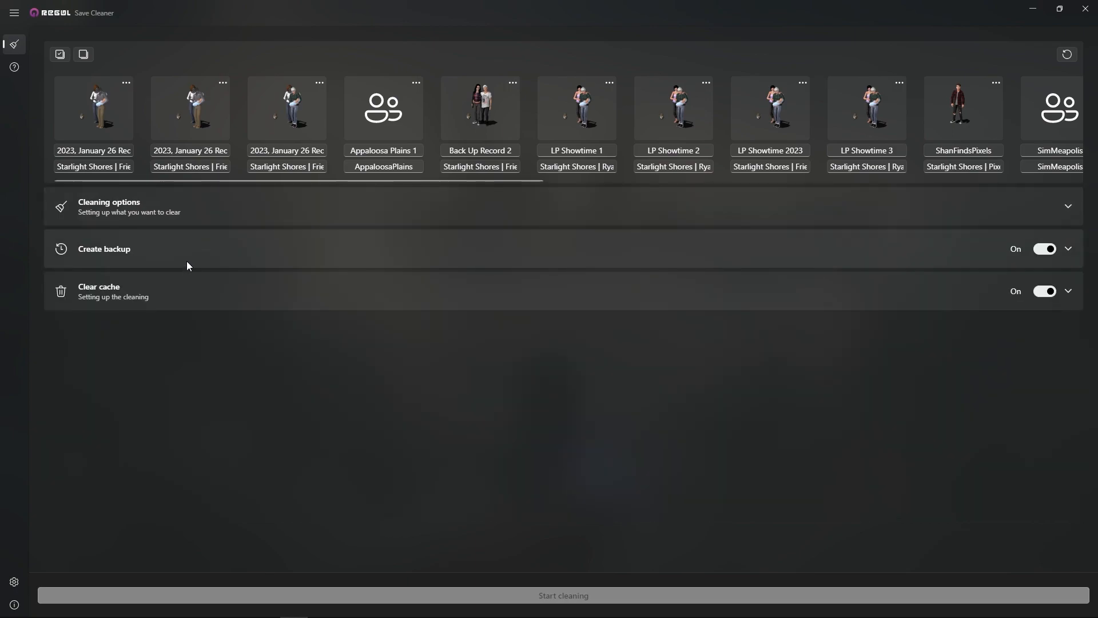
Step: Expand Create backup, cancel picking a new backup folder, and scroll through cache options
{"action": "left_click", "coordinate": [1066, 249]}
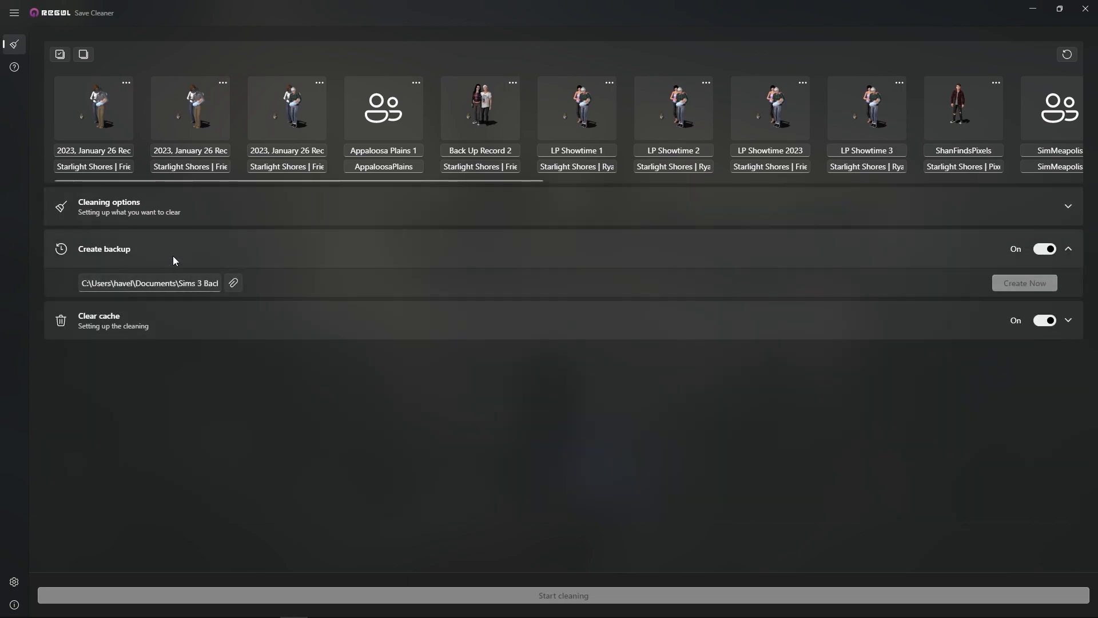
{"action": "mouse_move", "coordinate": [233, 284]}
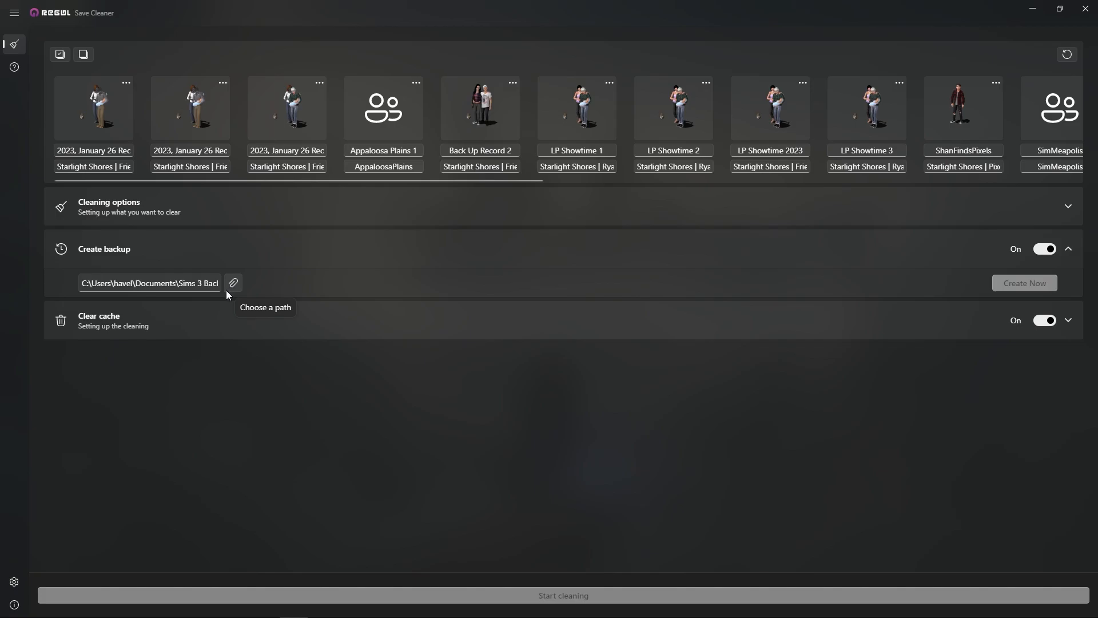
{"action": "left_click", "coordinate": [233, 283]}
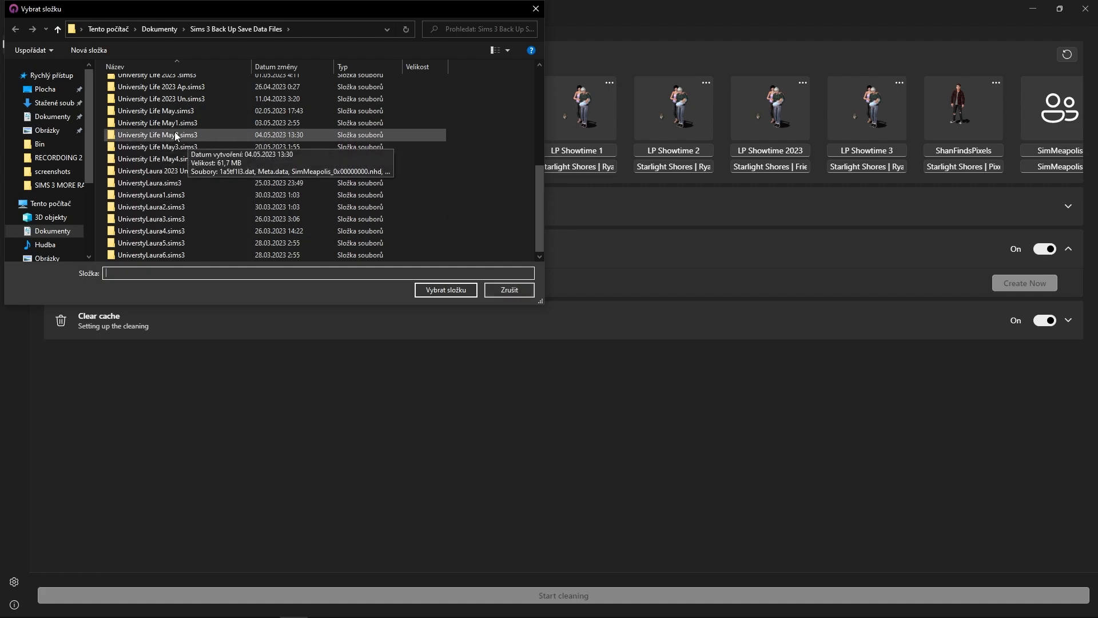
{"action": "left_click", "coordinate": [157, 135]}
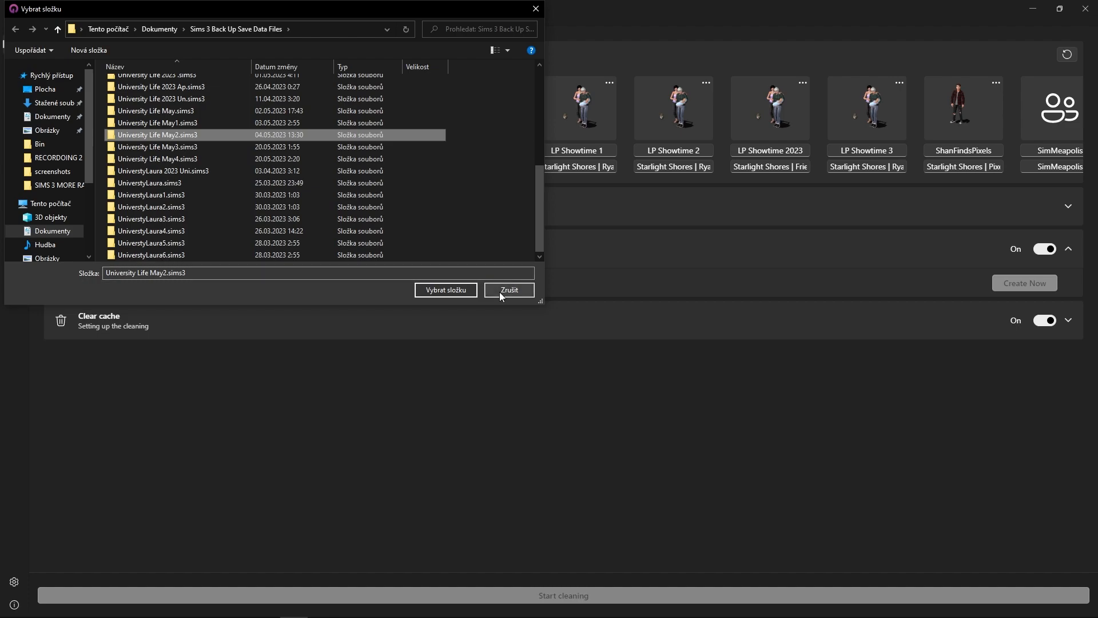
{"action": "left_click", "coordinate": [508, 289]}
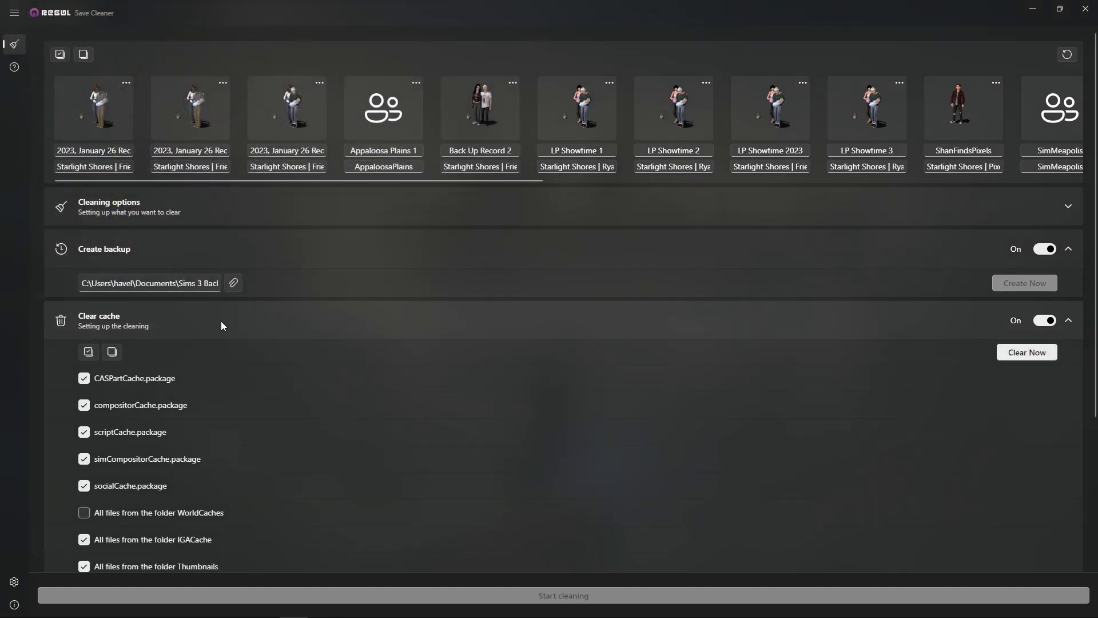
{"action": "scroll", "scroll_direction": "down", "scroll_amount": 3}
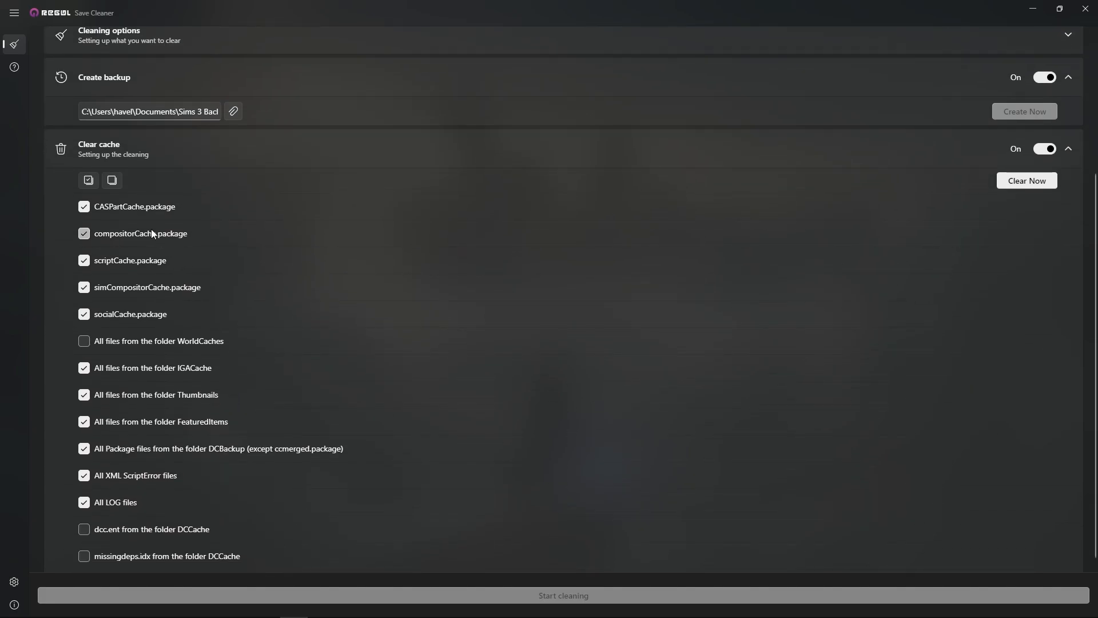
{"action": "scroll", "scroll_direction": "down", "scroll_amount": 3}
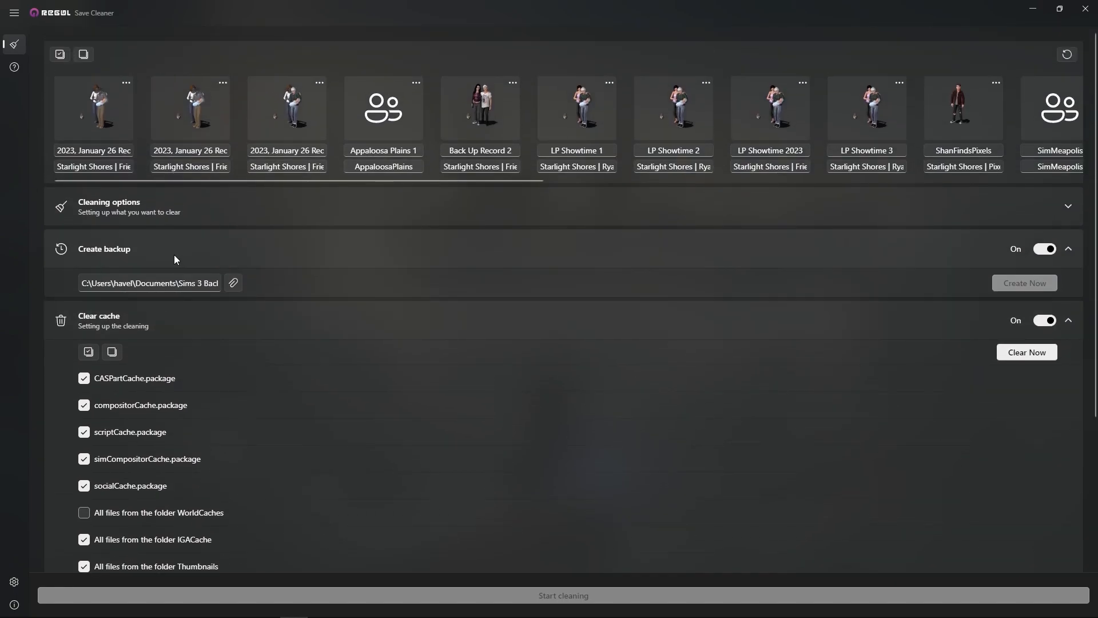
Step: Mark the January 26 saves and Back Up Record 2, then start cleaning
{"action": "left_click", "coordinate": [1068, 320]}
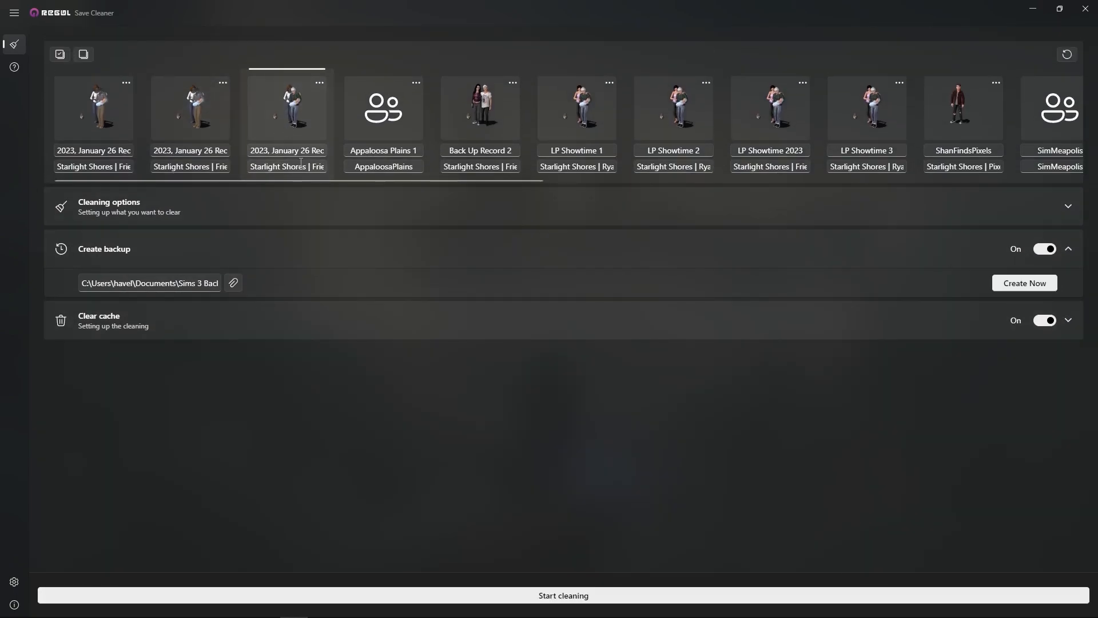
{"action": "left_click", "coordinate": [479, 109]}
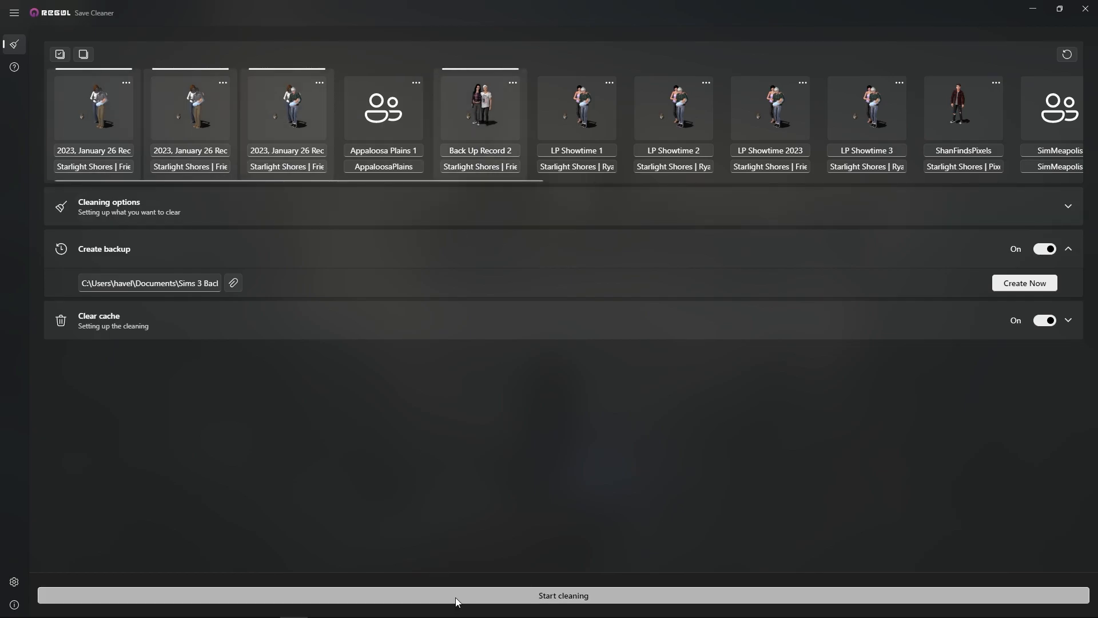
{"action": "left_click", "coordinate": [562, 595]}
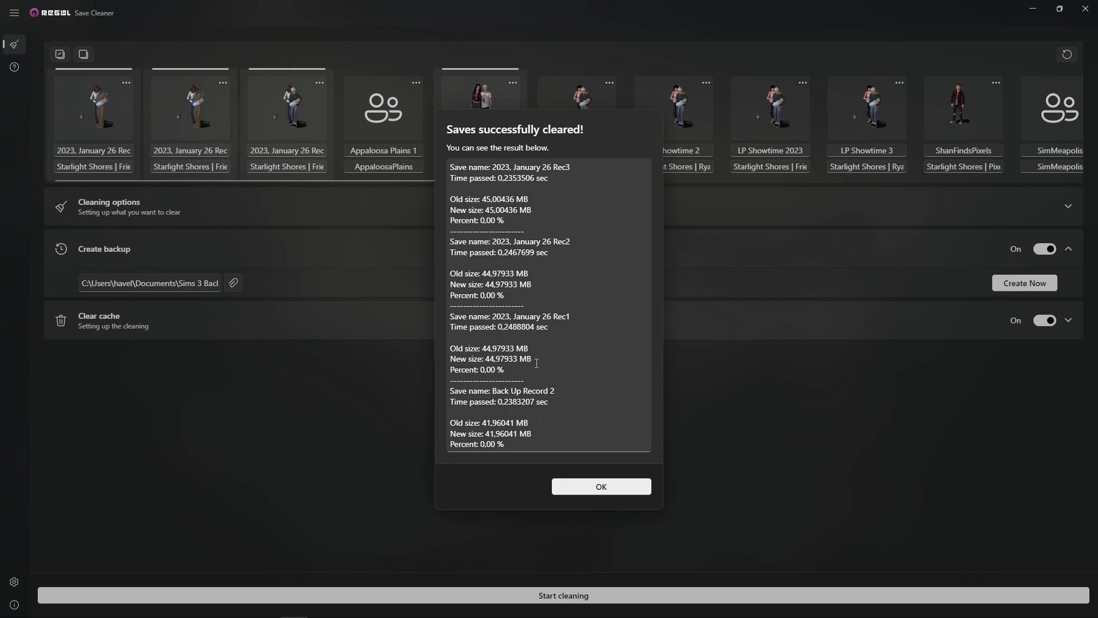
{"action": "double_click", "coordinate": [508, 358]}
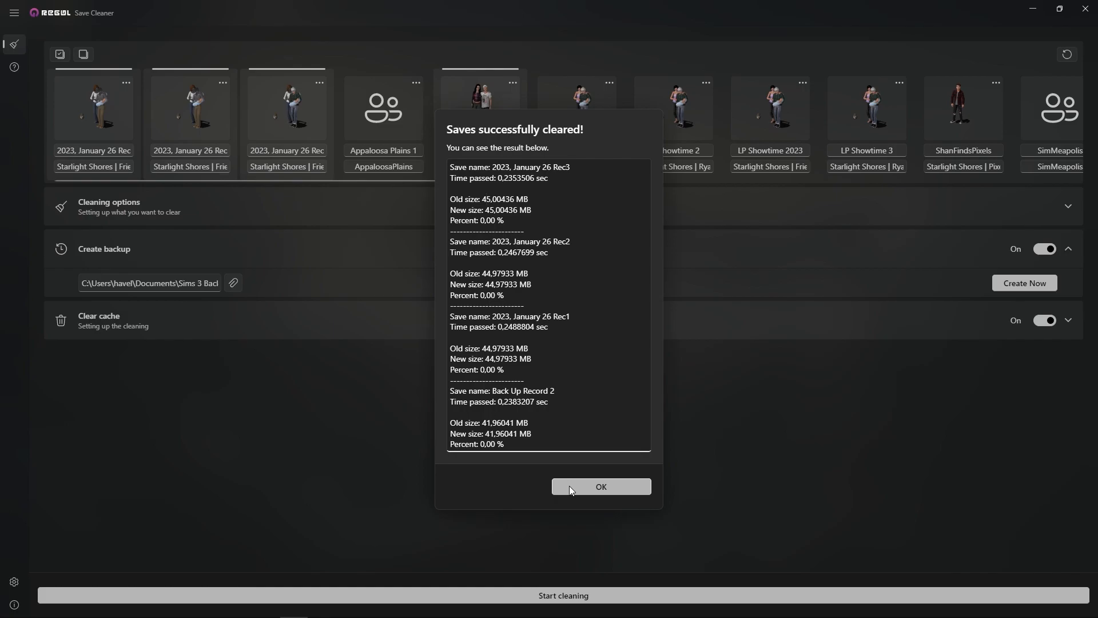
Step: Dismiss the cleaning results, collapse the cache file list, and browse later saves like University Life 2023
{"action": "left_click", "coordinate": [599, 486]}
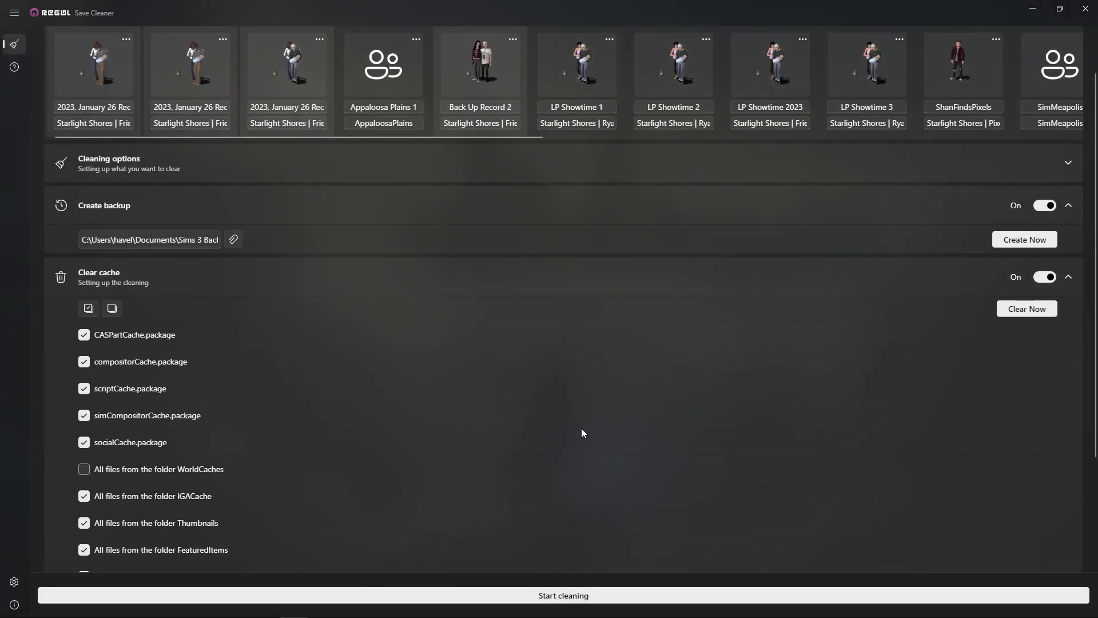
{"action": "scroll", "scroll_direction": "down", "scroll_amount": 3}
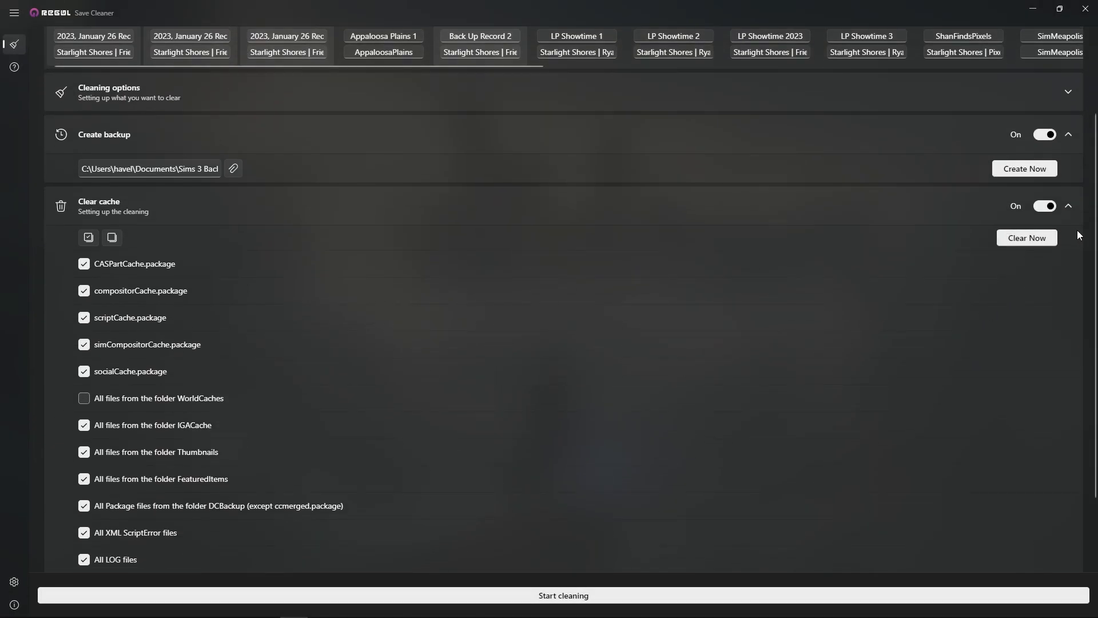
{"action": "left_click", "coordinate": [1026, 238]}
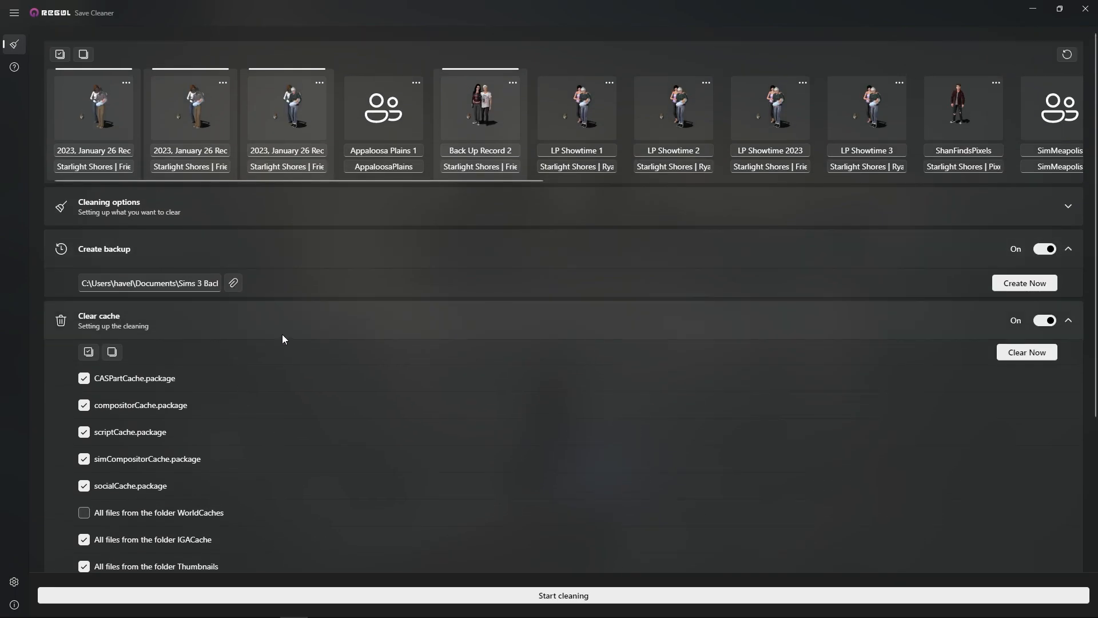
{"action": "left_click", "coordinate": [1067, 321]}
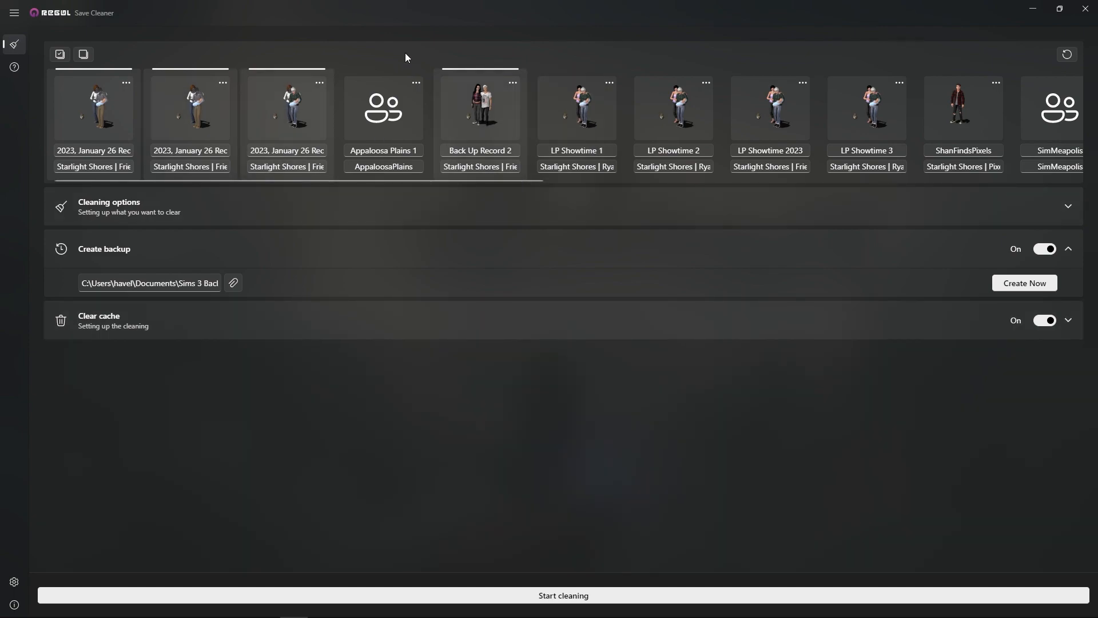
{"action": "mouse_move", "coordinate": [631, 243]}
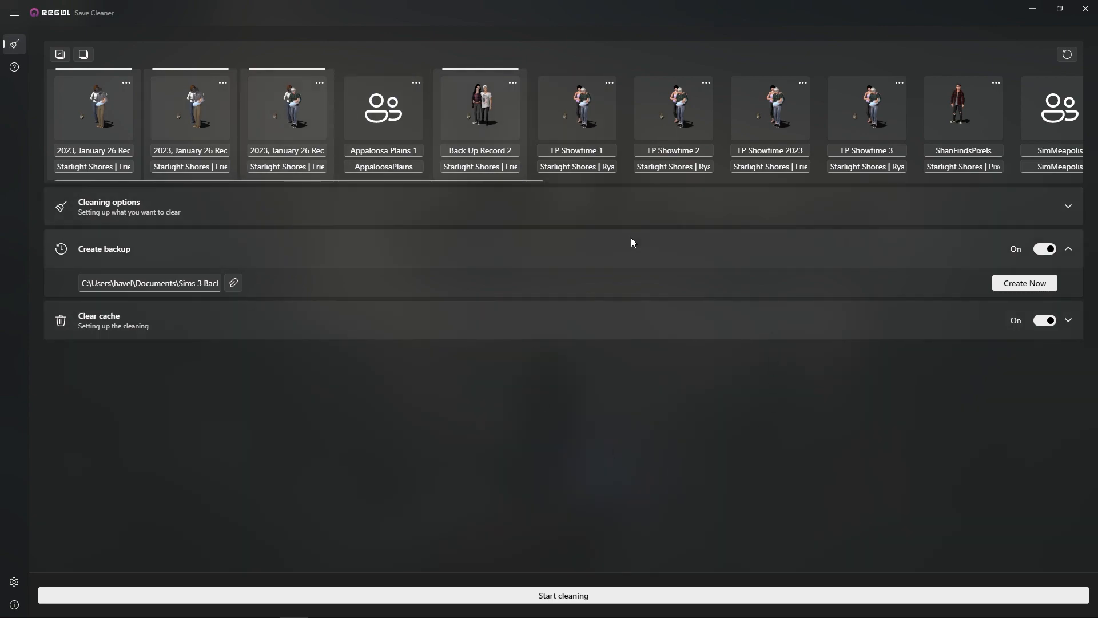
{"action": "mouse_move", "coordinate": [440, 219]}
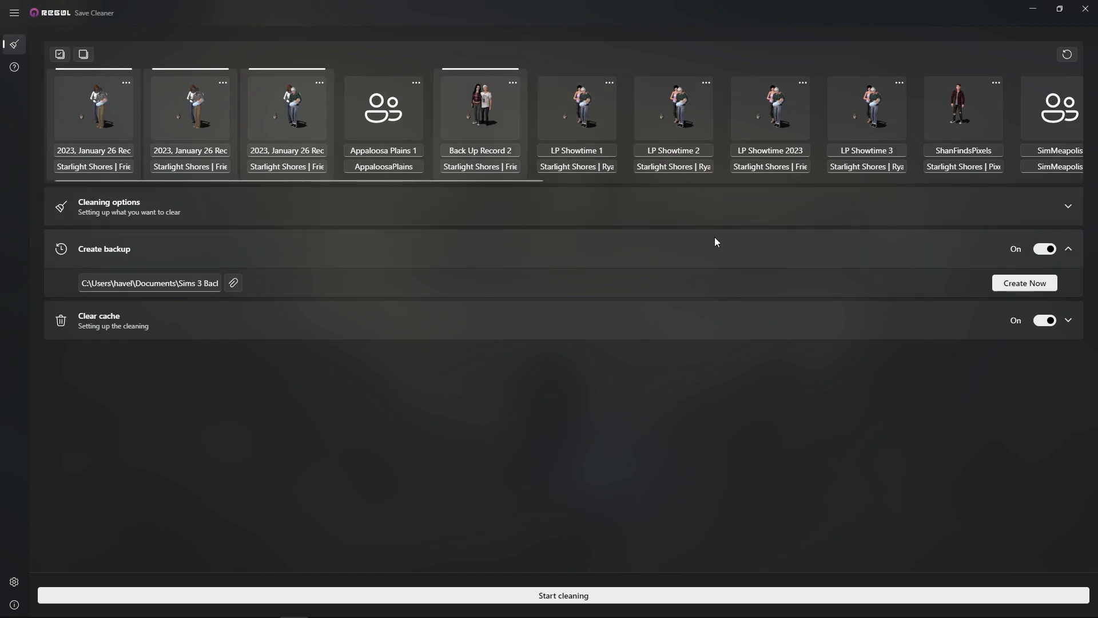
{"action": "mouse_move", "coordinate": [479, 301]}
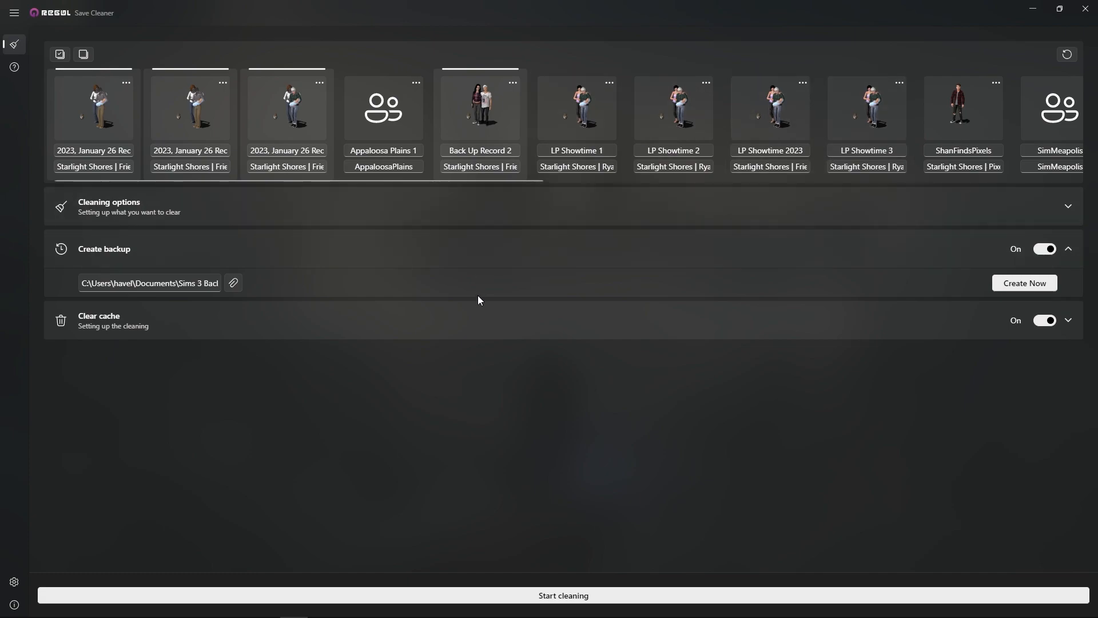
{"action": "mouse_move", "coordinate": [626, 252]}
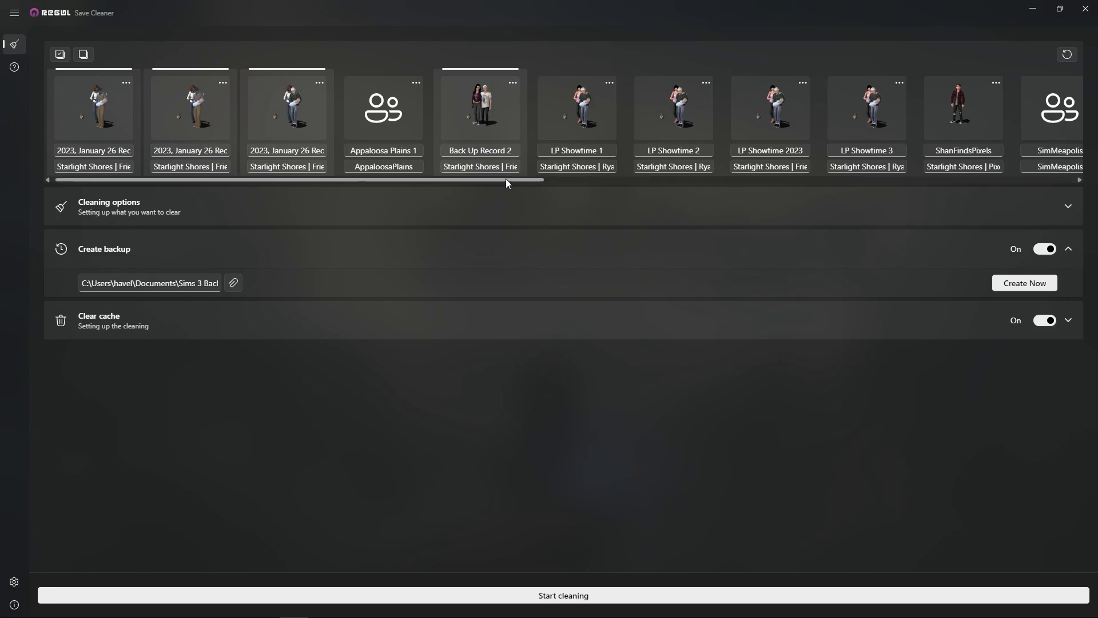
{"action": "scroll", "scroll_direction": "right", "scroll_amount": 3}
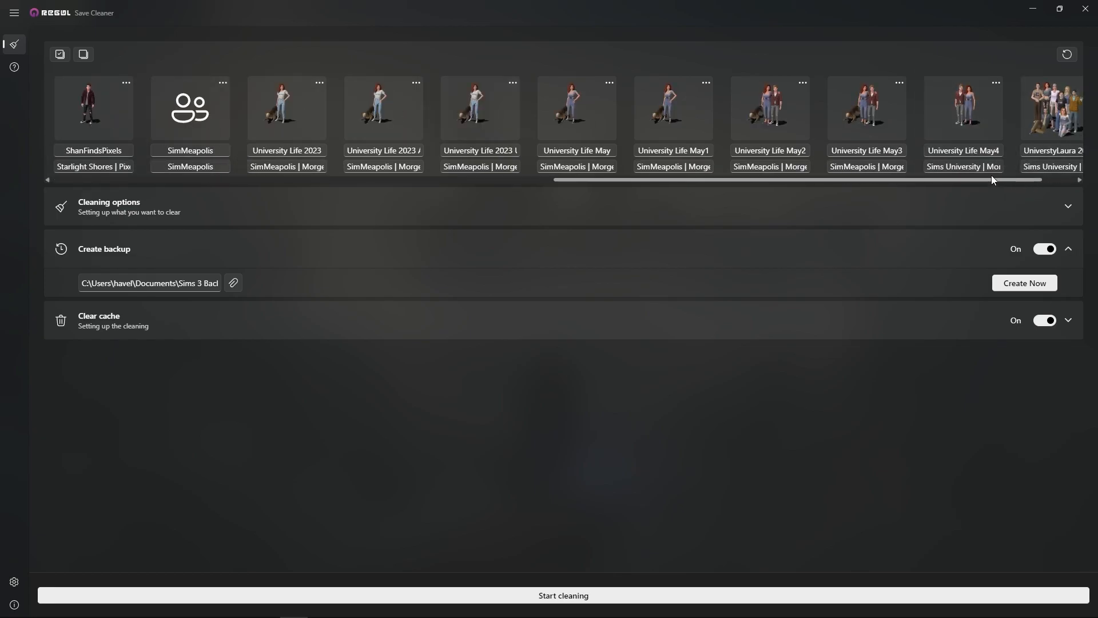
{"action": "mouse_move", "coordinate": [391, 112]}
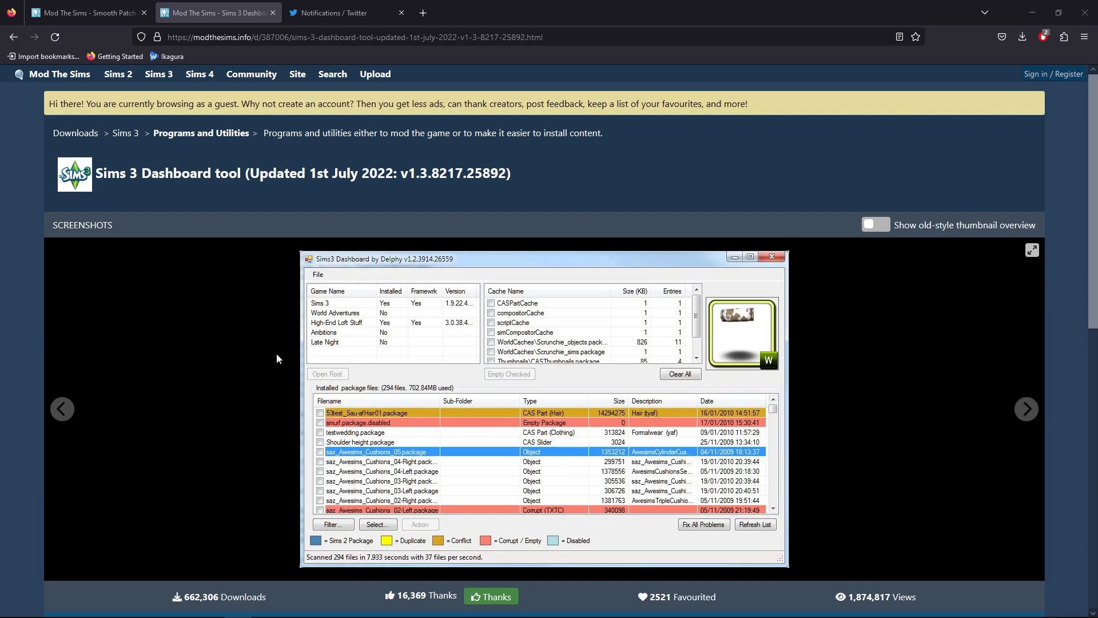
{"action": "mouse_move", "coordinate": [262, 376]}
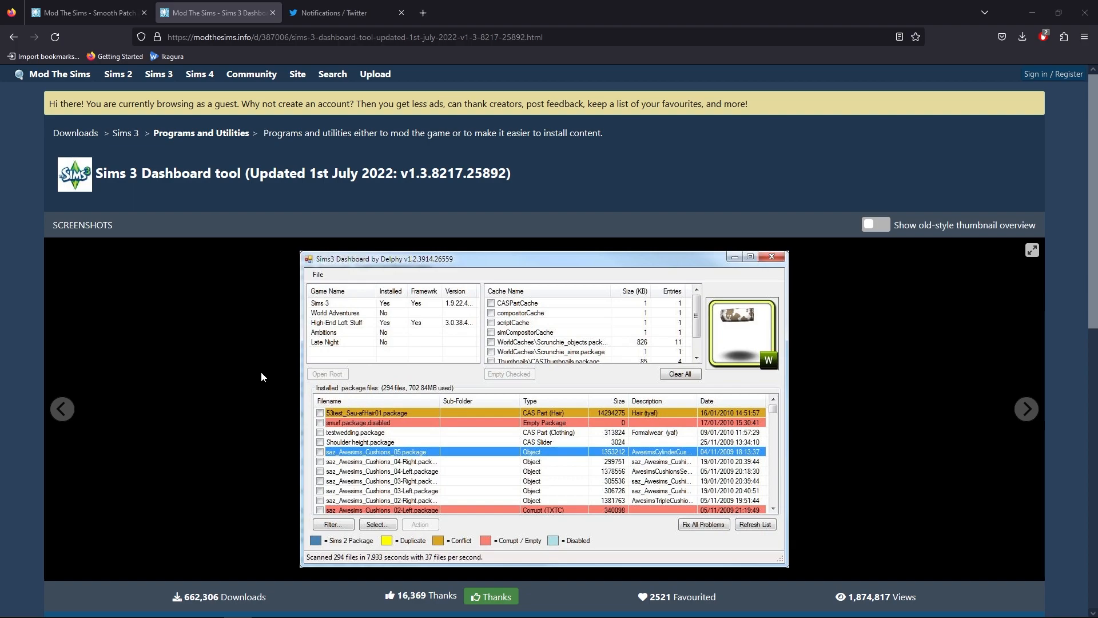
{"action": "mouse_move", "coordinate": [228, 398]}
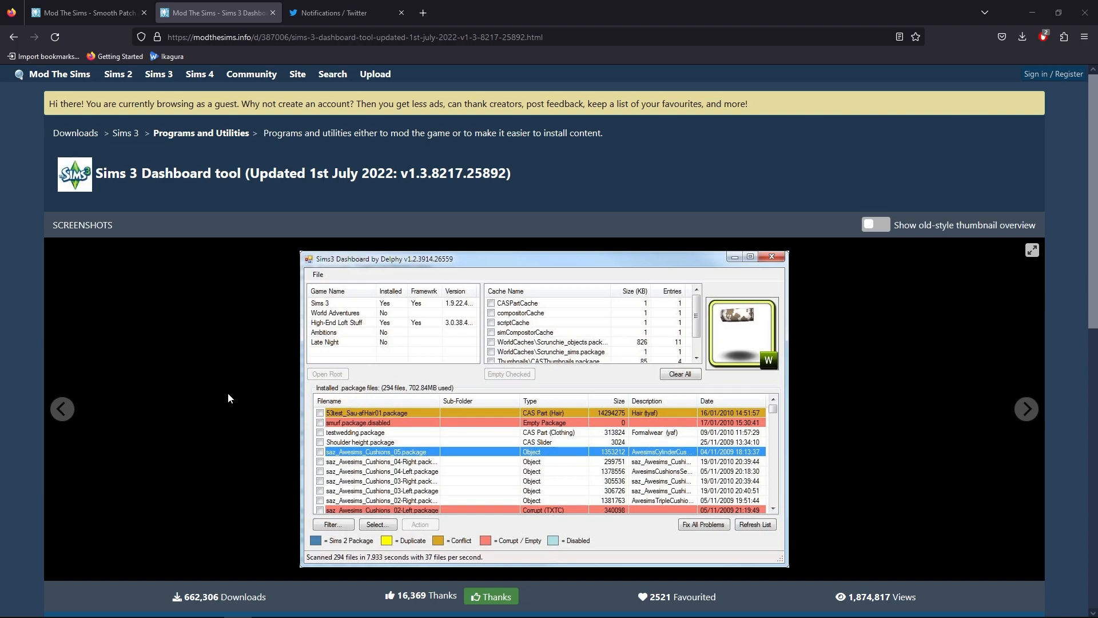
{"action": "mouse_move", "coordinate": [206, 392]}
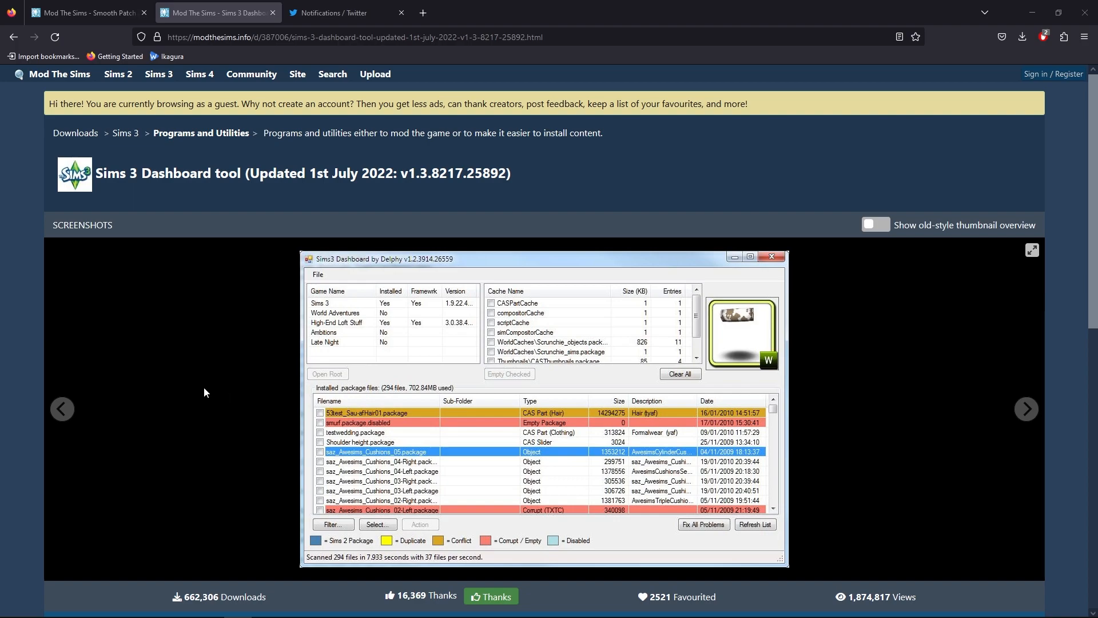
{"action": "mouse_move", "coordinate": [205, 409]}
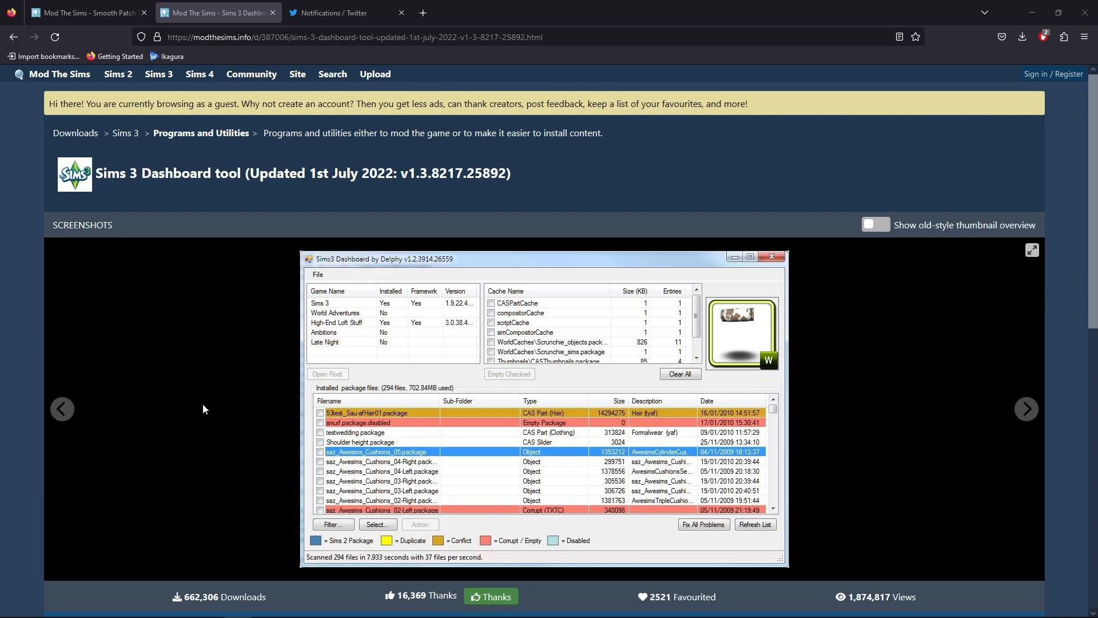
{"action": "mouse_move", "coordinate": [200, 410]}
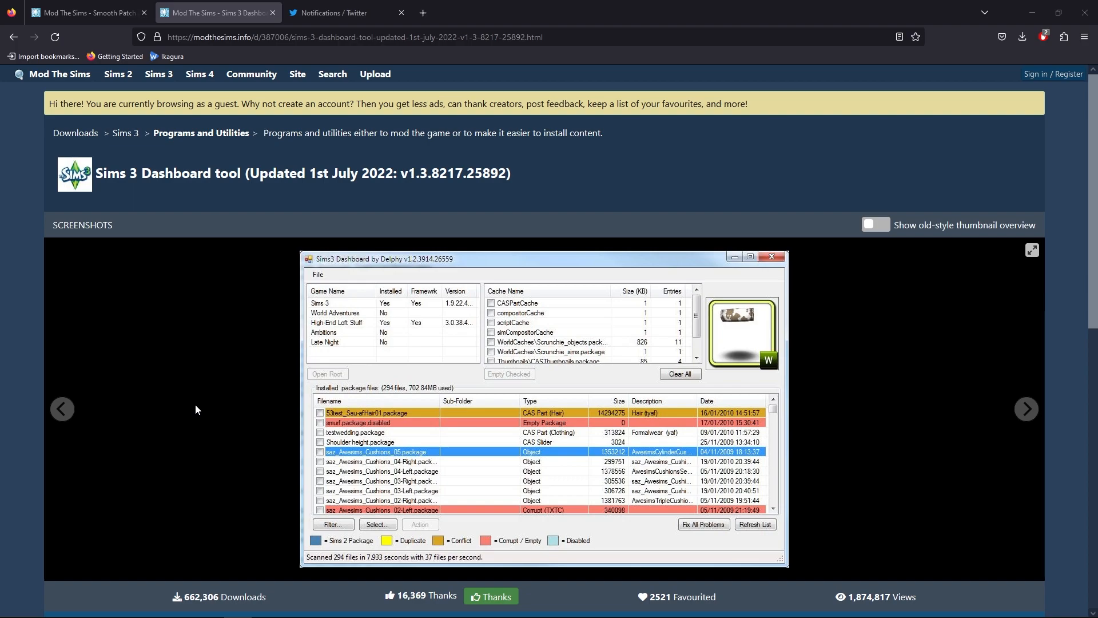
{"action": "mouse_move", "coordinate": [193, 405]}
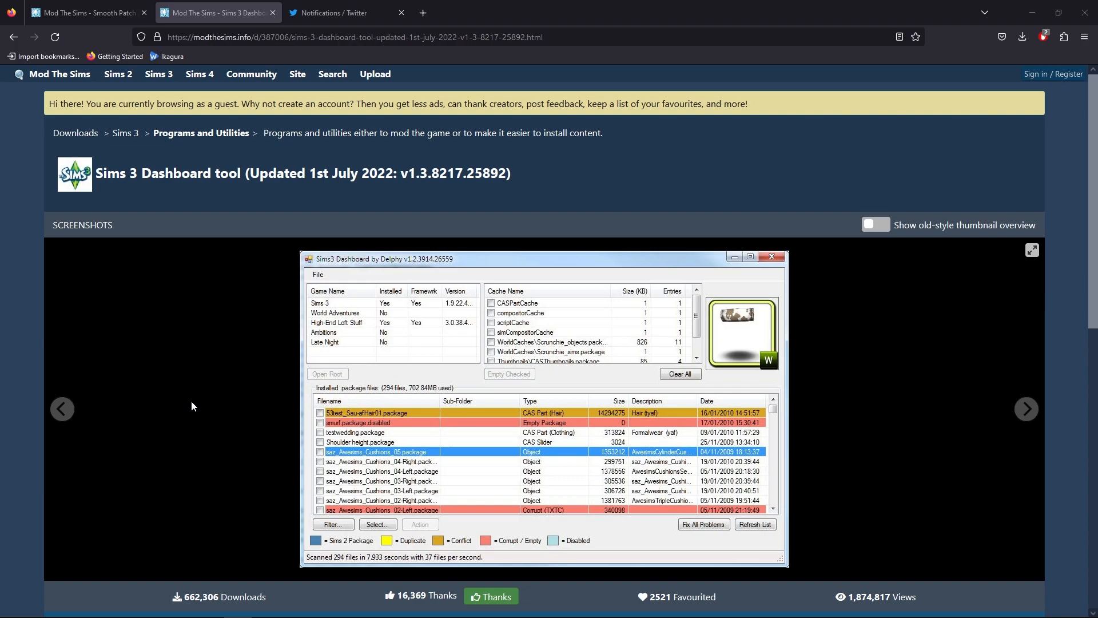
{"action": "mouse_move", "coordinate": [258, 265]}
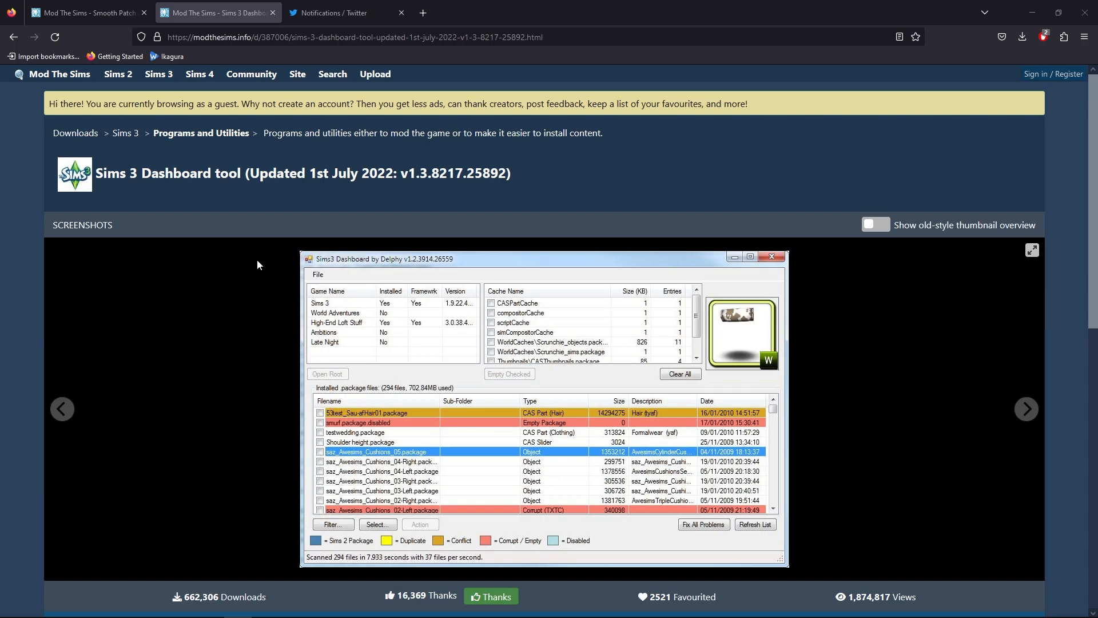
{"action": "mouse_move", "coordinate": [189, 187]}
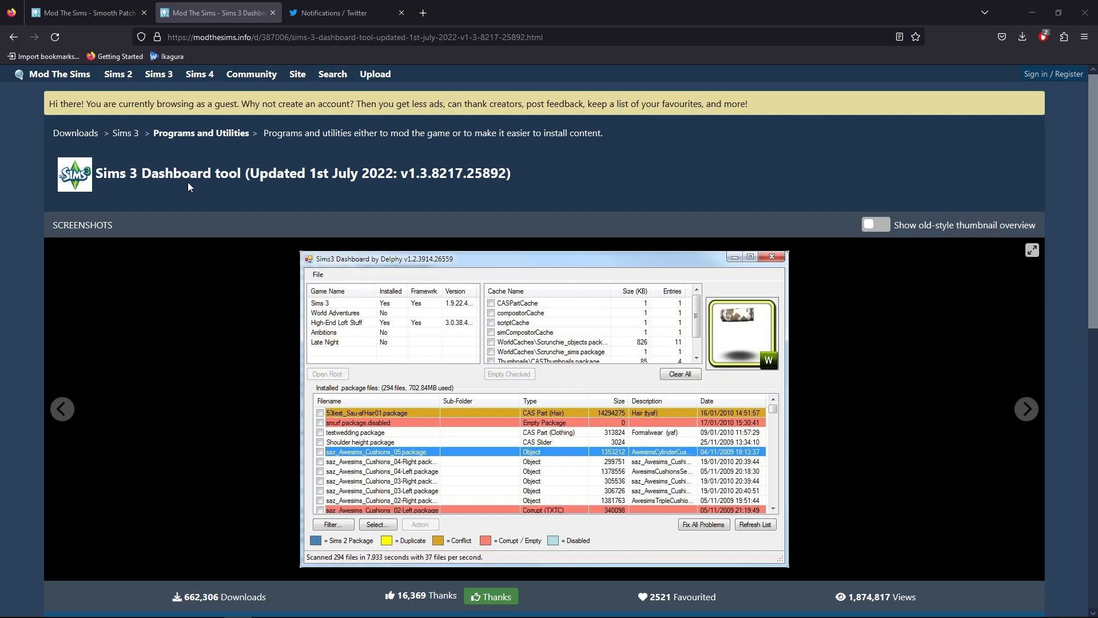
{"action": "mouse_move", "coordinate": [168, 221]}
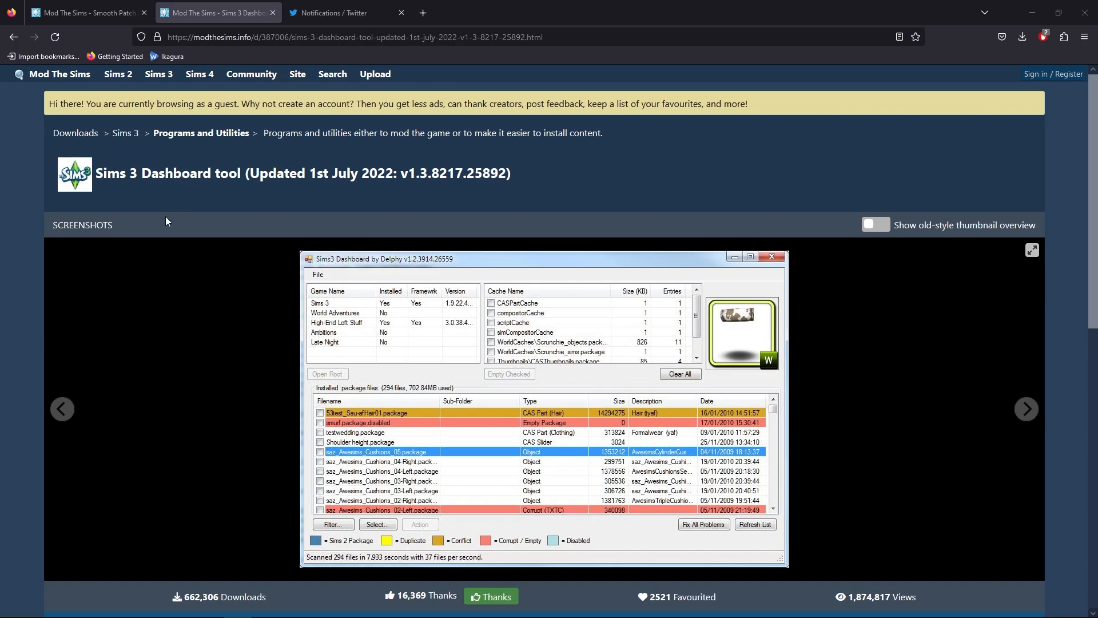
{"action": "mouse_move", "coordinate": [171, 217]}
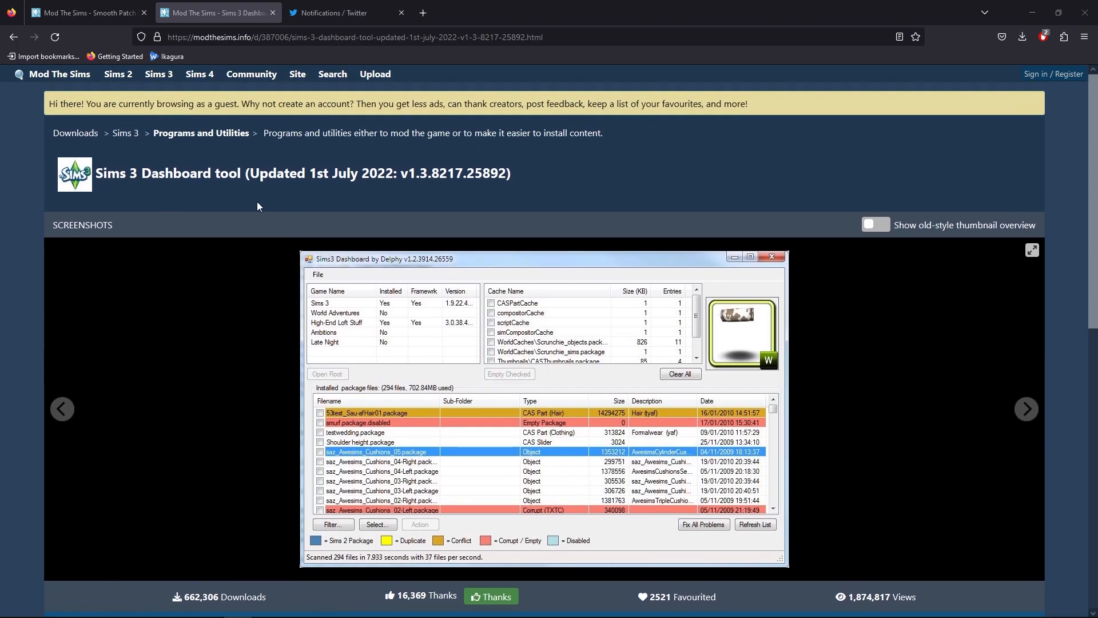
Step: Download Sims3Dashboard.7z from the tool page and show Firefox's recent downloads
{"action": "scroll", "scroll_direction": "down", "scroll_amount": 3}
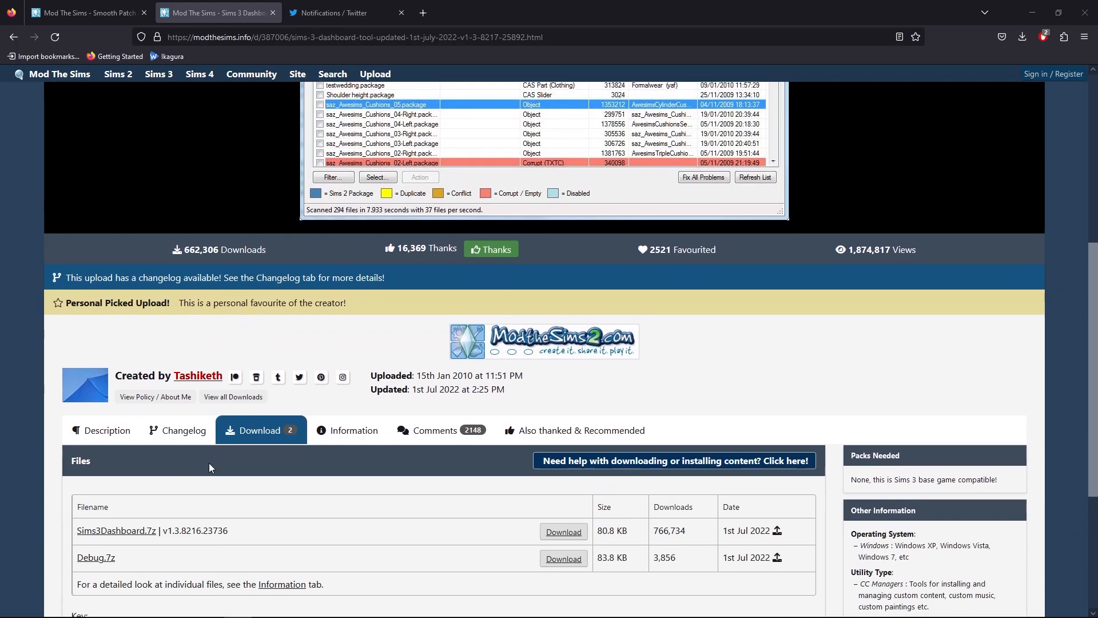
{"action": "scroll", "scroll_direction": "down", "scroll_amount": 3}
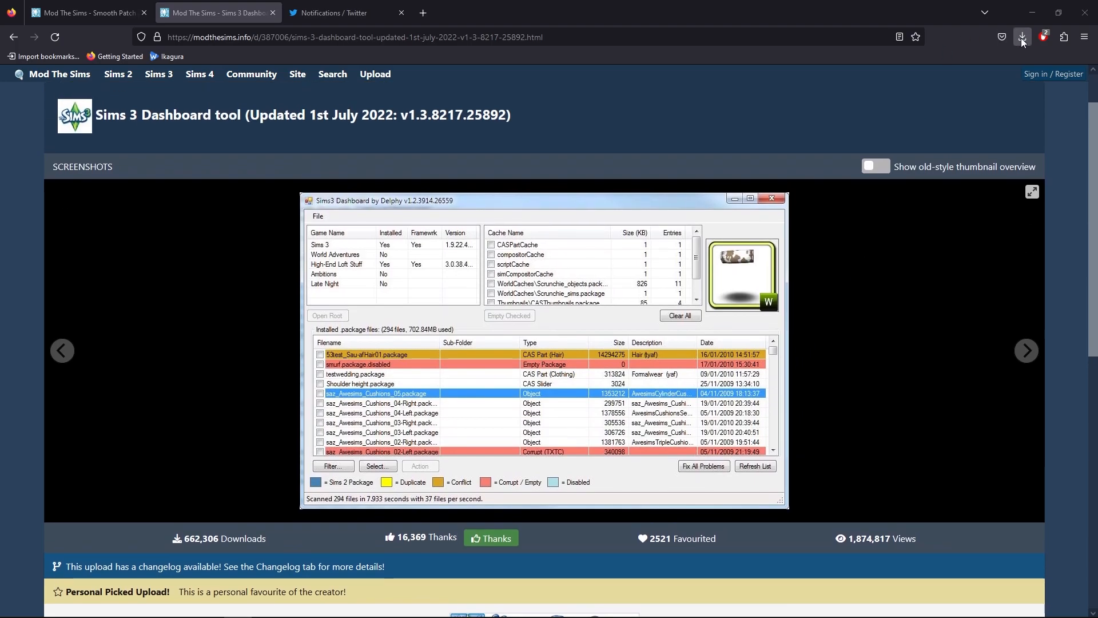
{"action": "left_click", "coordinate": [1021, 37]}
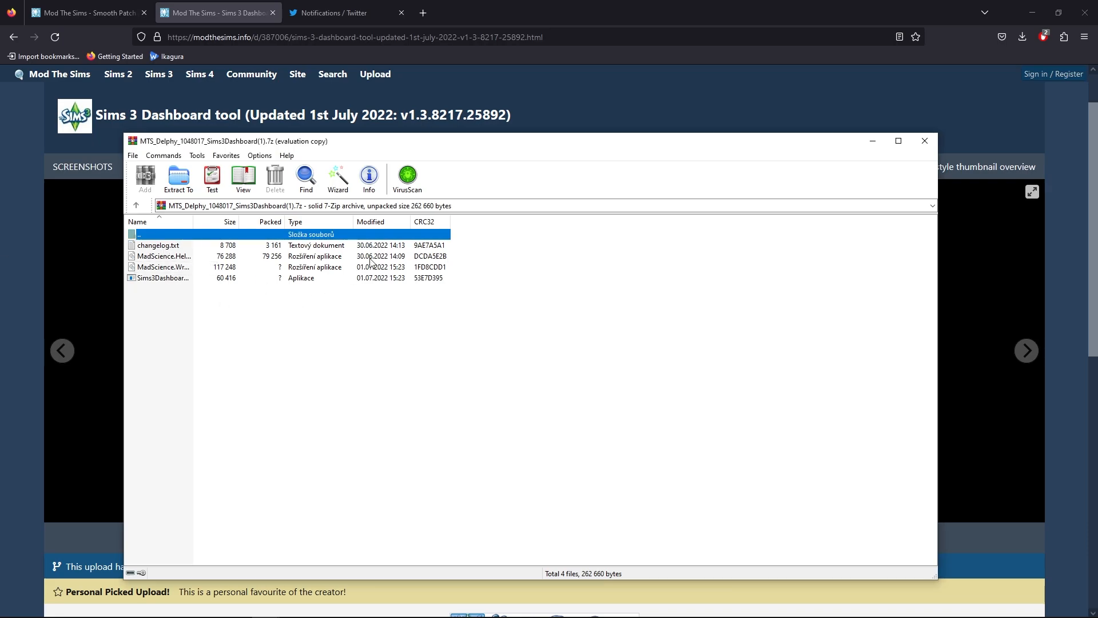
{"action": "mouse_move", "coordinate": [162, 256]}
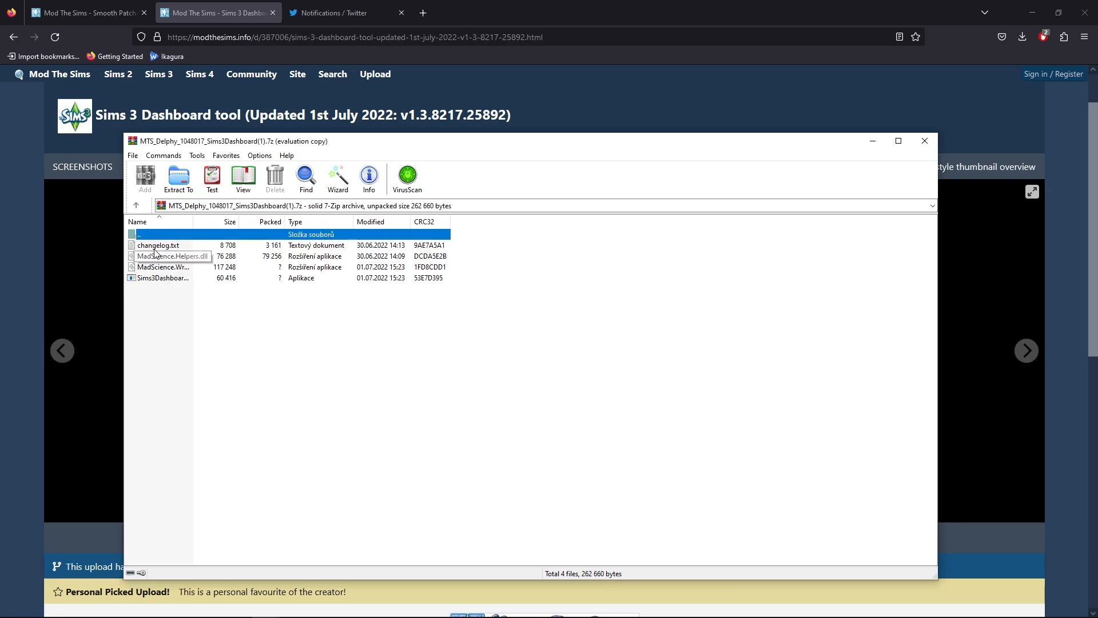
Step: Select files inside the MTS_Delphy_1048017_Sims3Dashboard(1).7z archive in WinRAR
{"action": "left_click", "coordinate": [157, 245]}
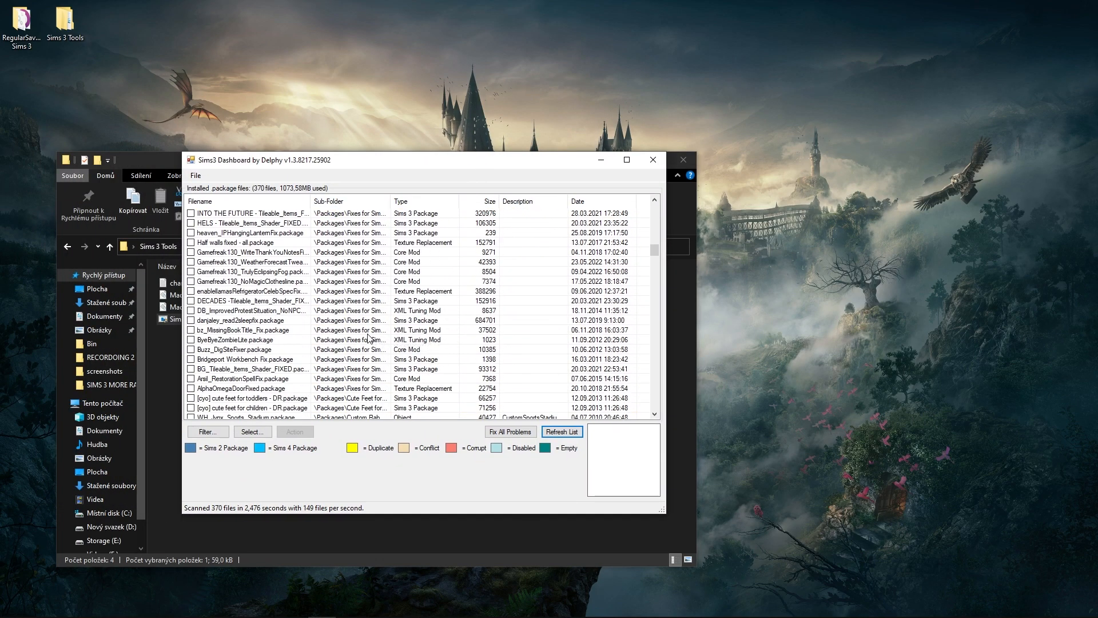
Step: Scroll through the 370 installed packages, reviewing flagged duplicate Store fix and XML files
{"action": "scroll", "scroll_direction": "down", "scroll_amount": 3}
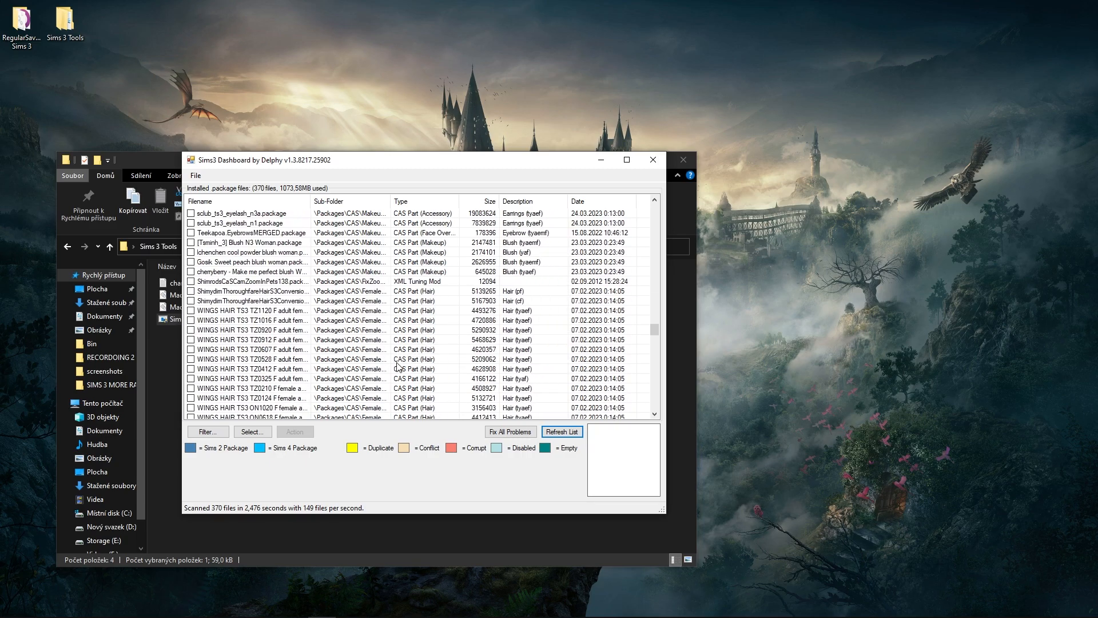
{"action": "scroll", "scroll_direction": "down", "scroll_amount": 3}
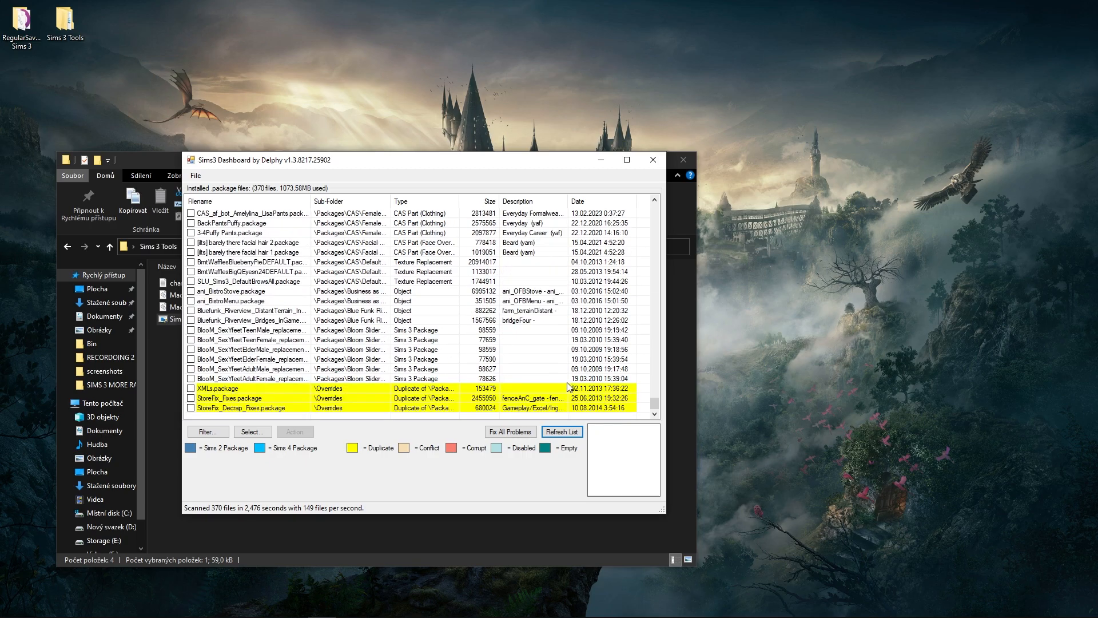
{"action": "scroll", "scroll_direction": "down", "scroll_amount": 3}
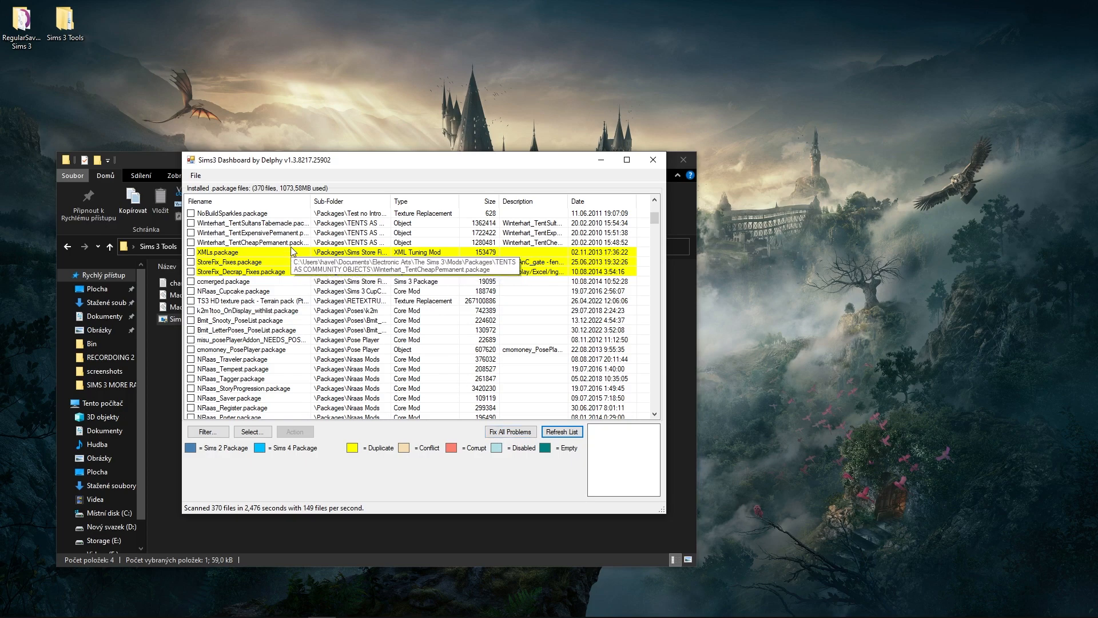
{"action": "mouse_move", "coordinate": [454, 350]}
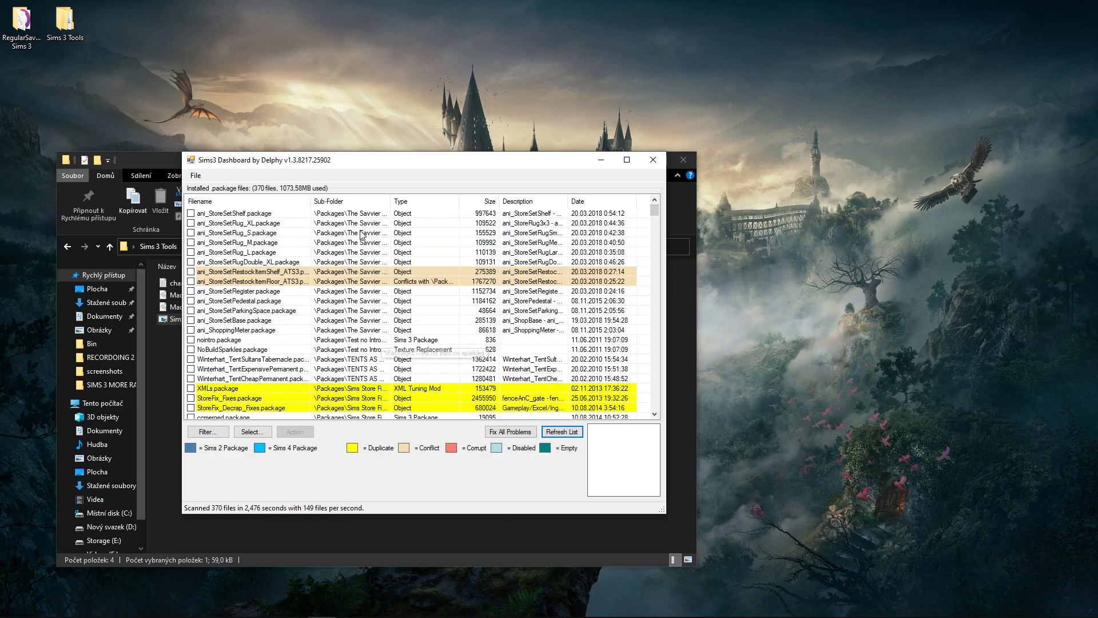
{"action": "mouse_move", "coordinate": [322, 278]}
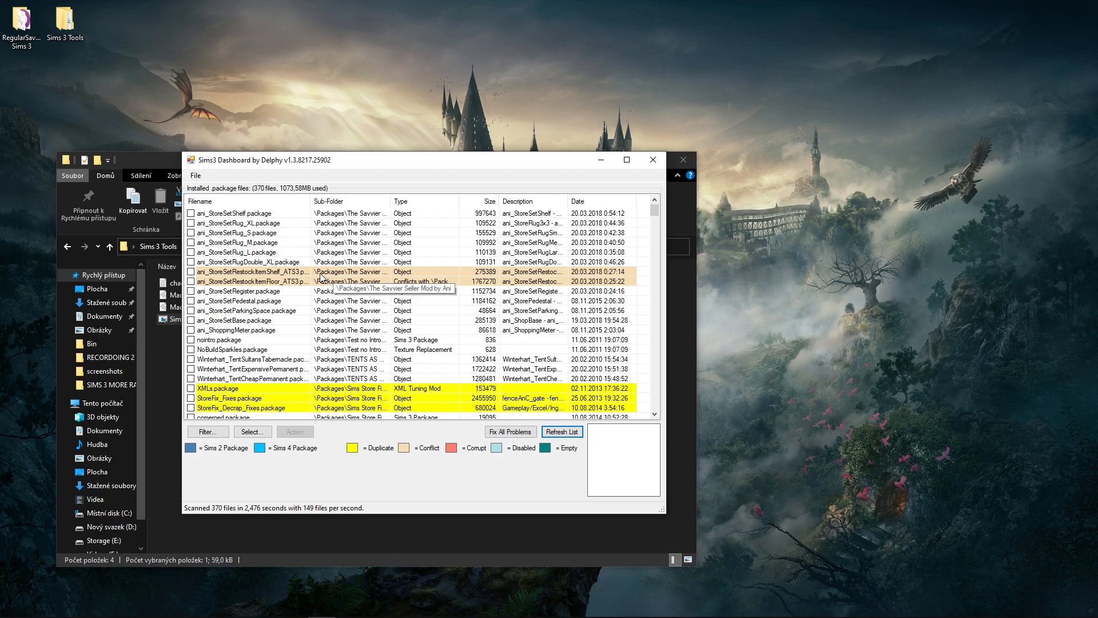
{"action": "mouse_move", "coordinate": [317, 289]}
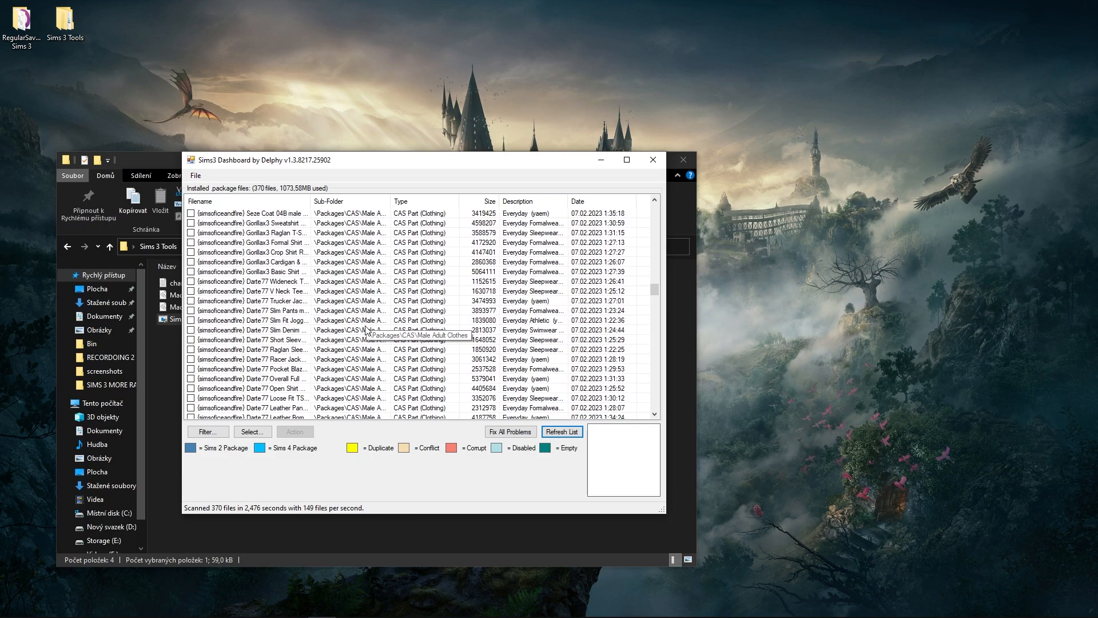
{"action": "scroll", "scroll_direction": "down", "scroll_amount": 3}
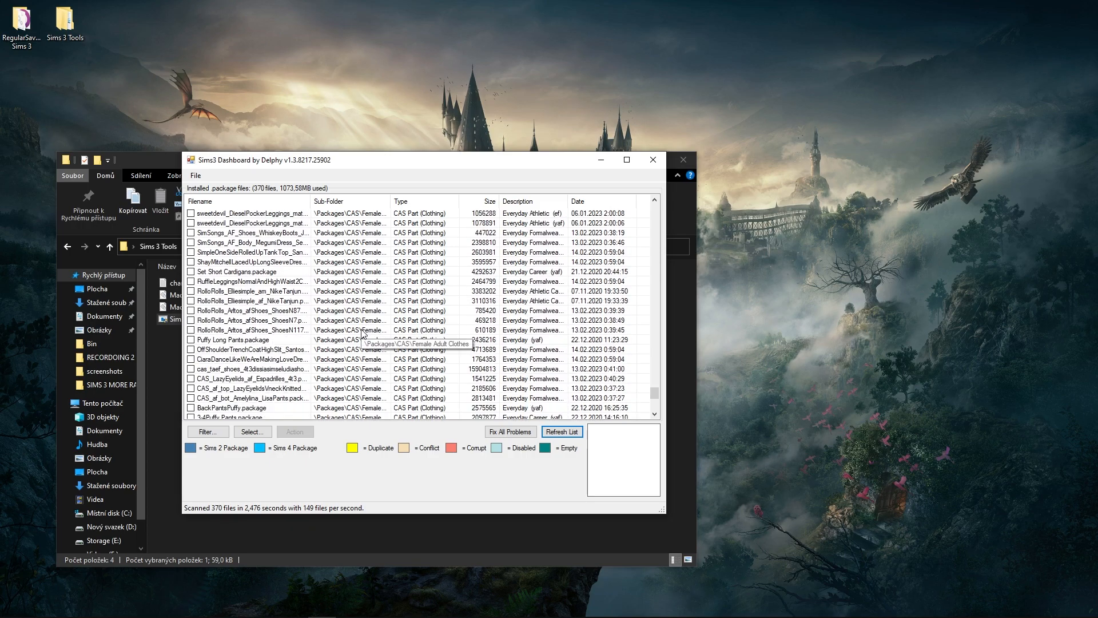
{"action": "scroll", "scroll_direction": "down", "scroll_amount": 3}
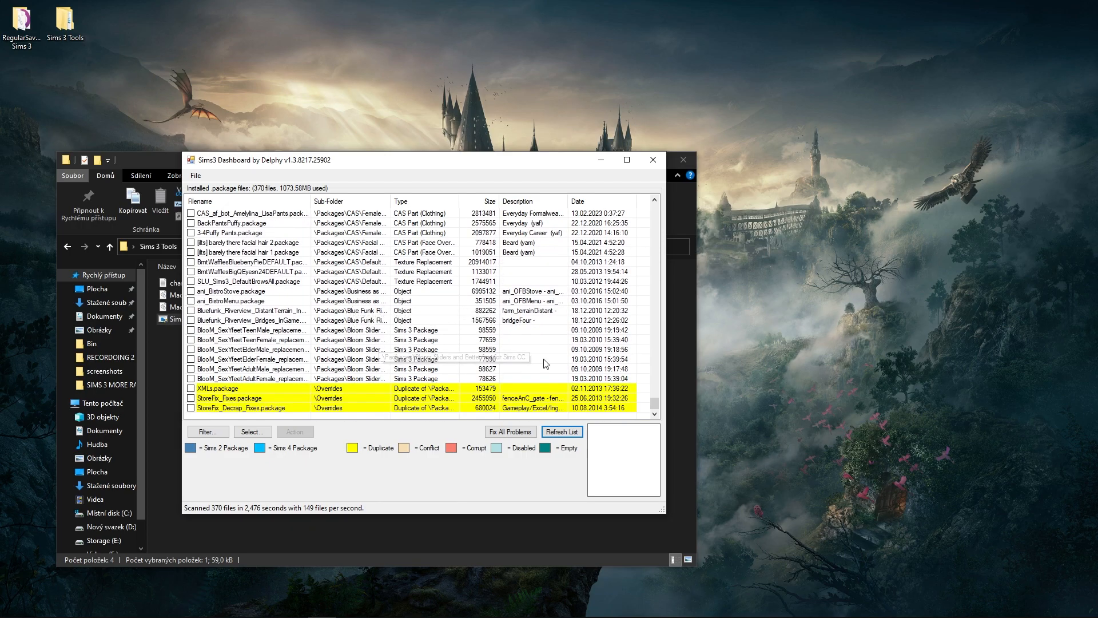
{"action": "scroll", "scroll_direction": "down", "scroll_amount": 3}
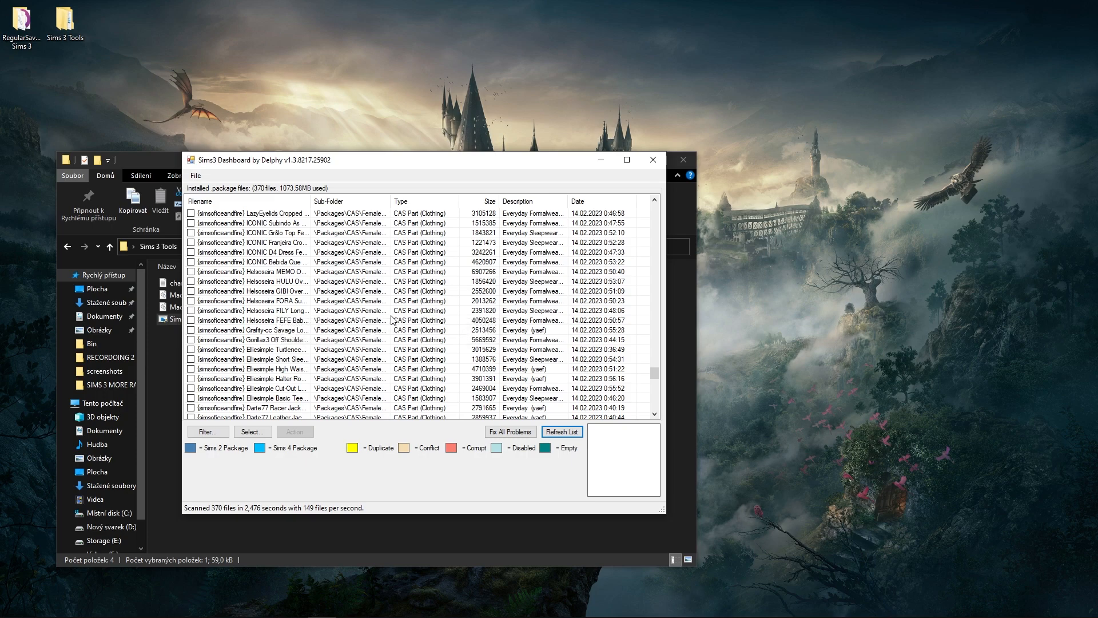
{"action": "mouse_move", "coordinate": [385, 322]}
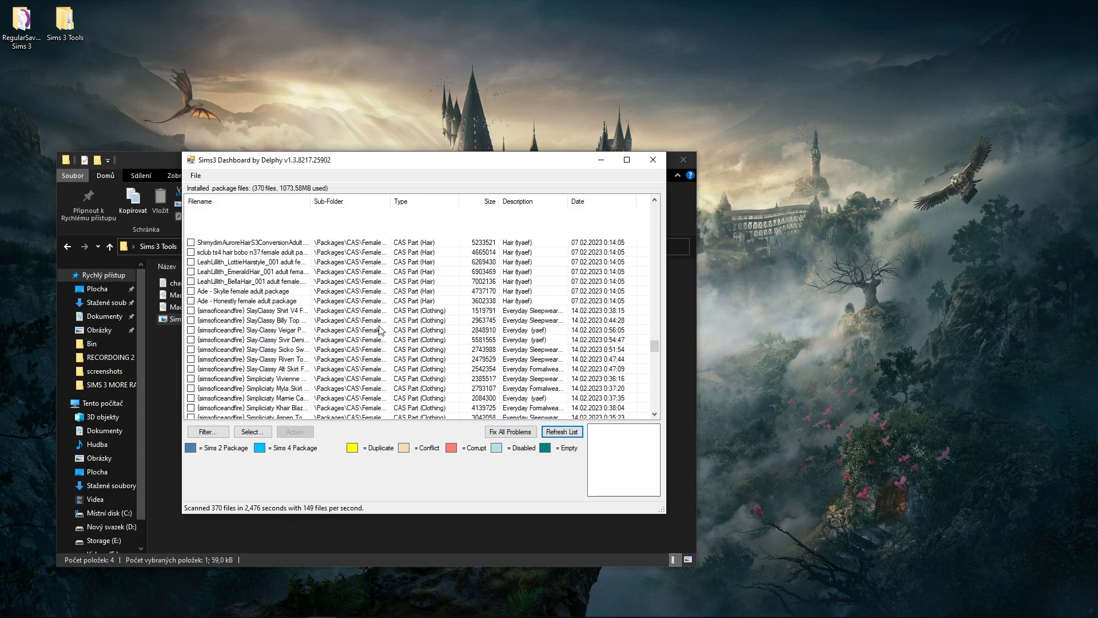
{"action": "scroll", "scroll_direction": "down", "scroll_amount": 3}
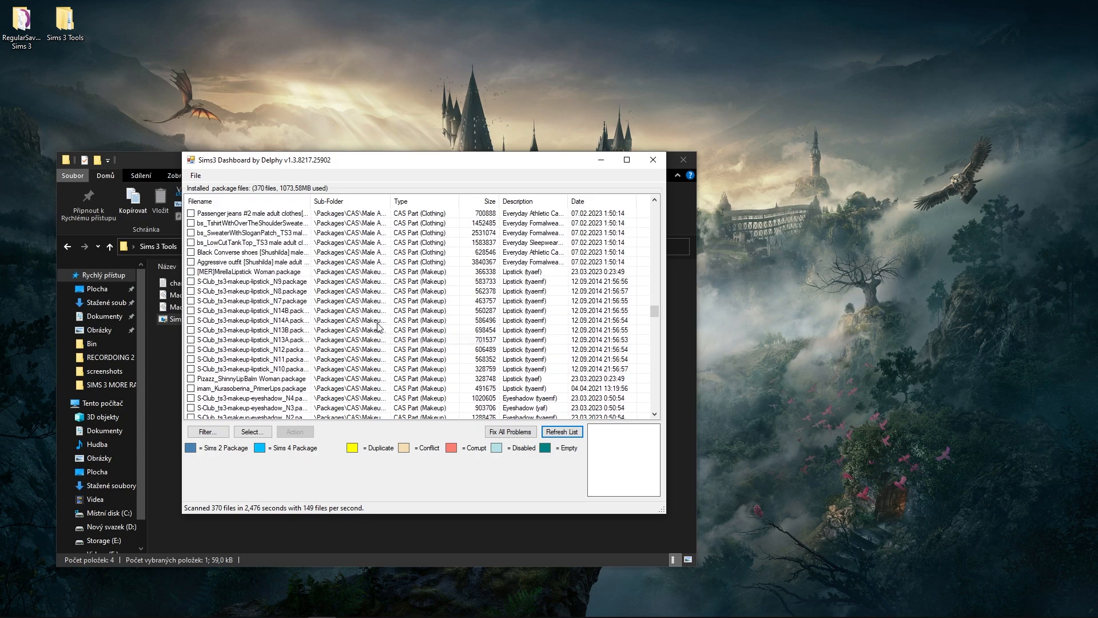